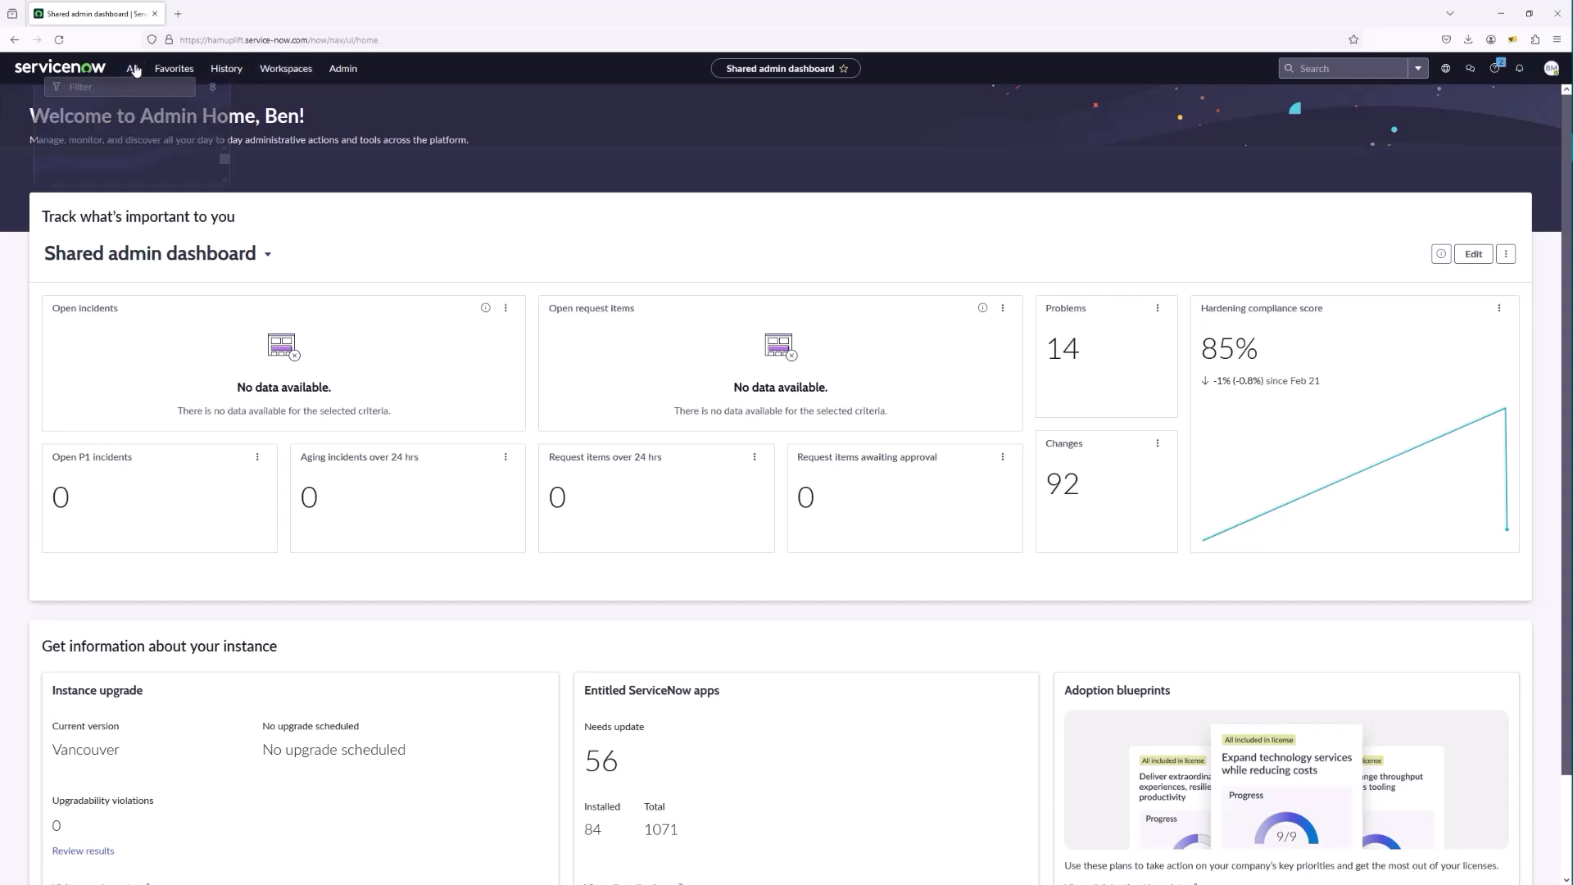
Filter the navigator for 'ha' and open the Hardware Asset Dashboard.
text(hardware)
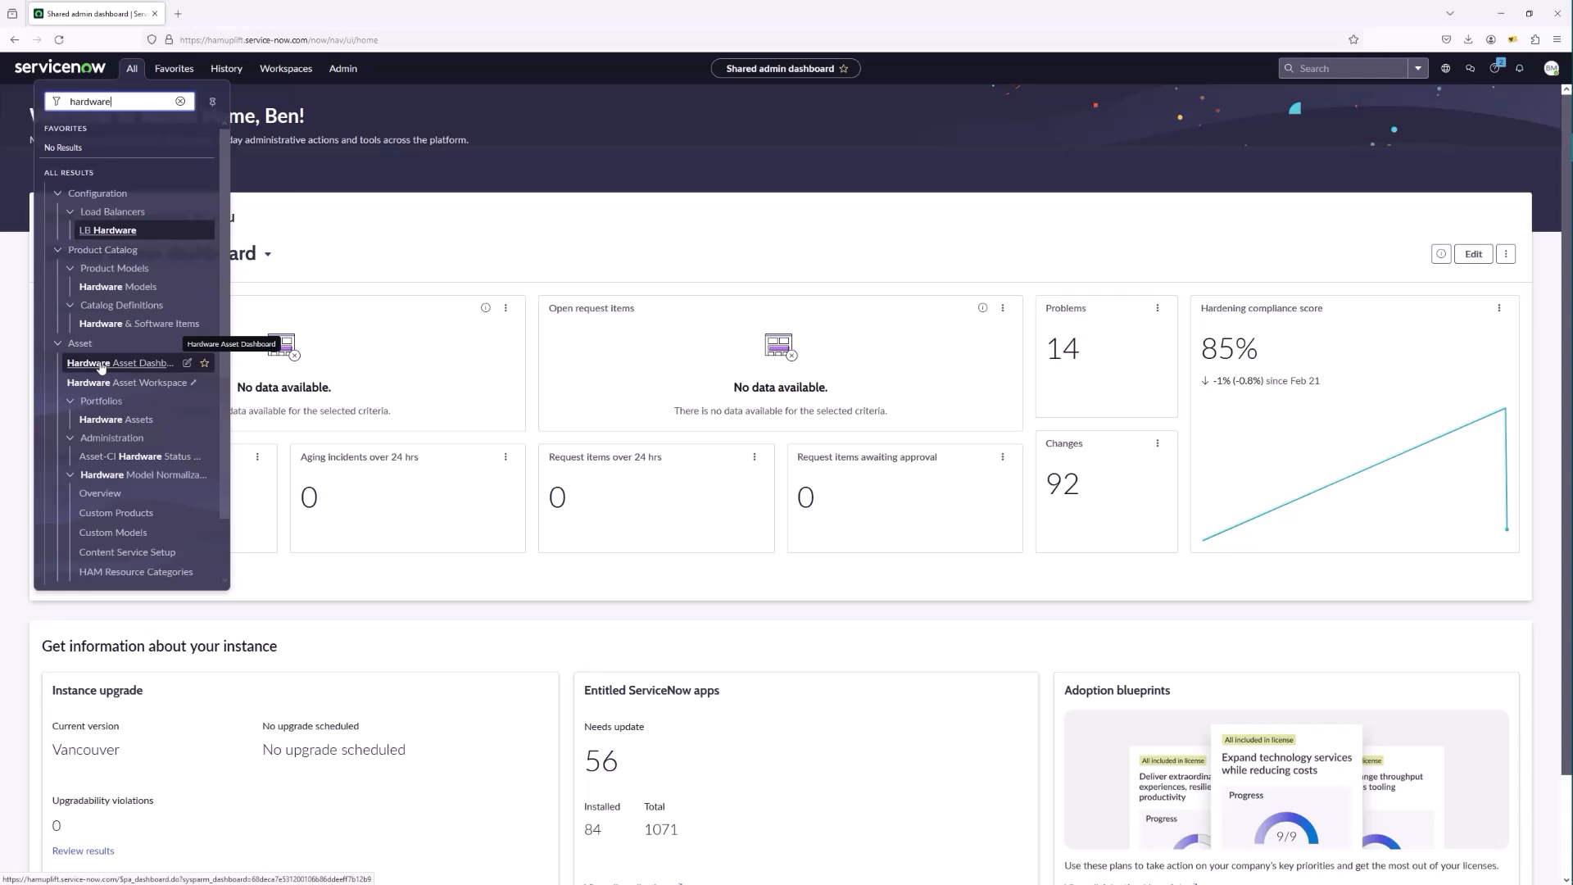
click(119, 363)
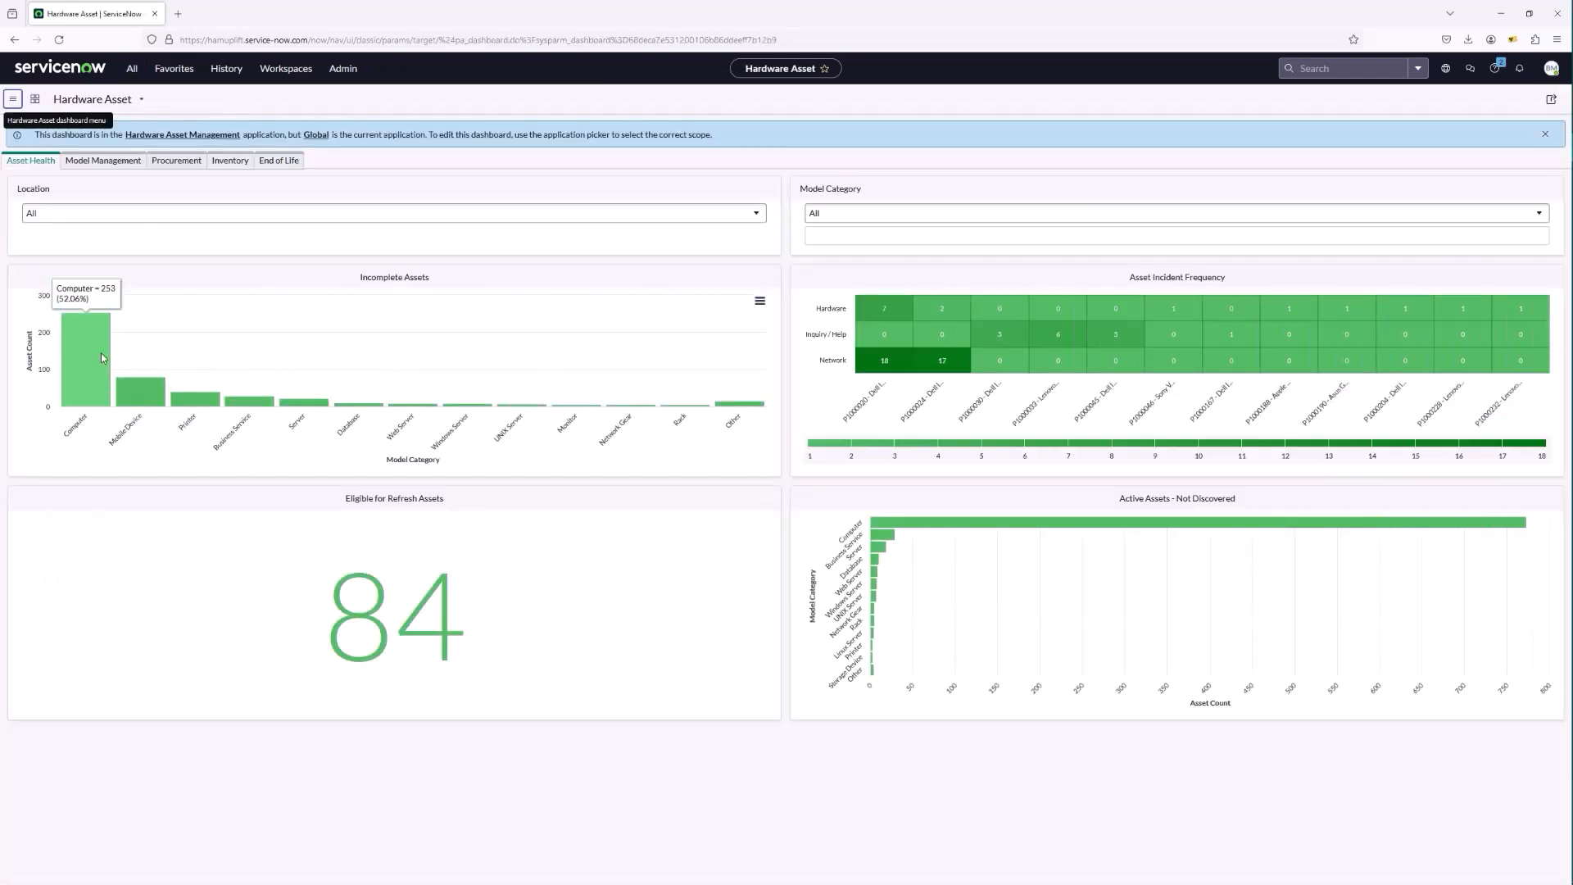
mouse_move(624, 264)
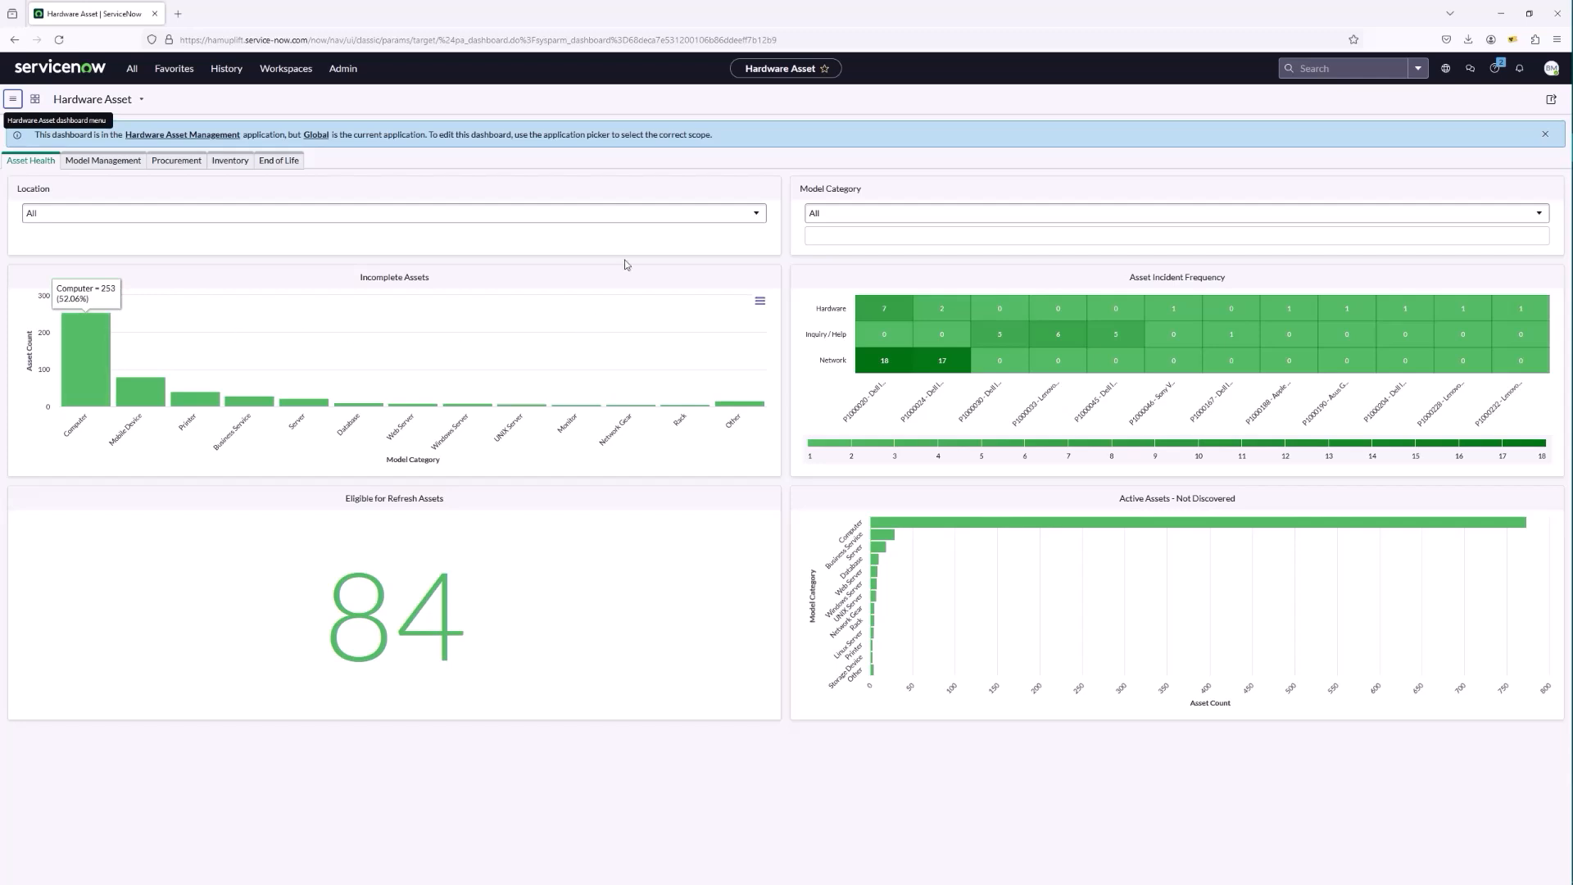
mouse_move(690, 165)
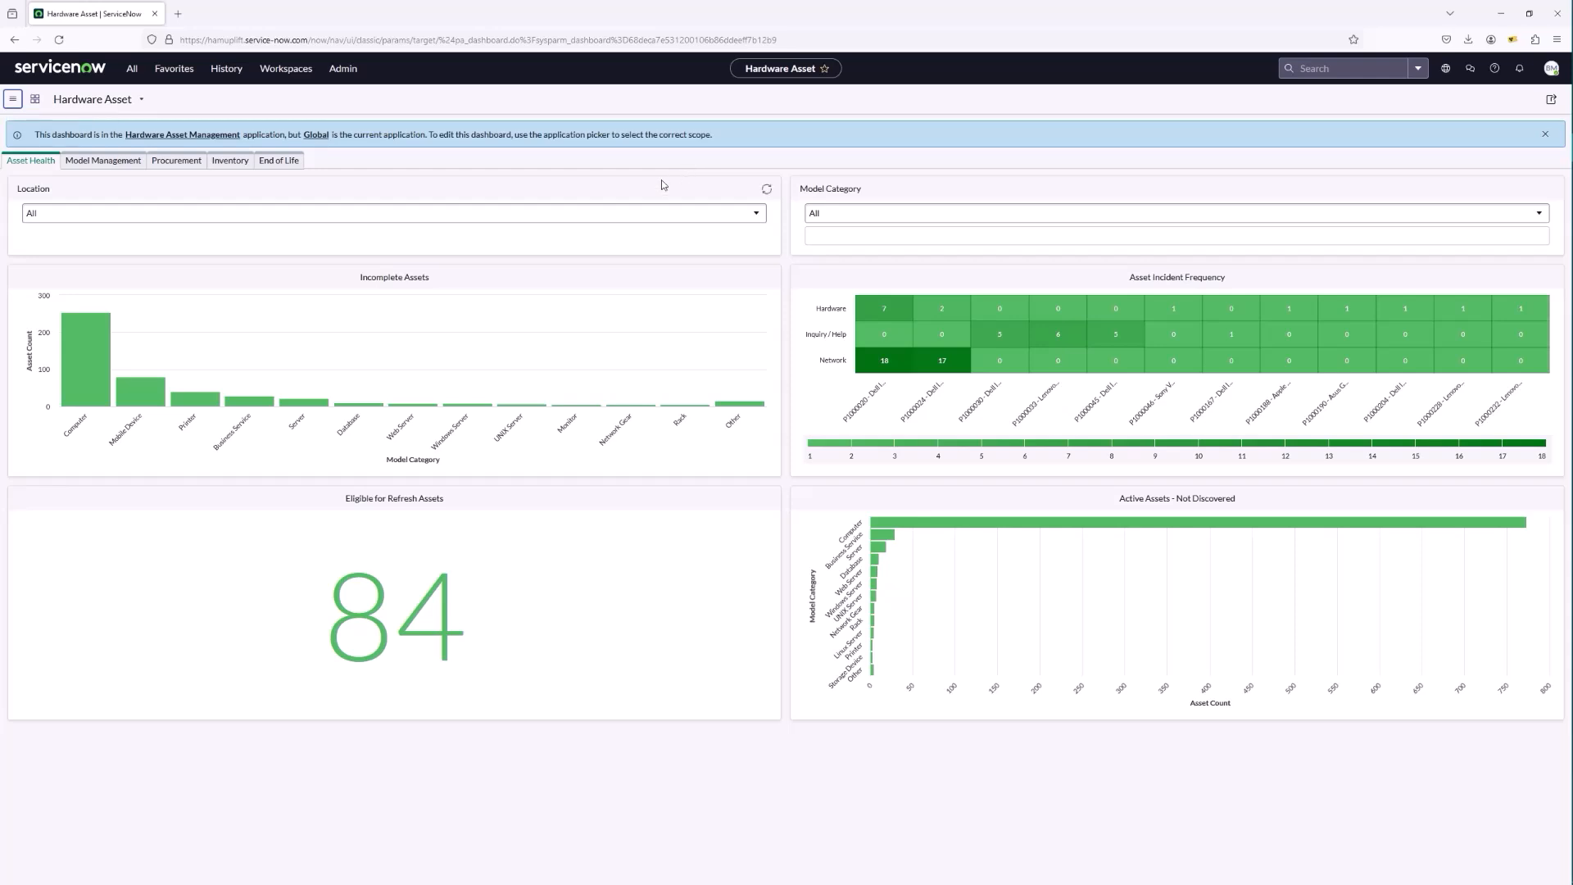
mouse_move(941, 308)
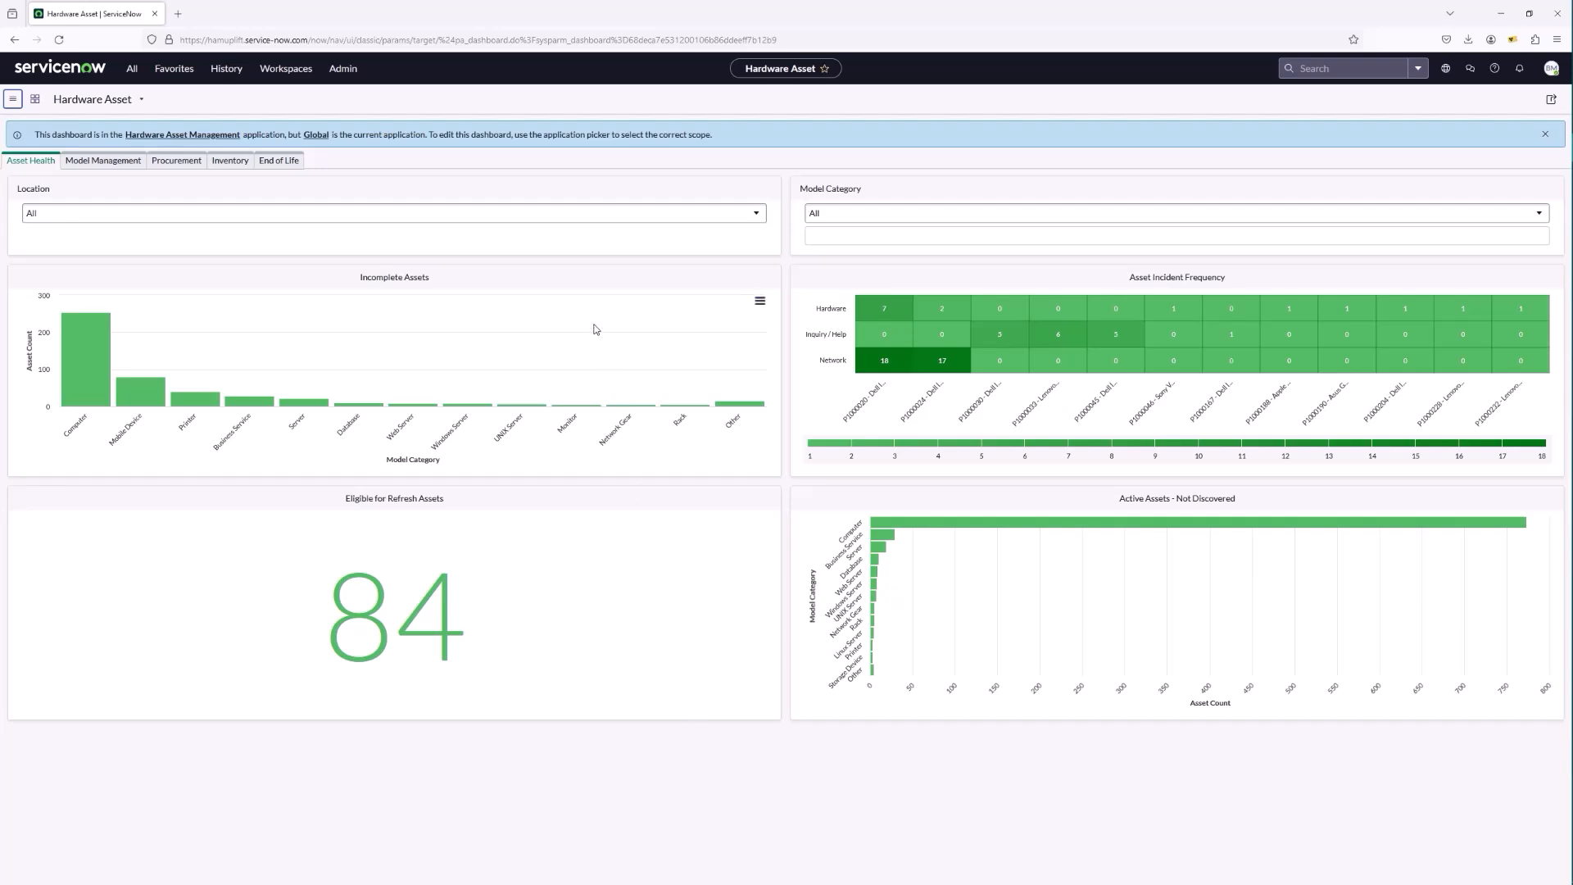
mouse_move(656, 618)
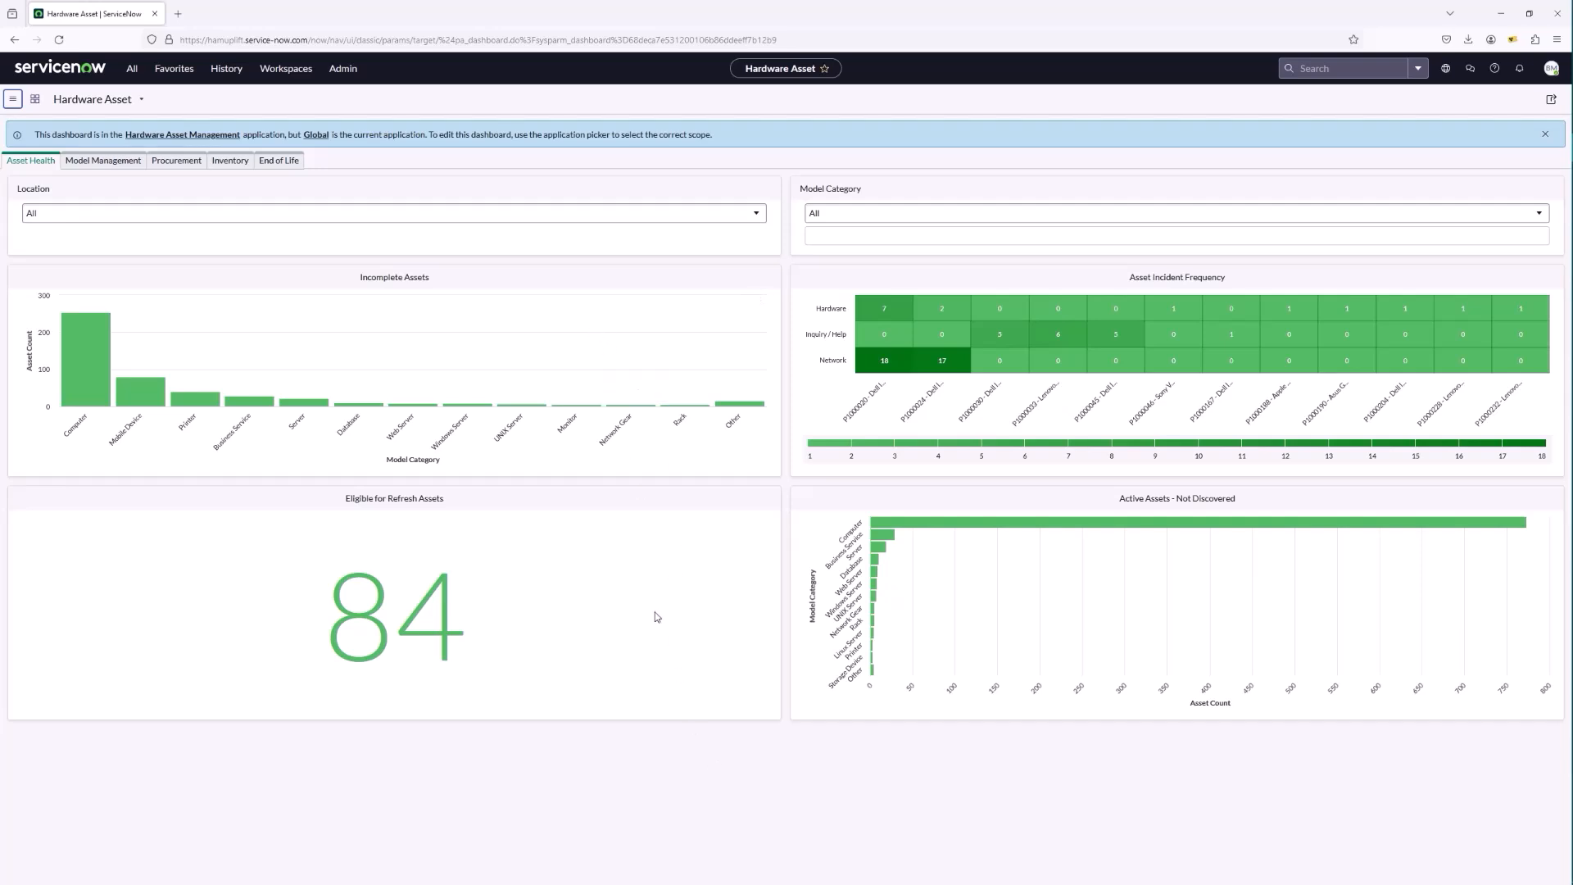
mouse_move(1034, 597)
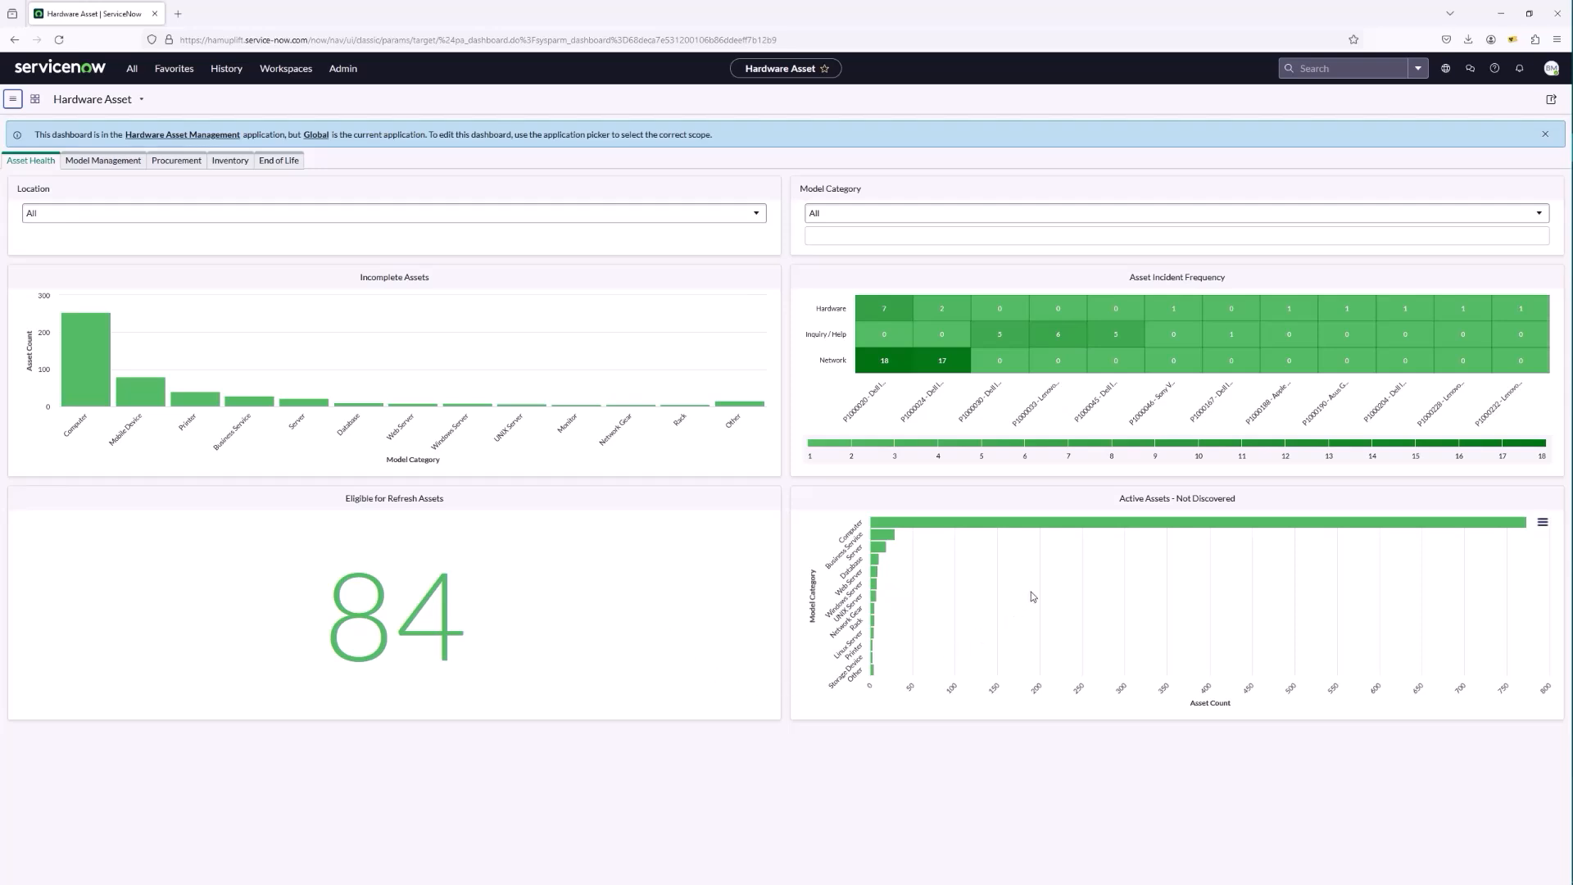
mouse_move(887, 534)
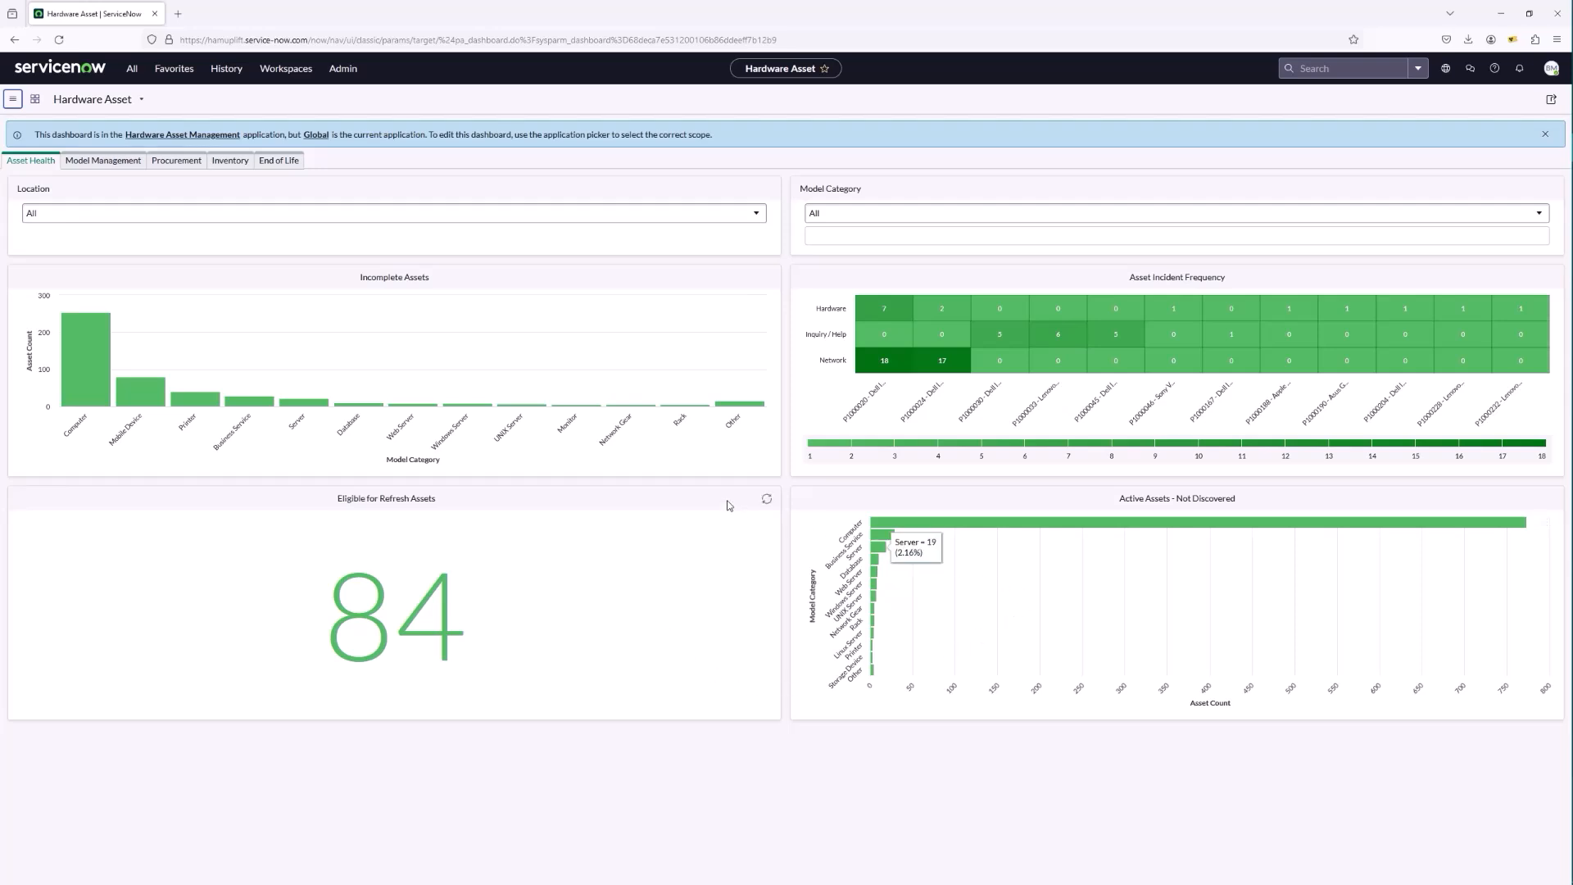
Show the Model Management view with end-of-life and normalization charts.
click(102, 161)
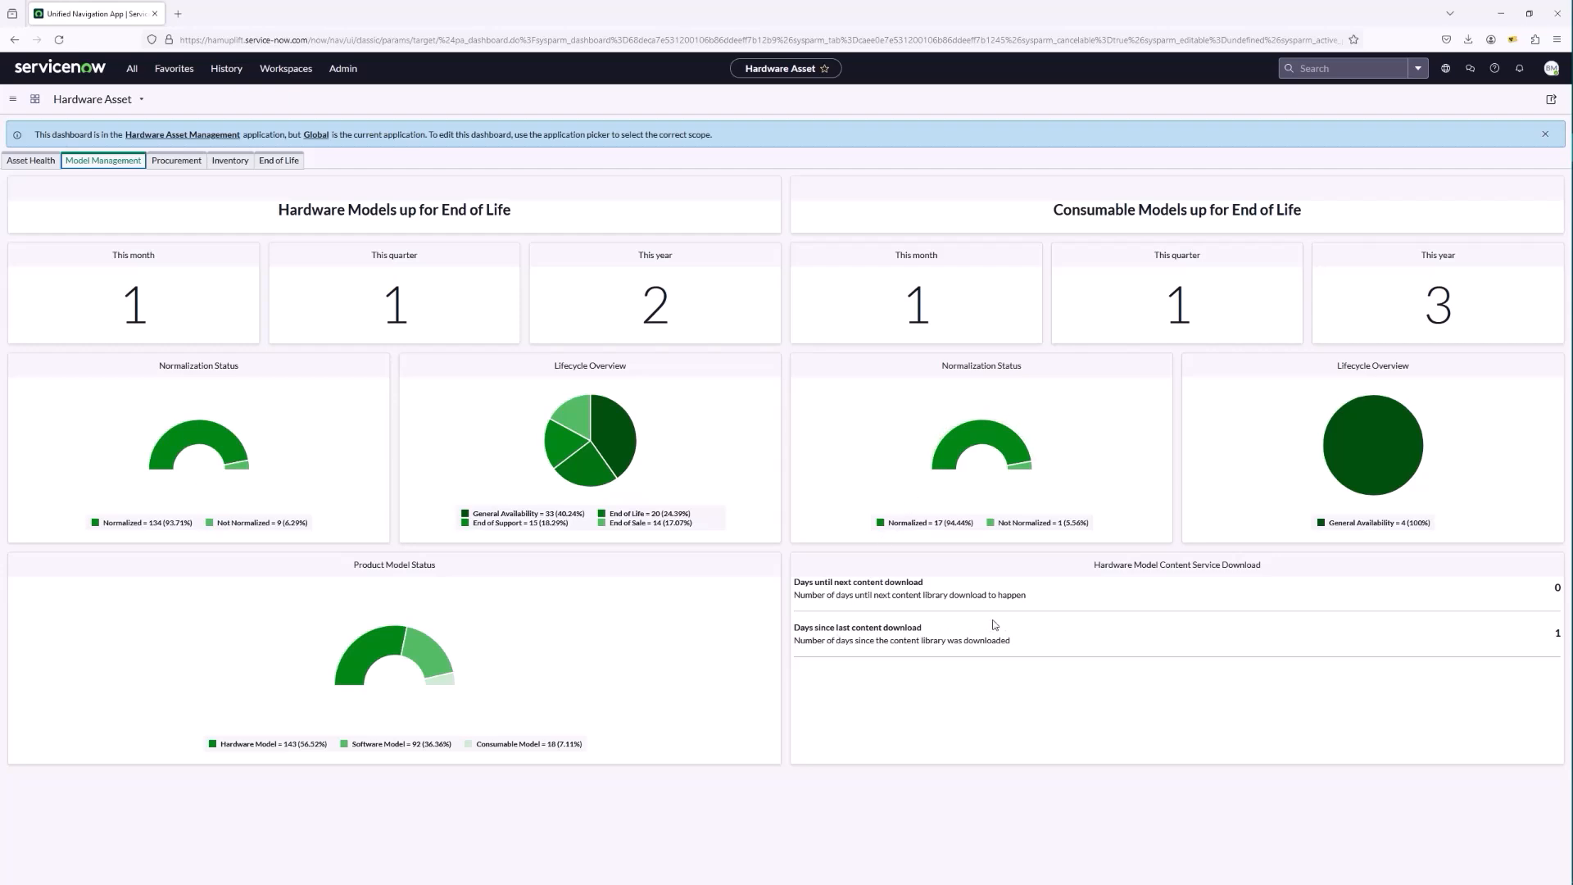
mouse_move(1167, 659)
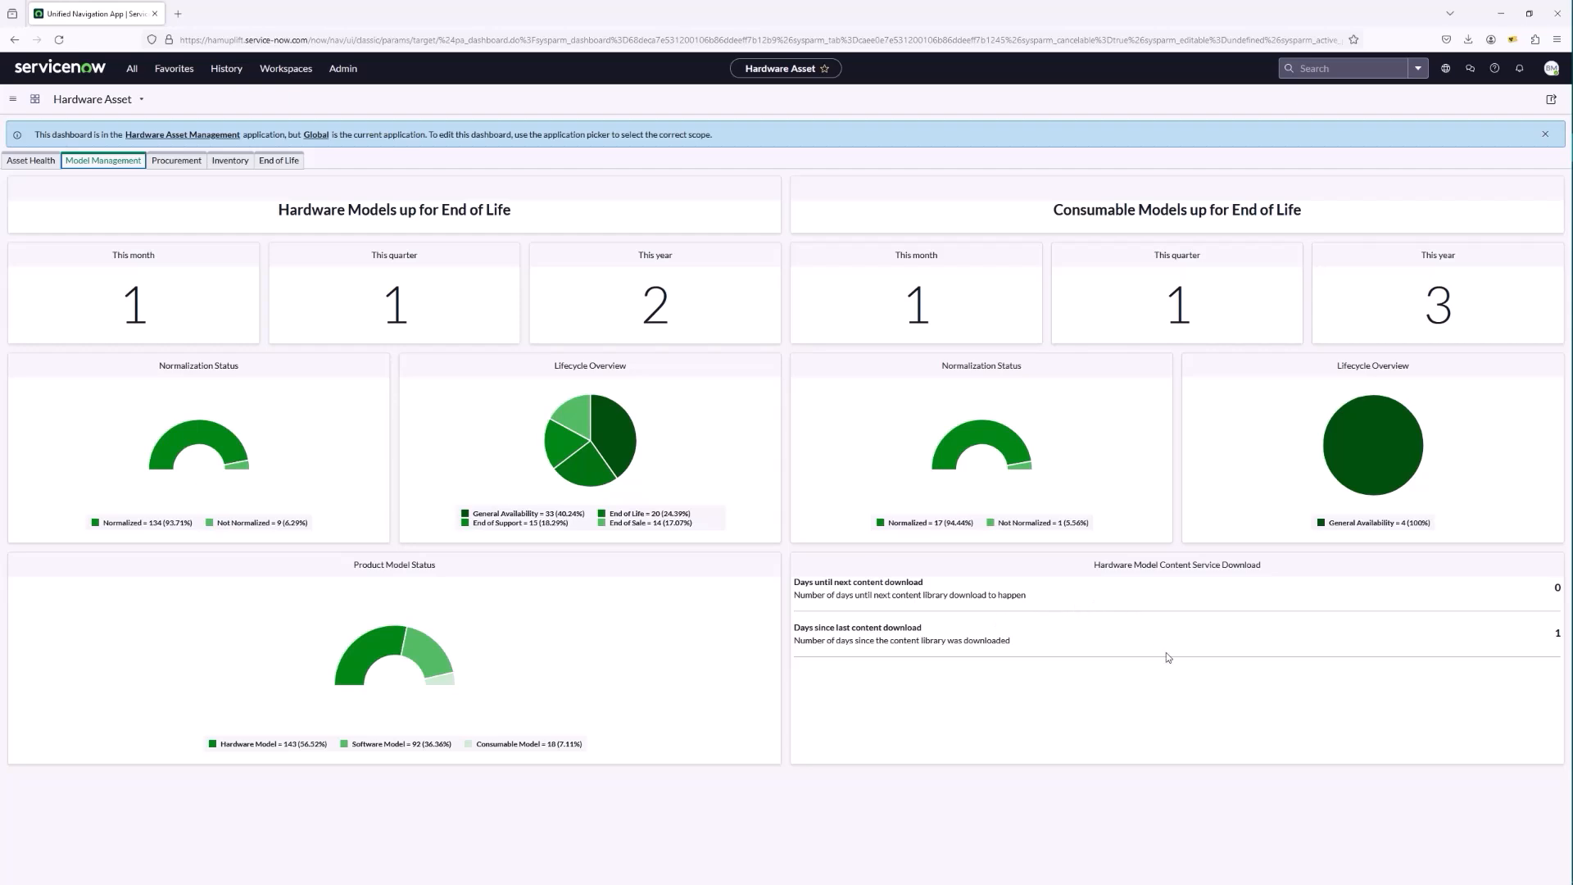
Review the Procurement view, then show the Inventory view with stock orders and RMA lines.
click(175, 161)
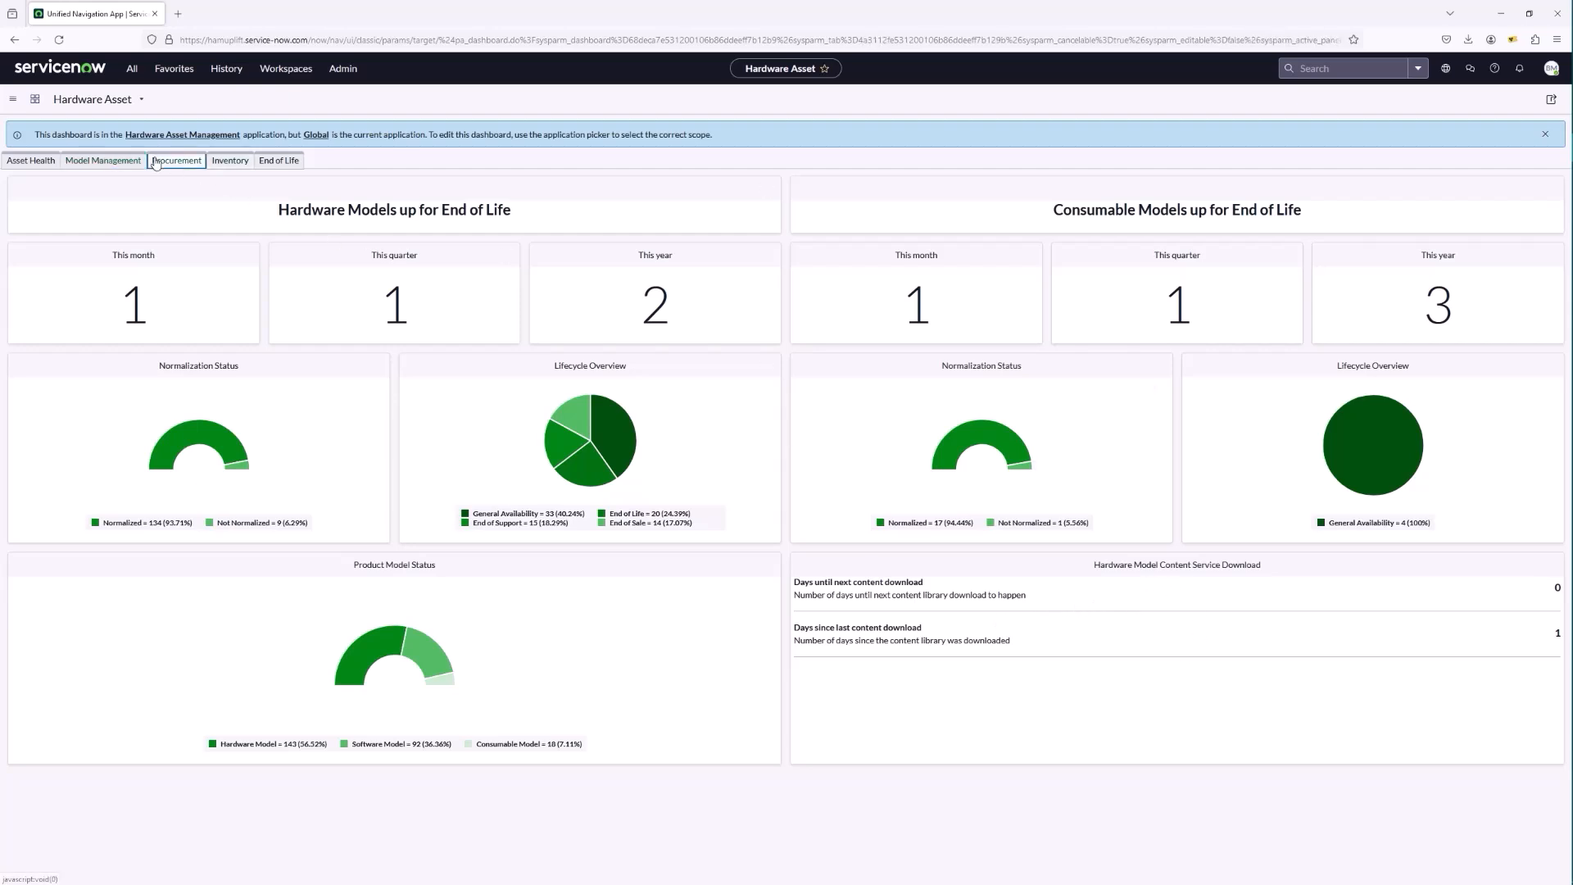
click(177, 161)
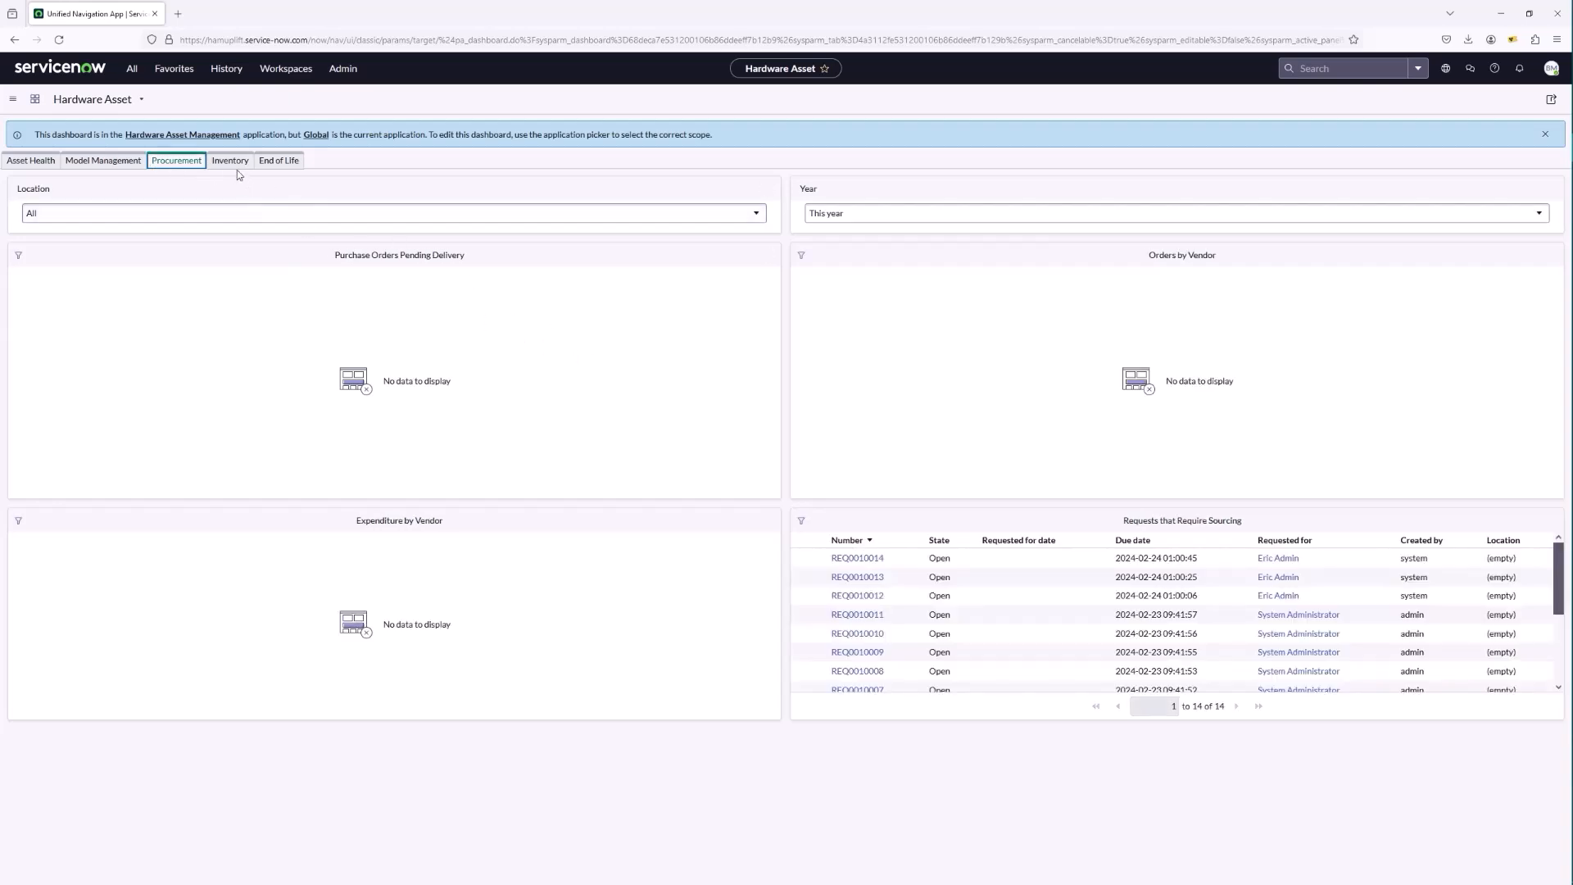
click(229, 159)
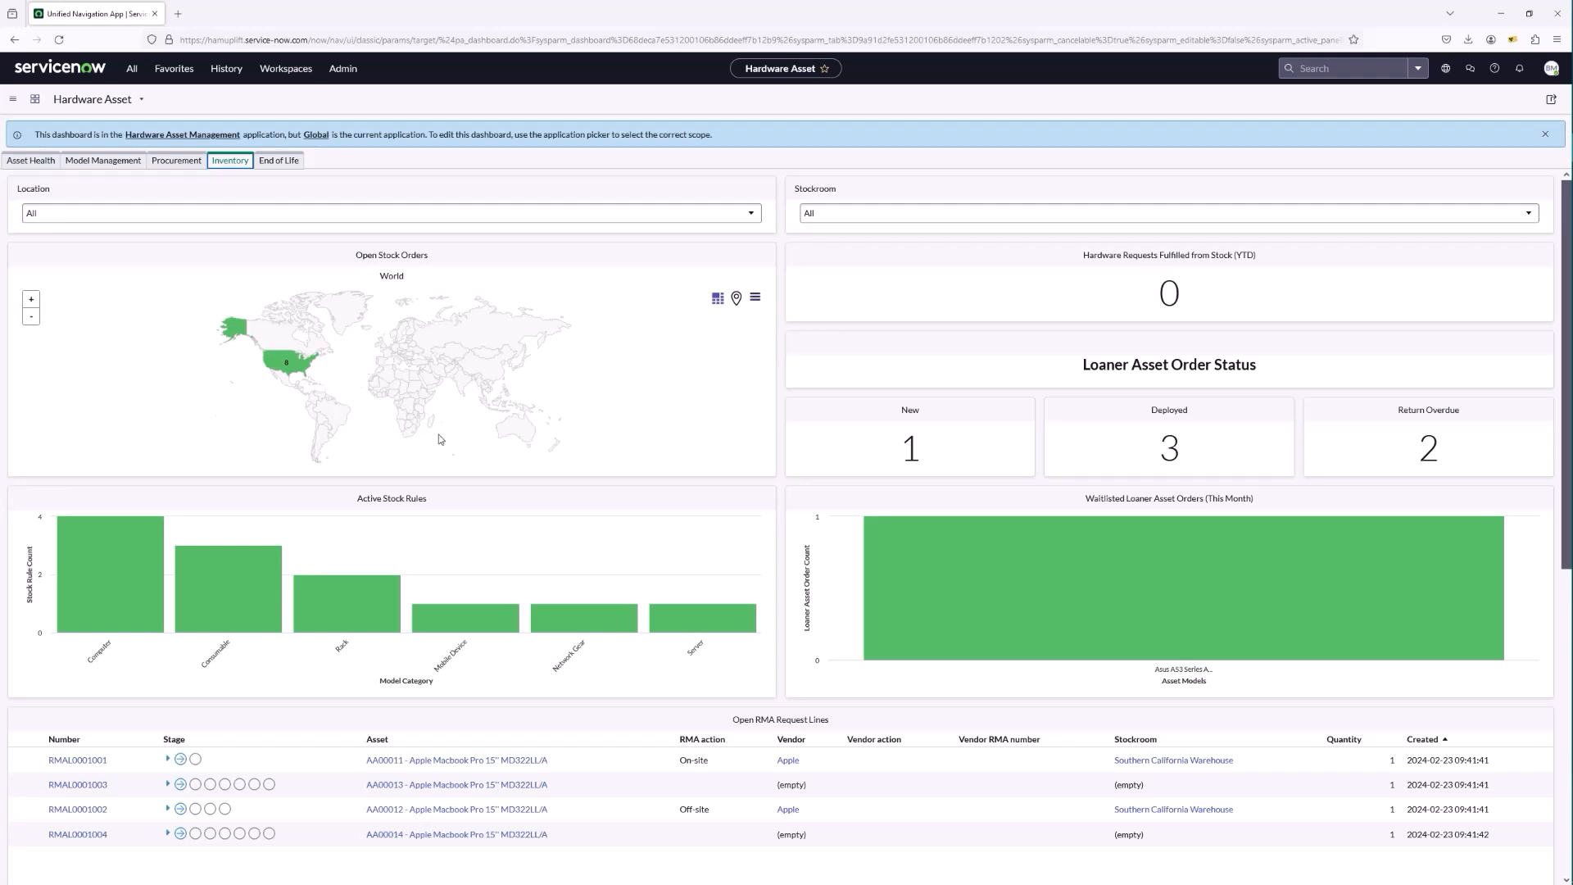
mouse_move(439, 403)
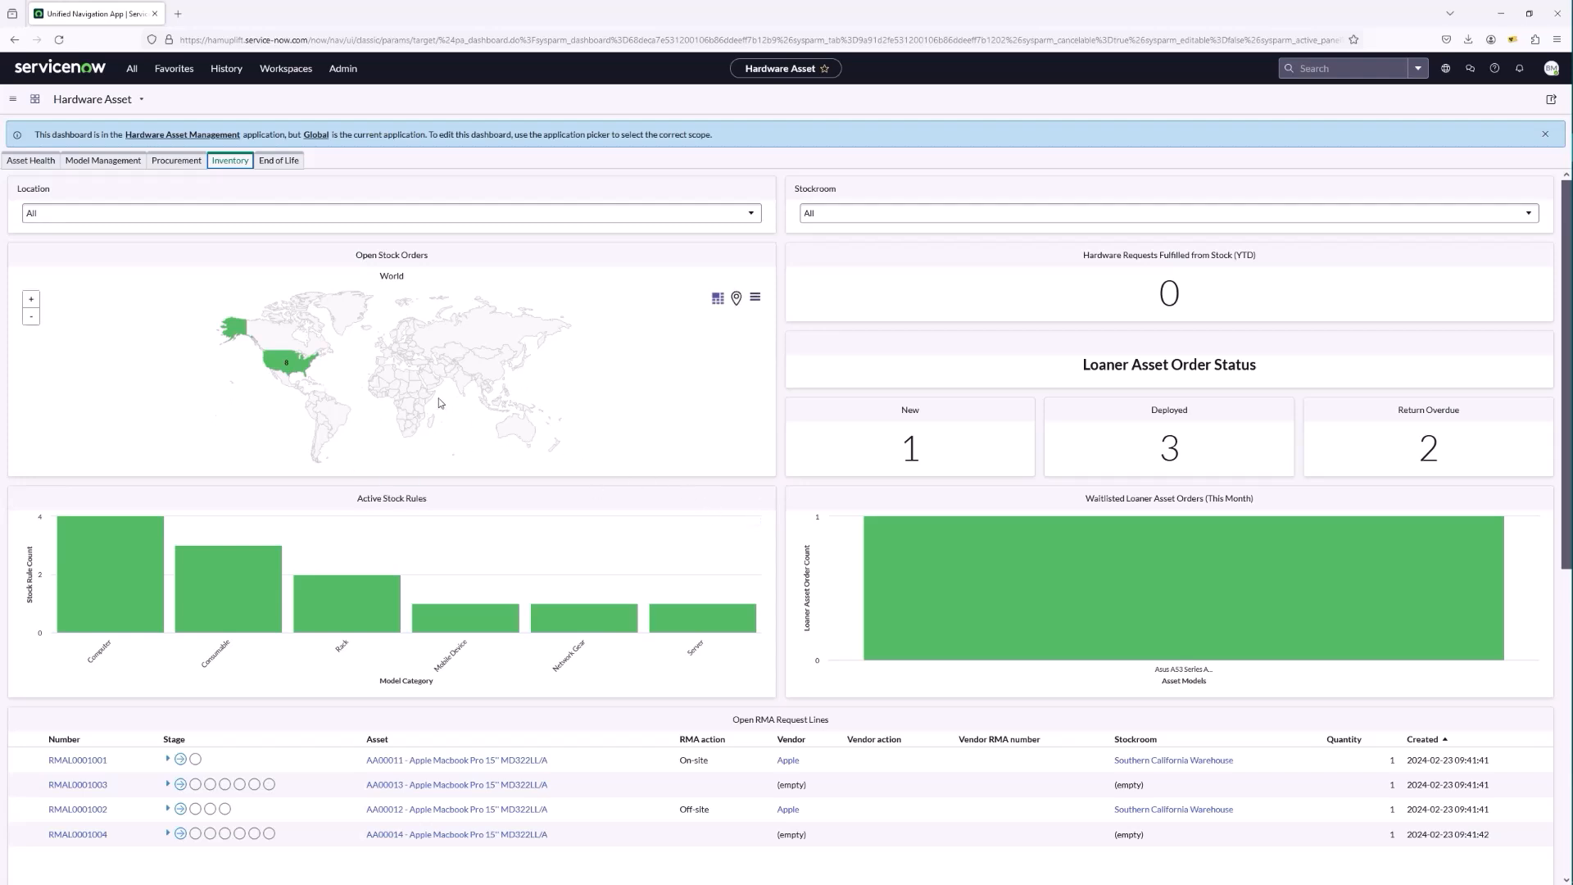
Show the End of Life view with warranty, lease expiration and disposal figures.
click(278, 160)
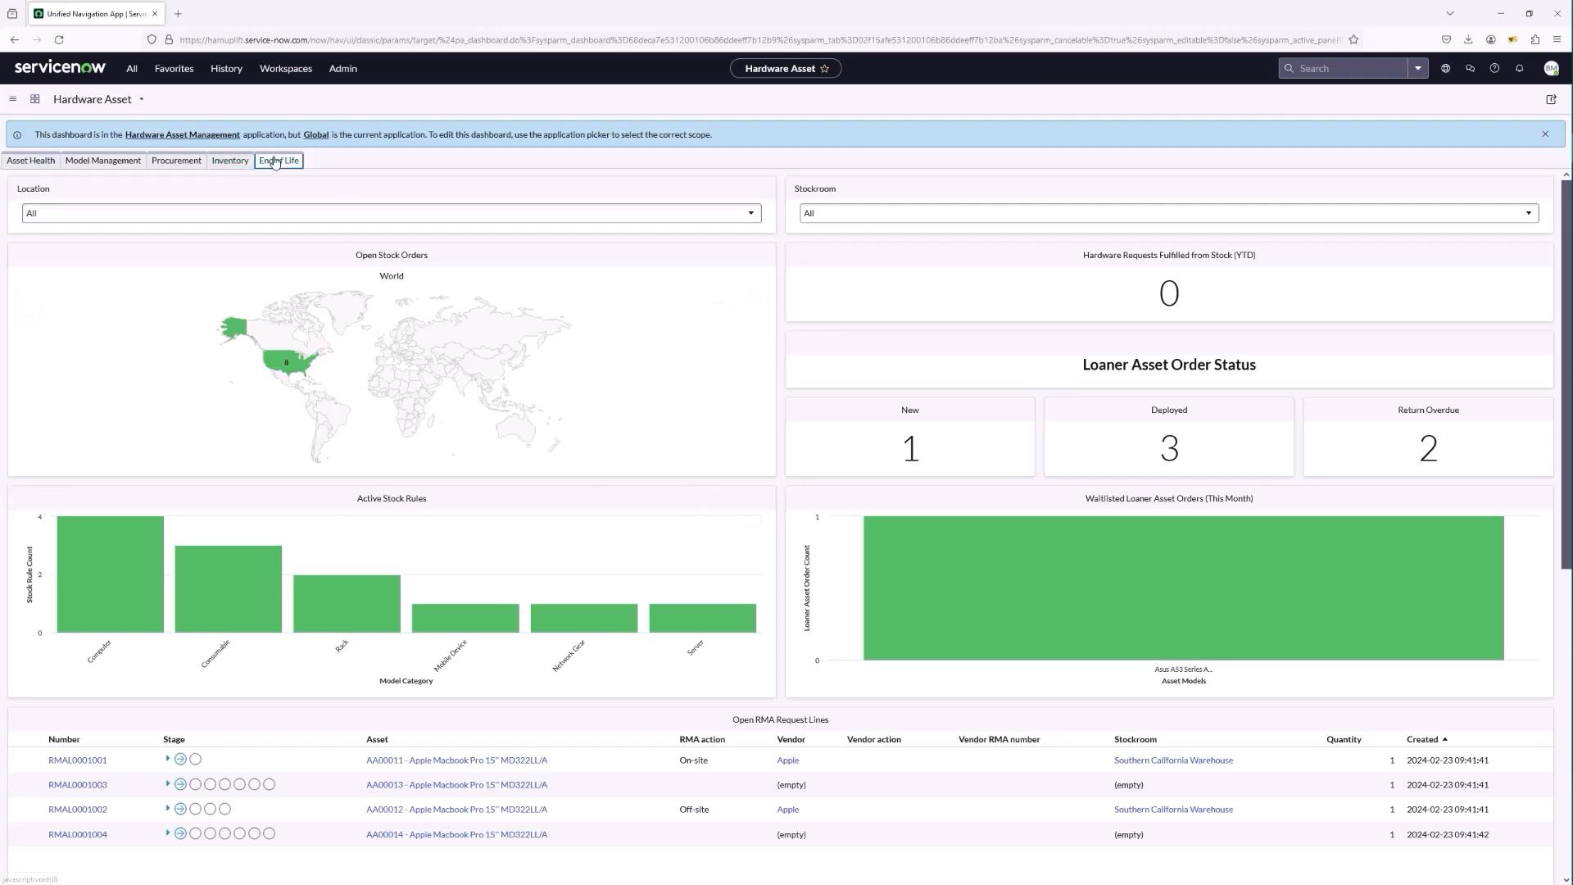
click(278, 161)
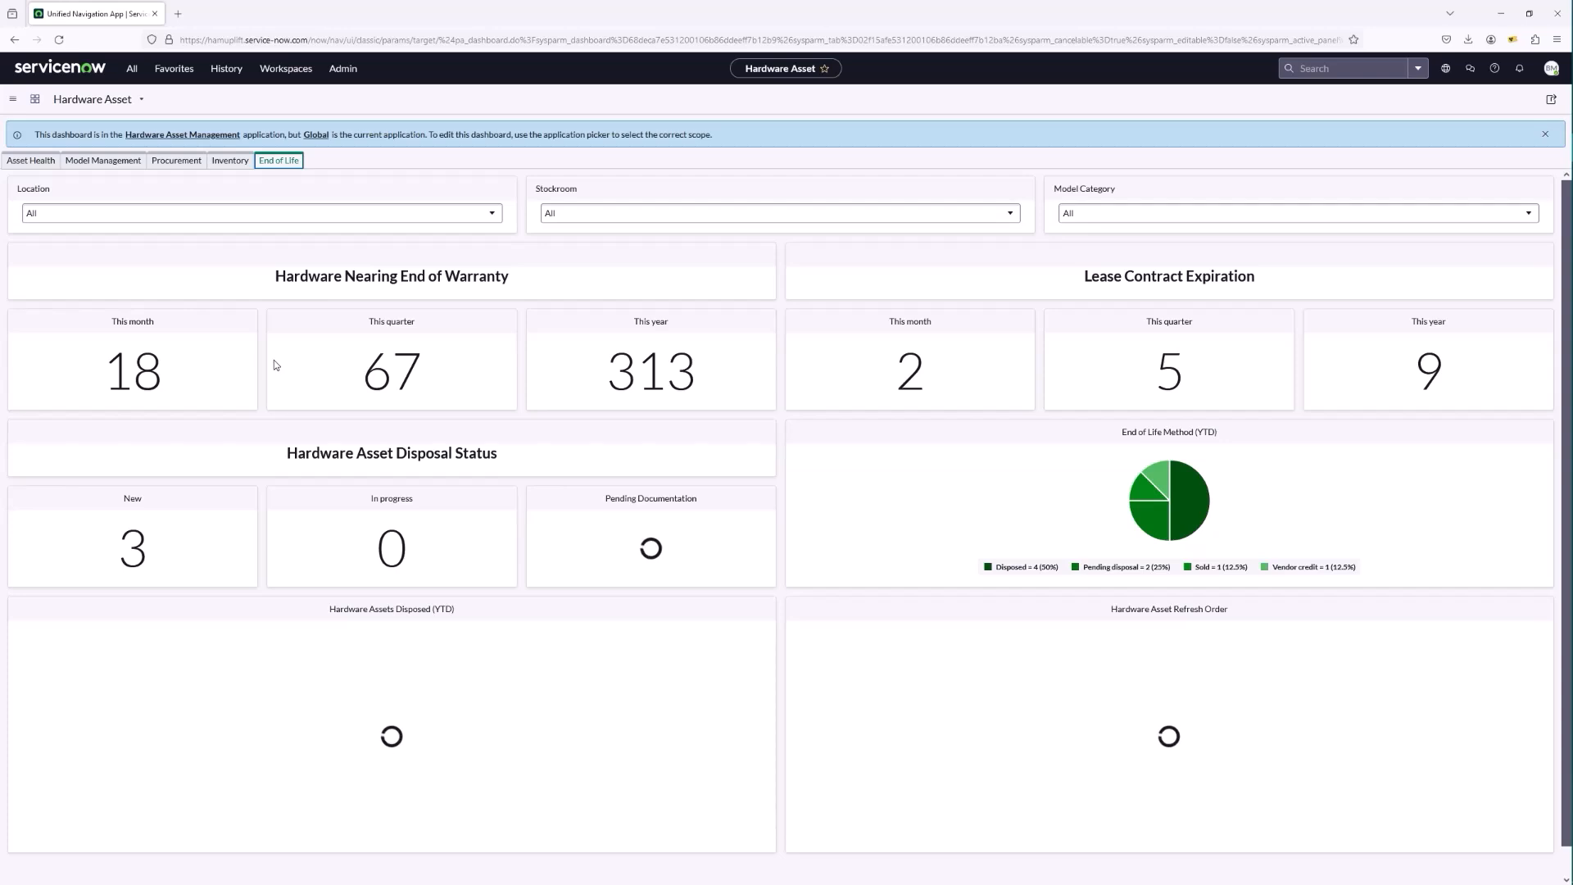
mouse_move(259, 421)
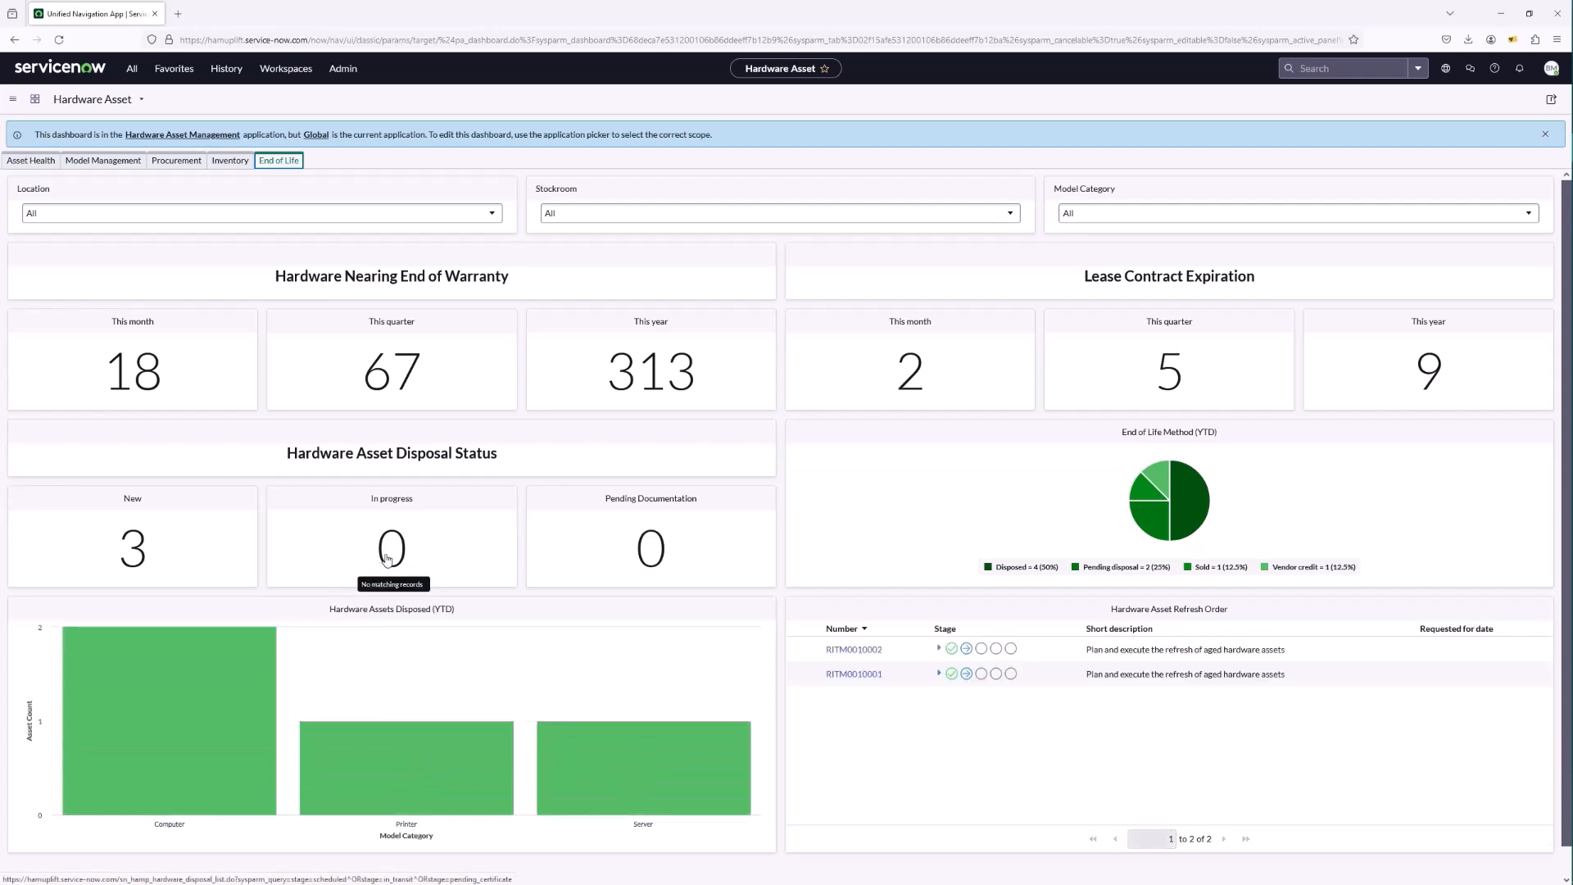
mouse_move(369, 562)
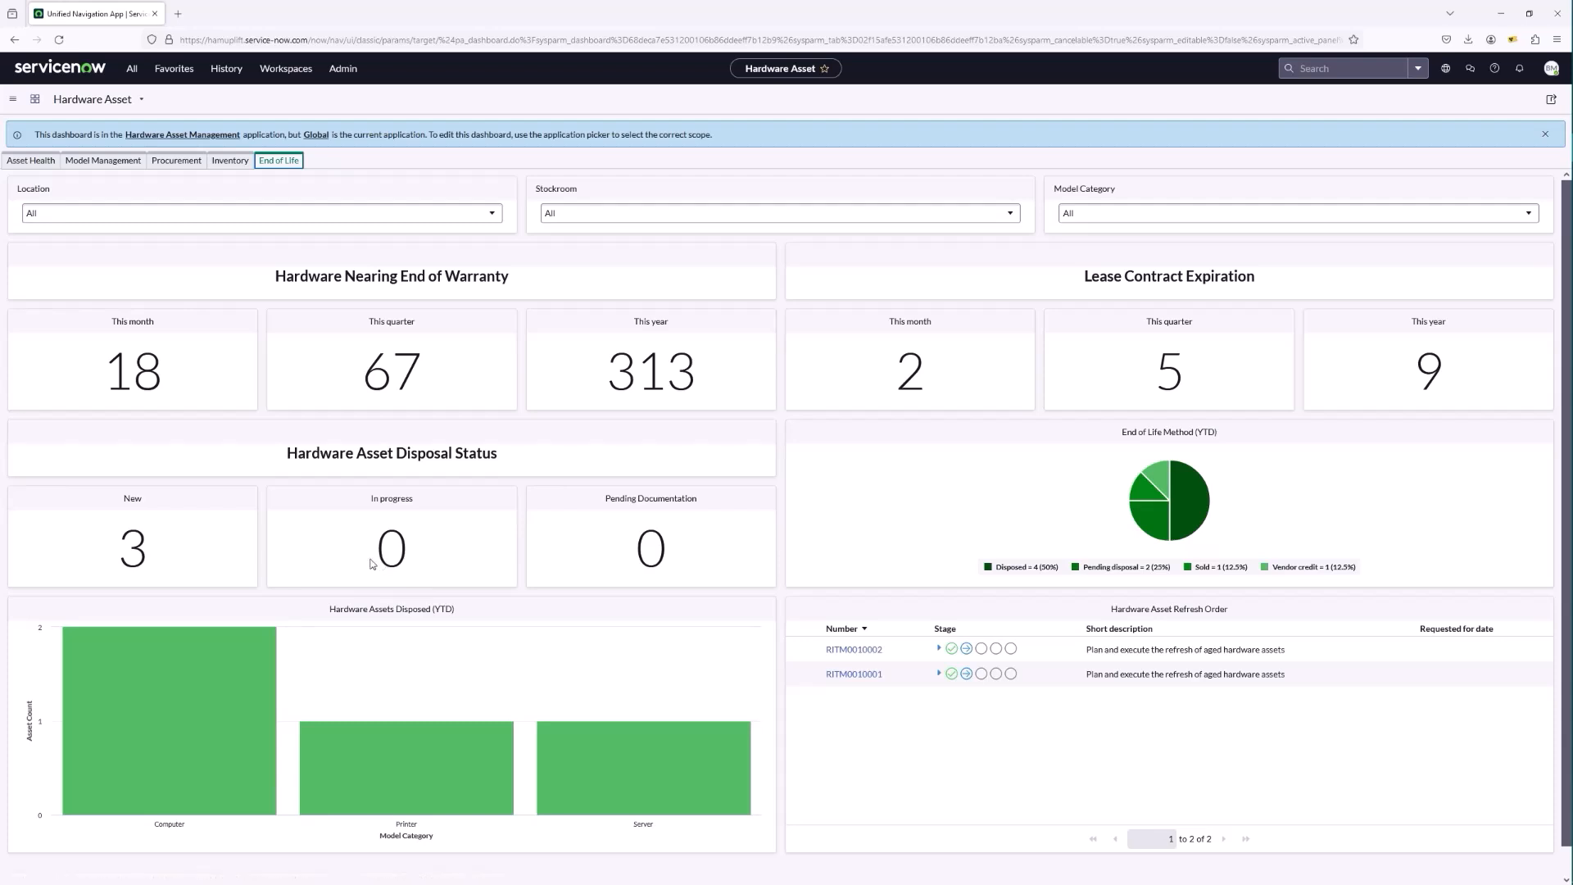
mouse_move(315, 370)
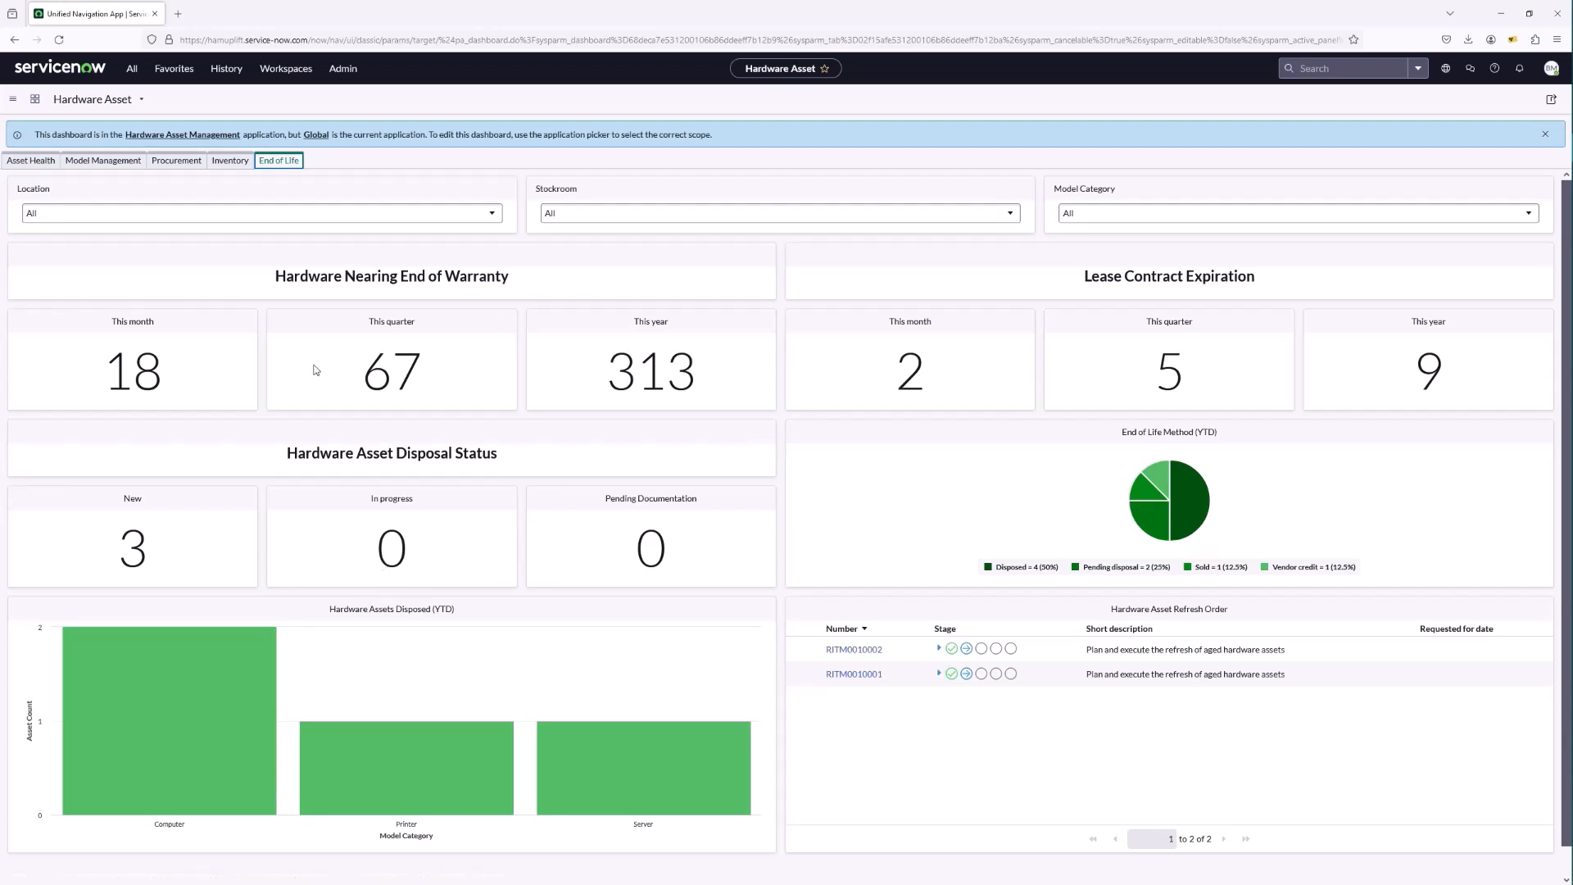
mouse_move(400, 413)
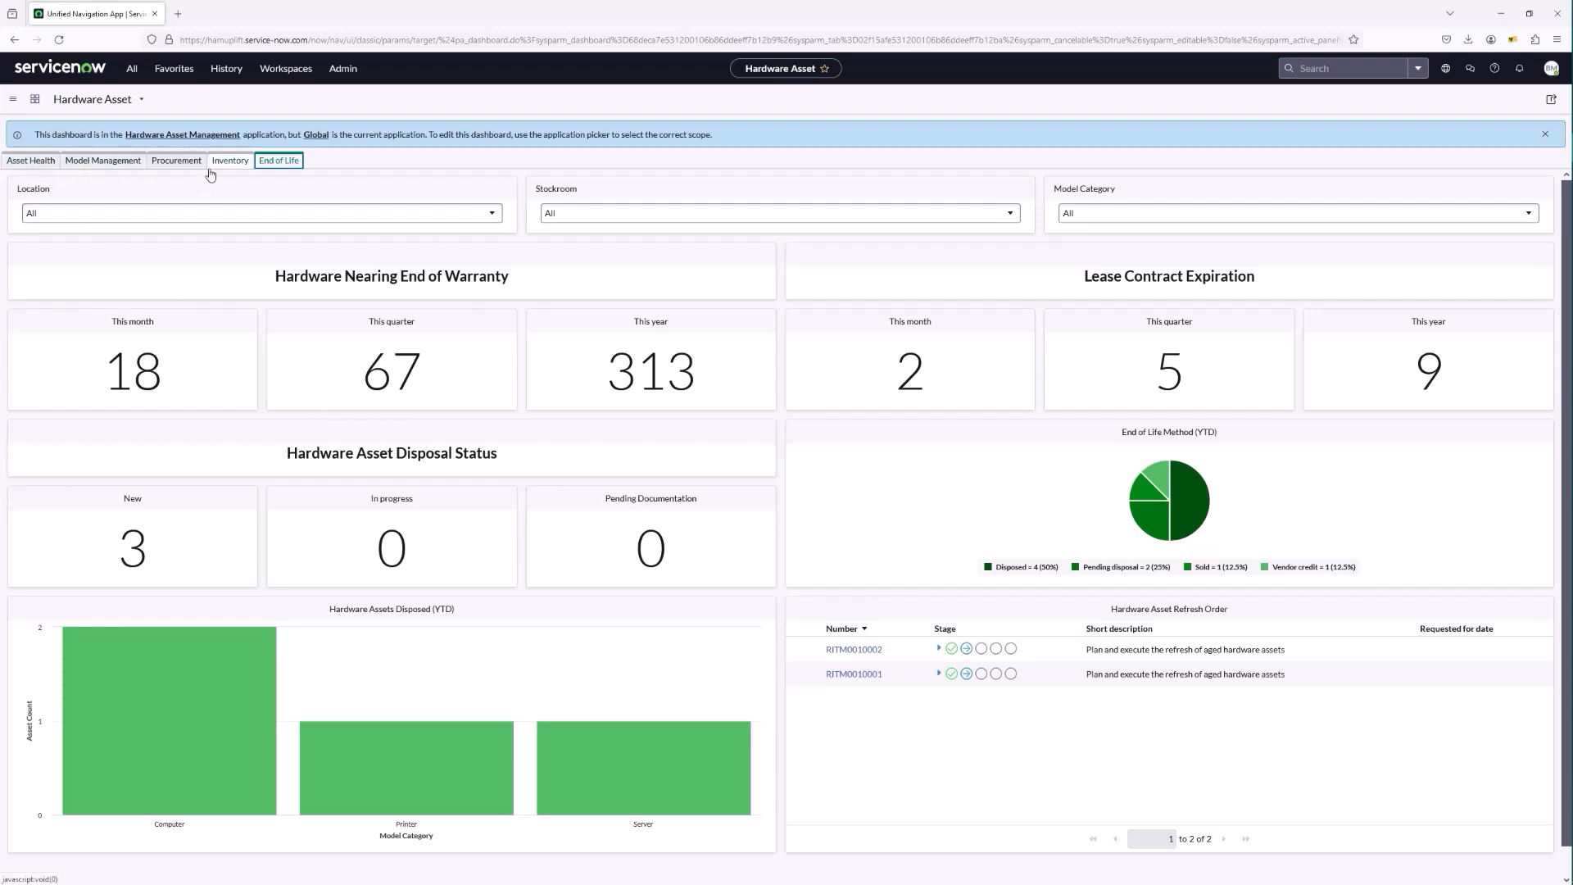
From the All menu, open Product Catalog > Product Models > Hardware Models.
click(131, 69)
text(hardware)
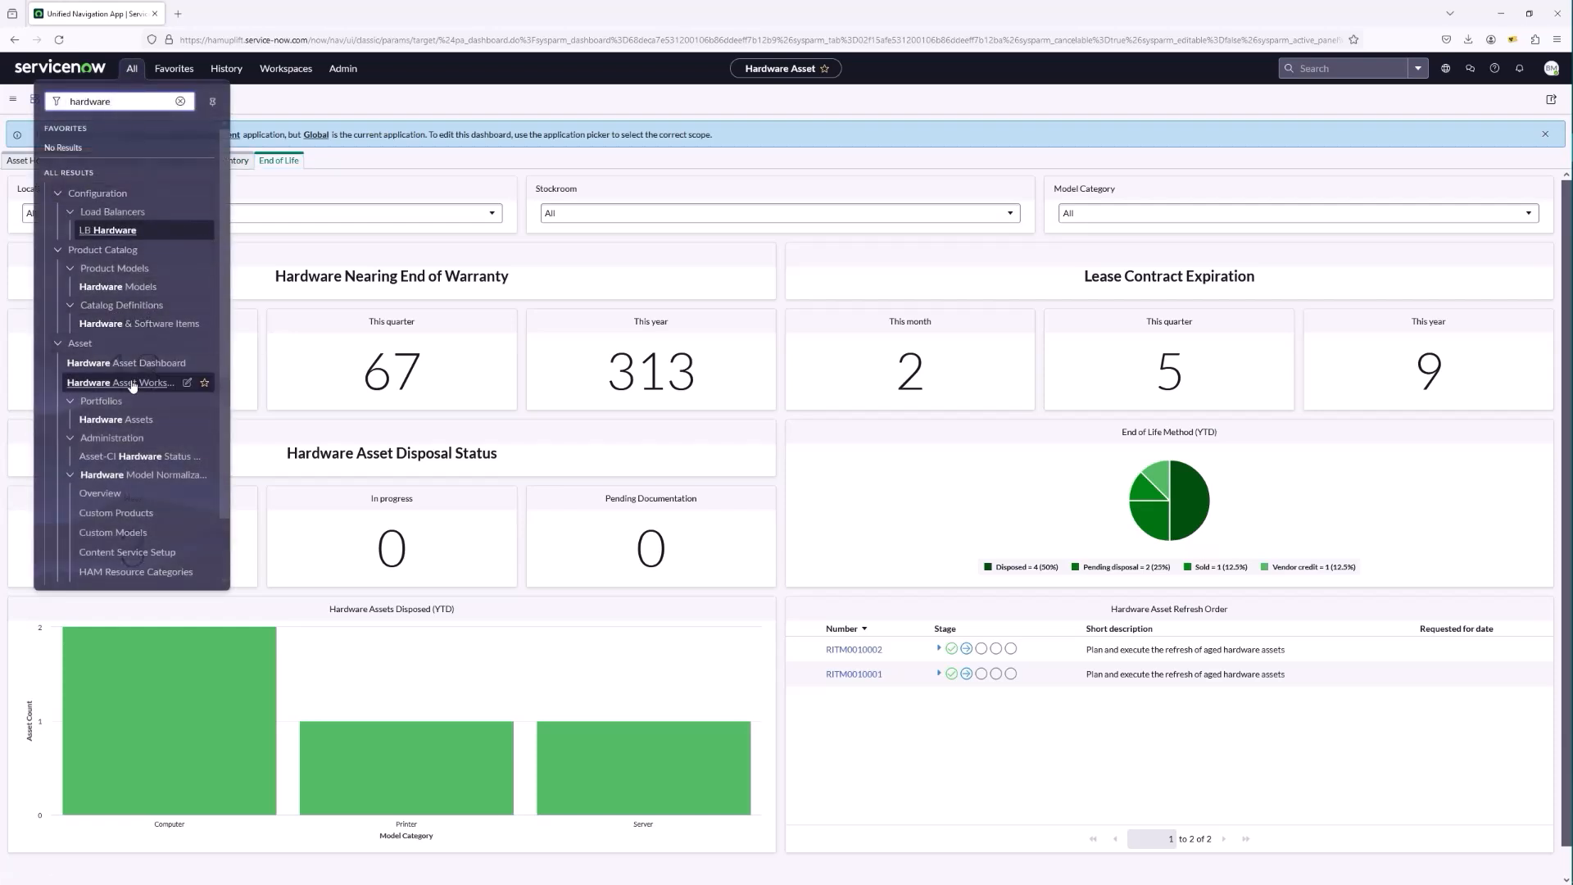
mouse_move(120, 382)
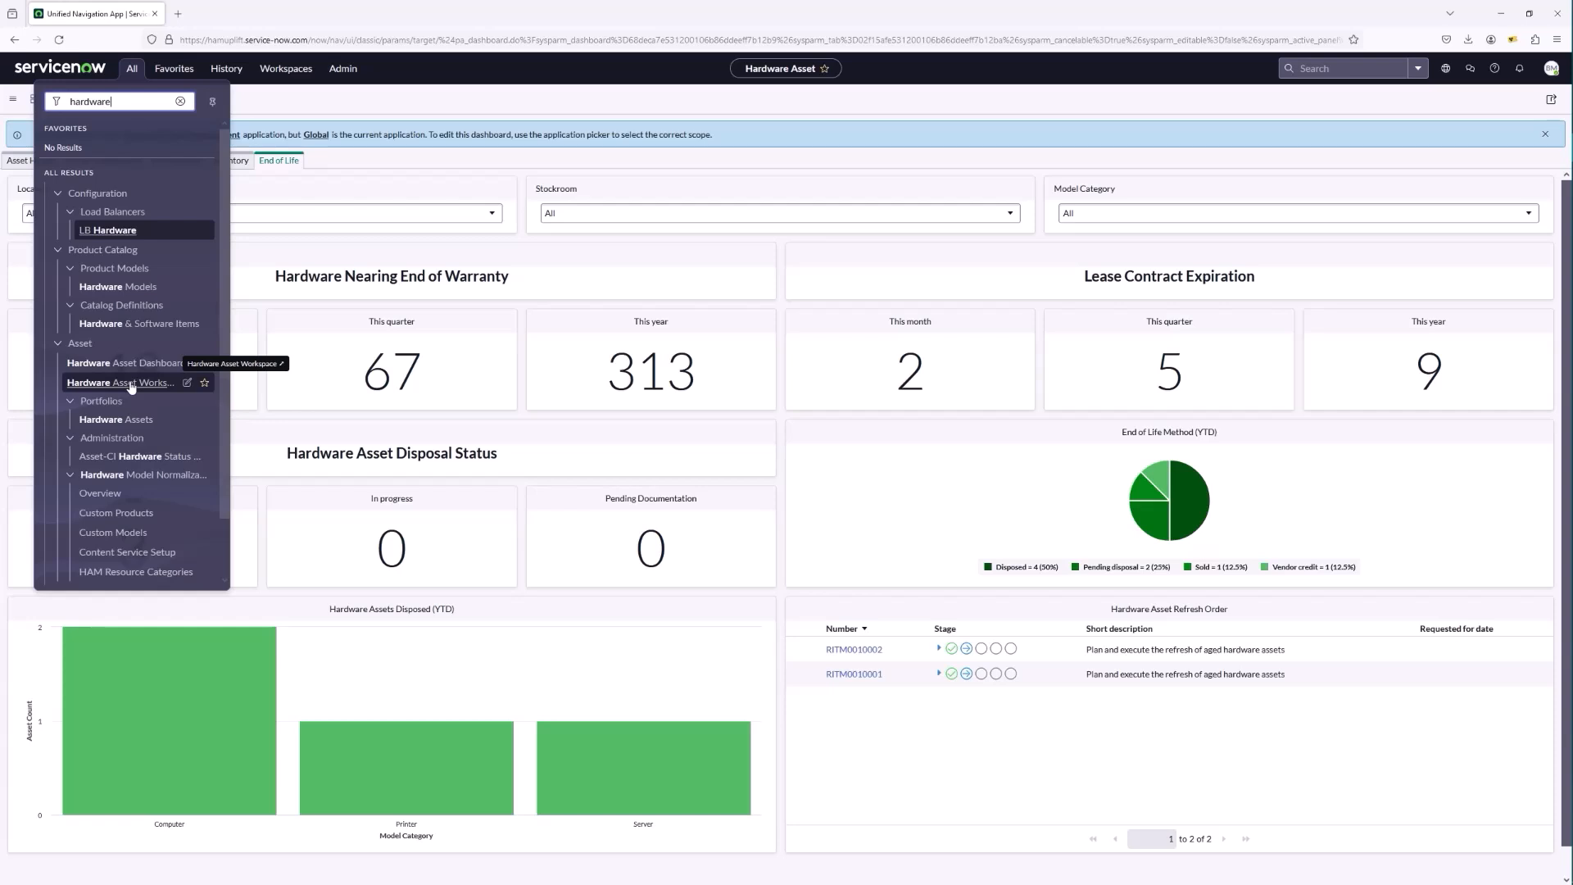
mouse_move(118, 285)
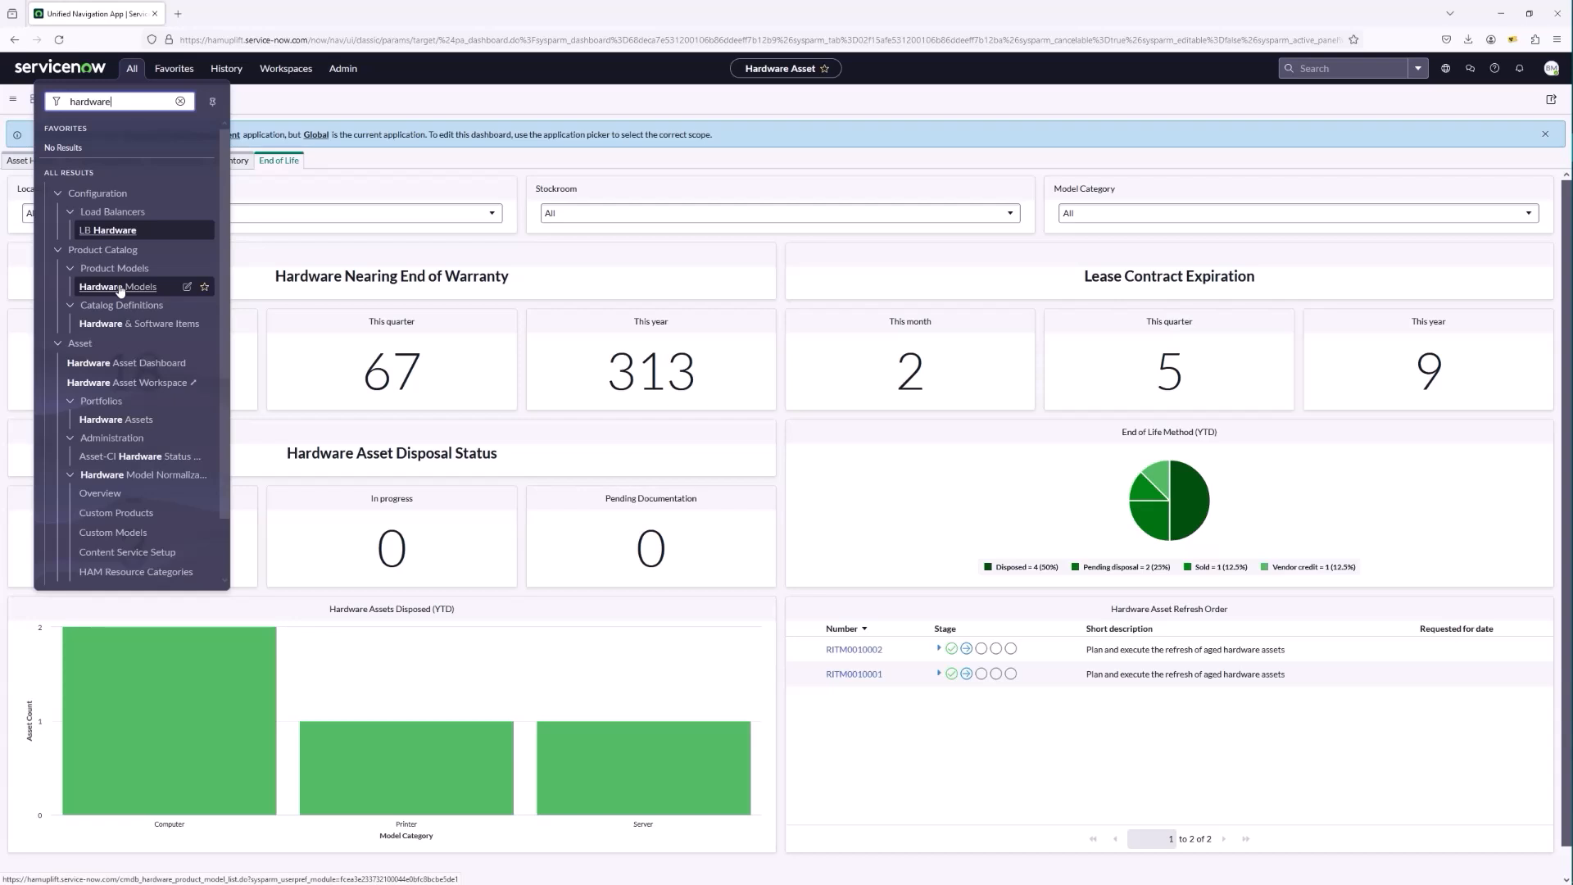
click(116, 287)
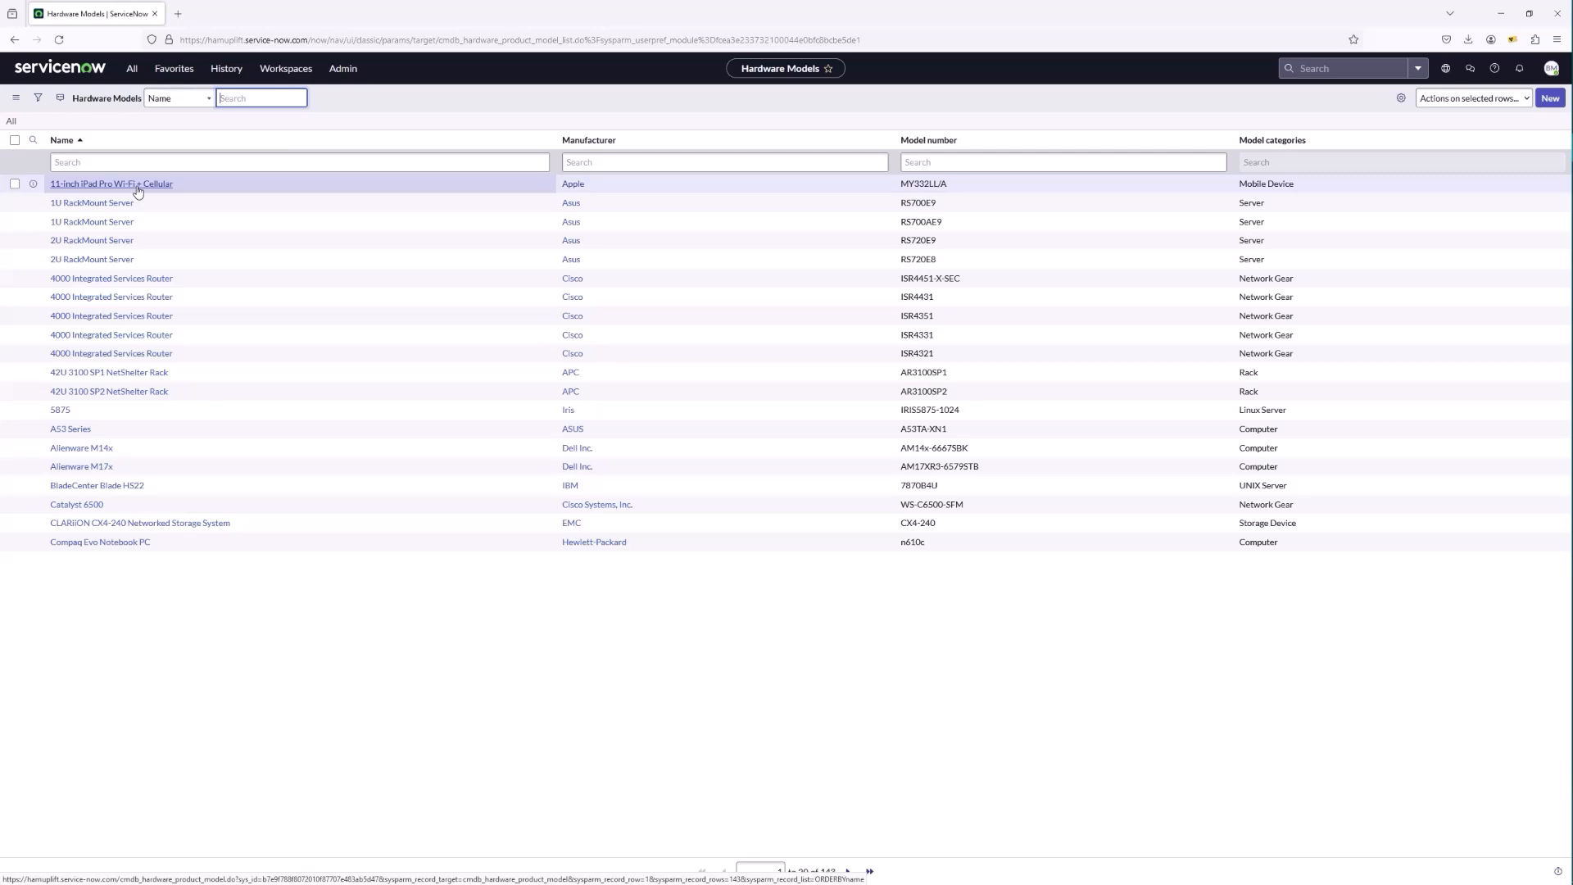
Open the 11-inch iPad Pro Wi-Fi + Cellular model record and show its Normalization details.
click(112, 183)
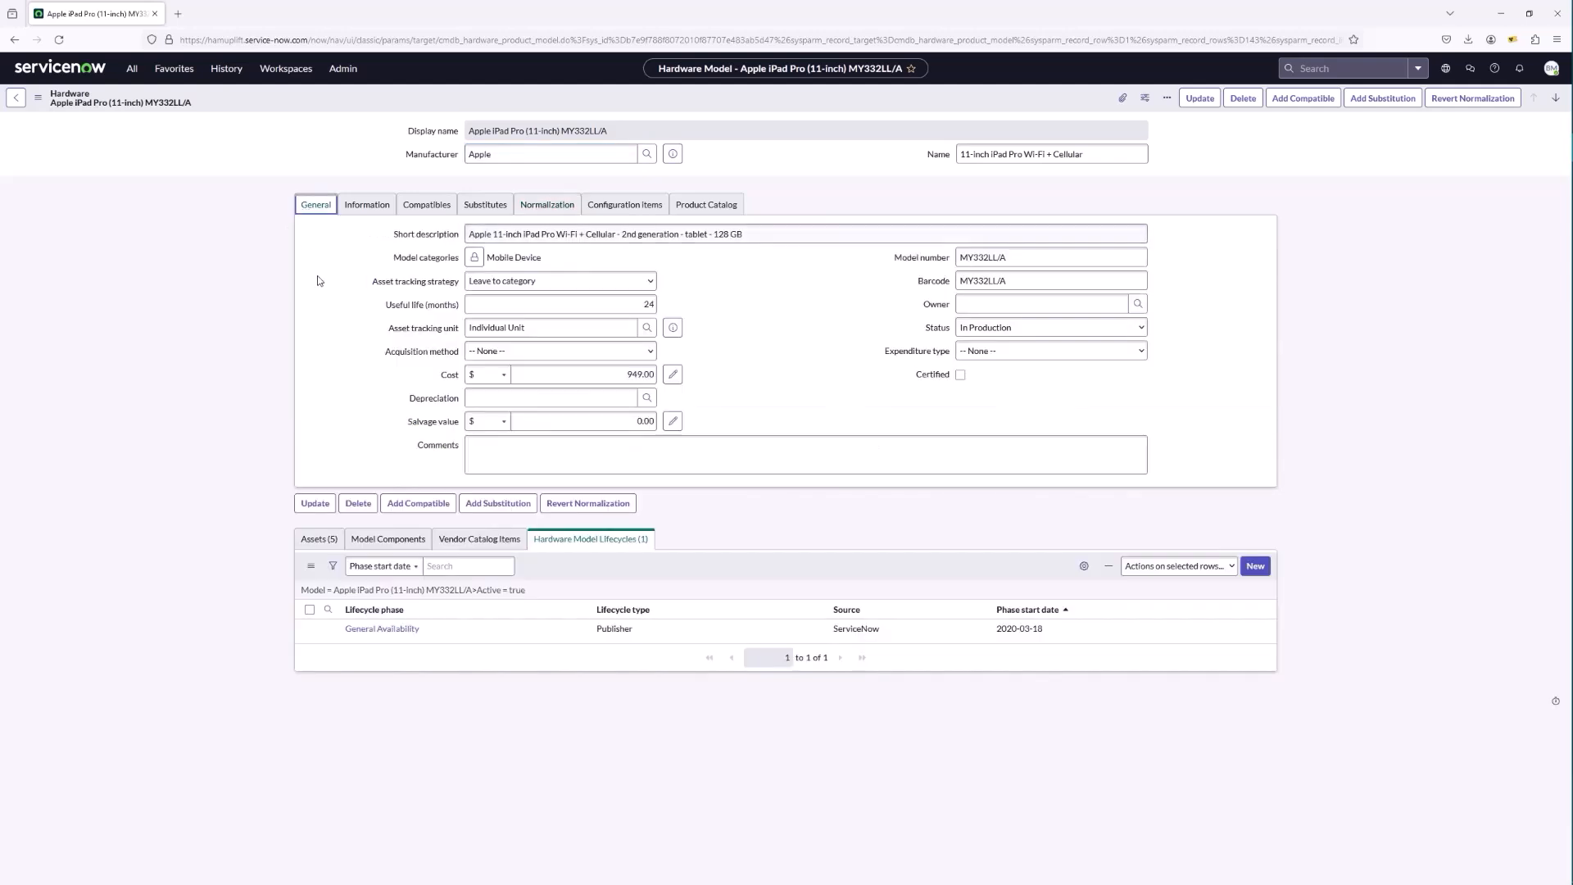
mouse_move(288, 475)
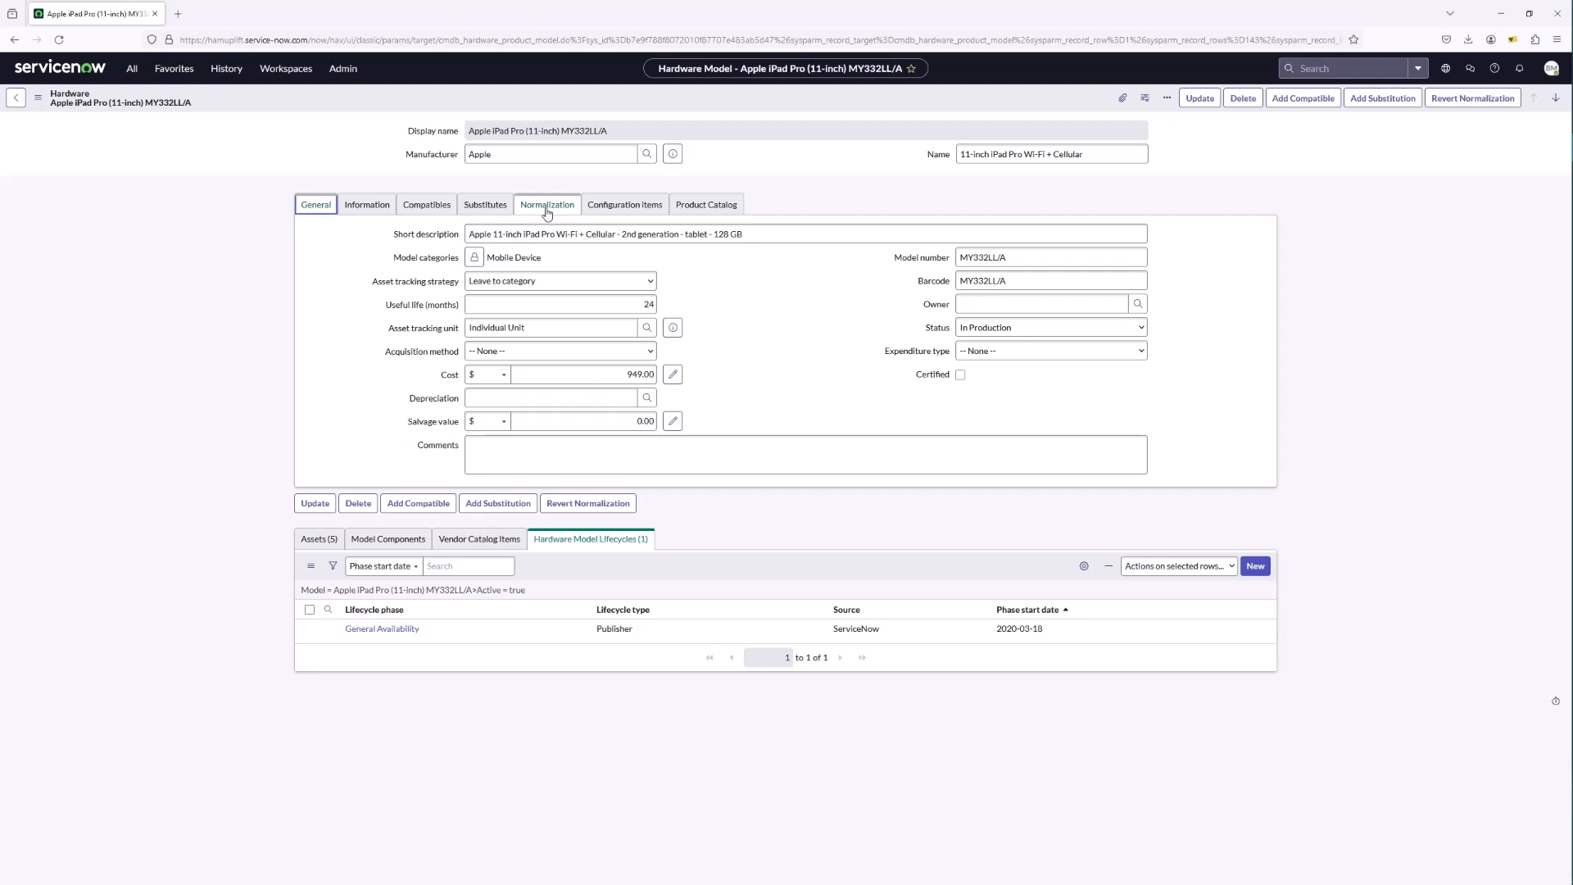
click(548, 205)
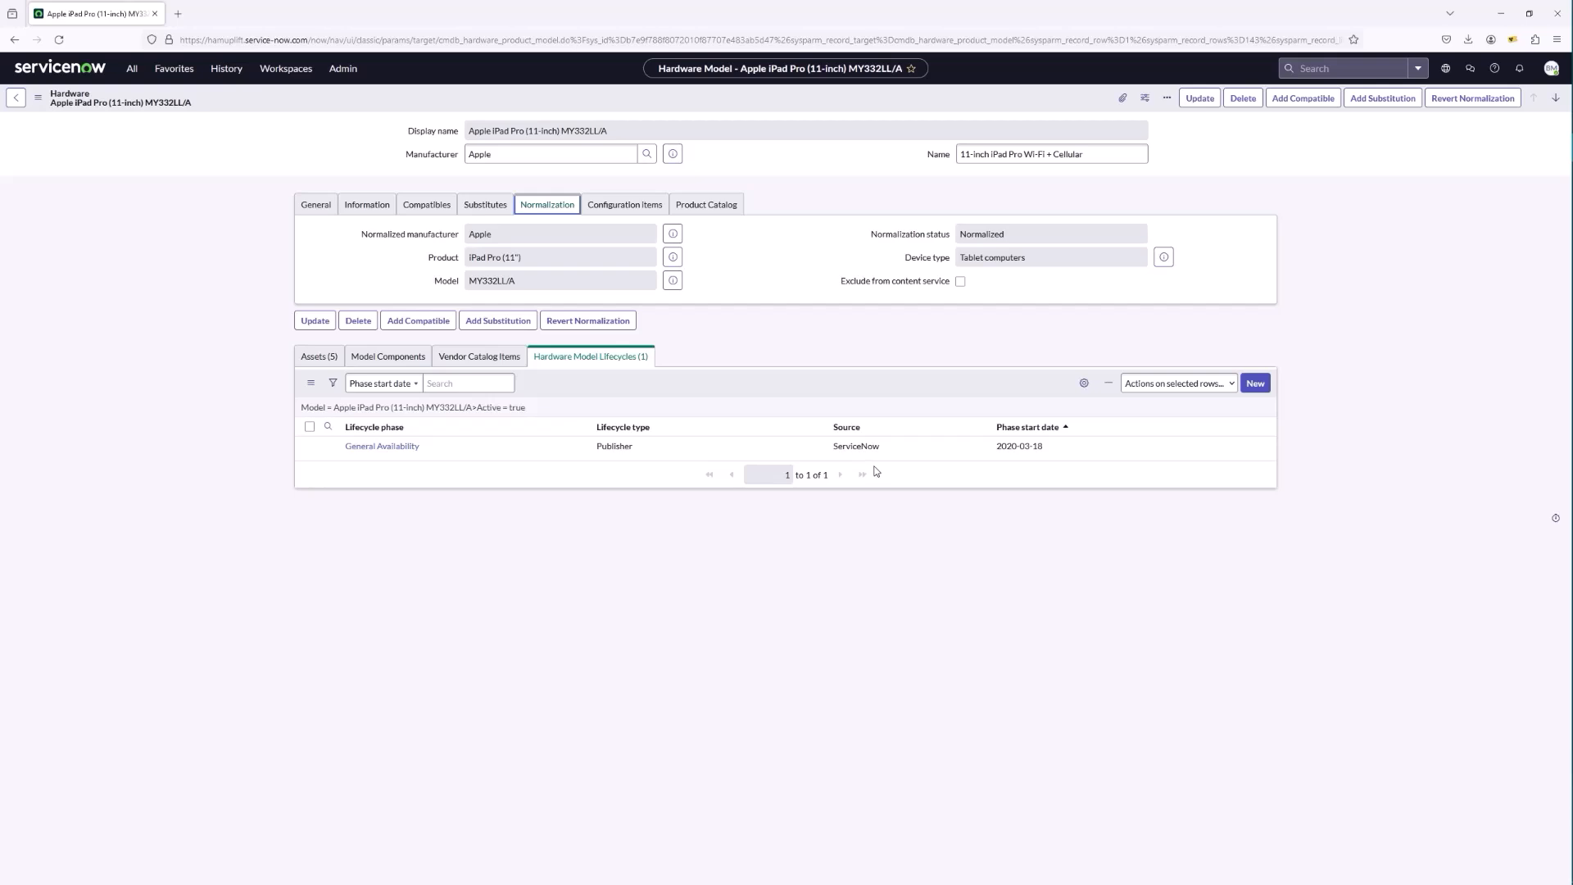
mouse_move(439, 252)
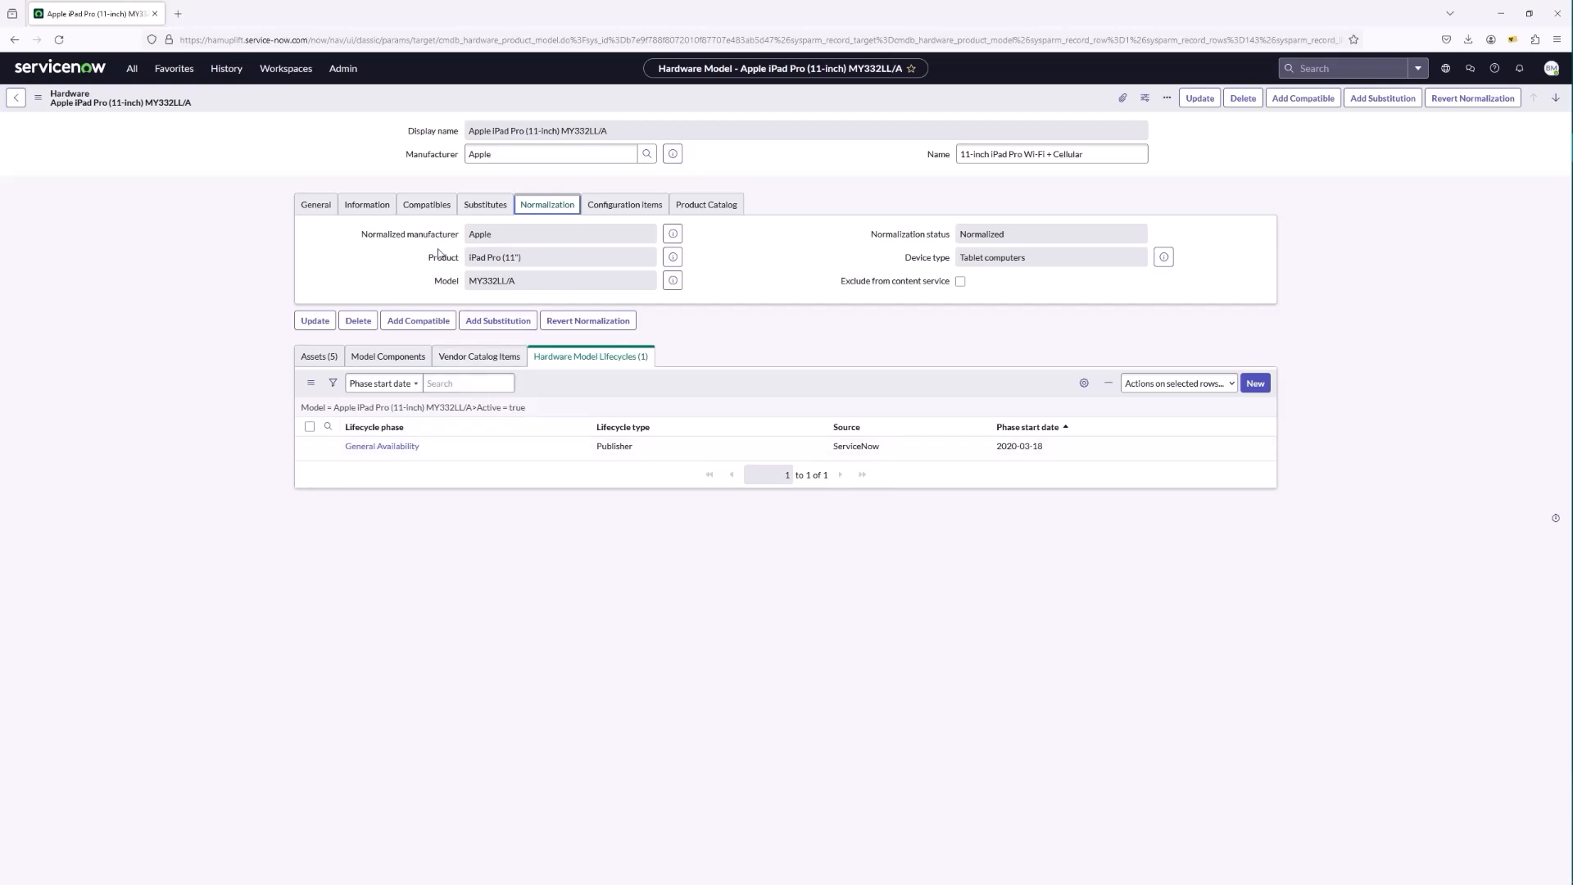
mouse_move(786, 283)
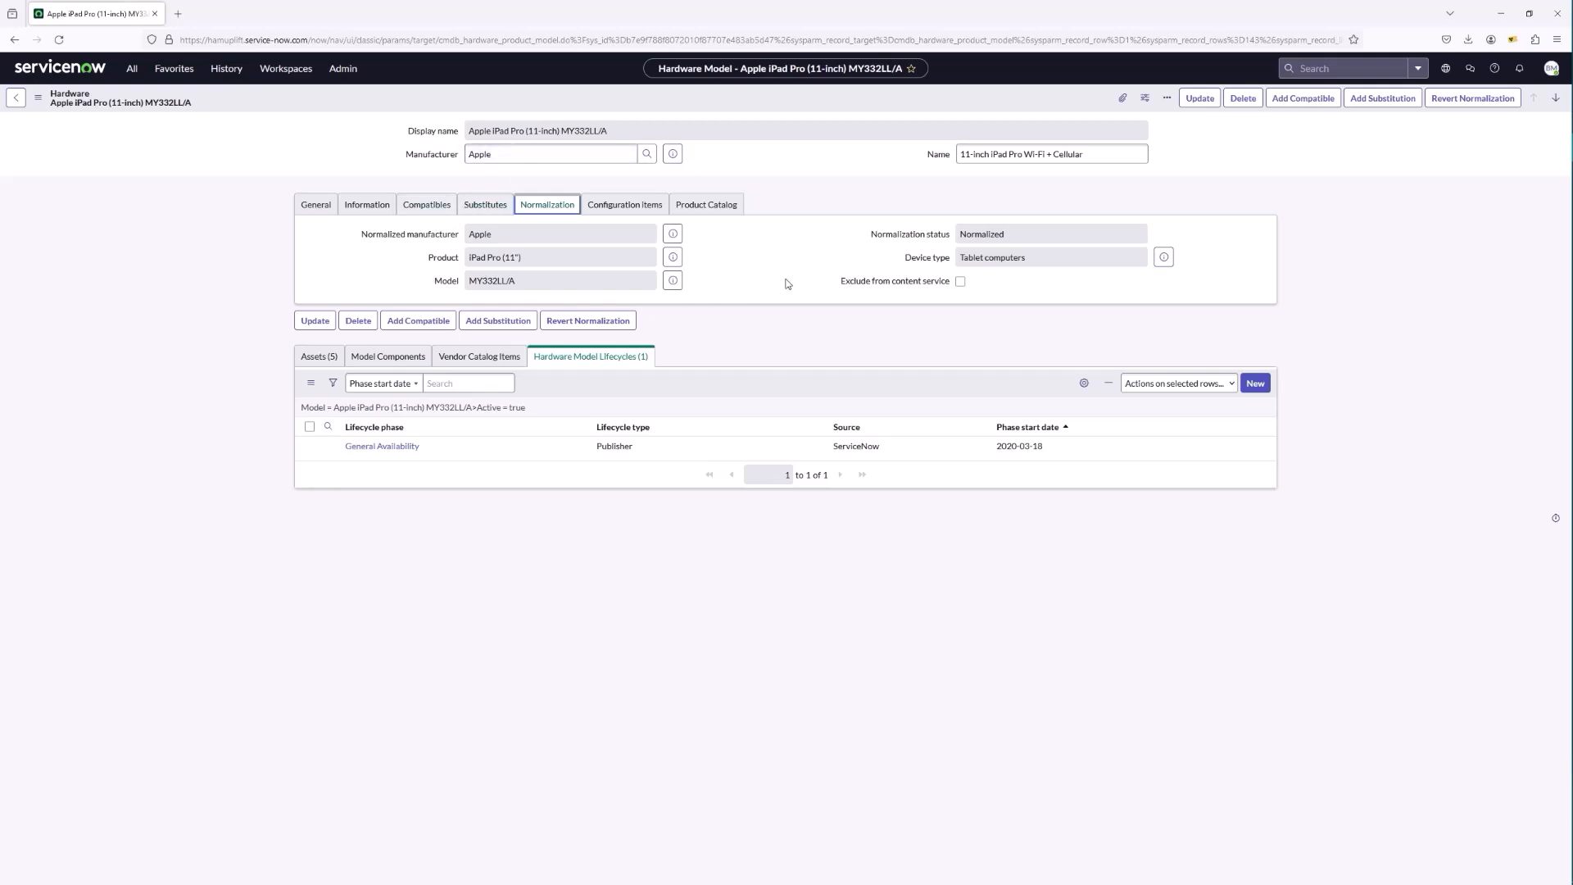
mouse_move(285, 372)
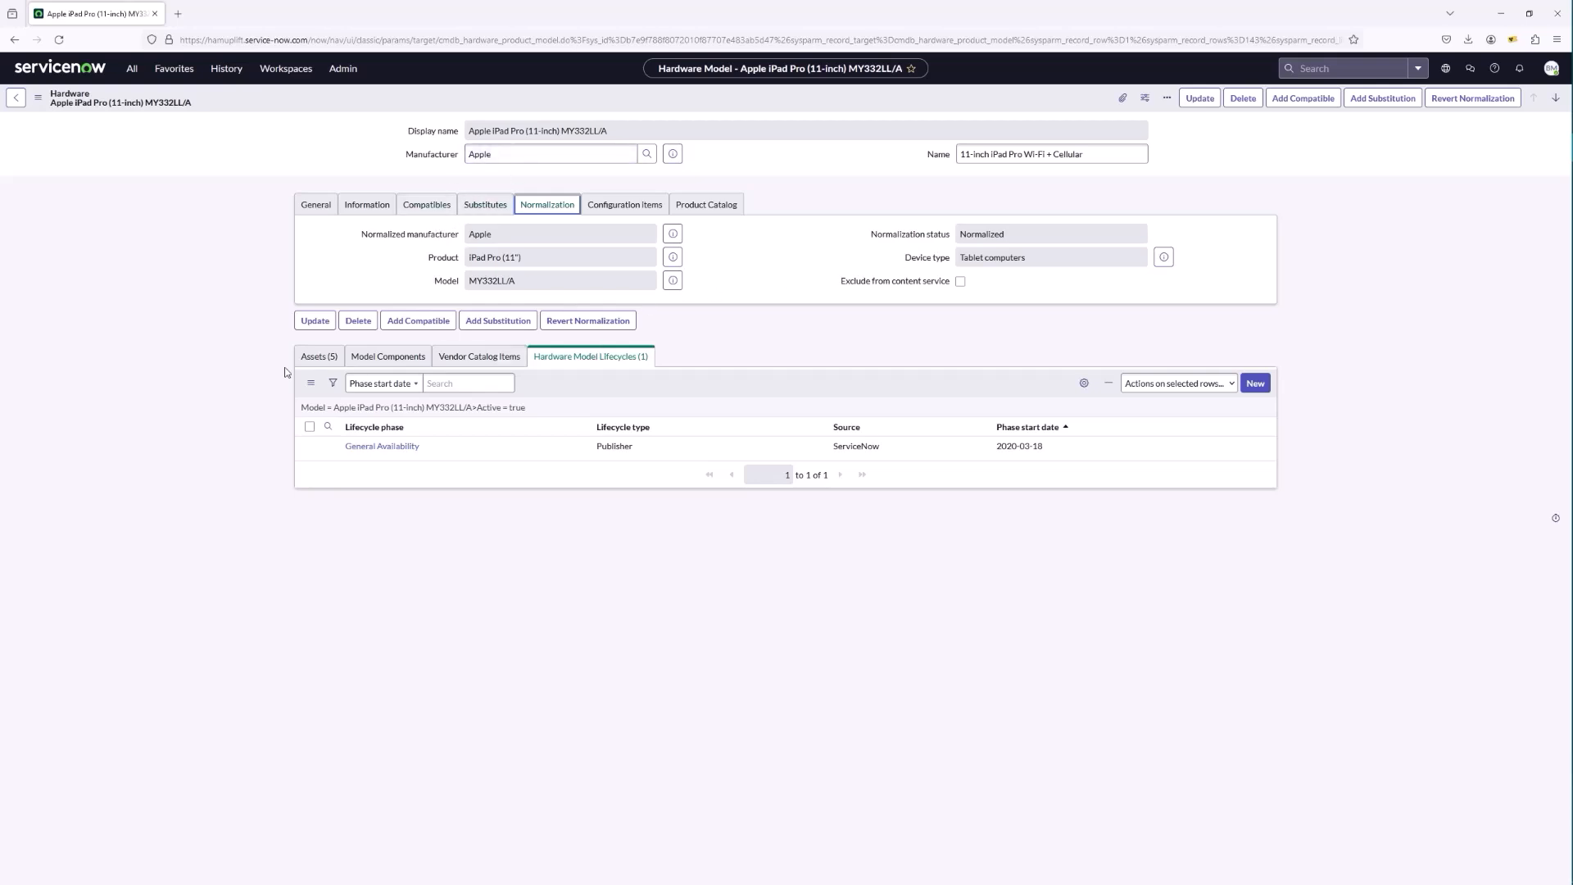
Review the model's Substitutes, Configuration Items and General details, then list its Status values.
click(318, 356)
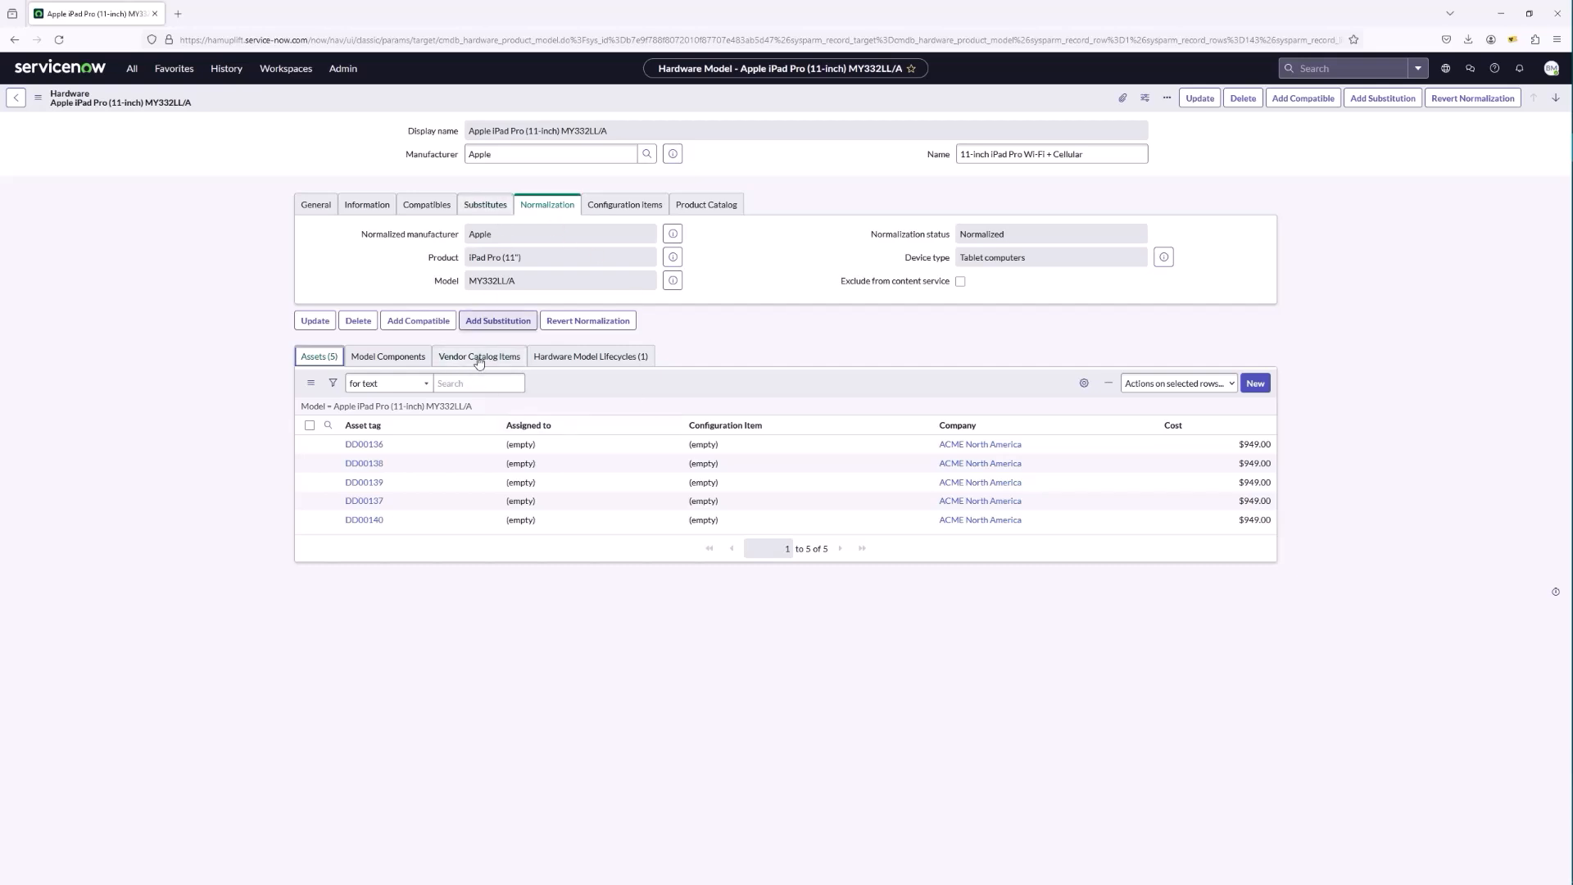
click(485, 205)
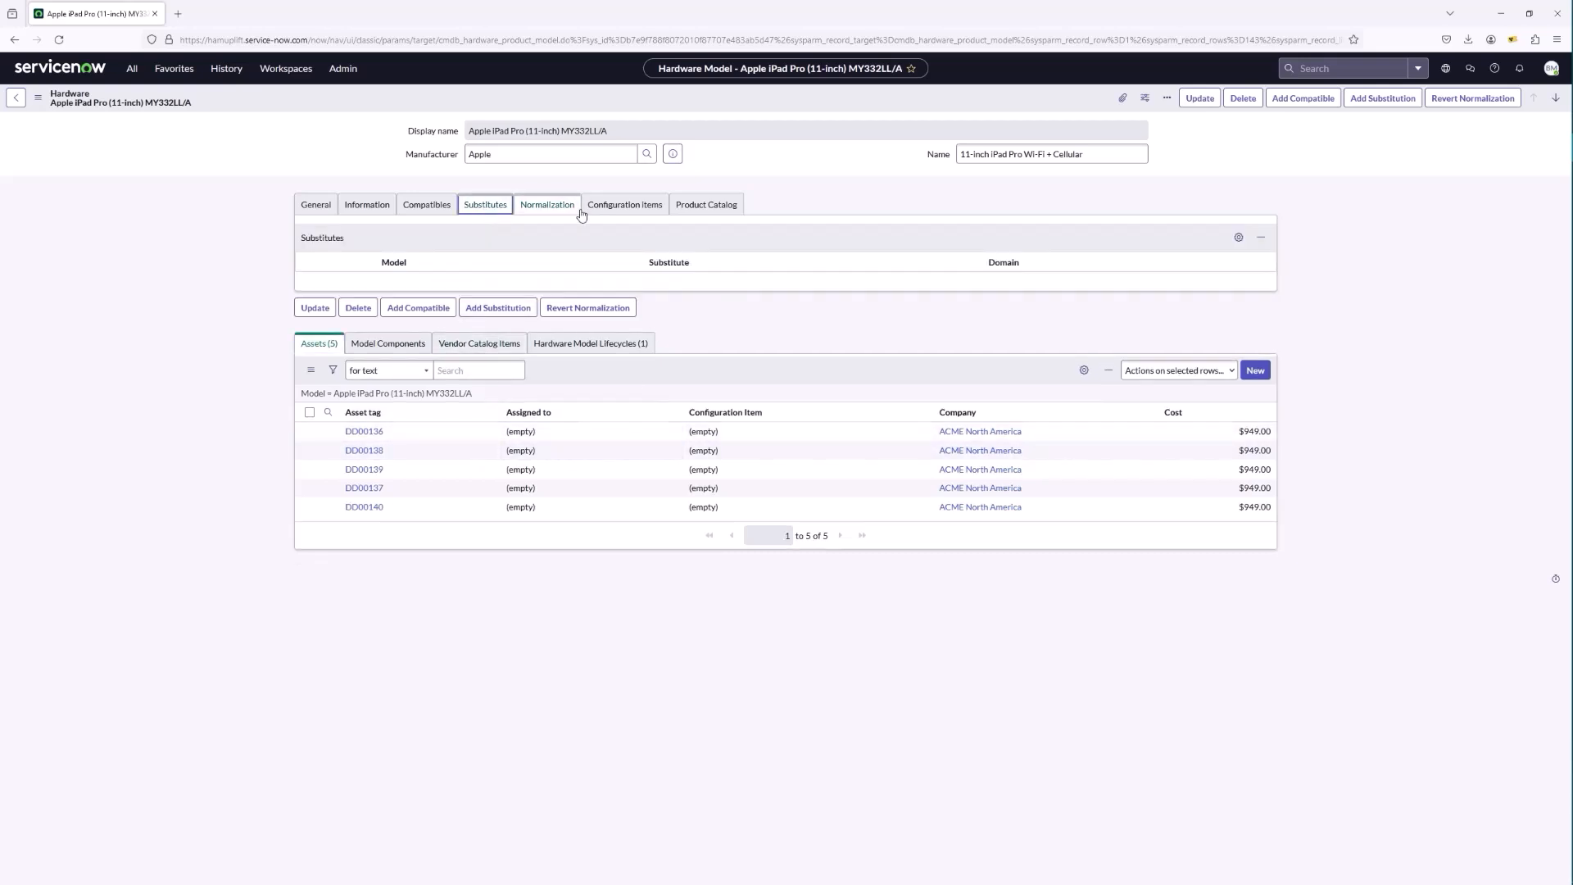
click(625, 205)
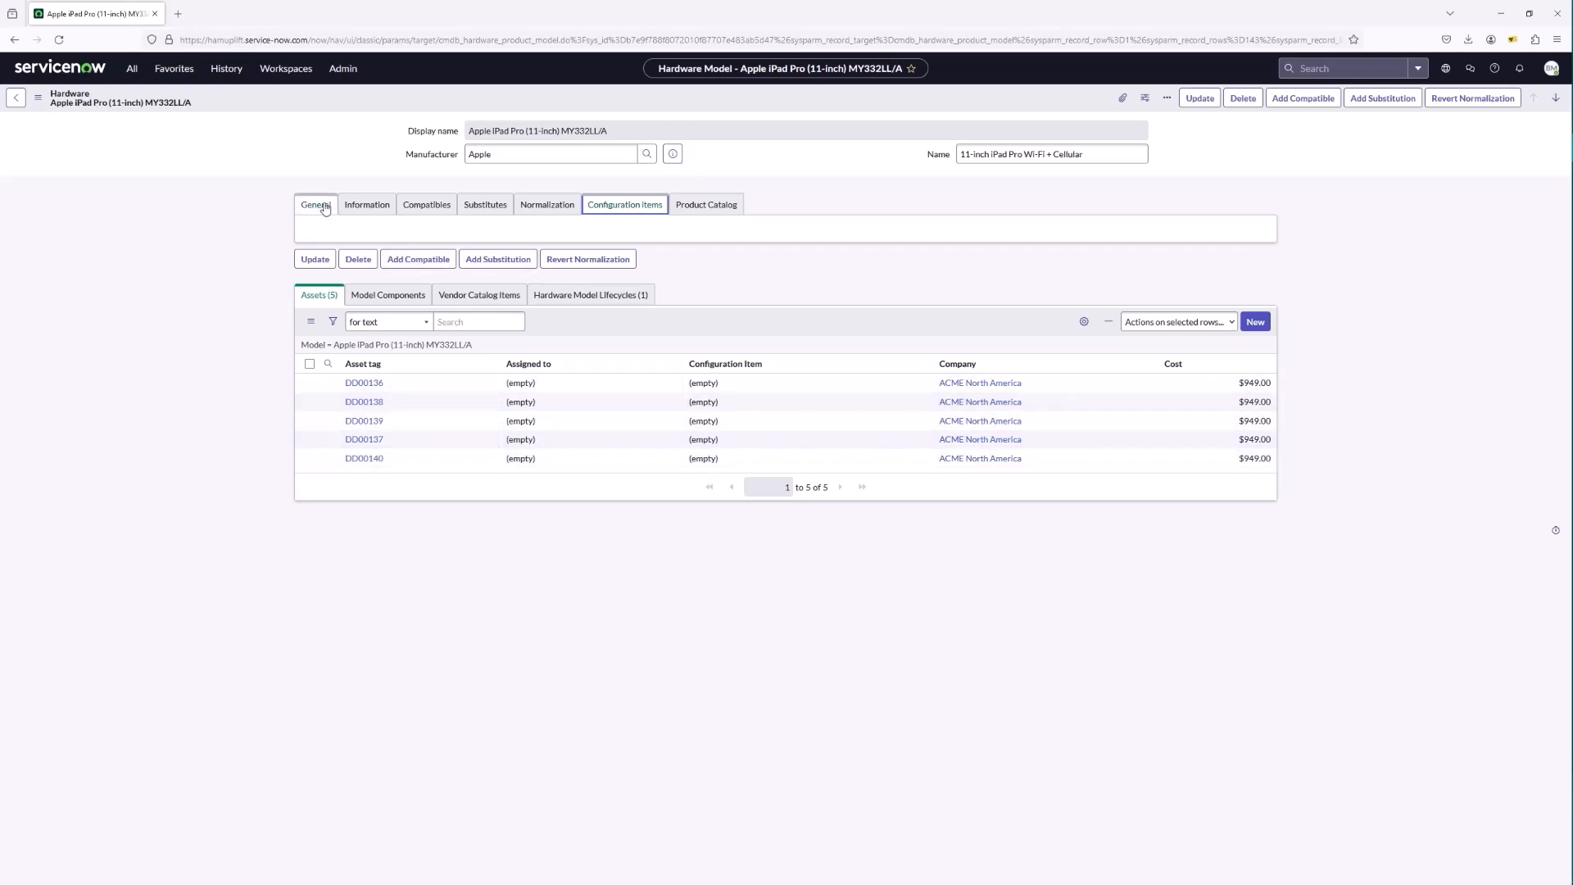
click(315, 203)
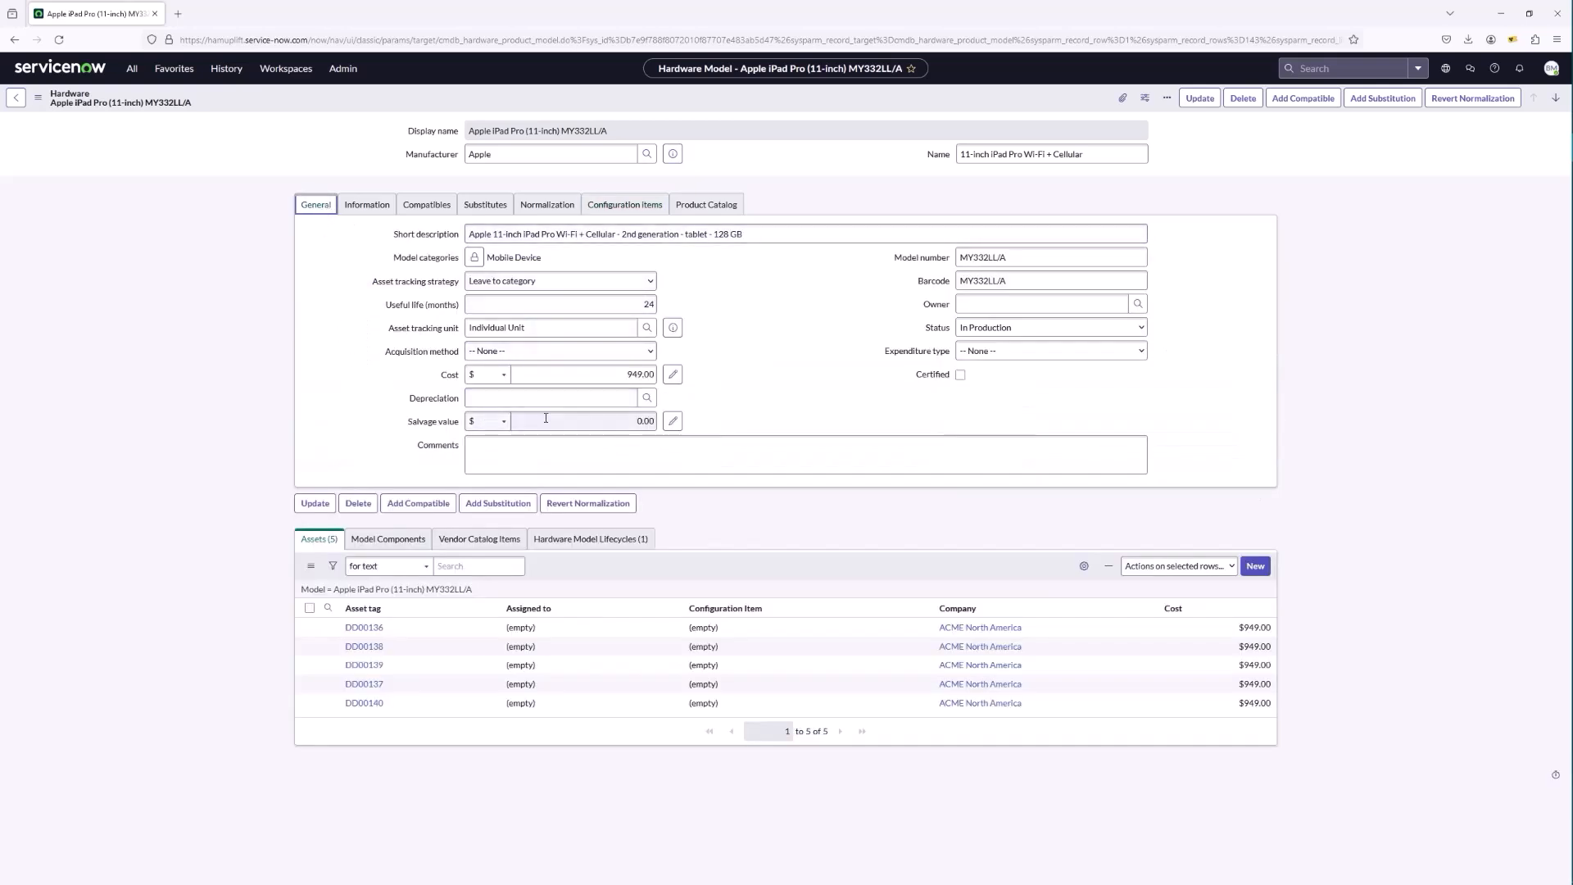
mouse_move(913, 369)
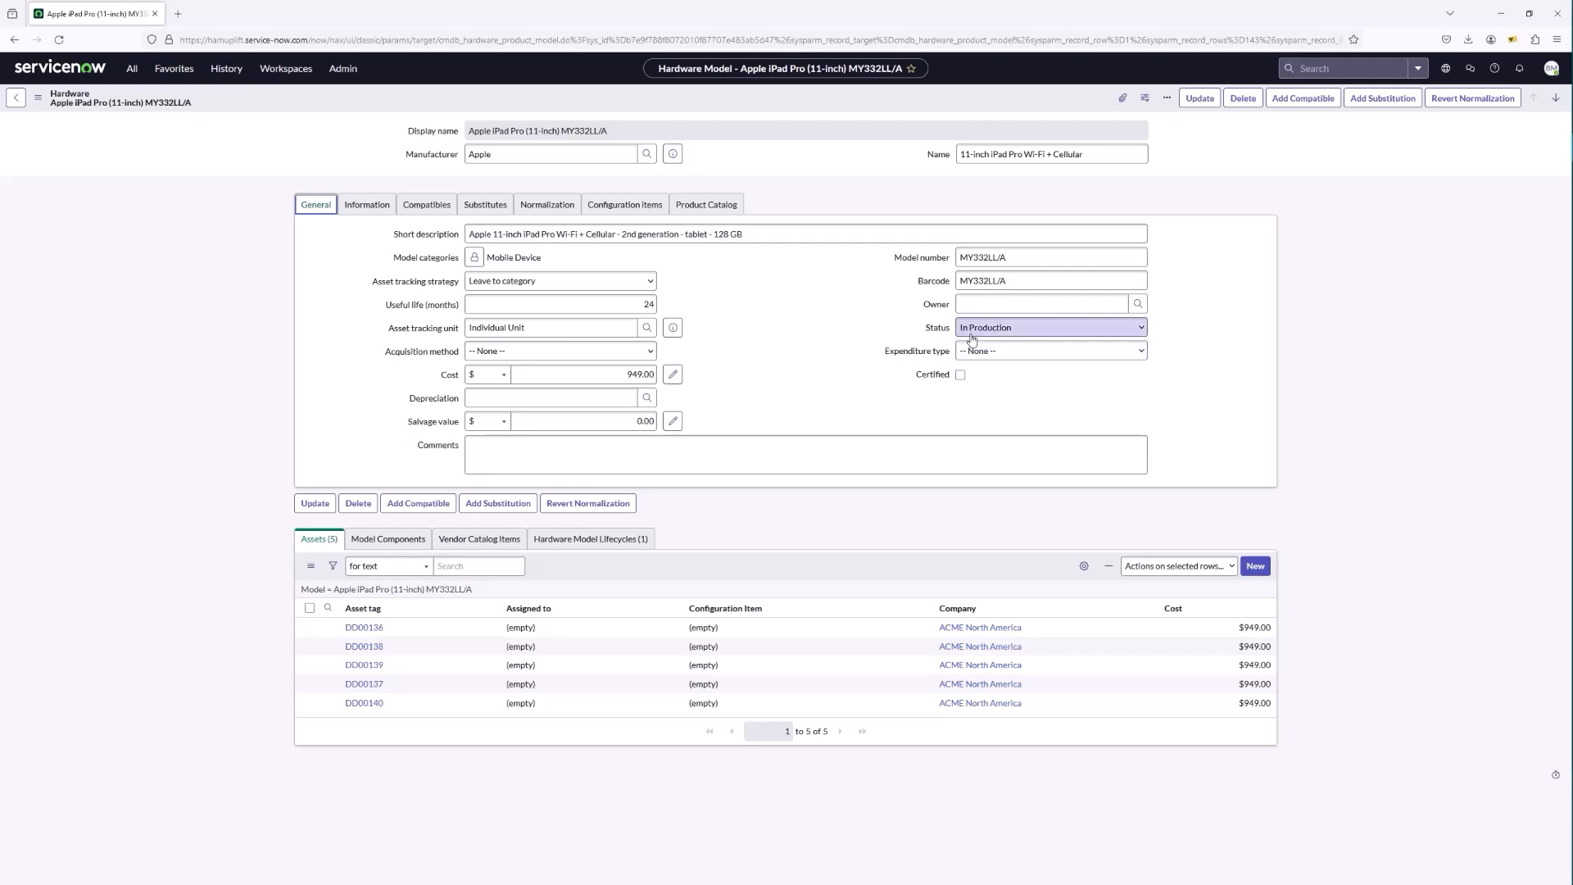
click(1049, 328)
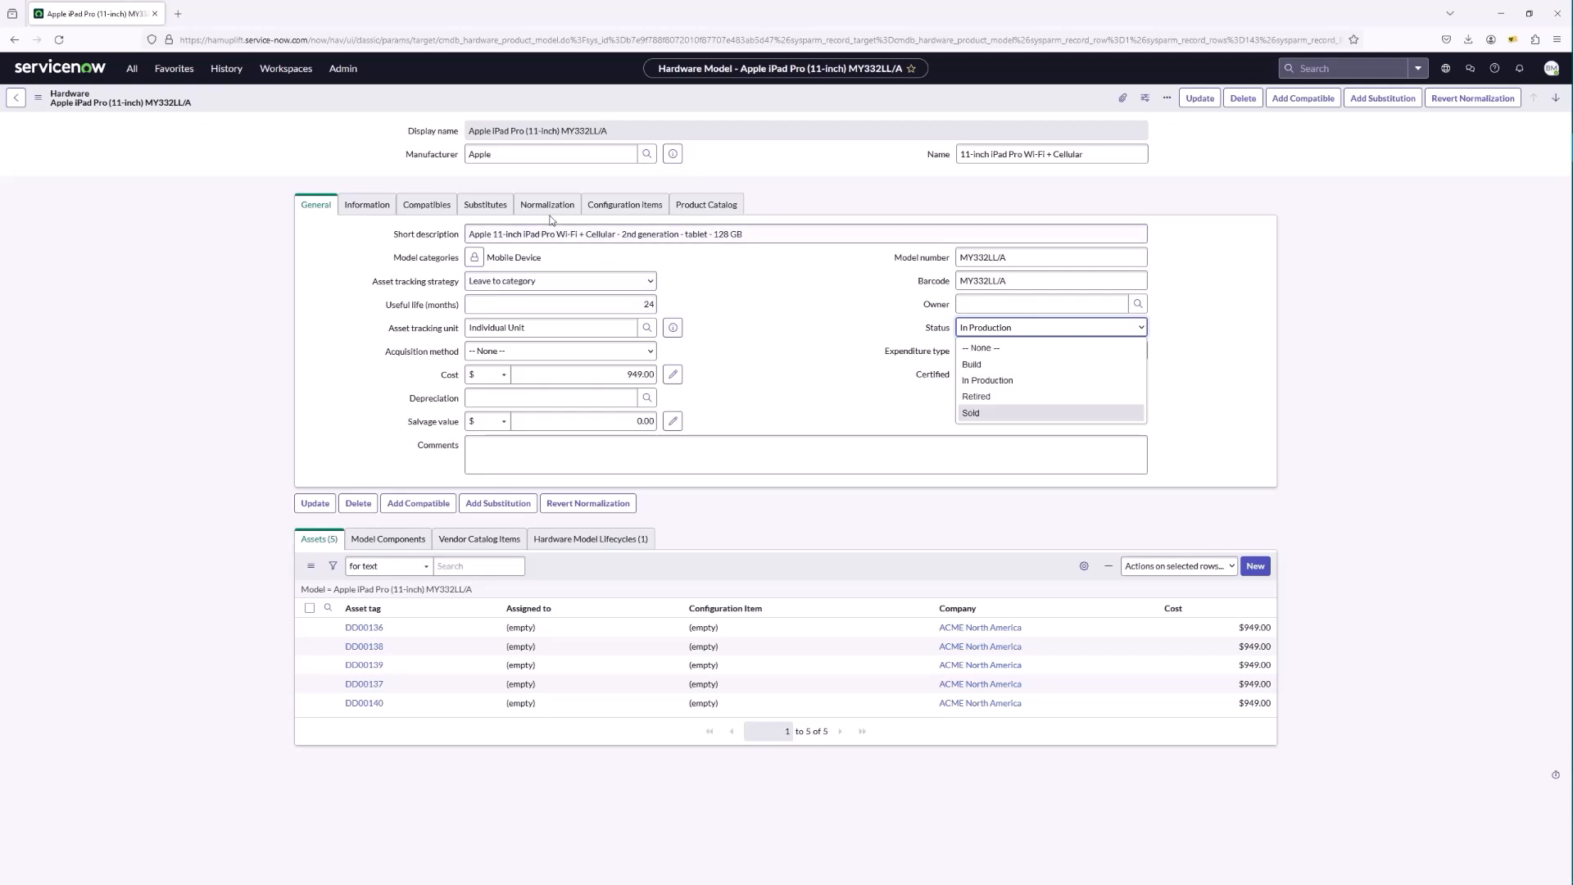
Return to the Normalization details and inspect the Exclude from content service checkbox.
click(547, 204)
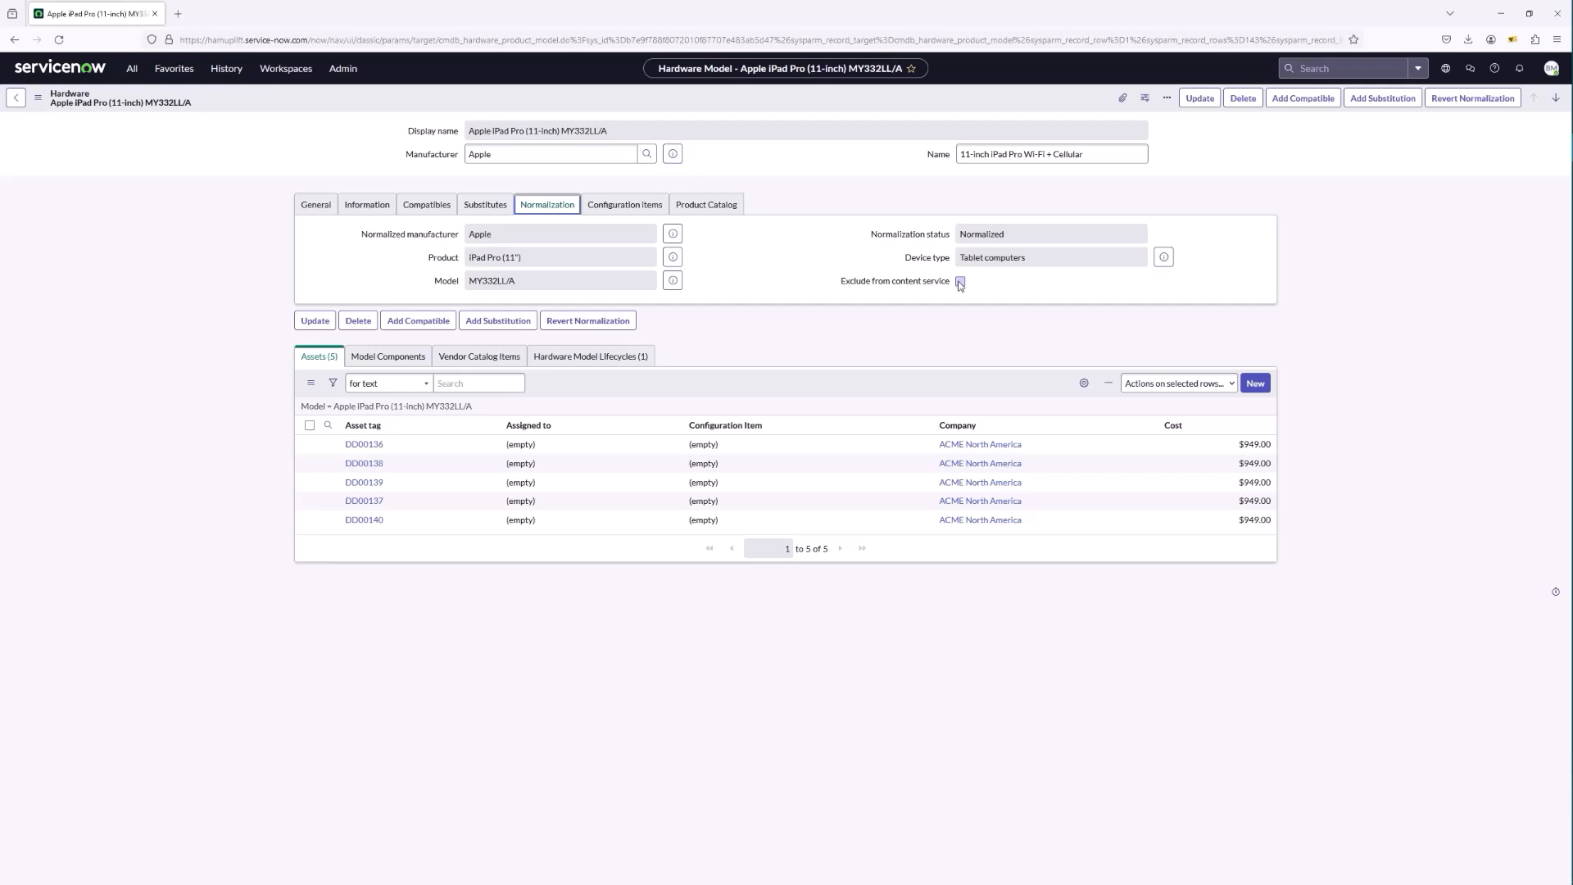
click(958, 280)
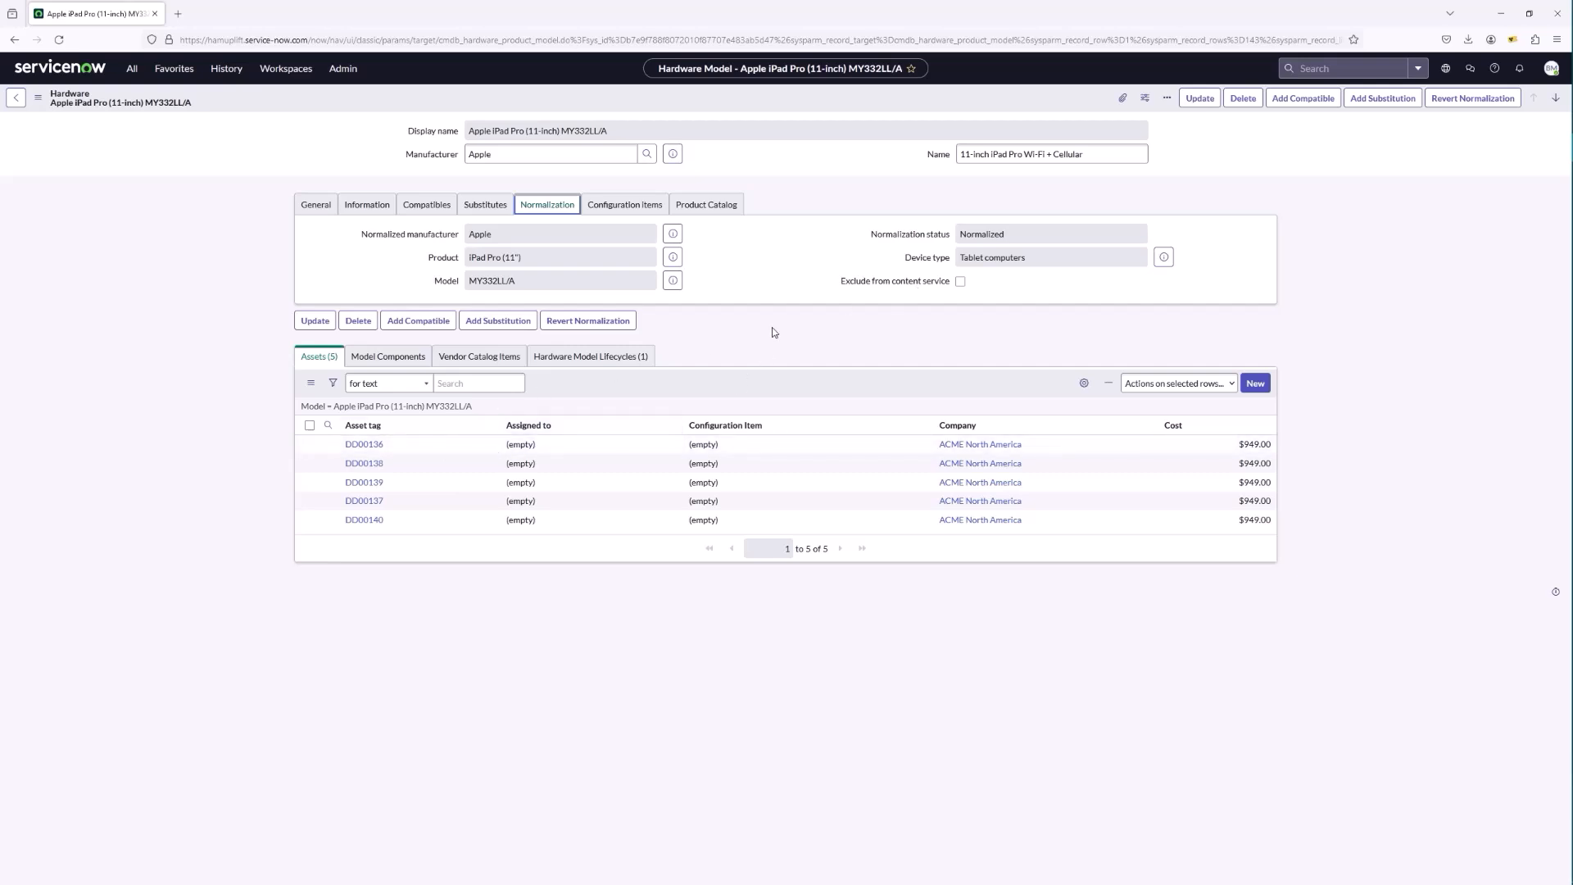
click(959, 282)
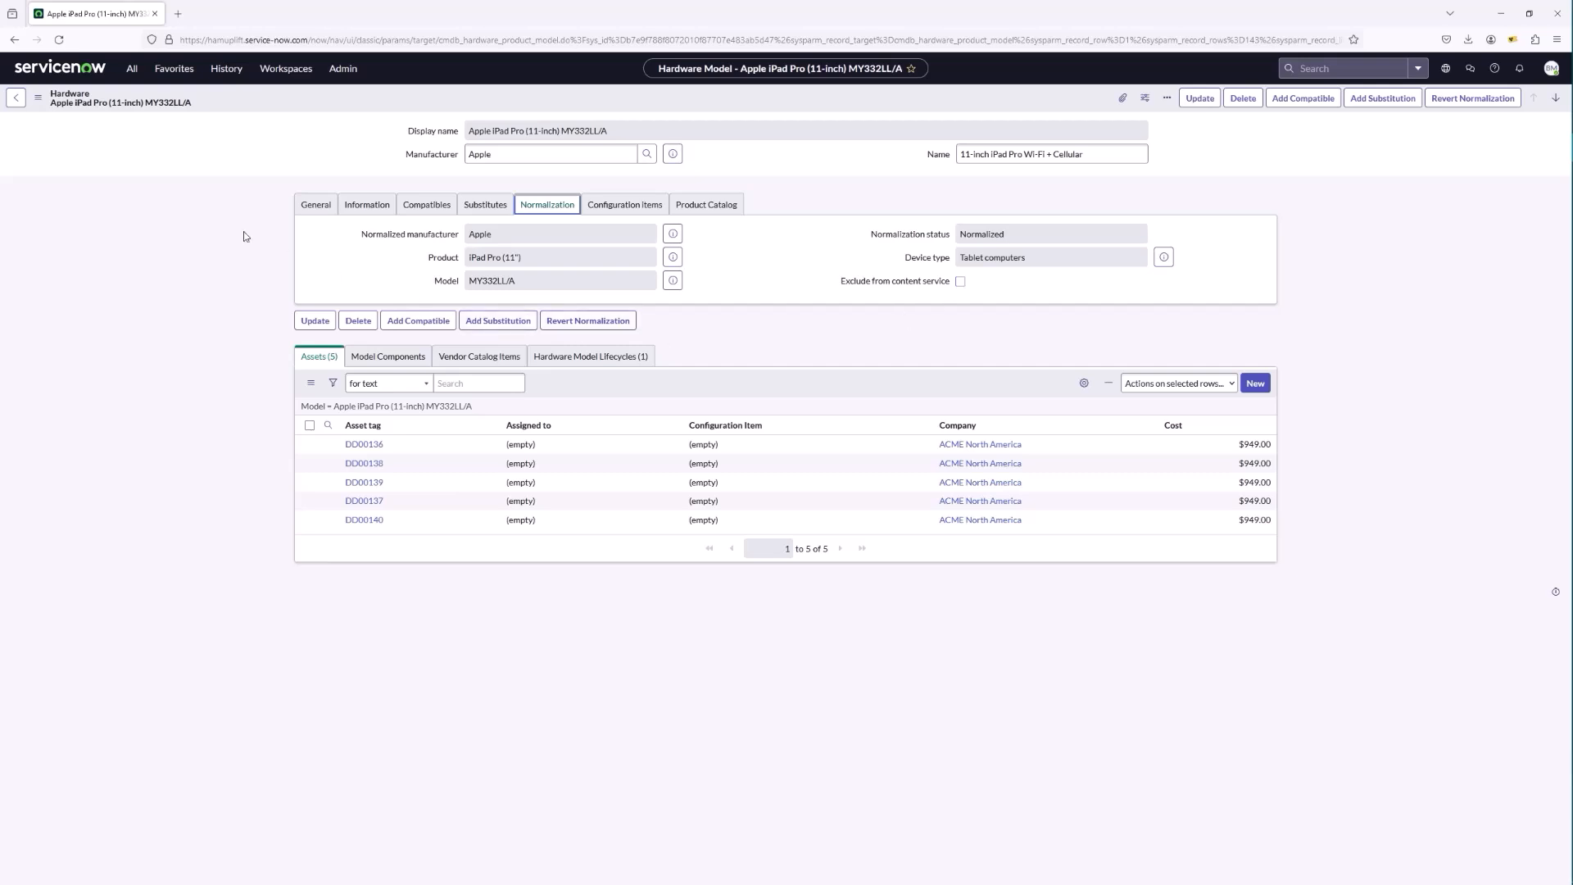
mouse_move(16, 97)
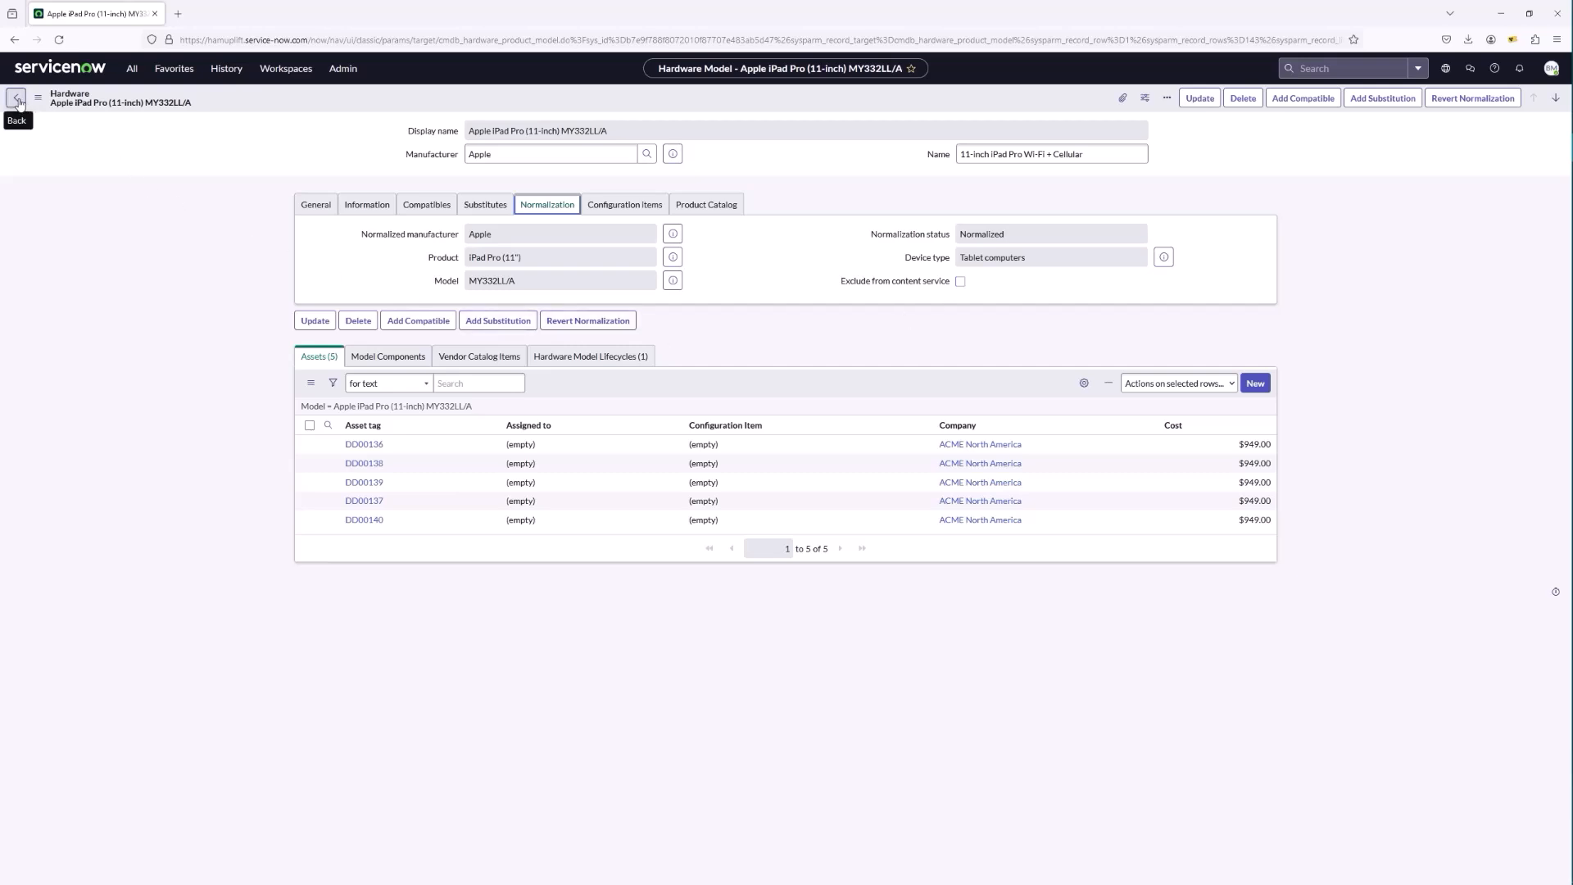
mouse_move(131, 69)
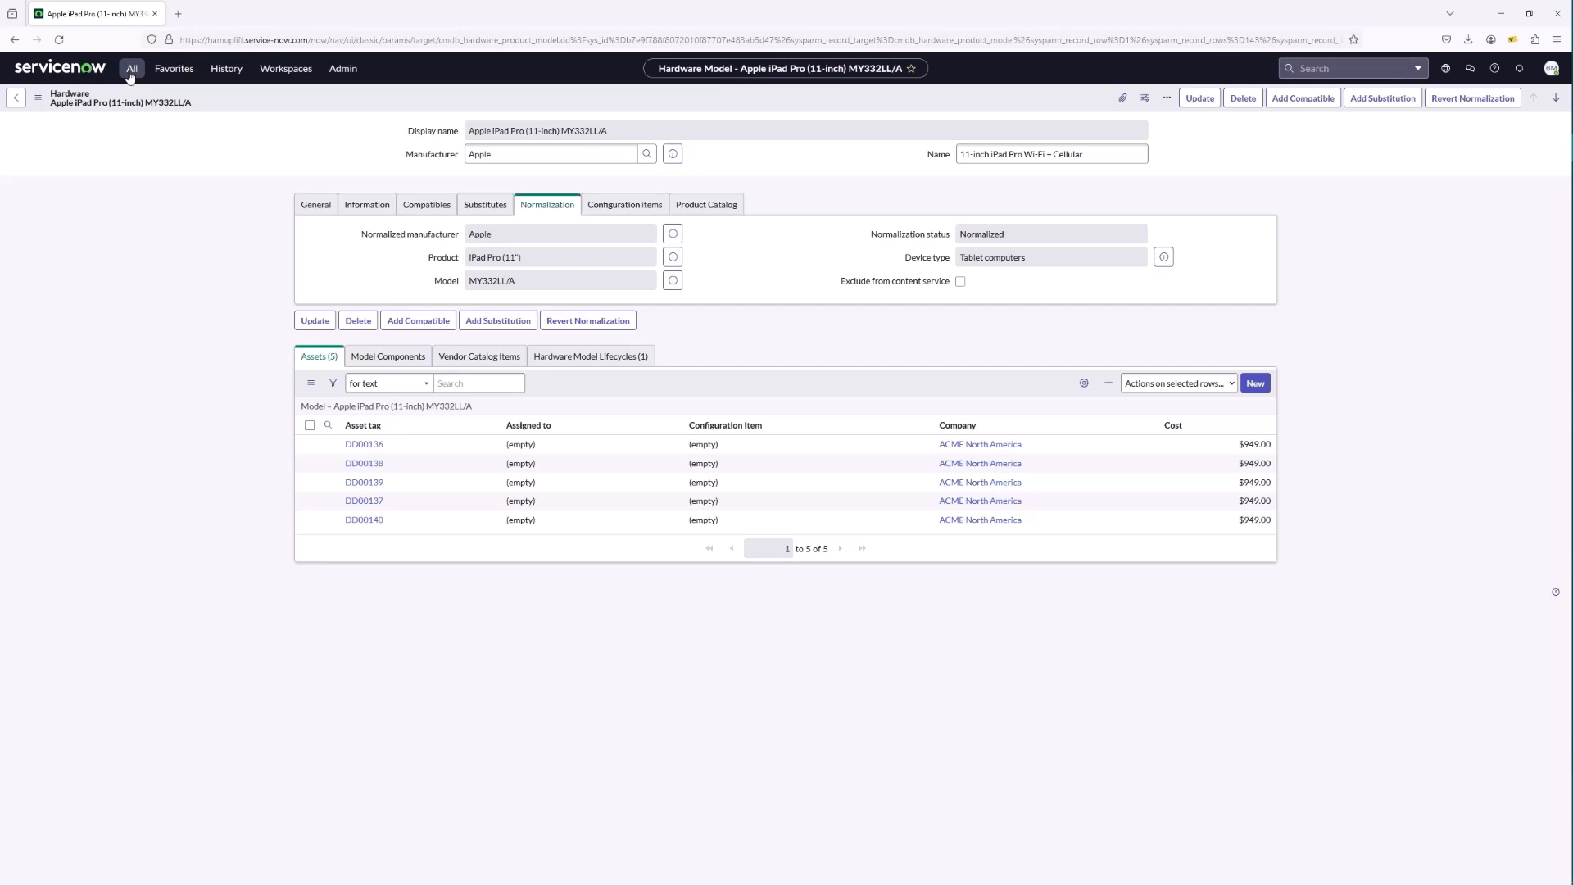
From the All menu, open Asset-CI Hardware Status Mappings under Administration.
click(131, 69)
text(hardware)
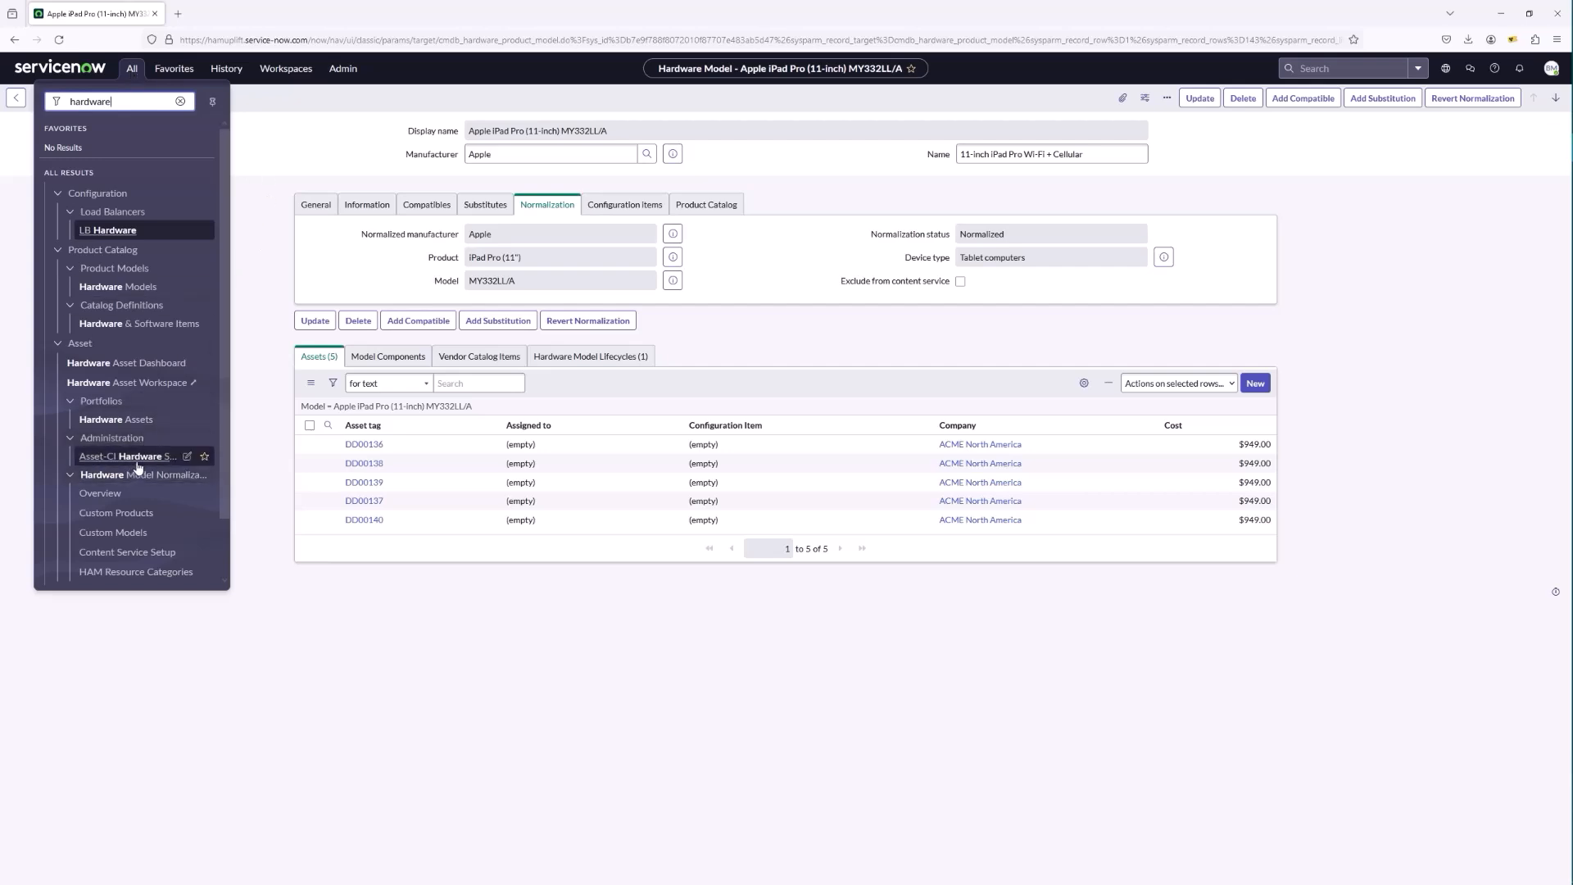
click(123, 455)
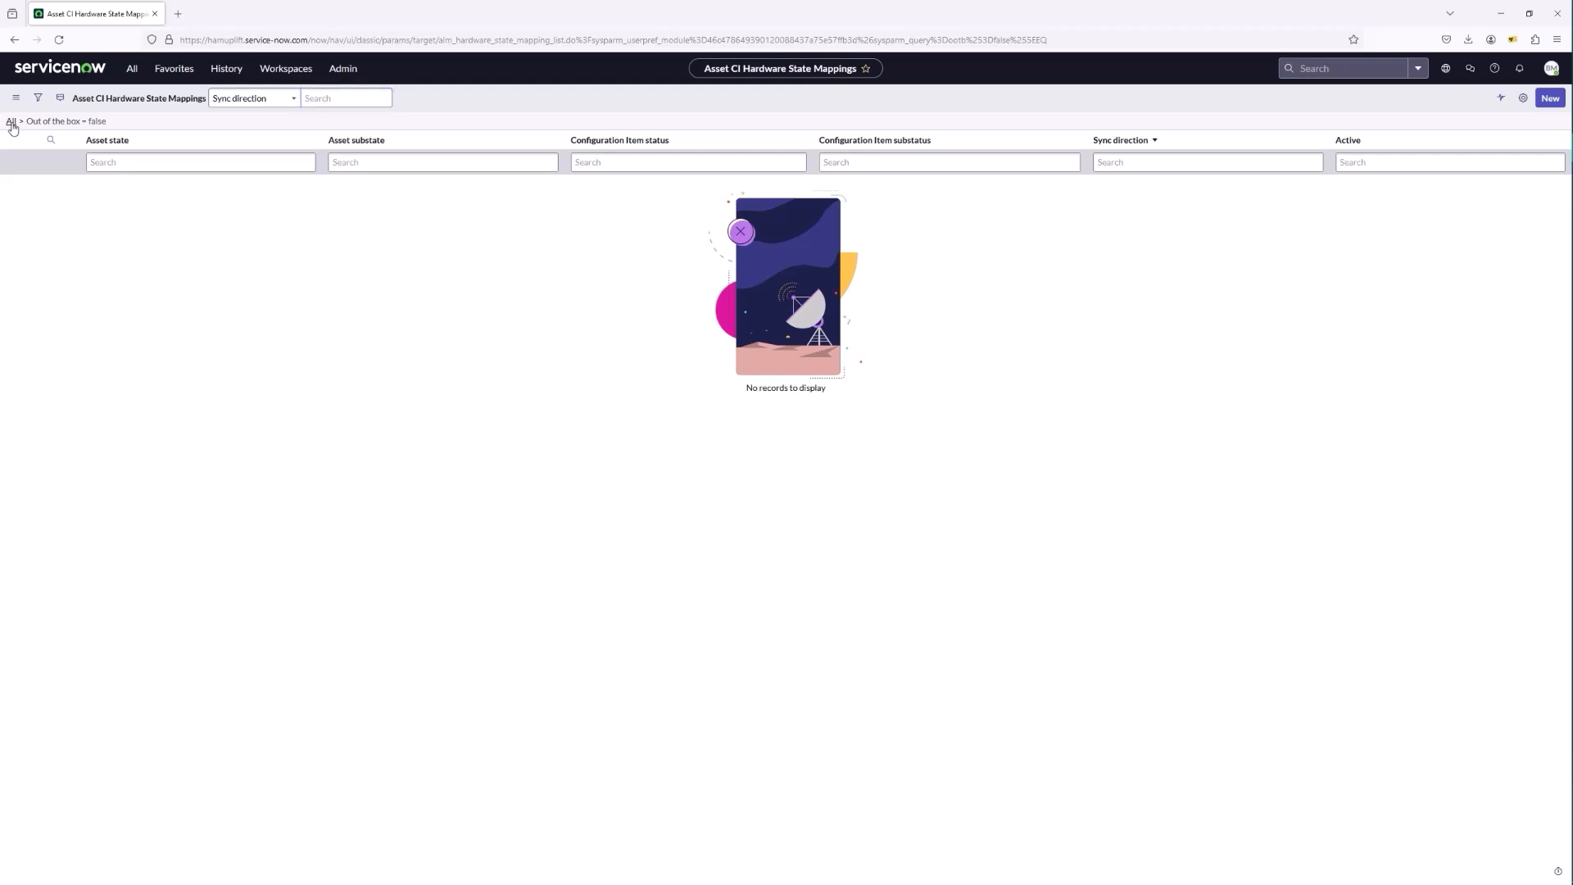
Remove the Out of the box = false filter to list all 38 state mappings.
click(10, 119)
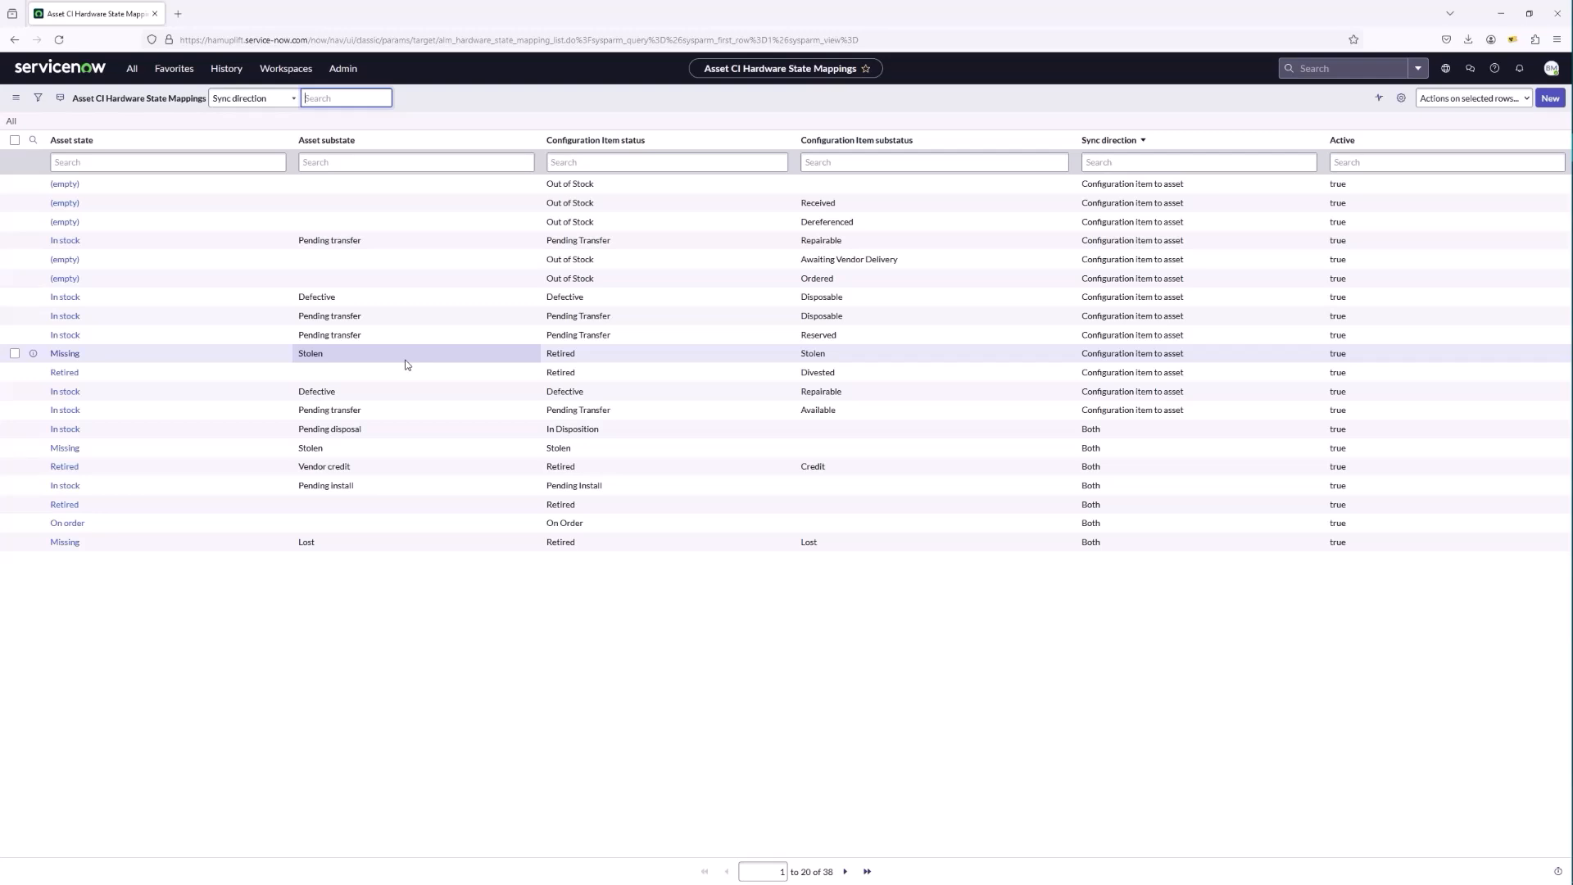
mouse_move(180, 259)
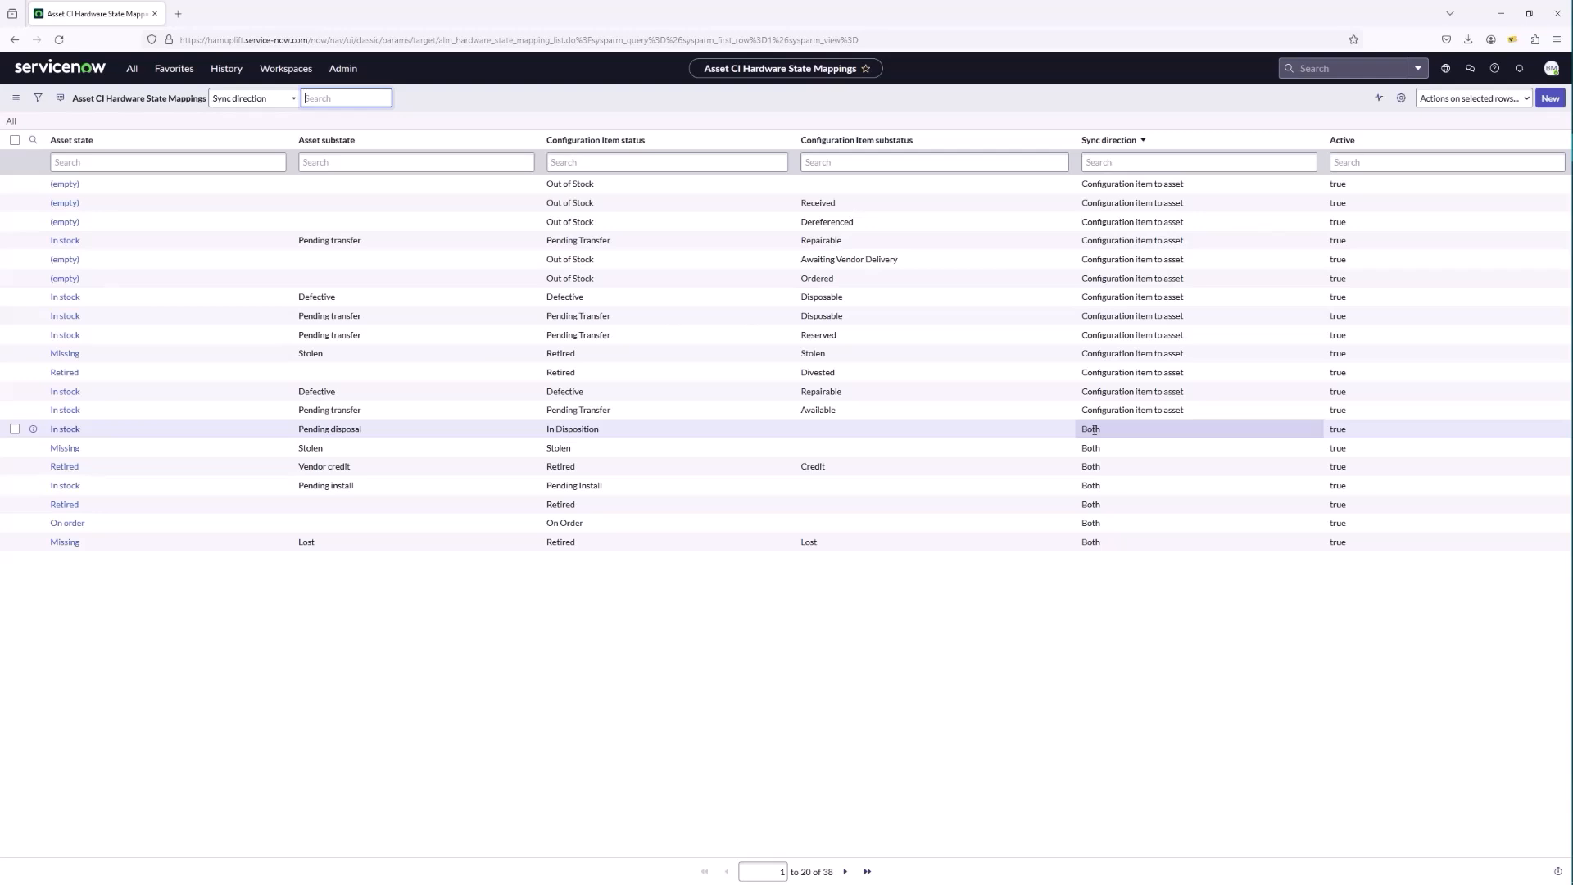
mouse_move(1133, 259)
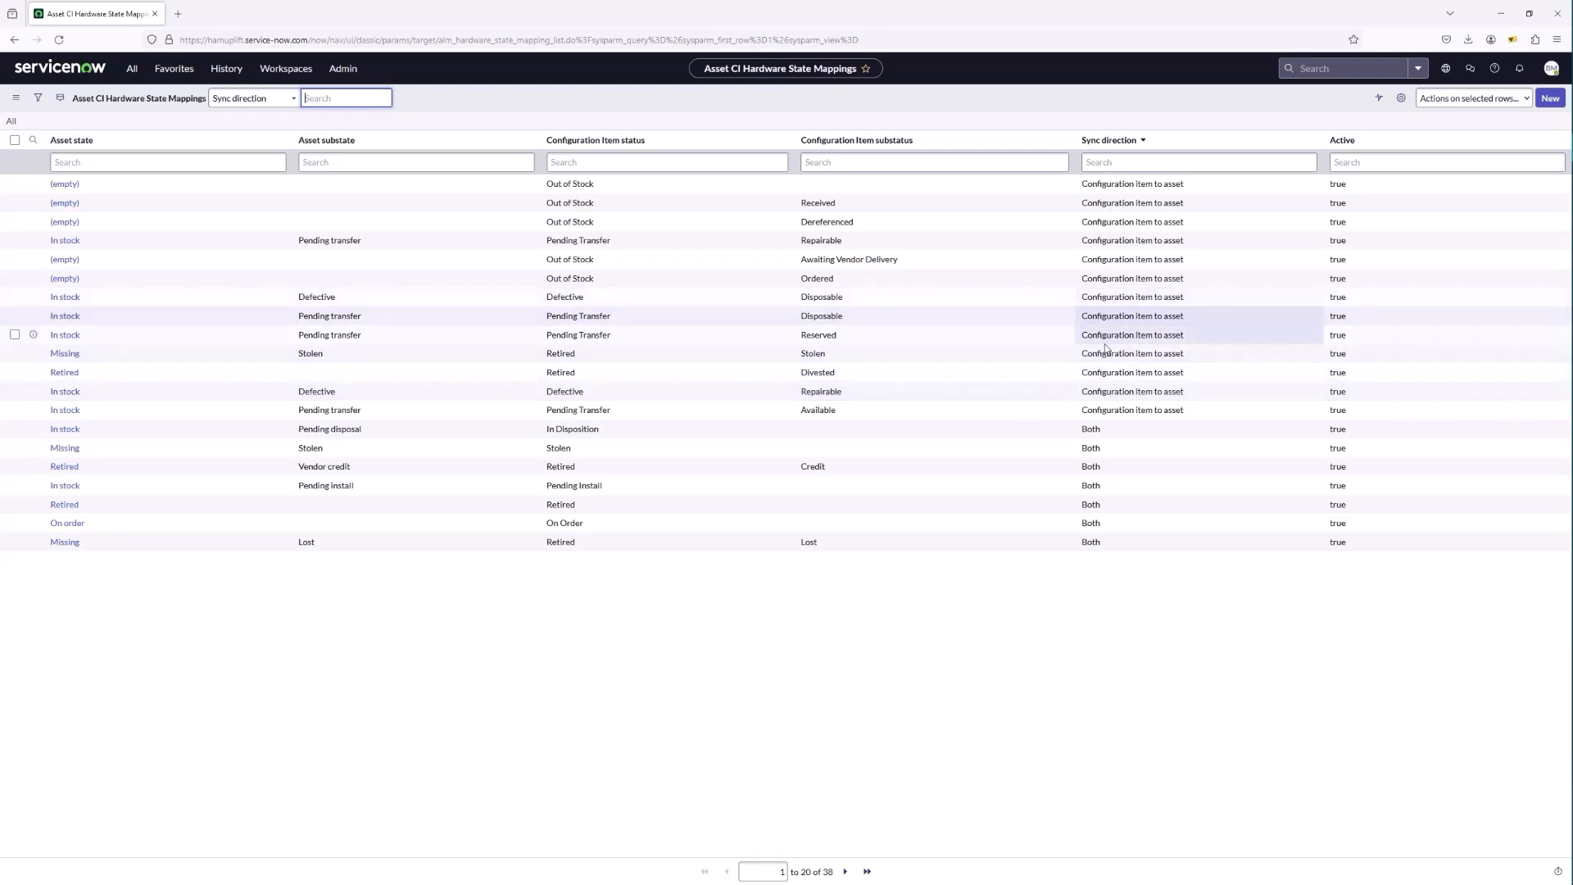
From the All menu, open the Custom Hardware Model Libraries list under Hardware Model Normalization.
click(132, 69)
text(hardware)
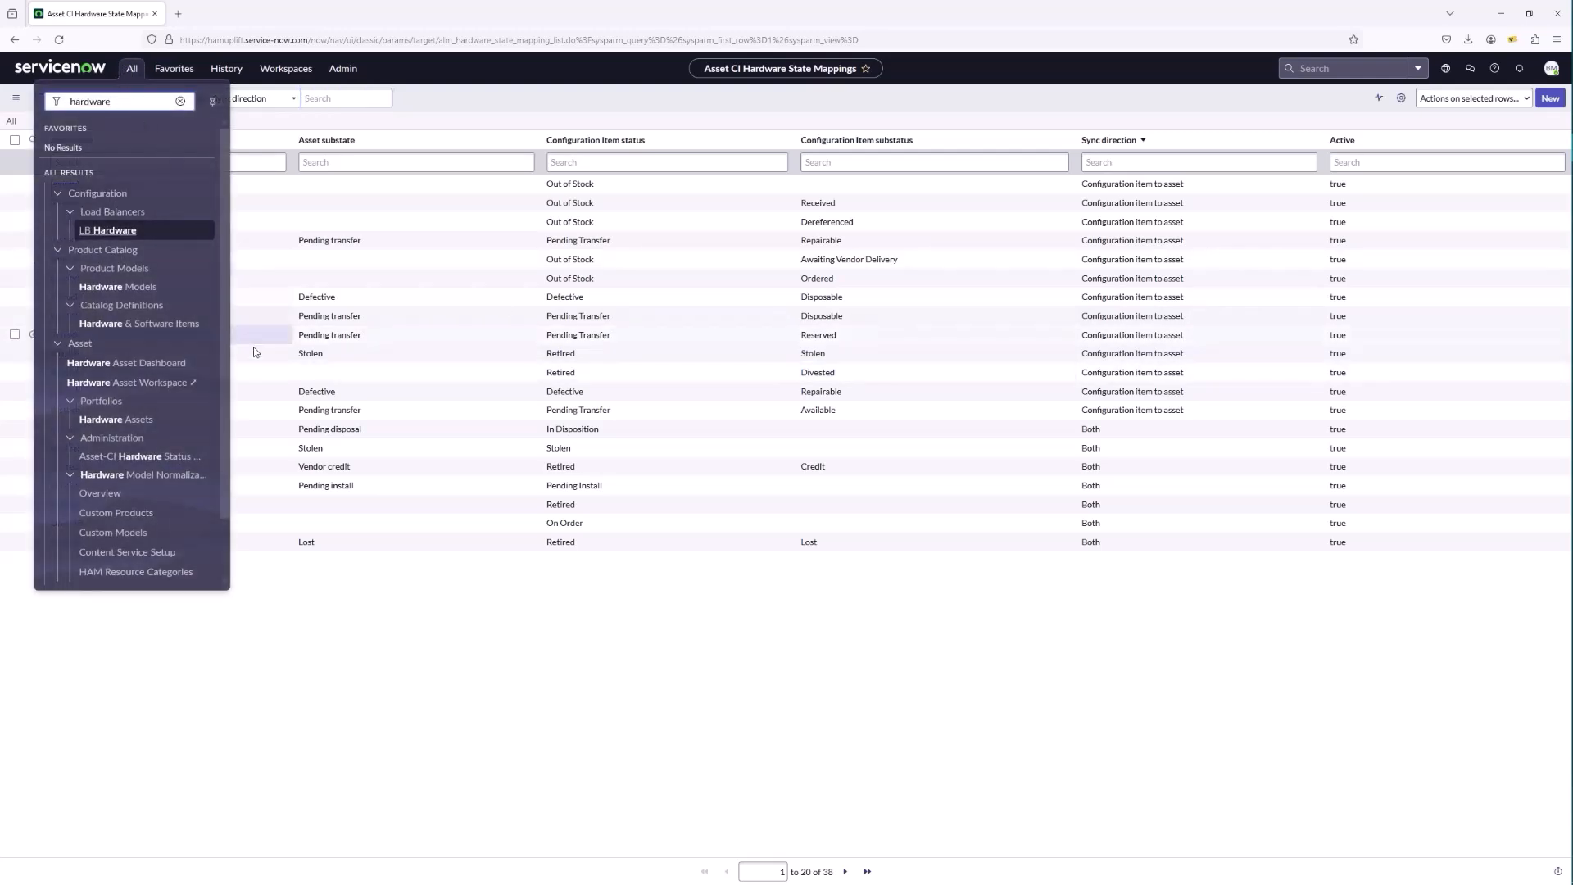
mouse_move(100, 493)
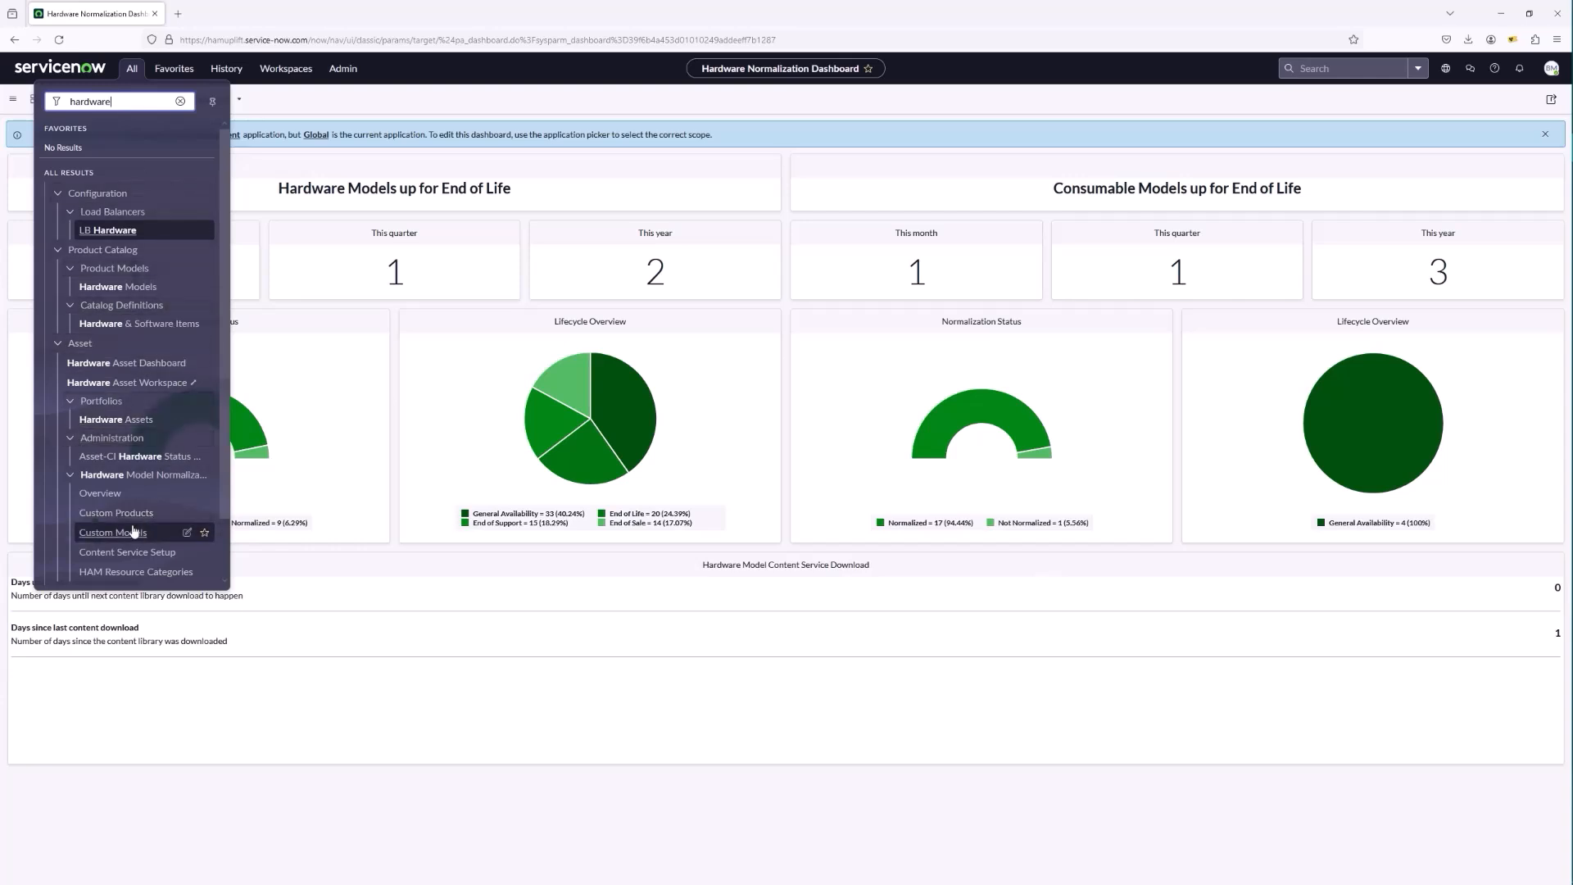
mouse_move(115, 513)
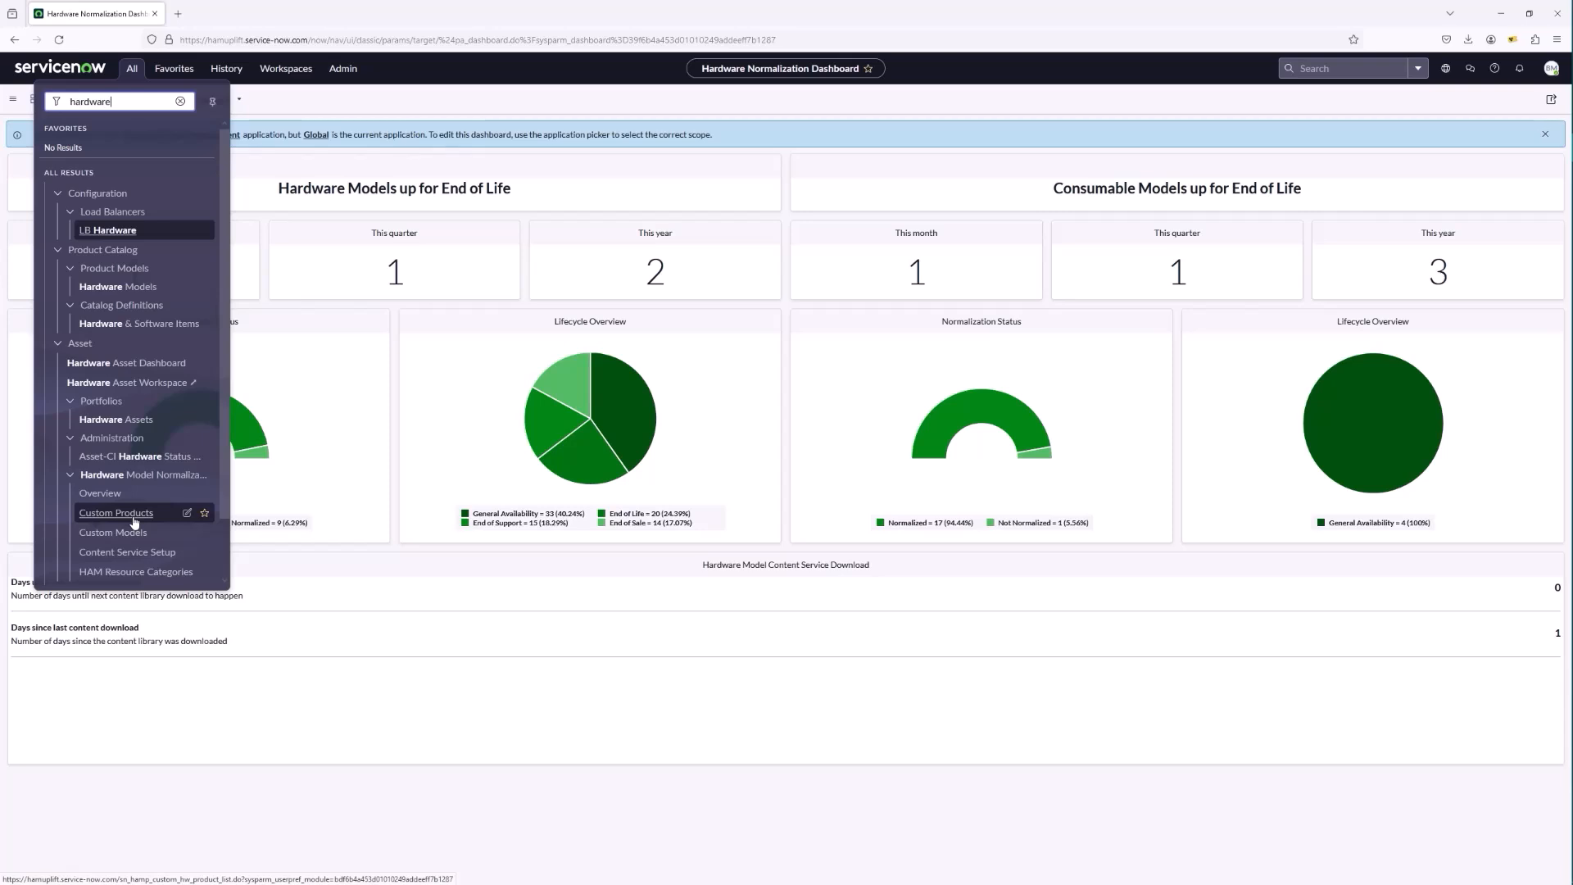
click(115, 513)
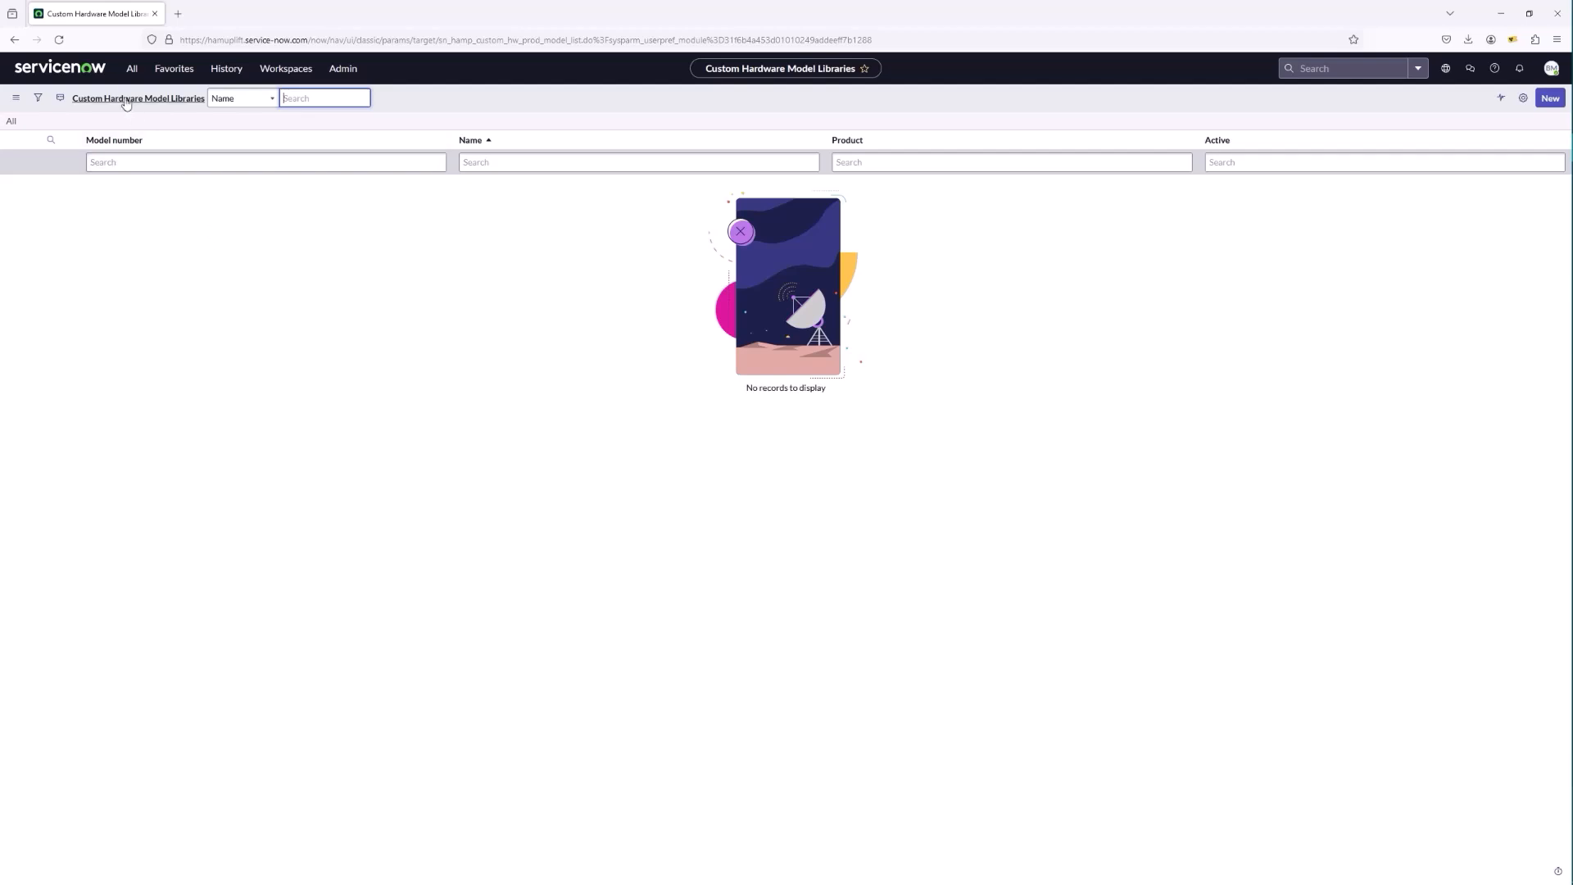
Filter the All menu by 'hardware' and open the Content Service Setup page.
text(hardware)
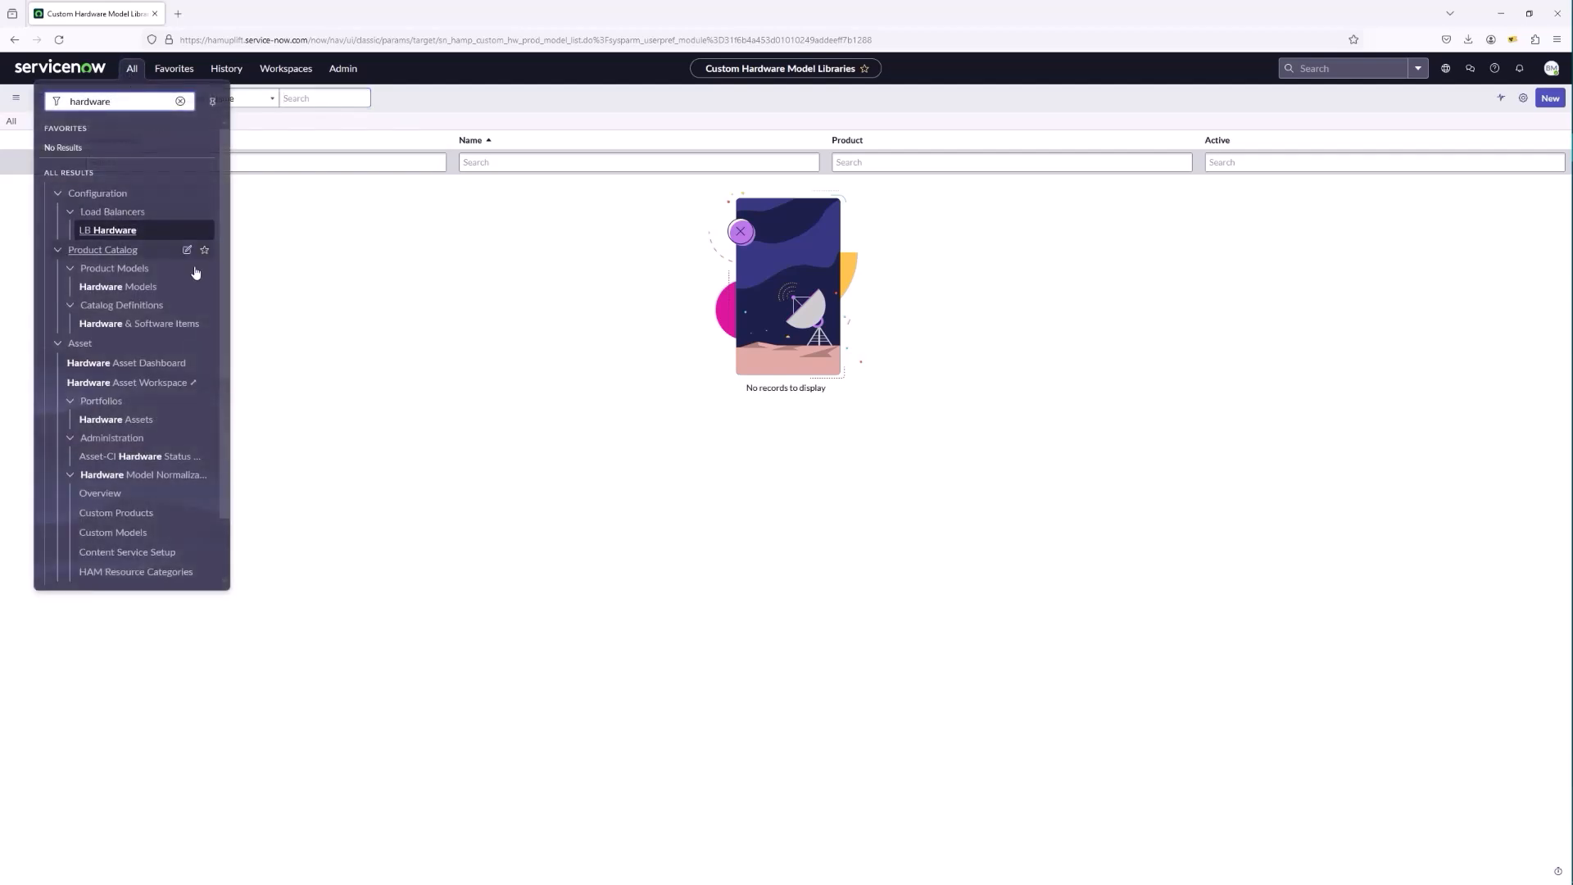
mouse_move(131, 382)
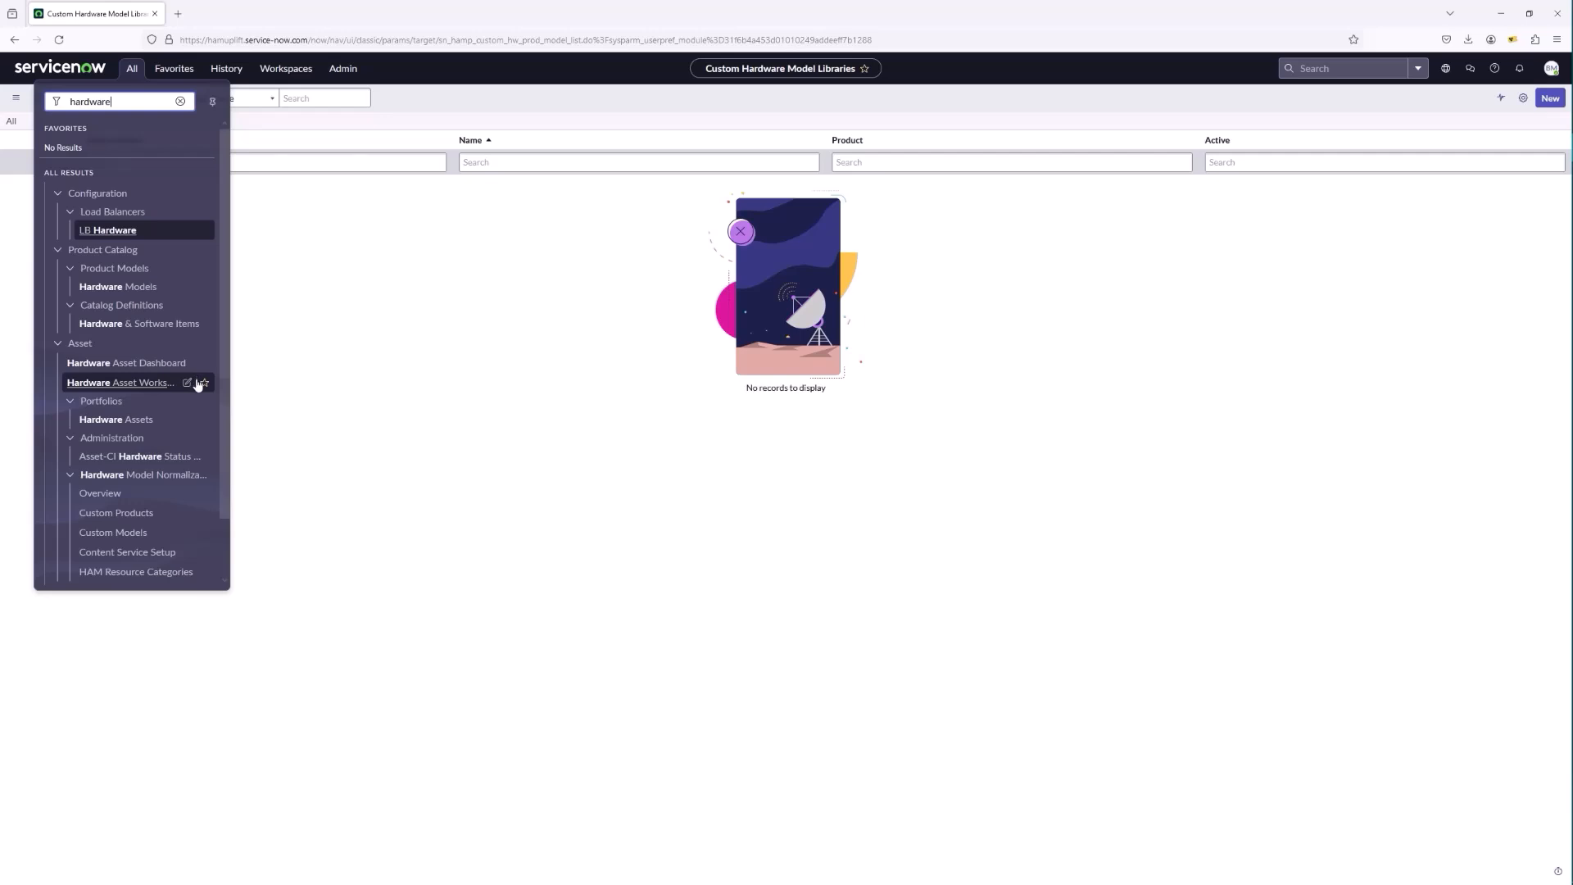
mouse_move(126, 552)
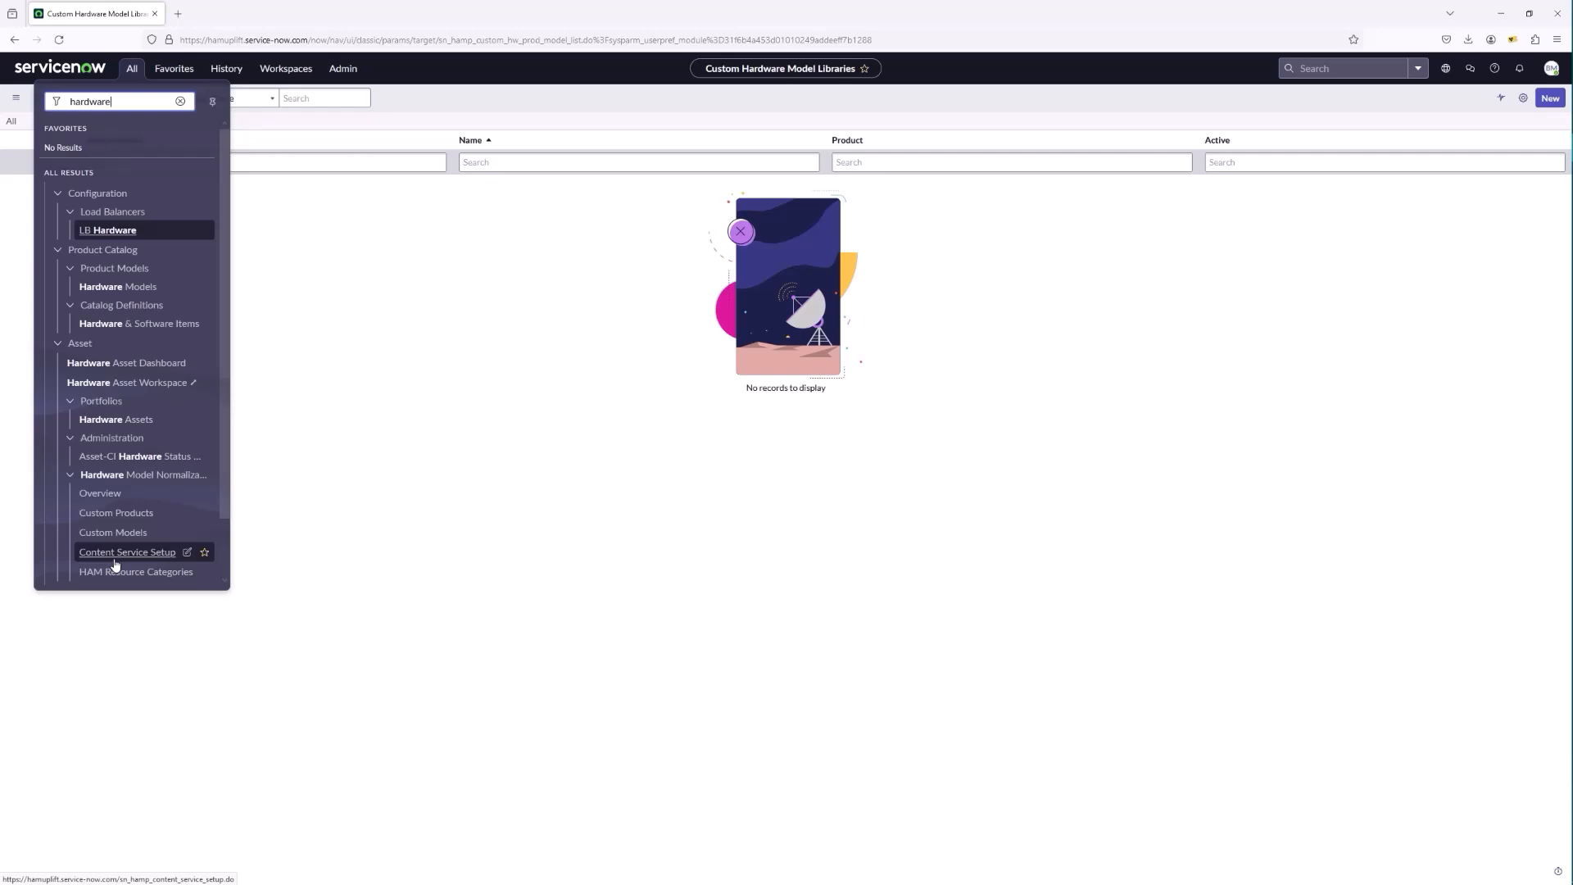
mouse_move(127, 572)
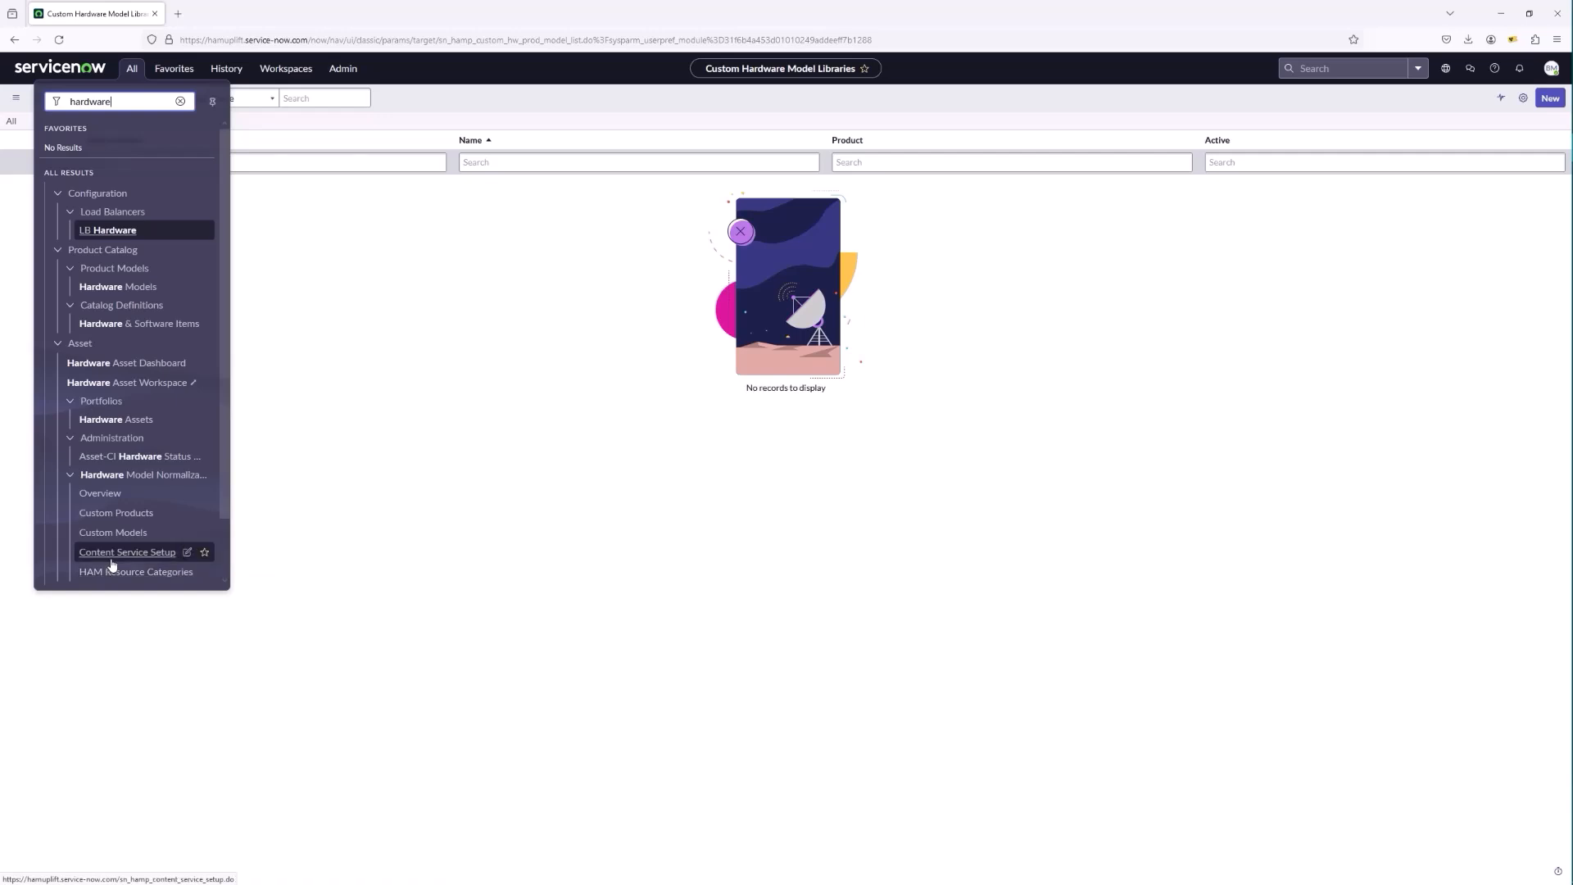
click(126, 552)
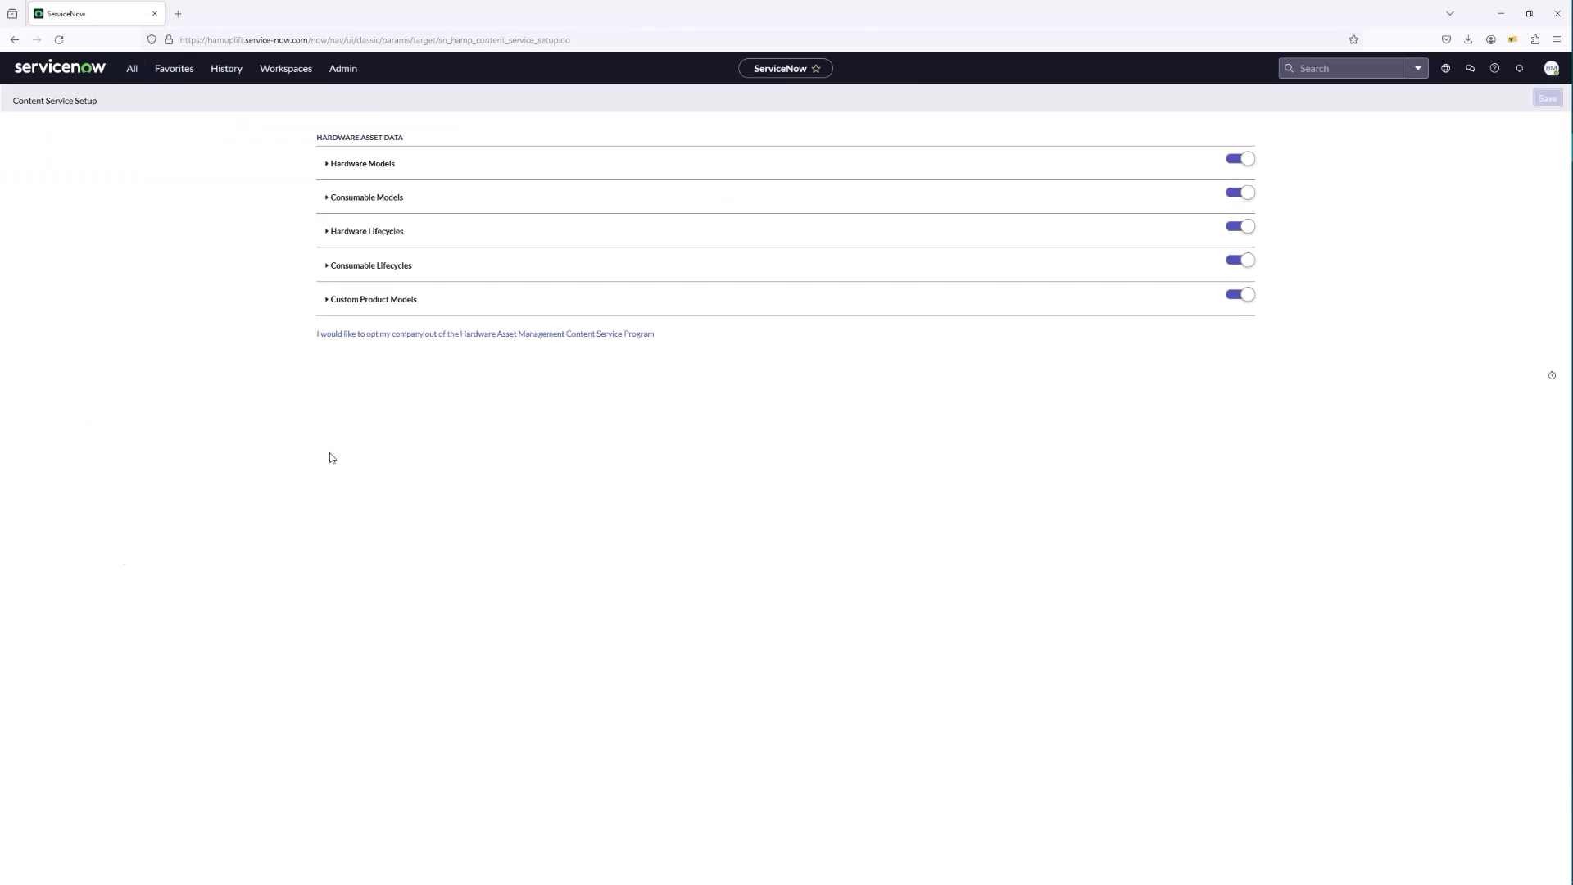
mouse_move(422, 154)
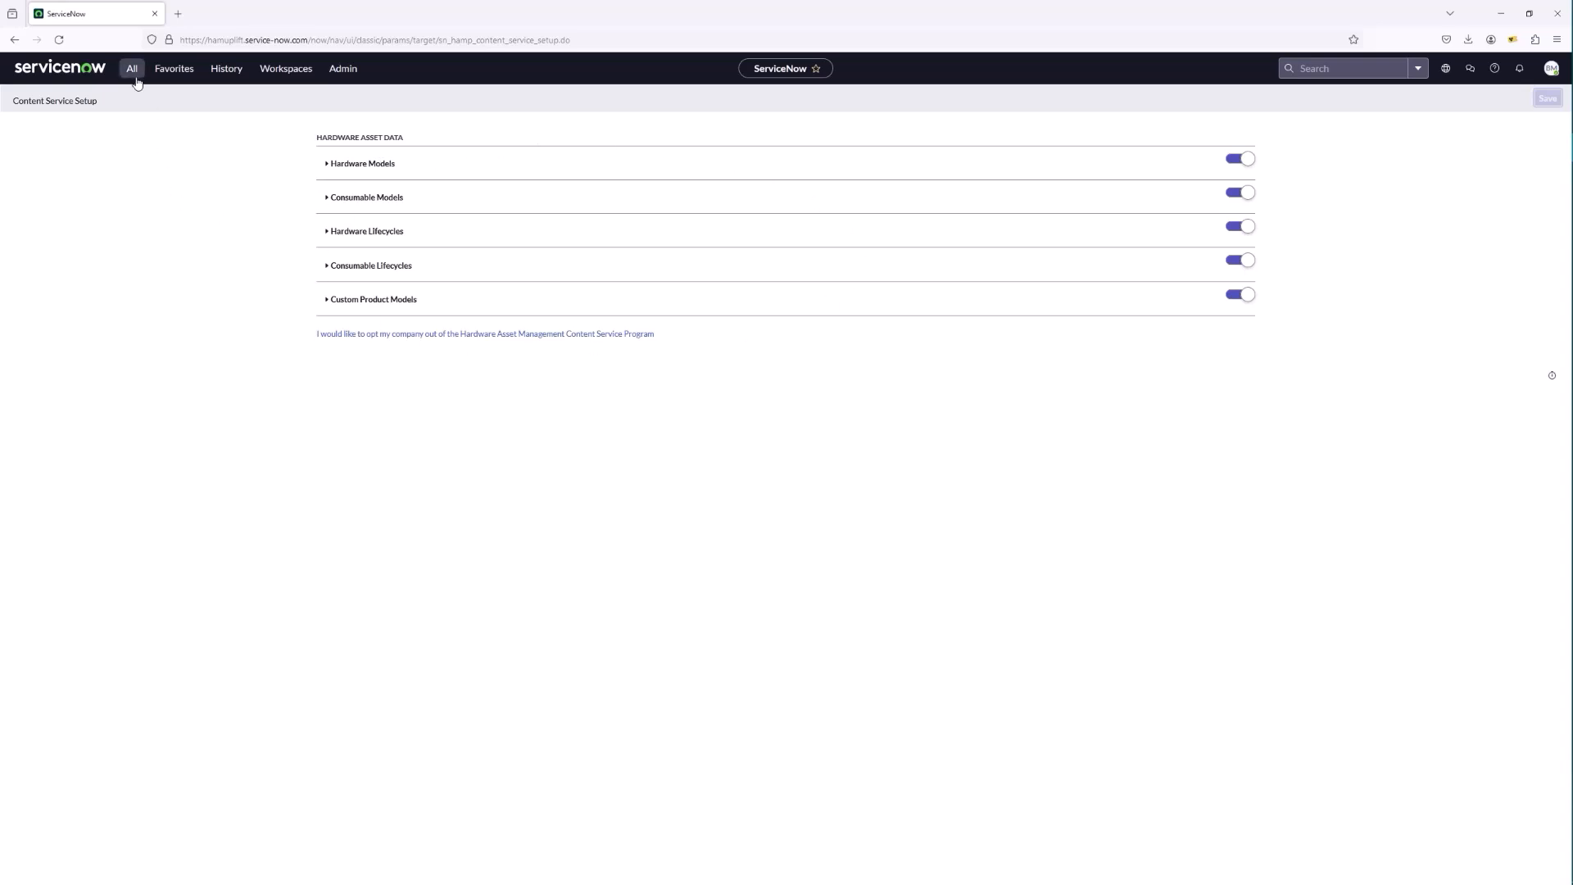
mouse_move(213, 142)
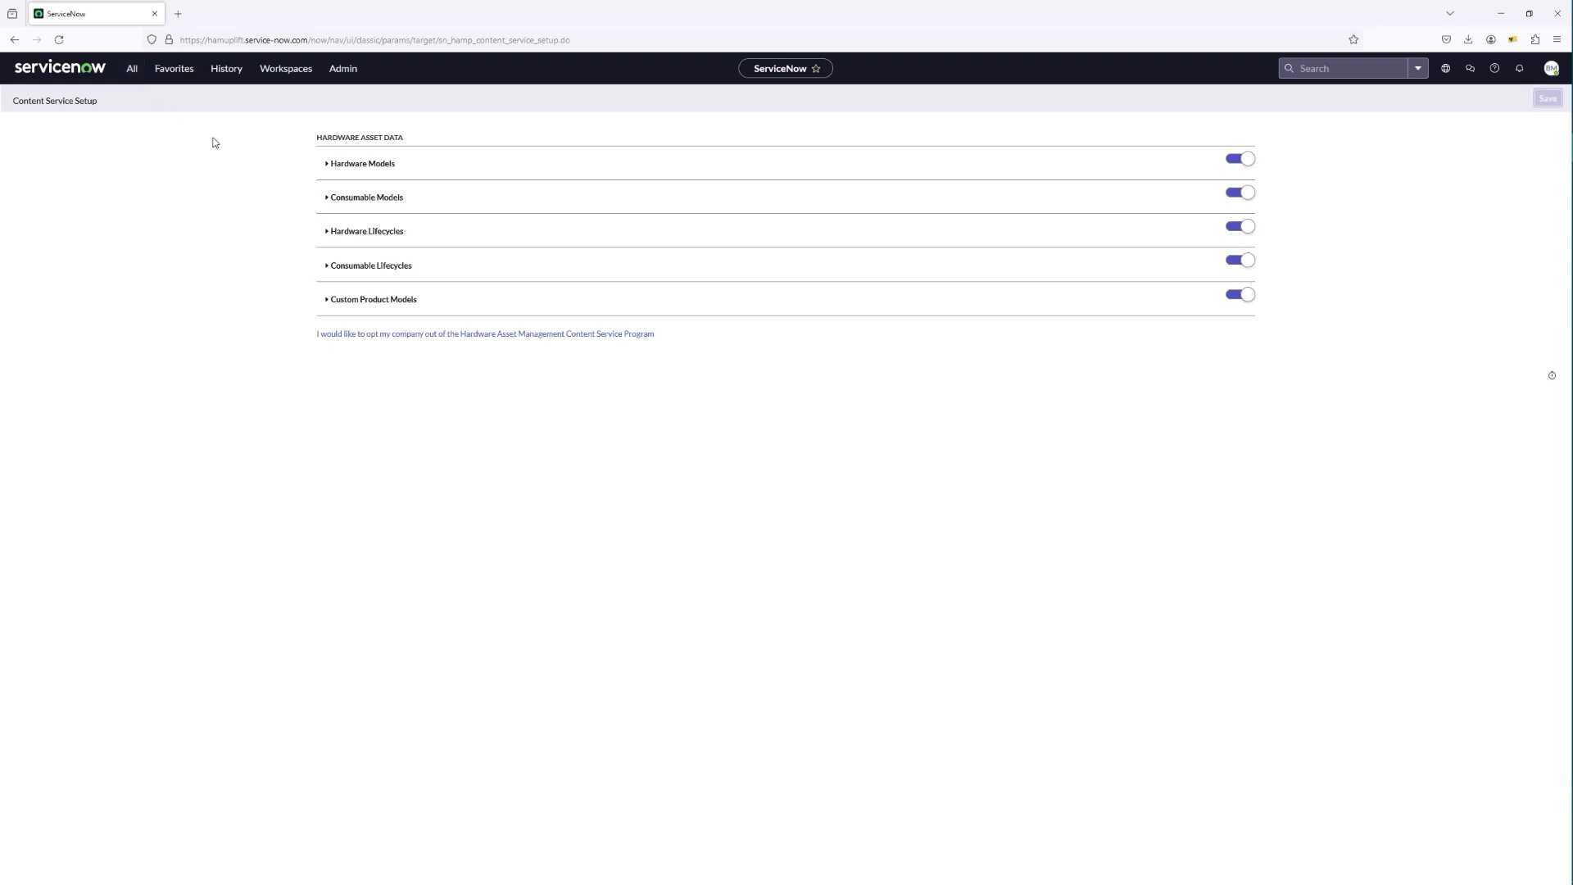
mouse_move(324, 221)
text(hardware)
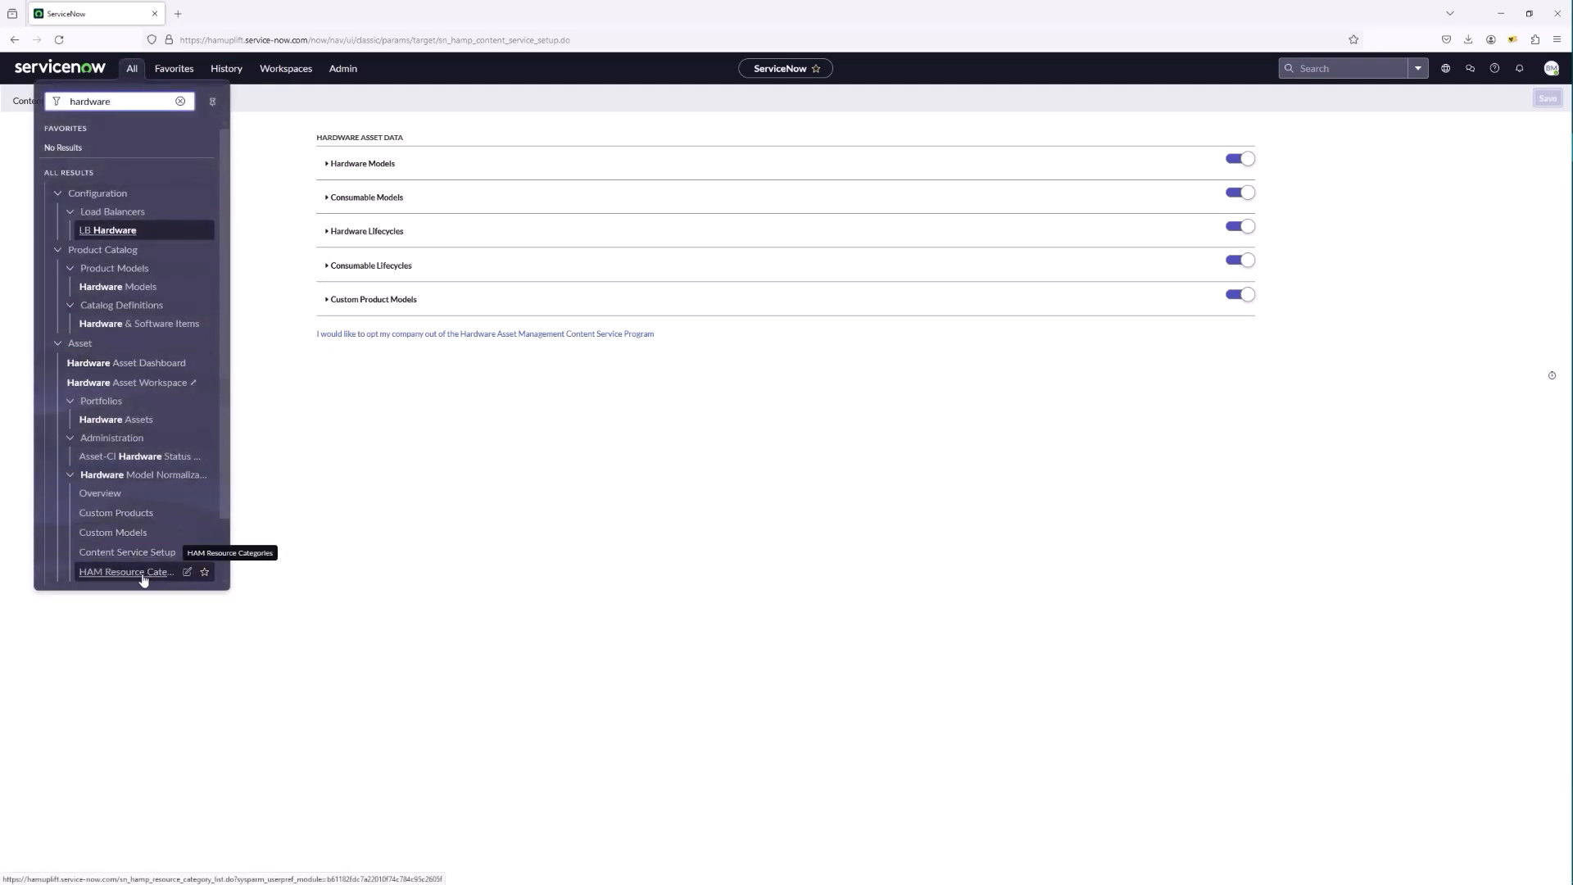
Open the HAM Resource Categories list, then head to the Hardware Asset Workspace overview.
click(126, 572)
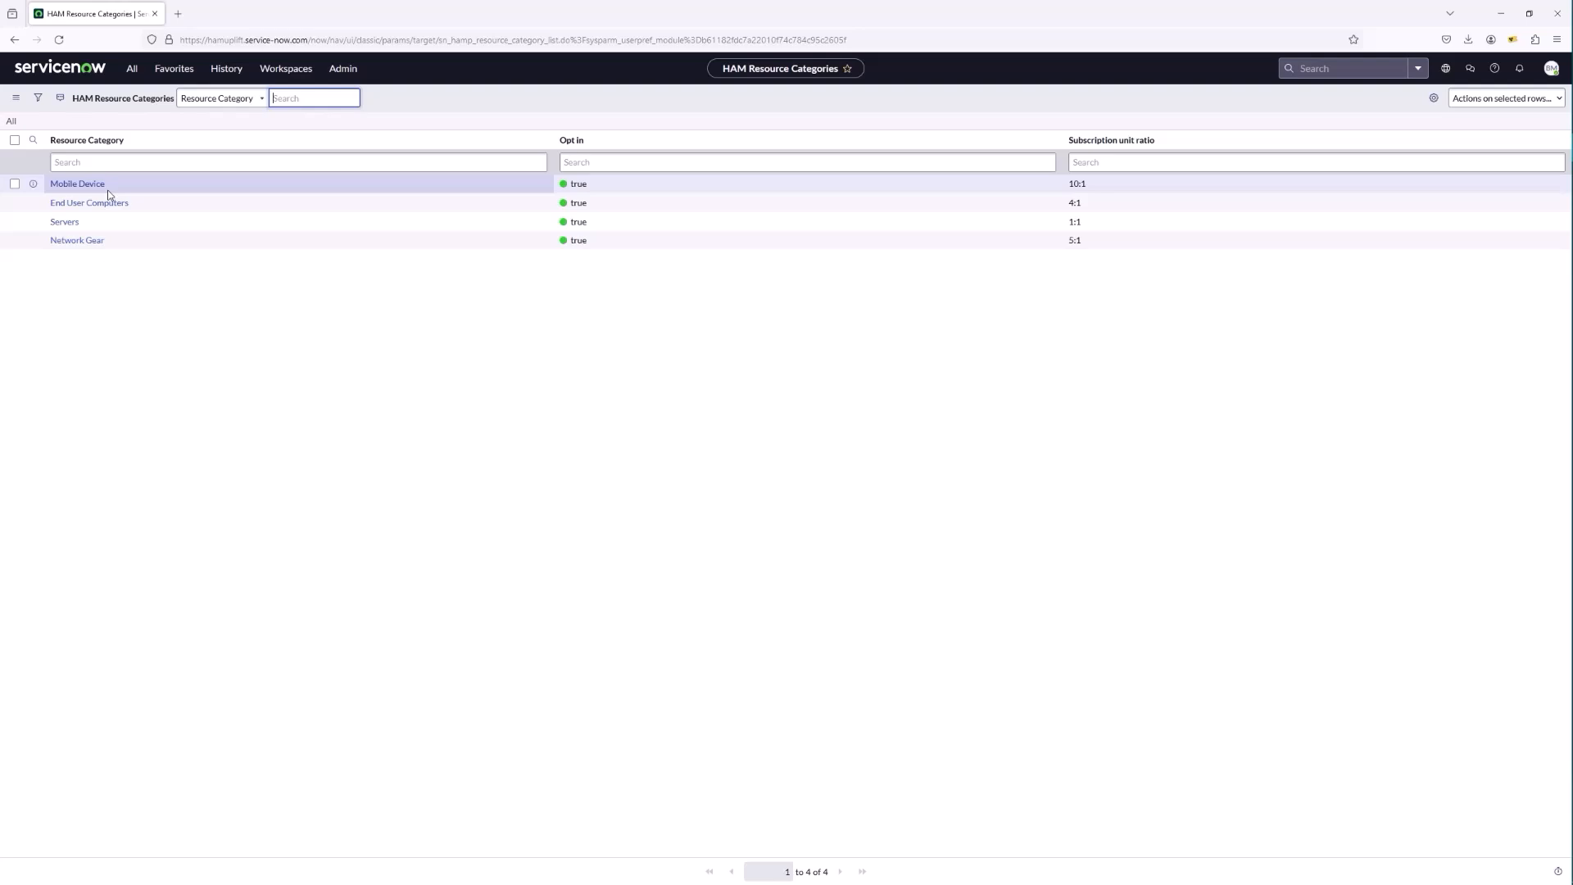
click(131, 69)
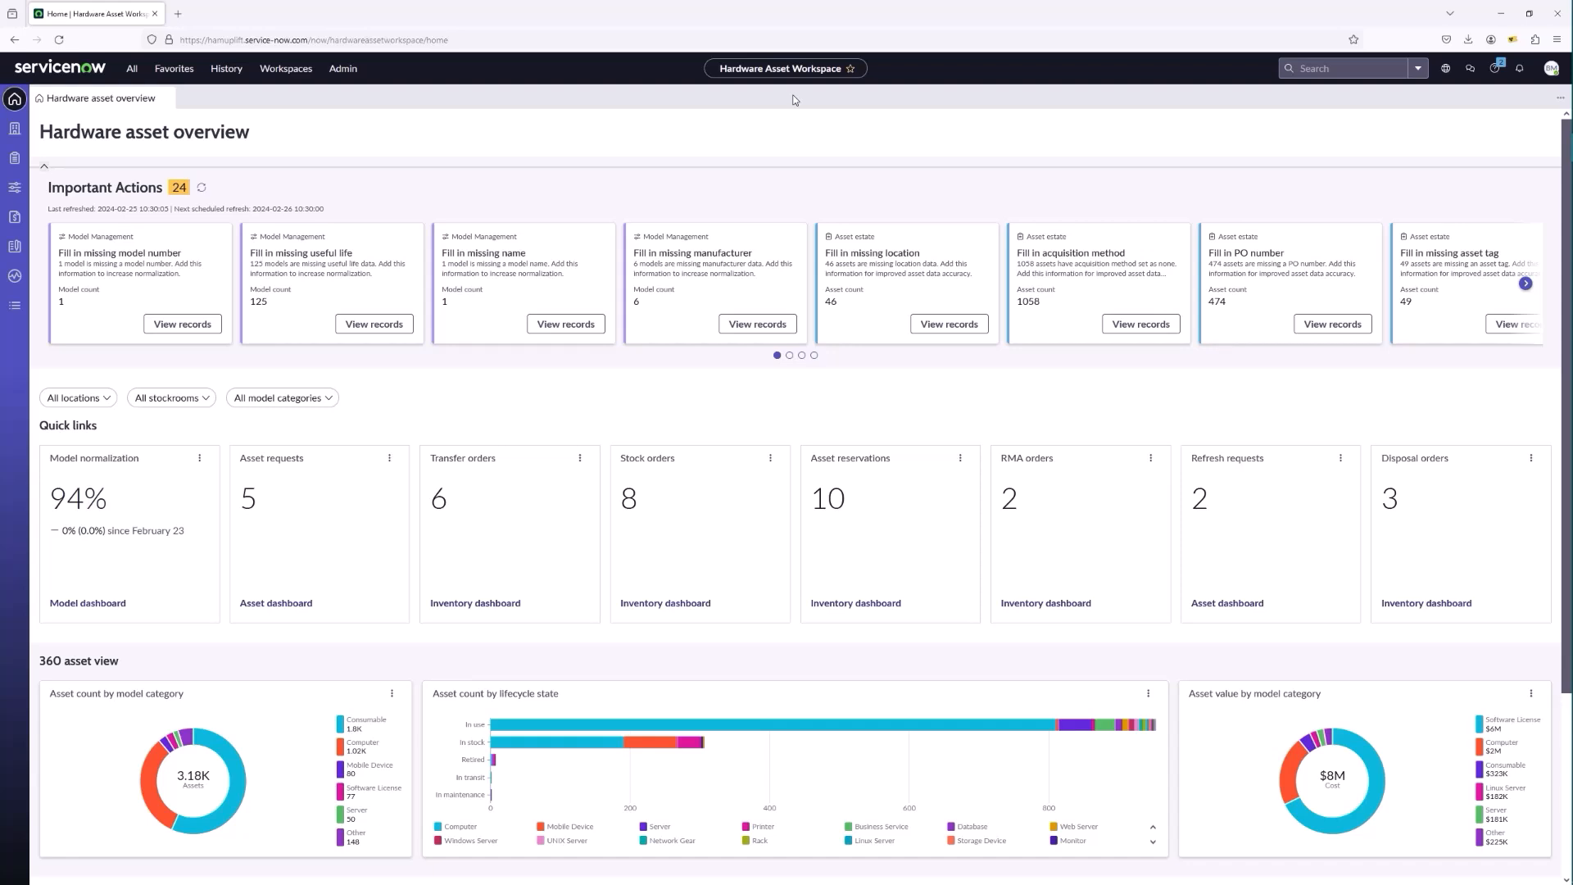
mouse_move(118, 205)
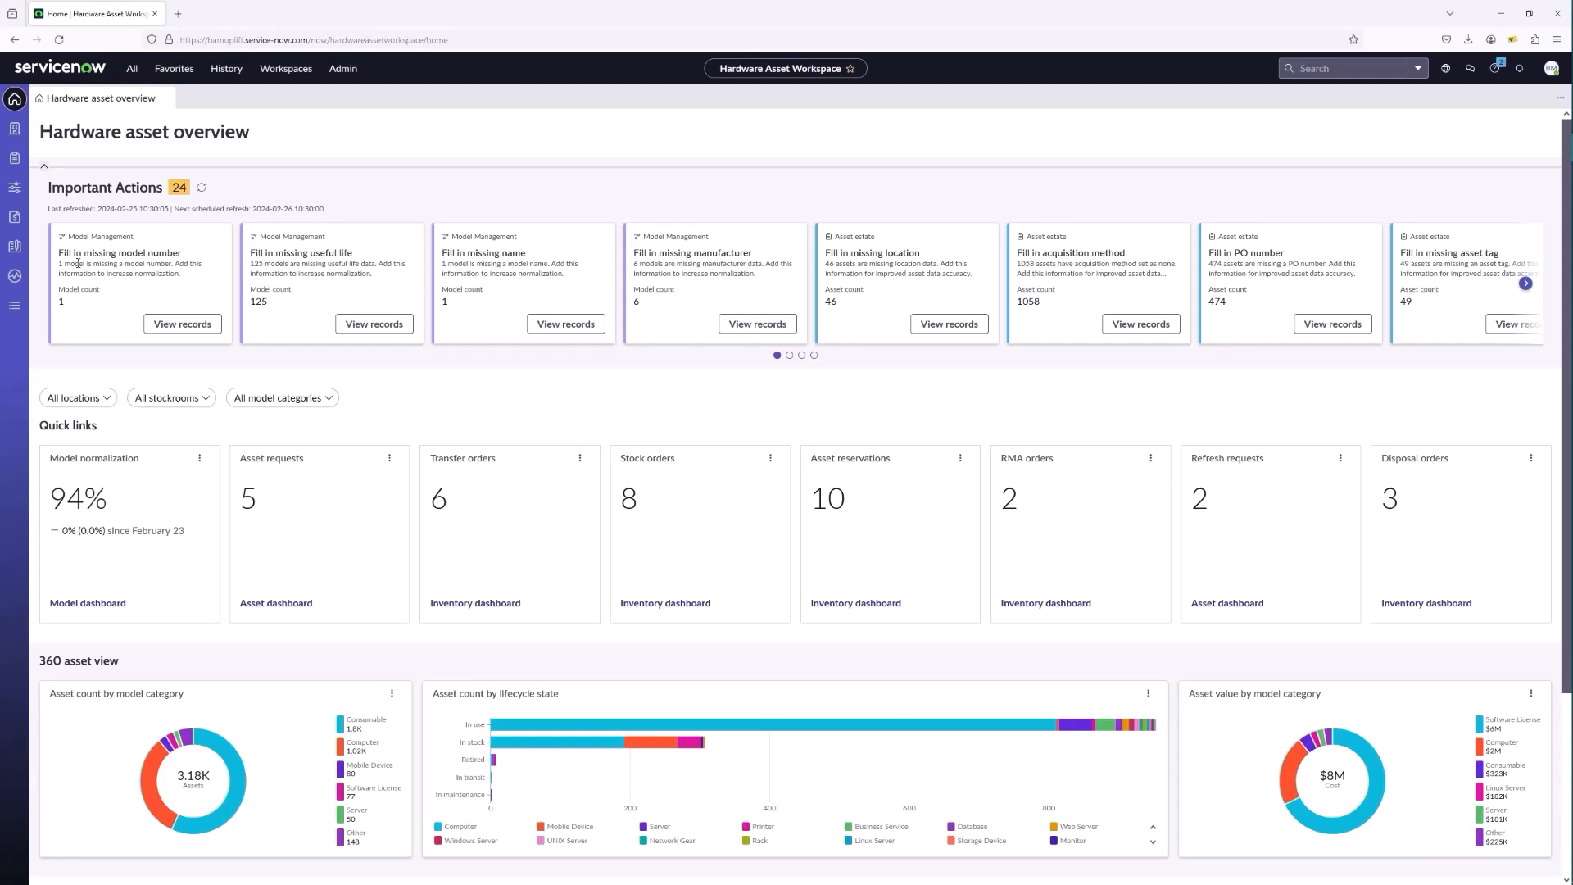
mouse_move(316, 288)
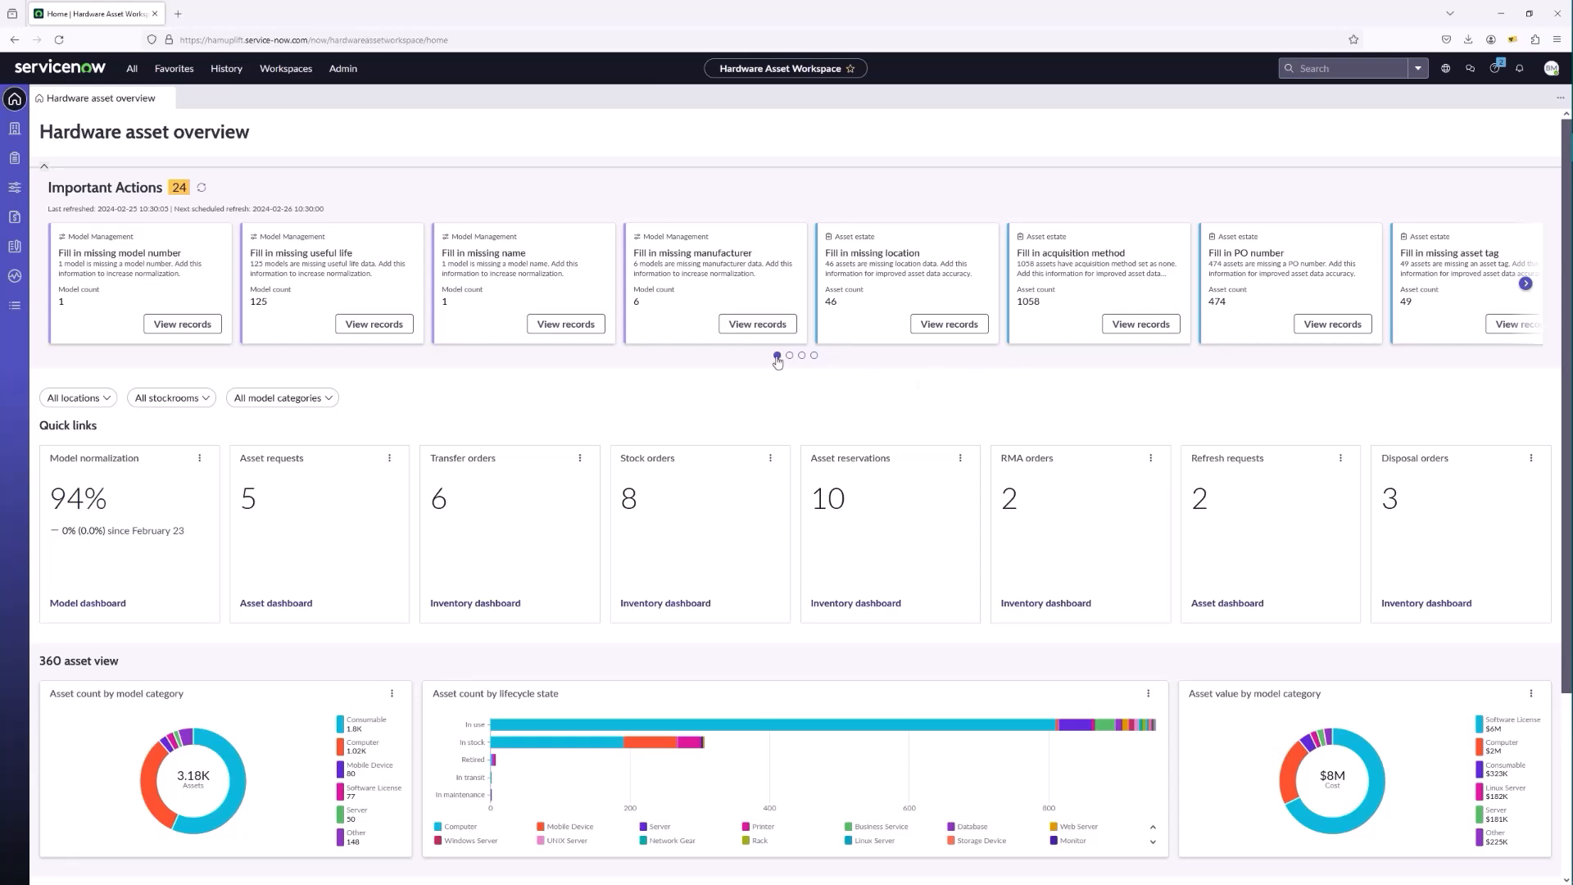
Page through the Important Actions carousel and back to page one, then review the overview below.
click(790, 355)
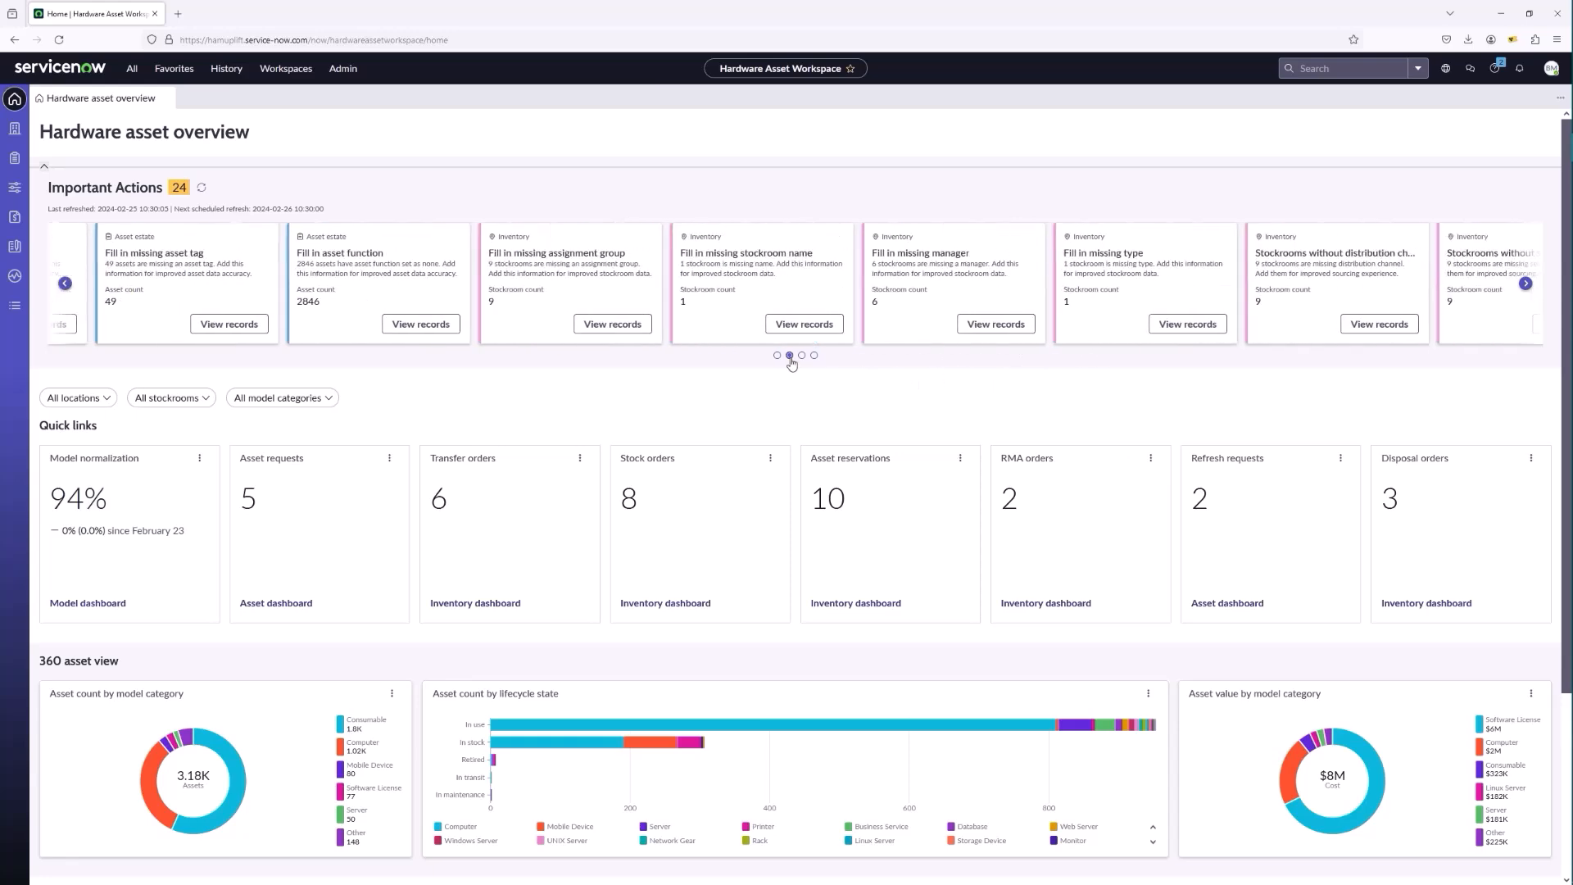
click(815, 356)
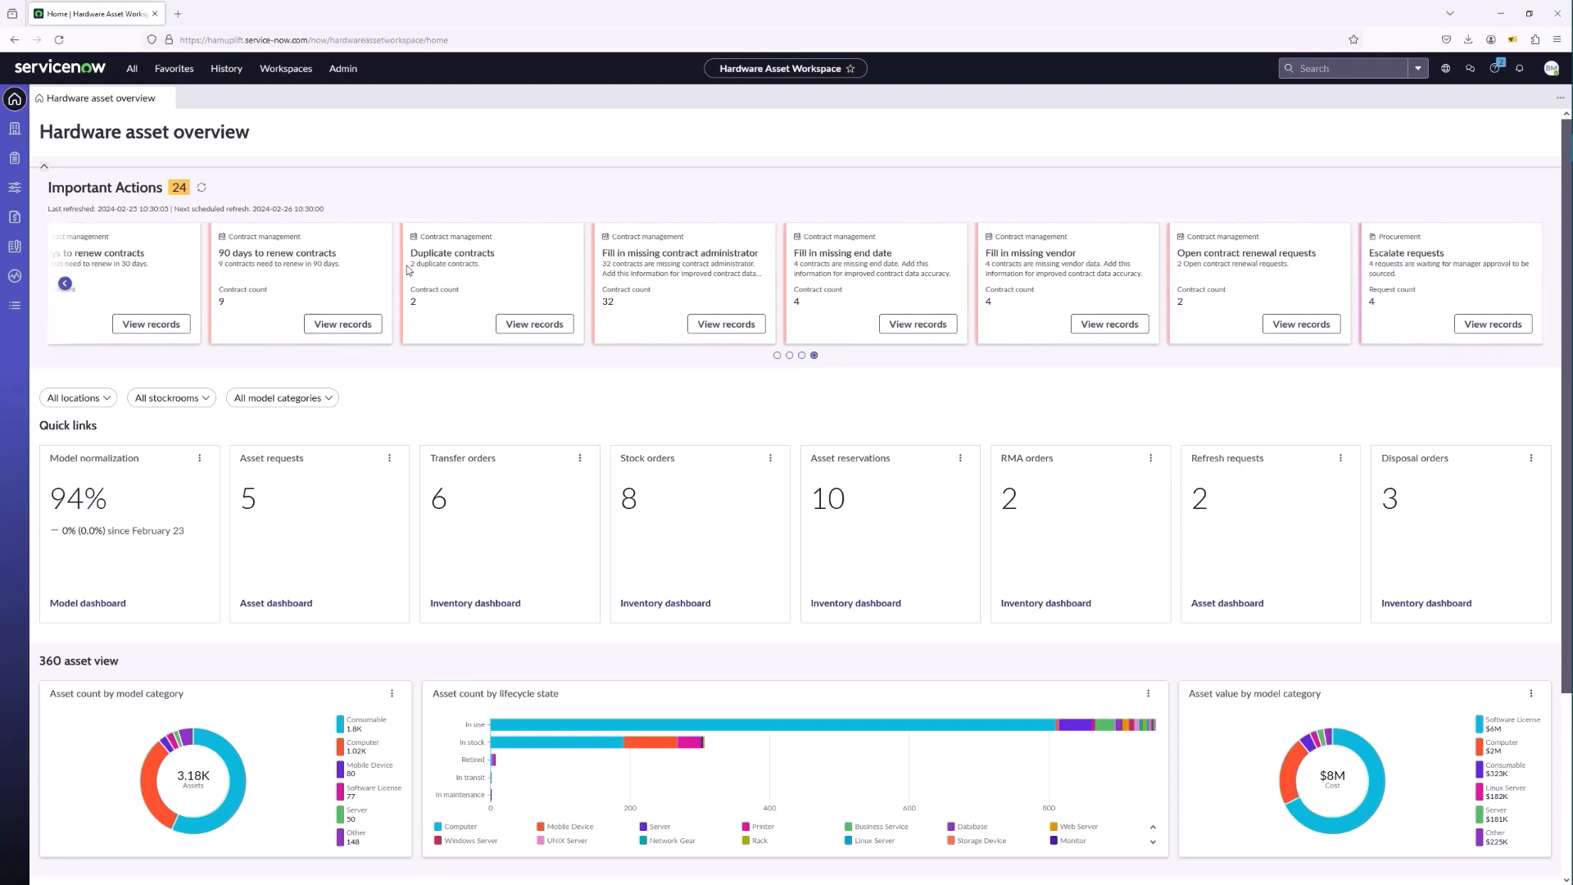
click(790, 356)
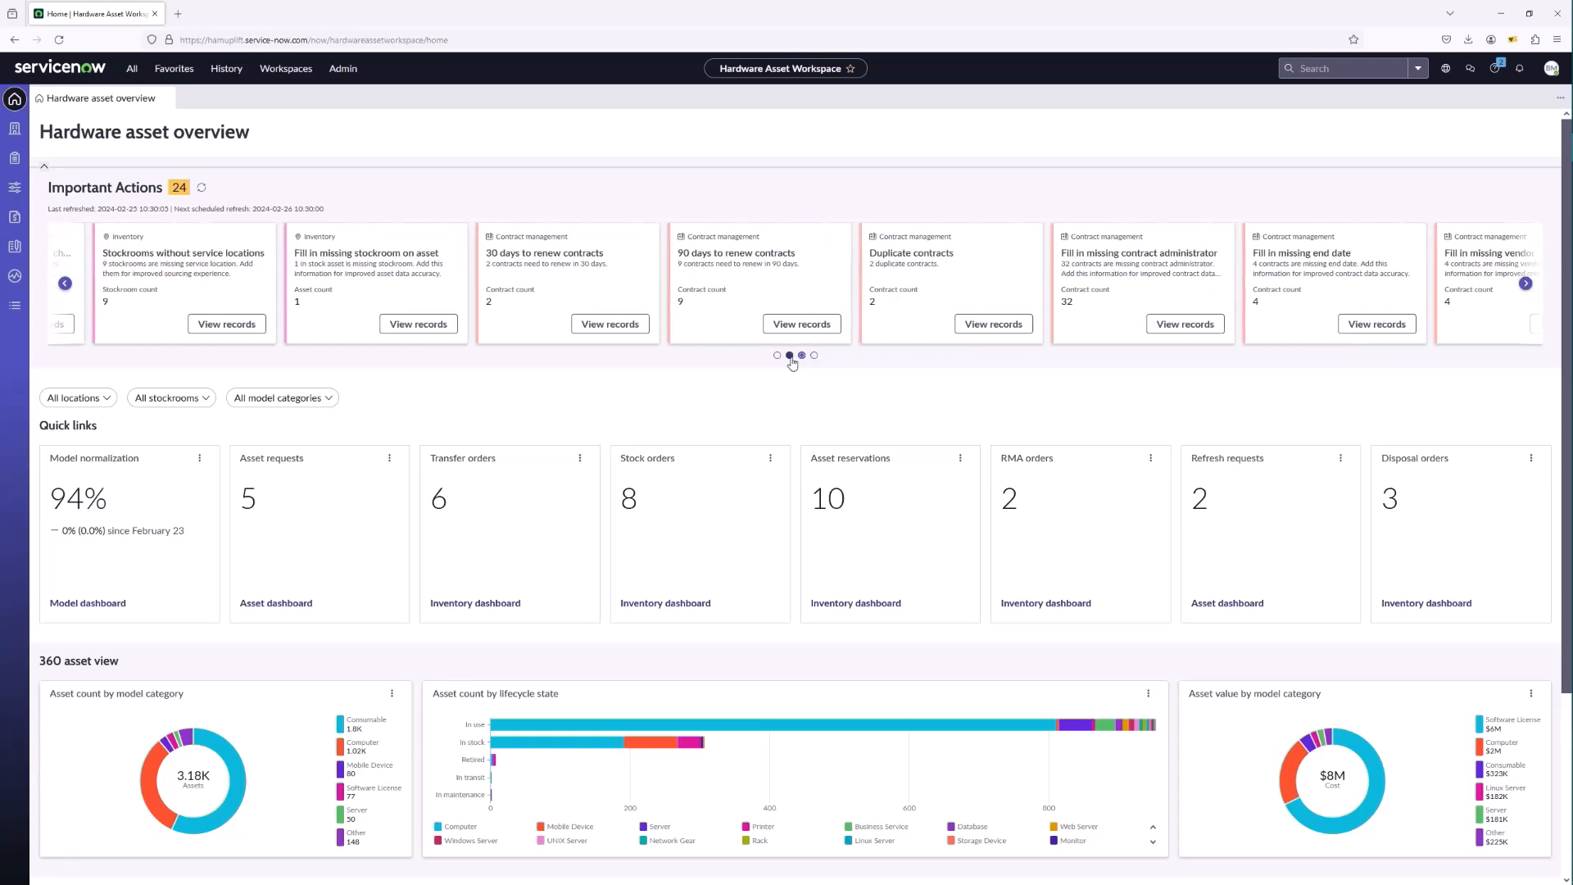
click(777, 355)
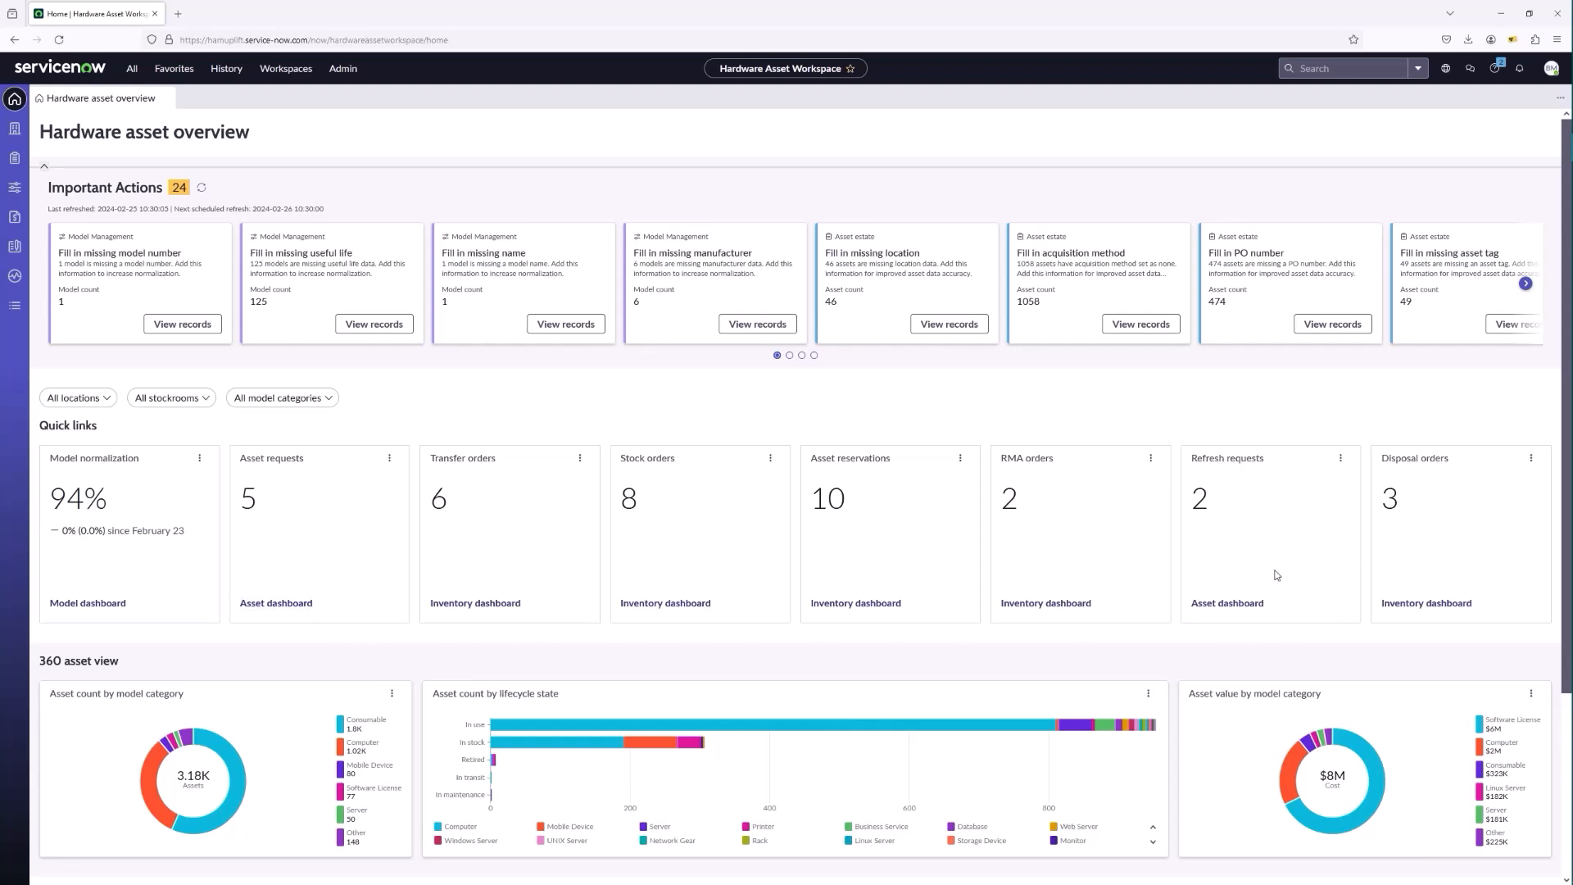
mouse_move(1121, 673)
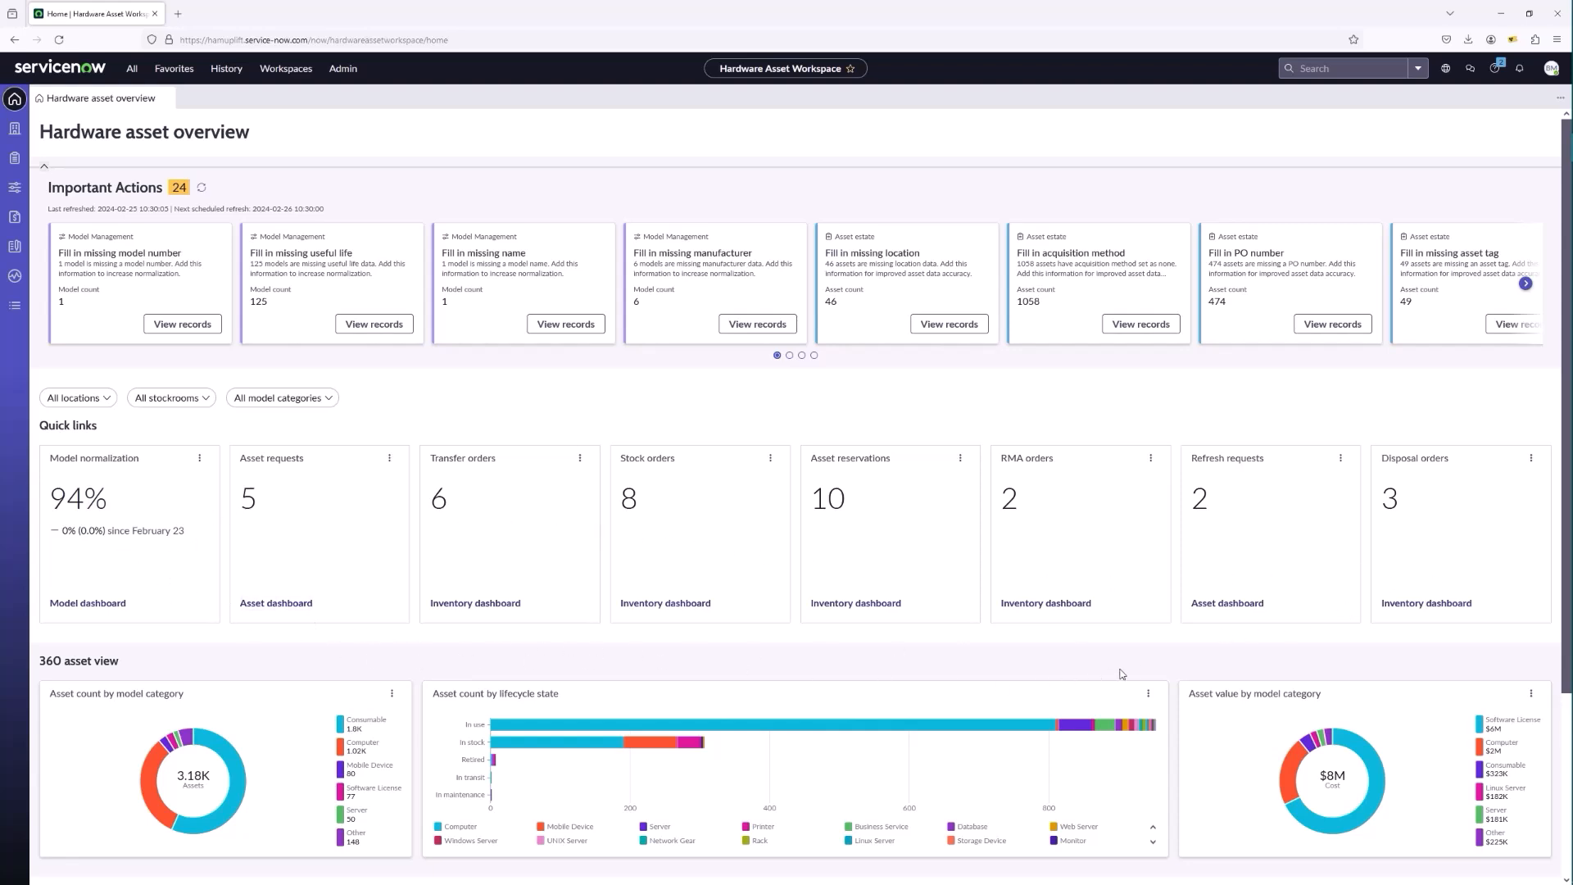
scroll(down, 3)
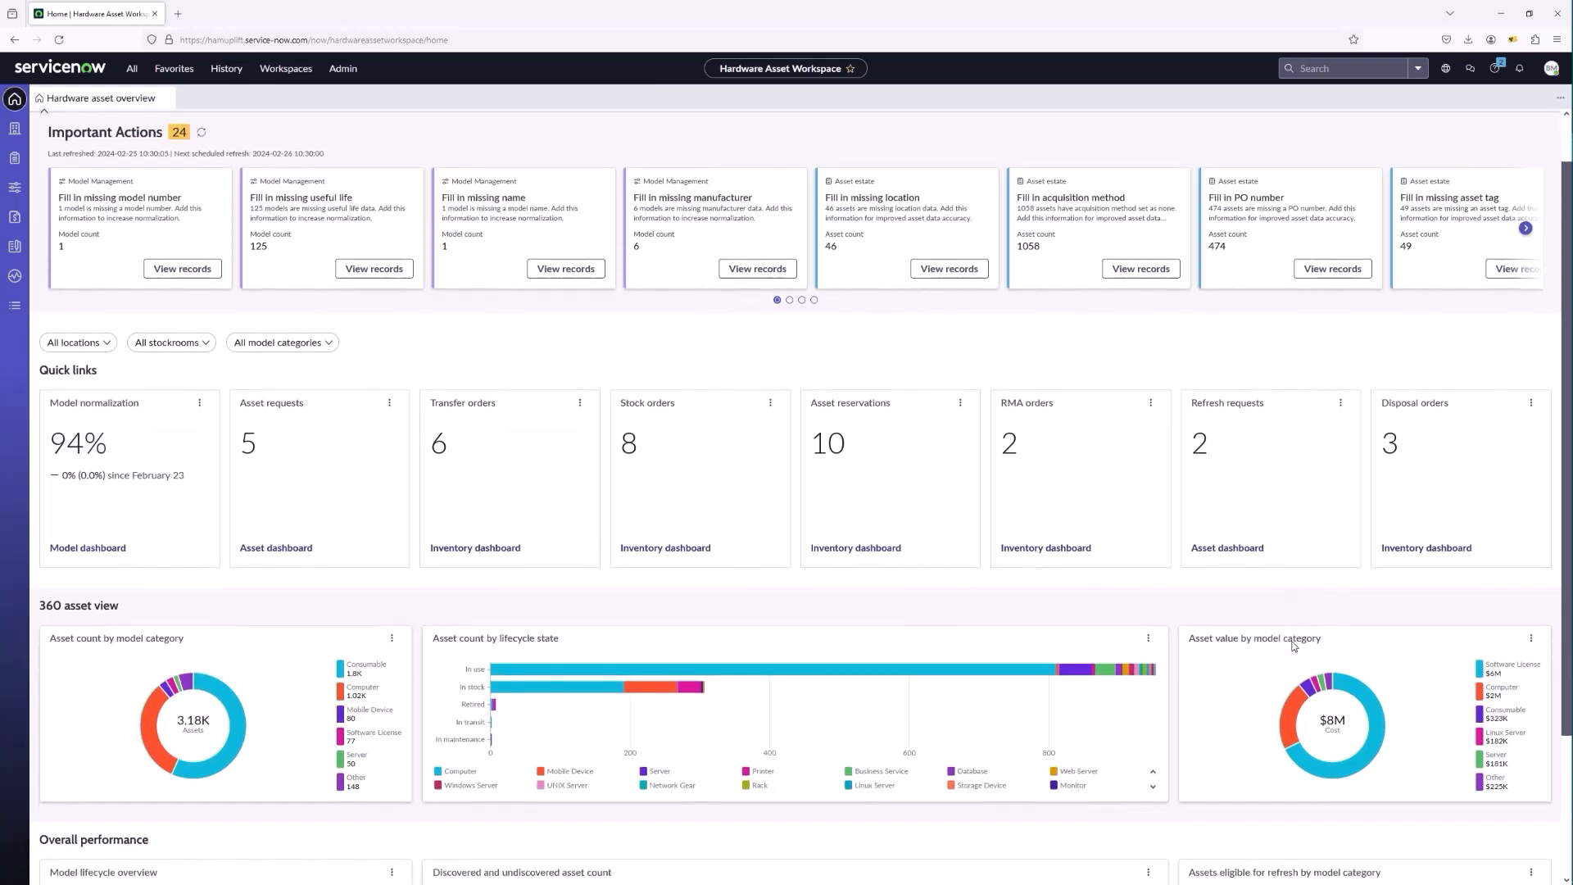
scroll(down, 3)
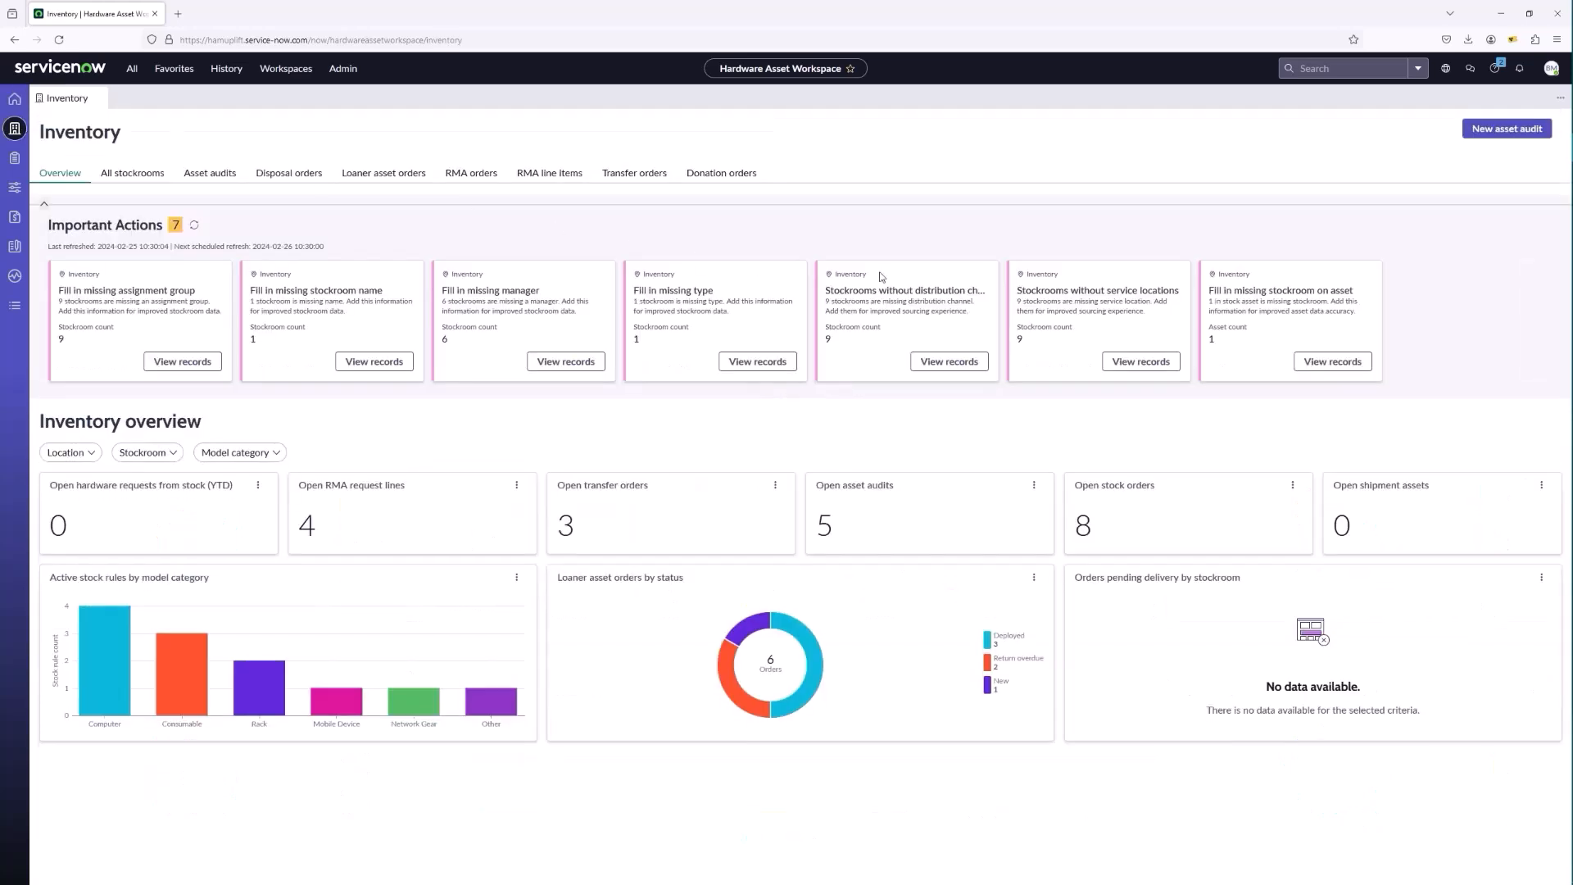
mouse_move(793, 169)
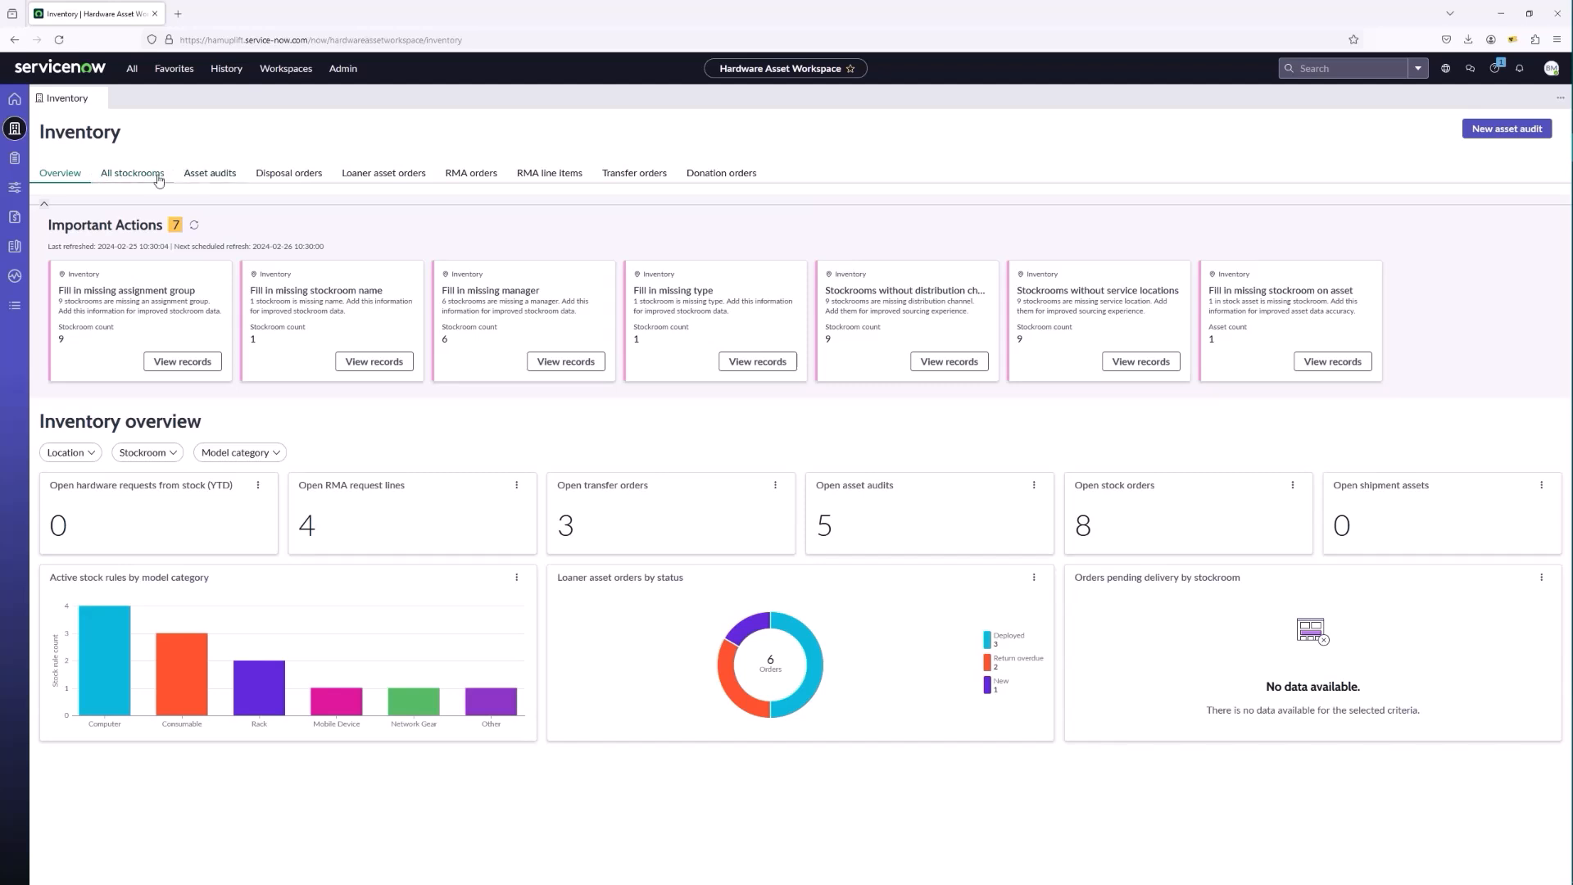
mouse_move(121, 187)
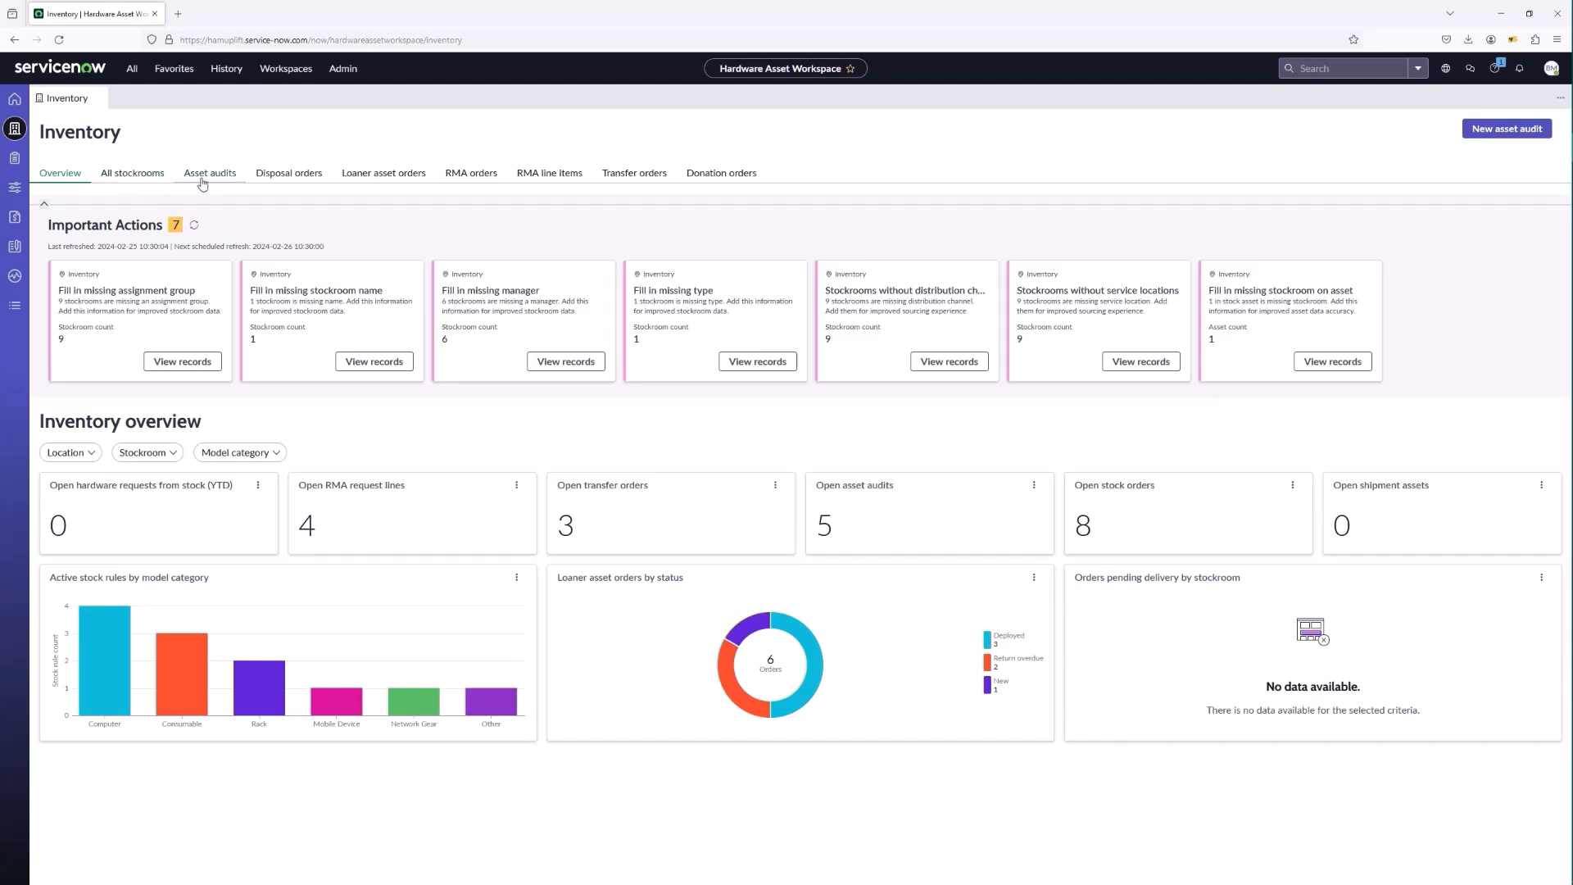
mouse_move(414, 227)
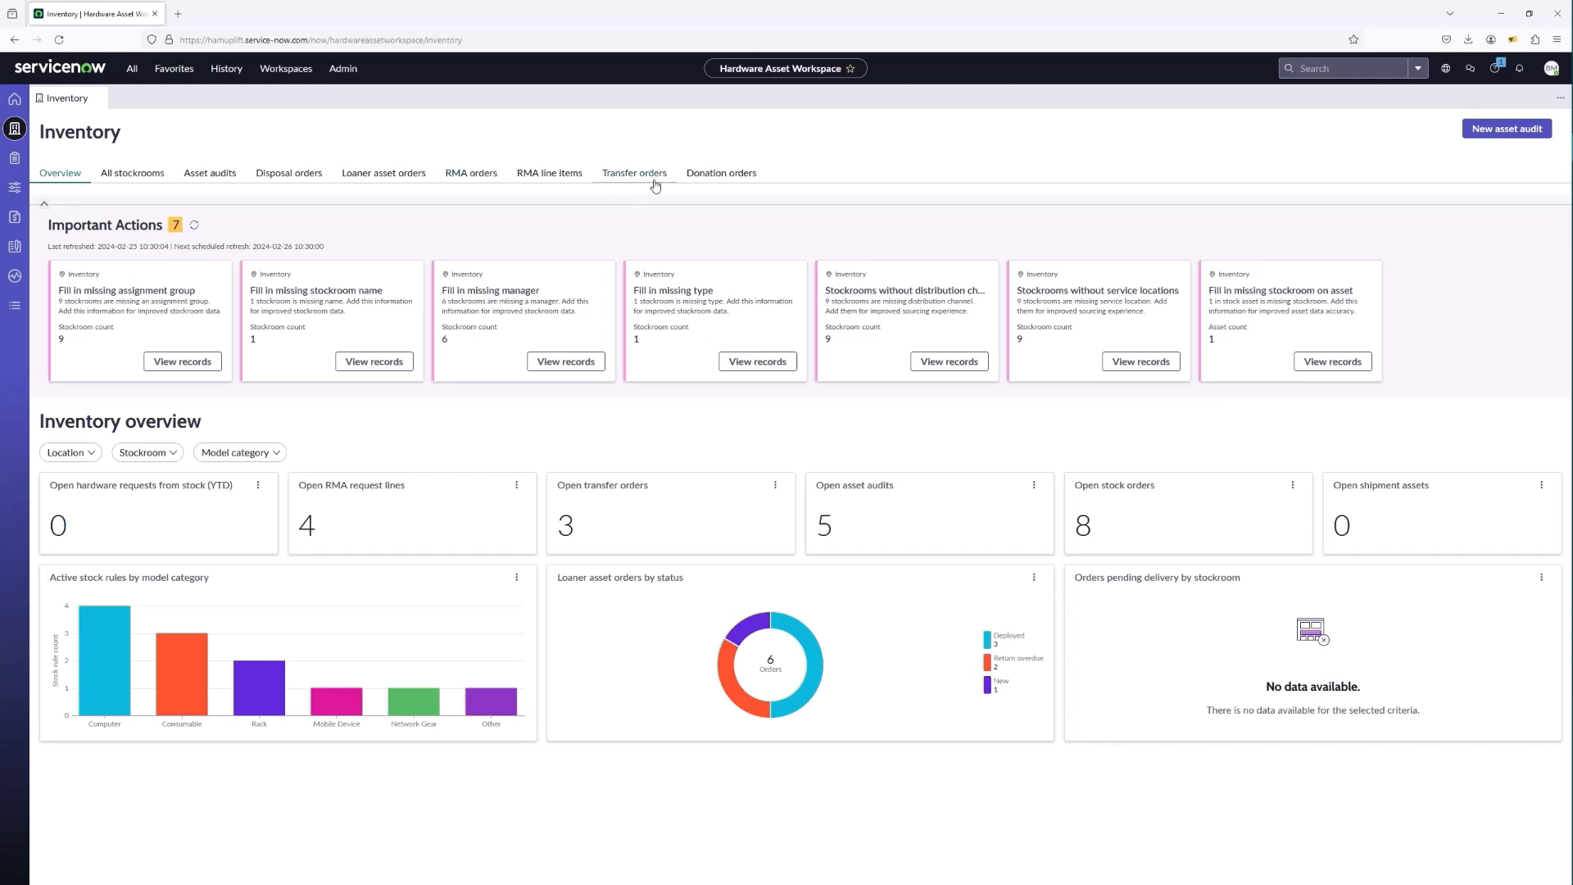
mouse_move(452, 359)
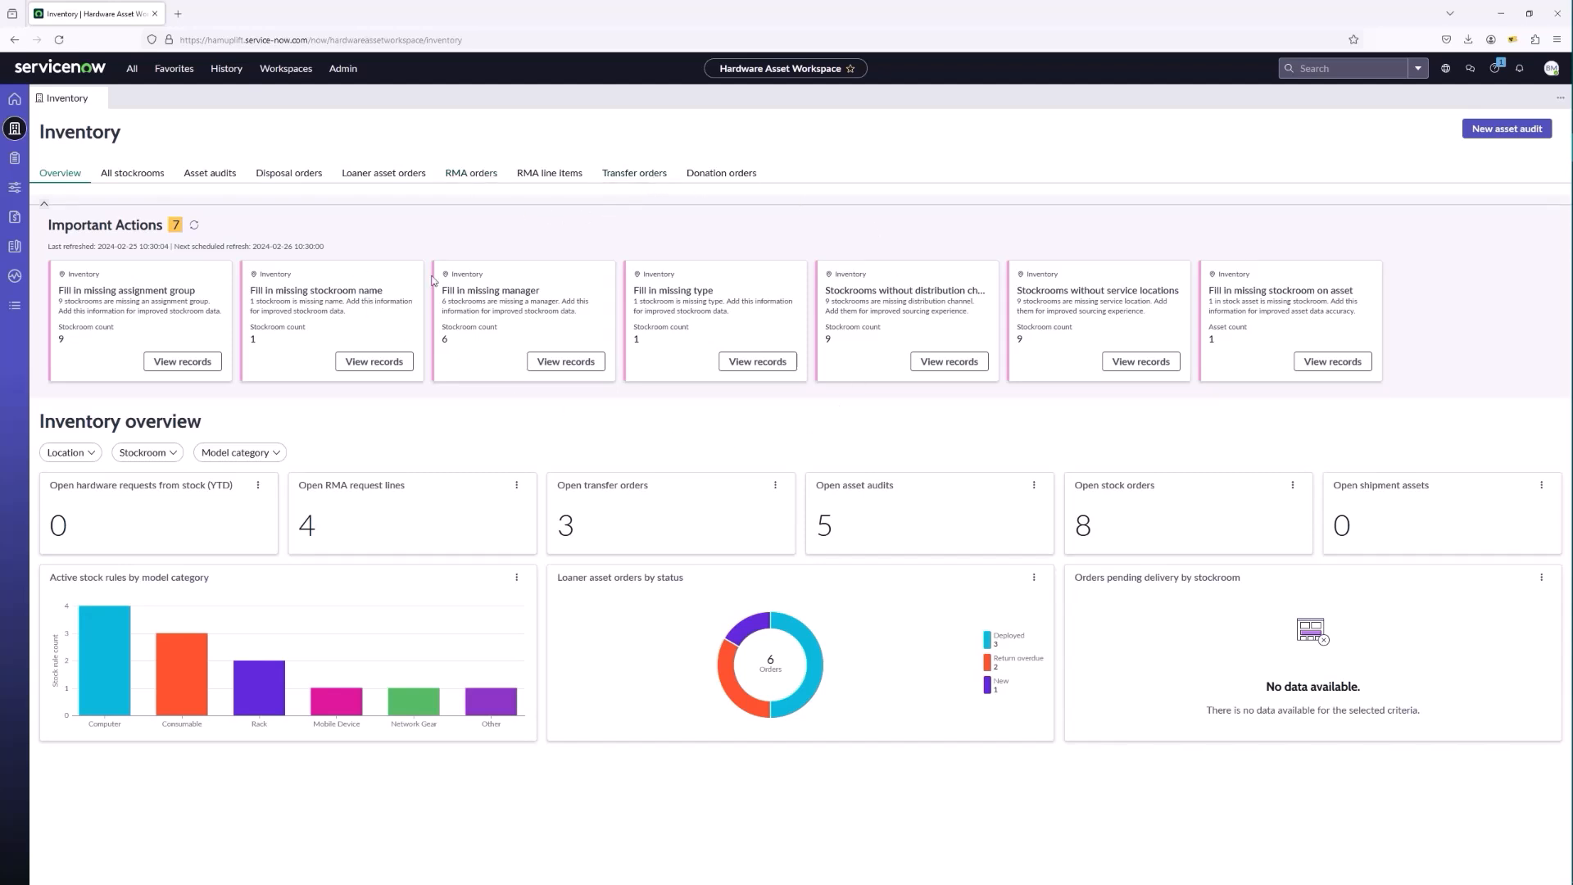
mouse_move(685, 297)
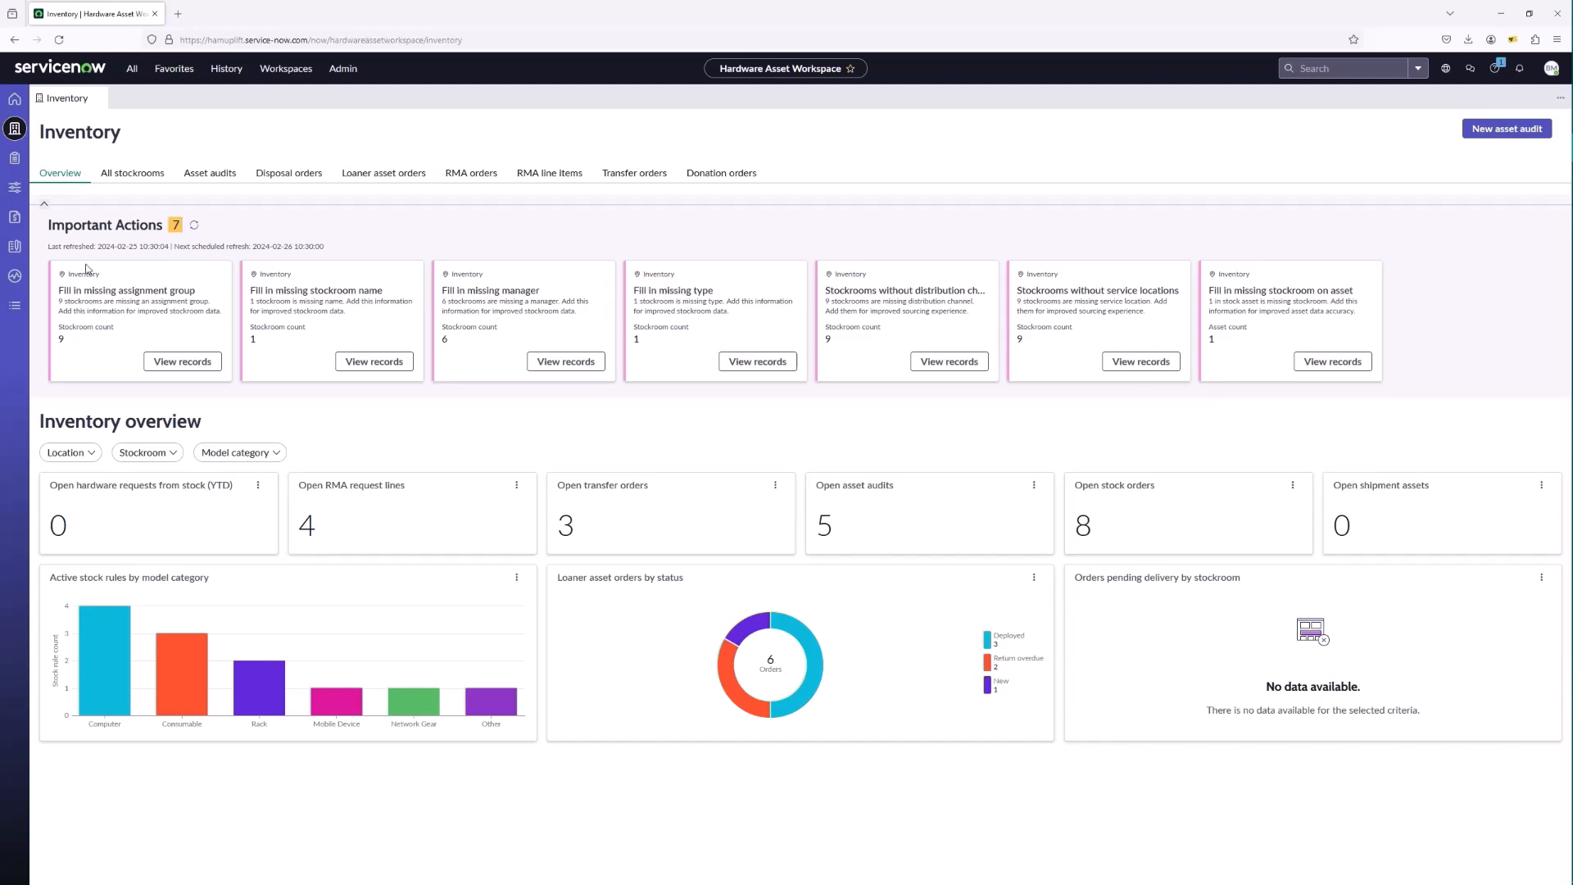
Open the Asset estate overview page from the workspace sidebar.
click(14, 158)
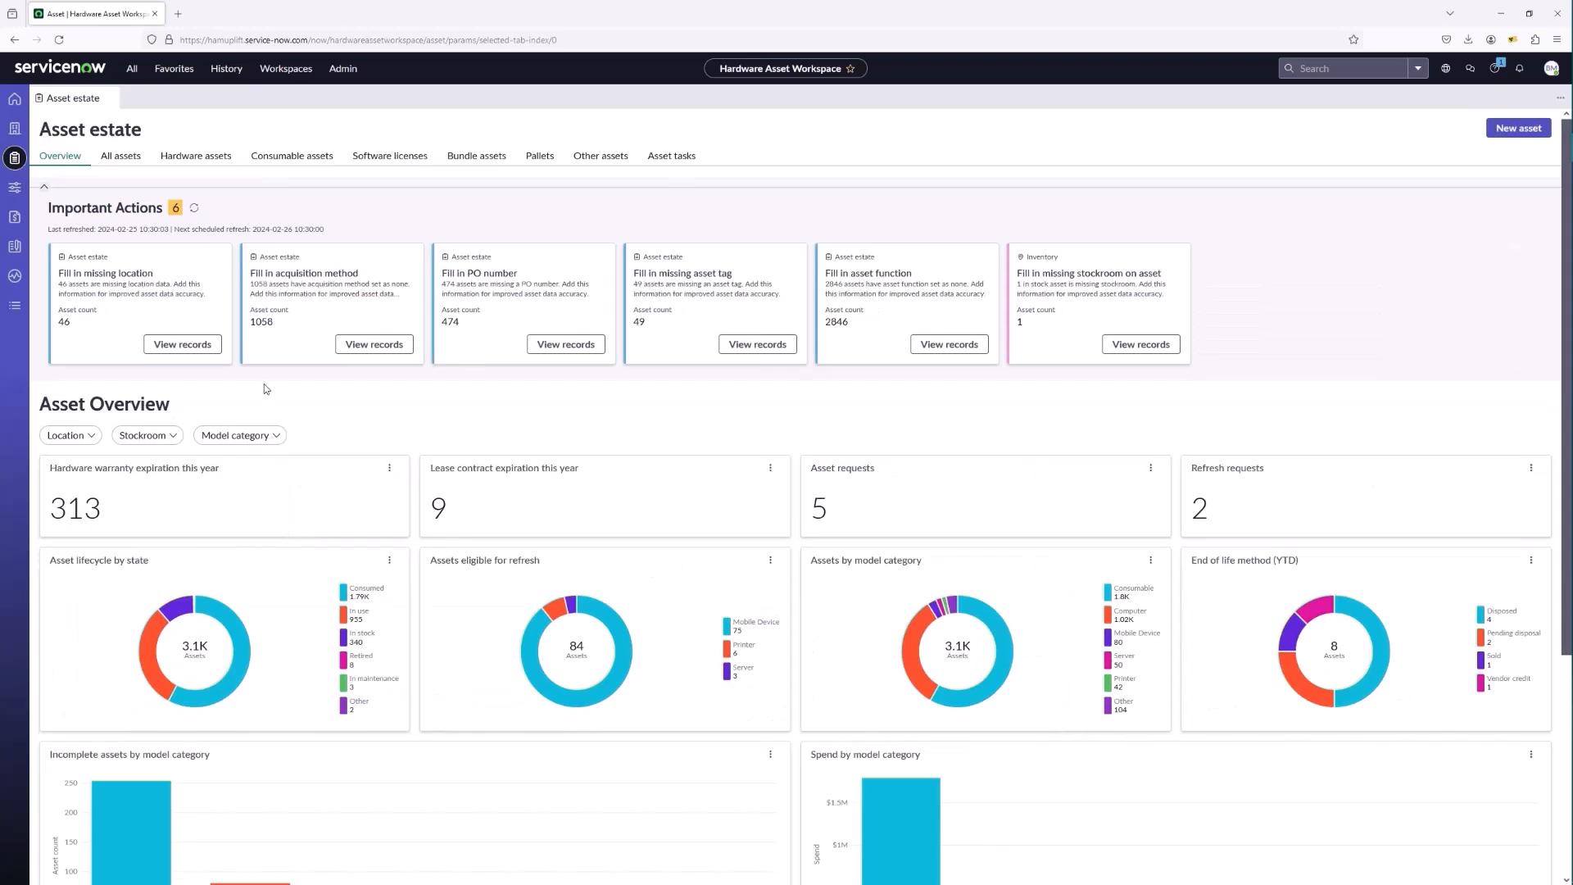
mouse_move(518, 426)
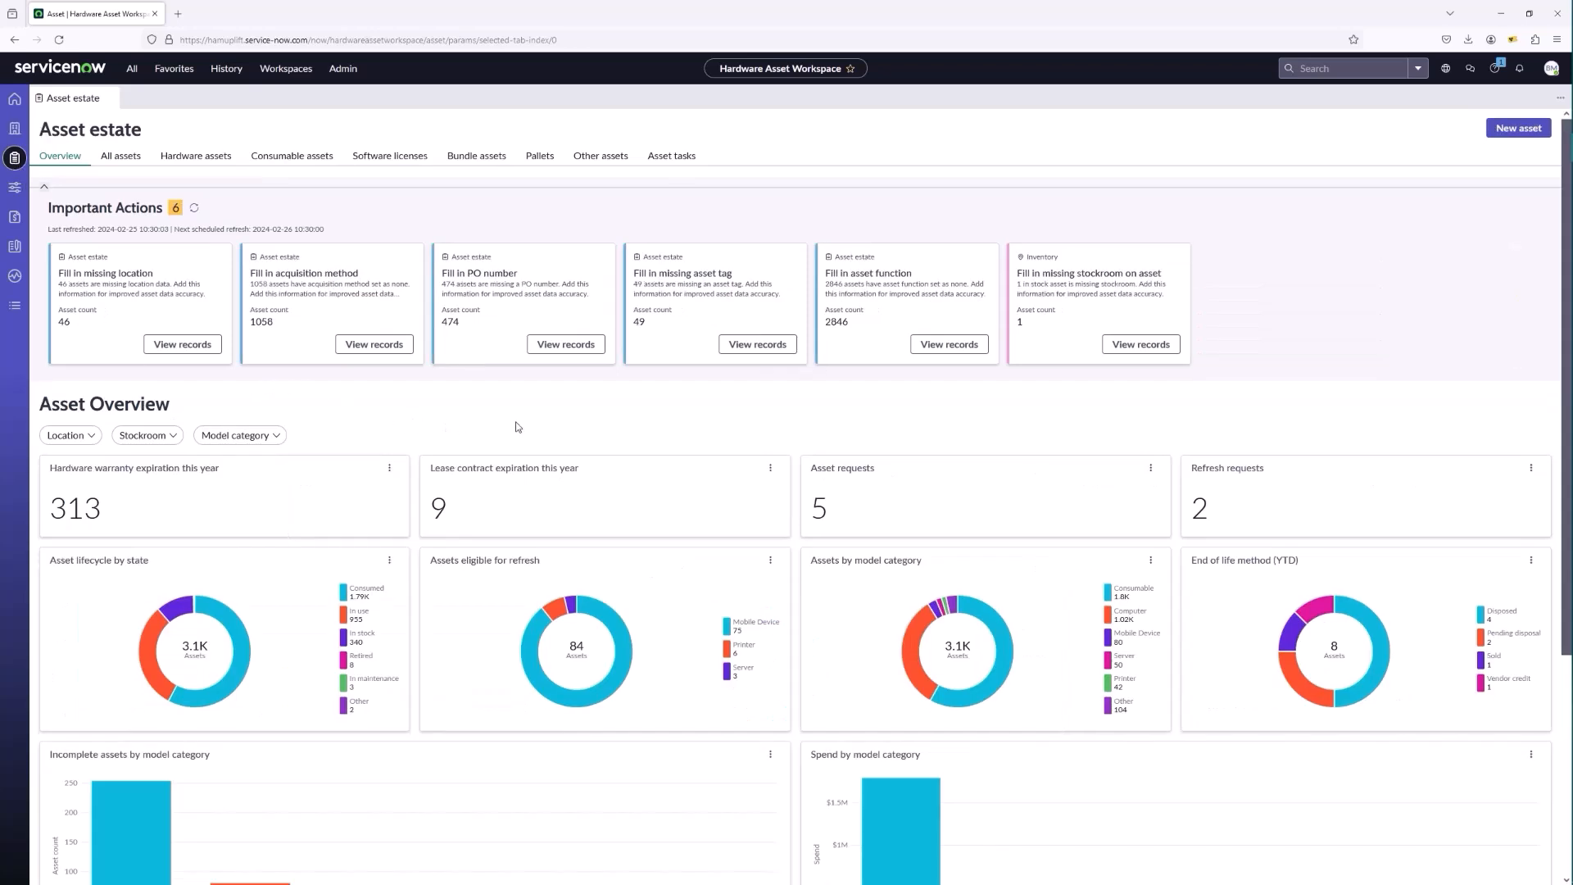
mouse_move(844, 426)
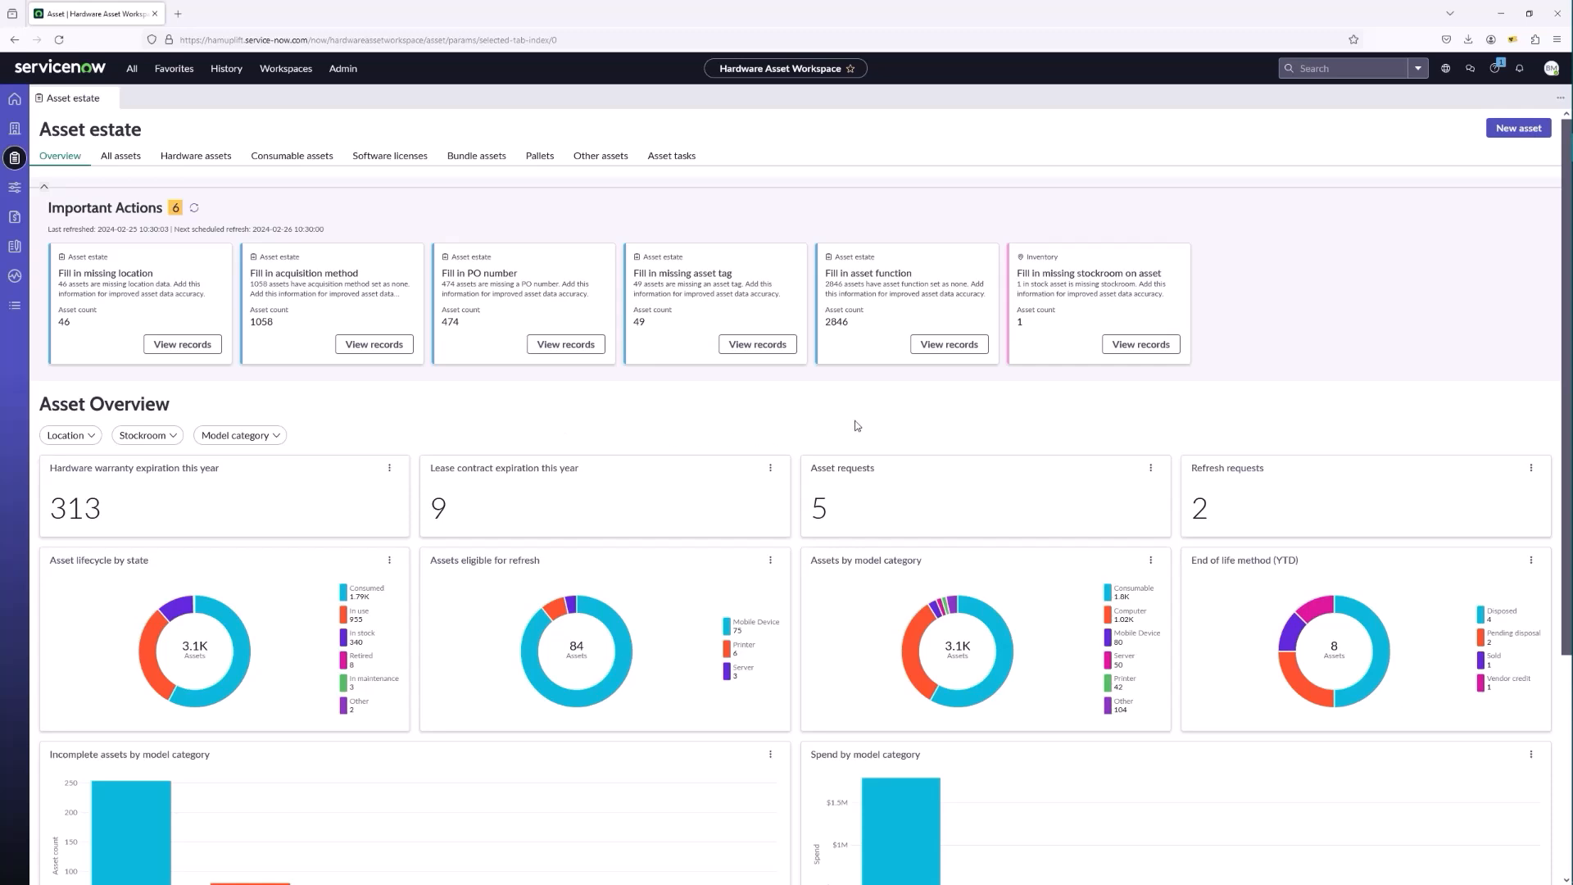
mouse_move(899, 433)
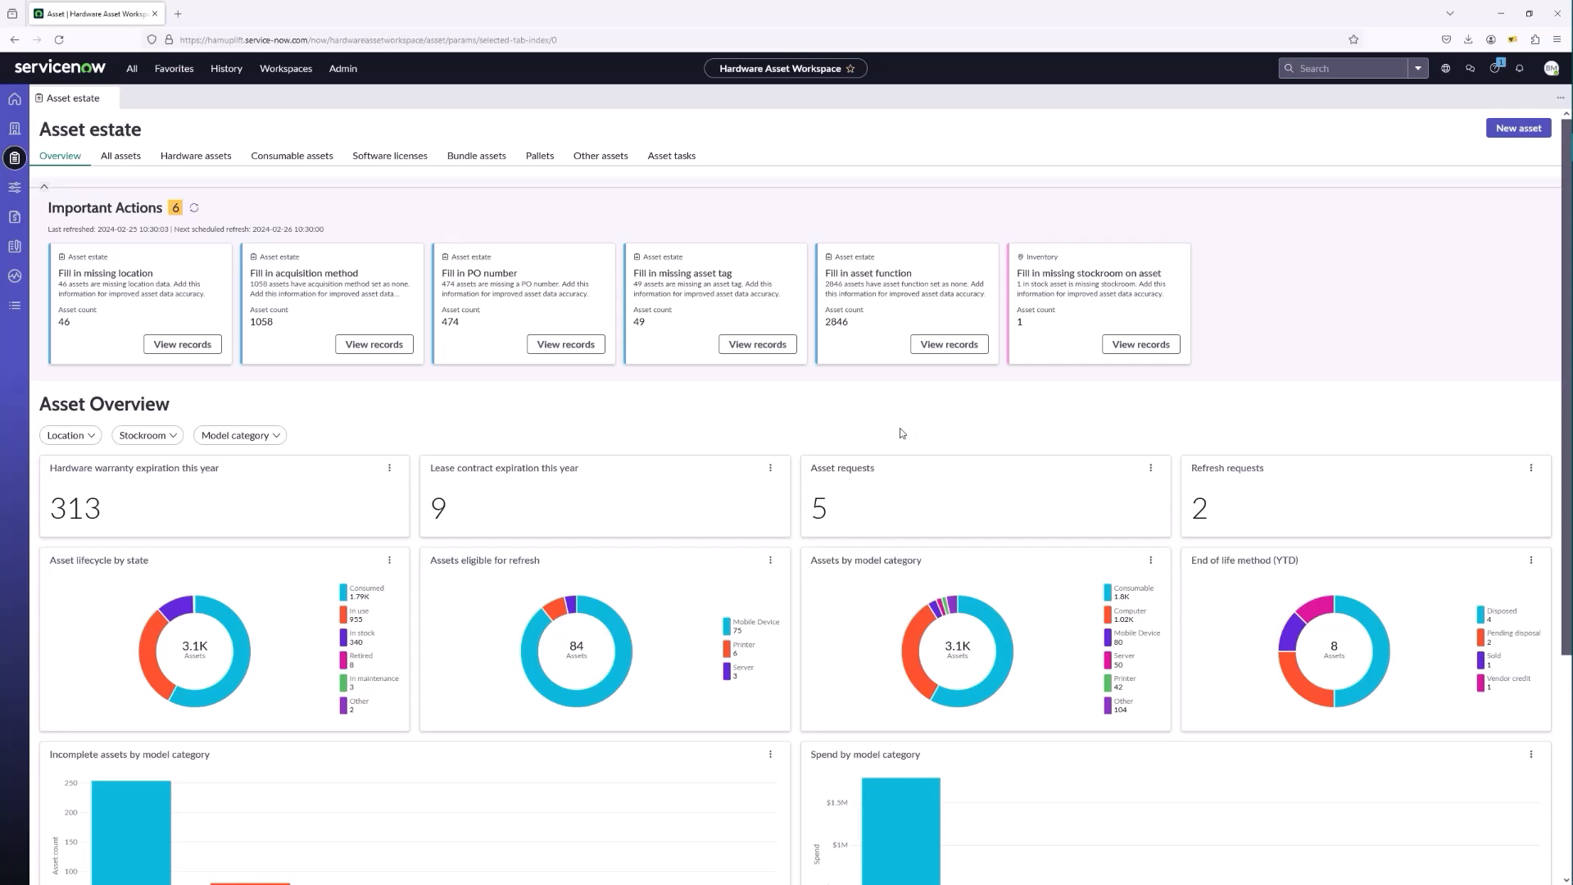
mouse_move(154, 341)
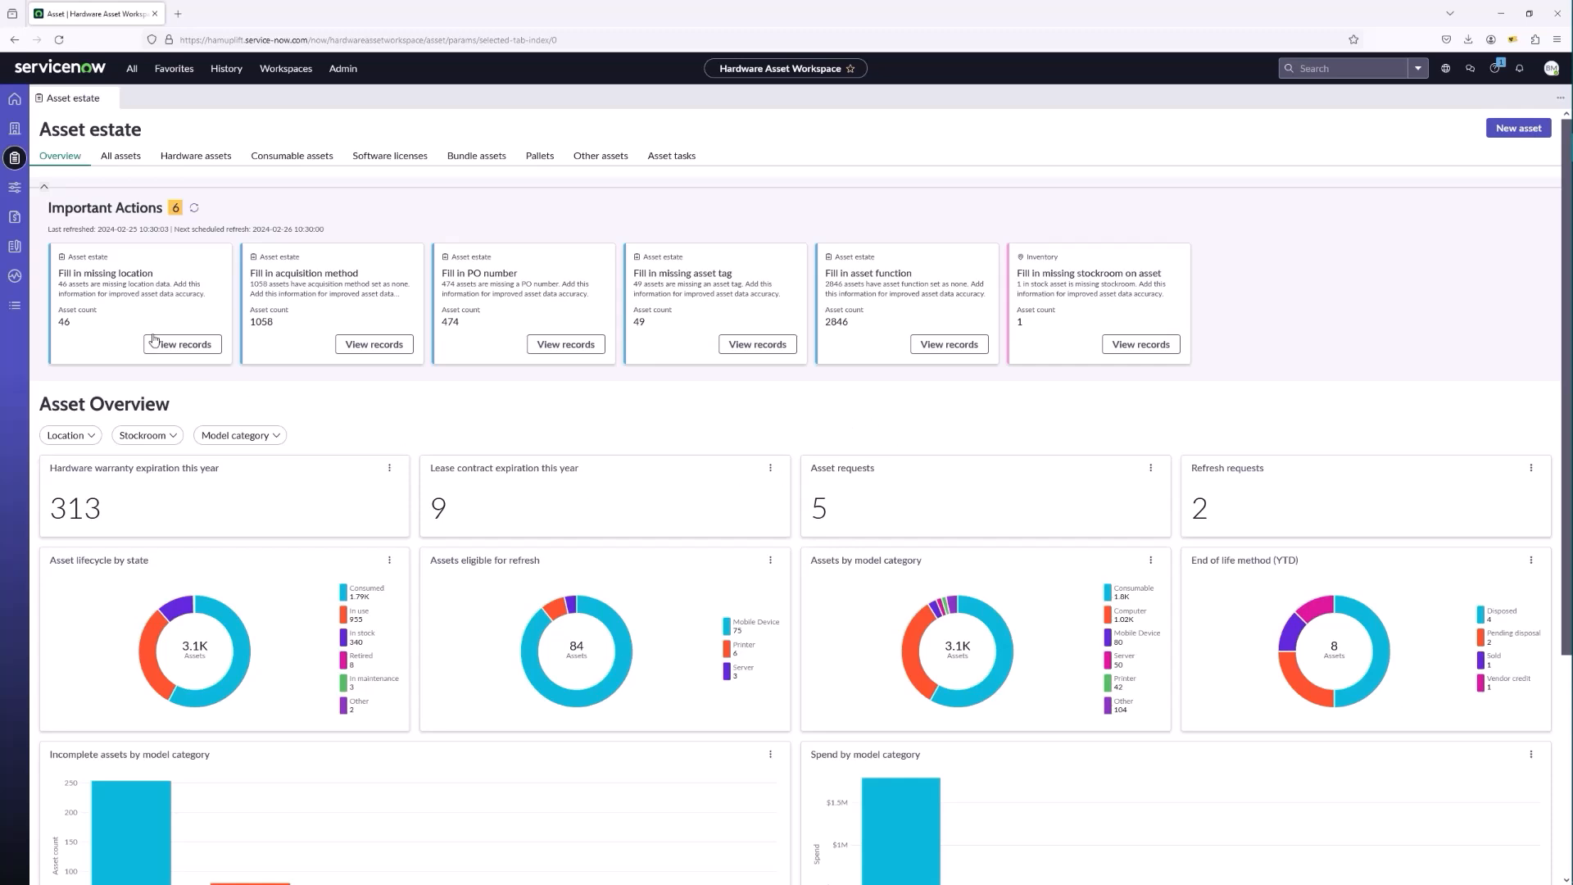
mouse_move(190, 324)
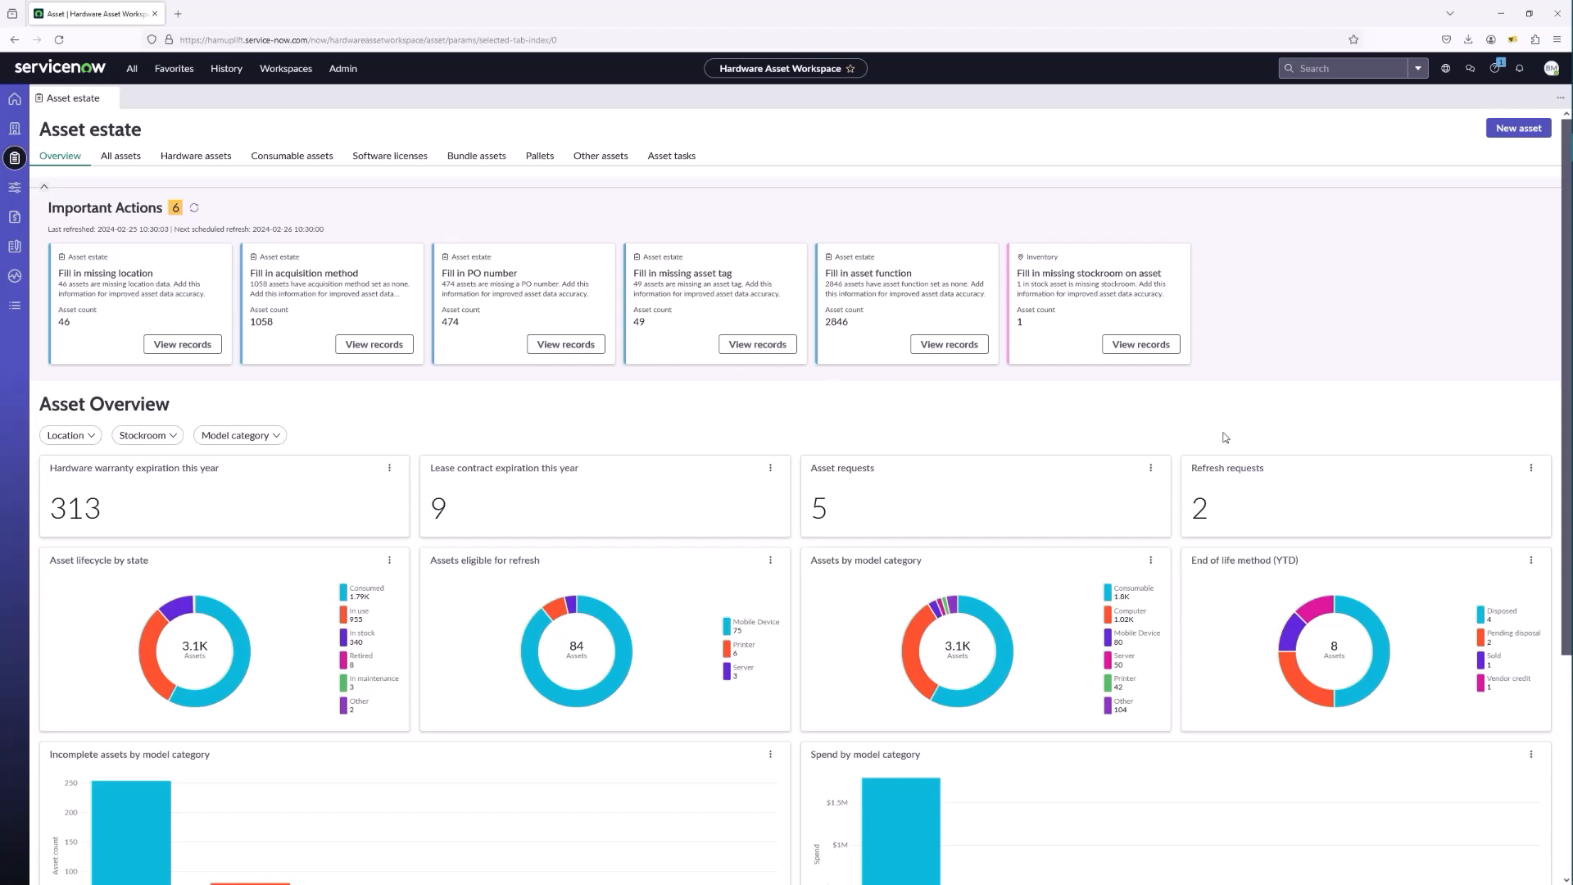
Scroll through the Asset estate overview charts.
scroll(down, 3)
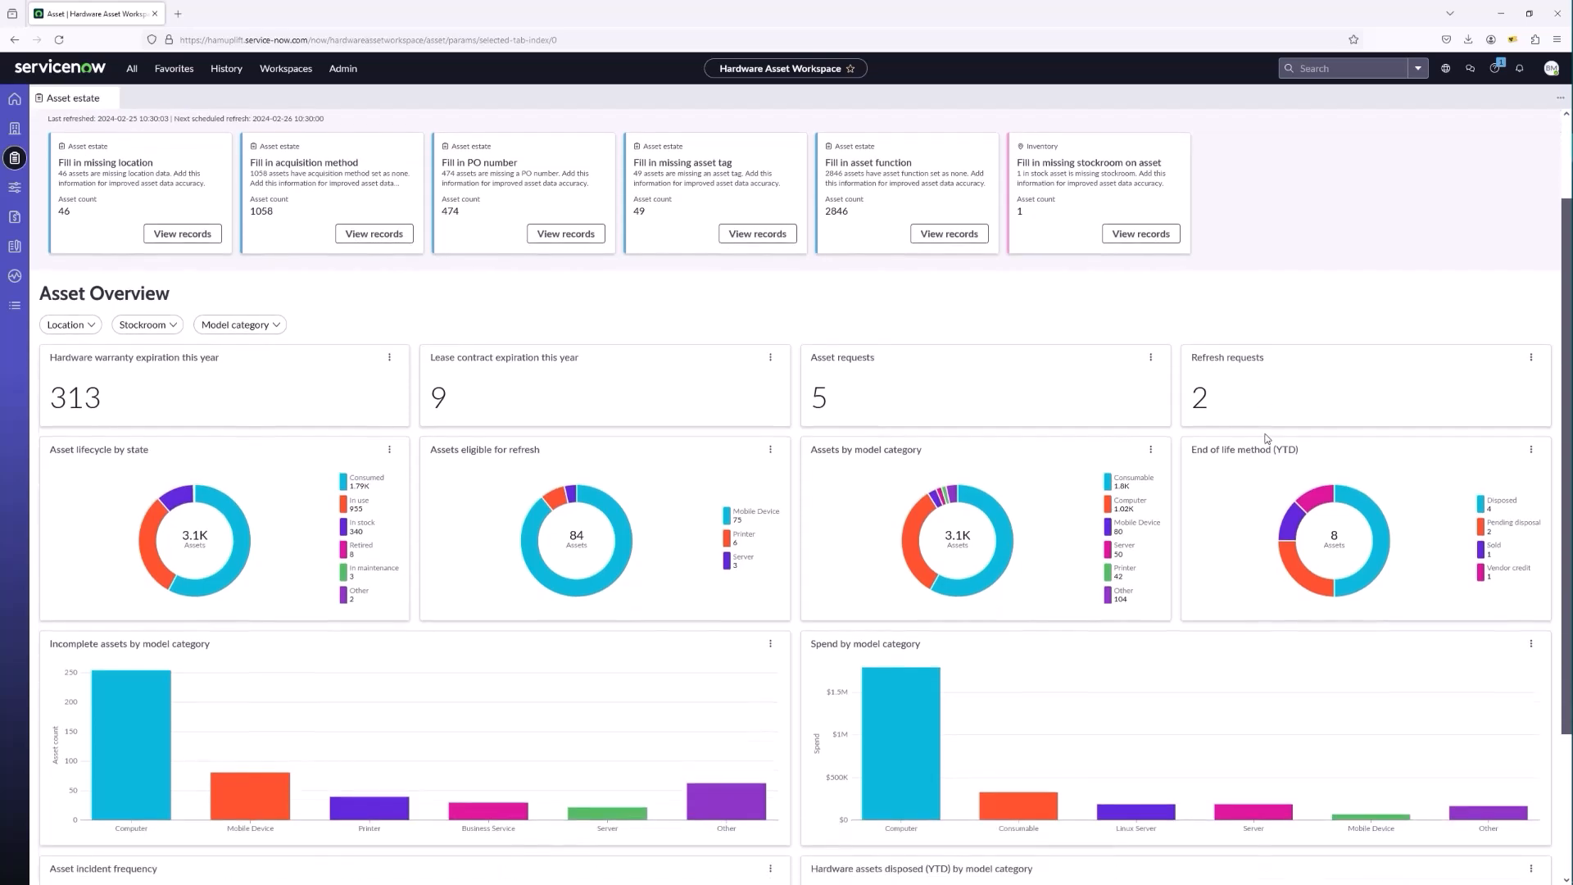
scroll(down, 3)
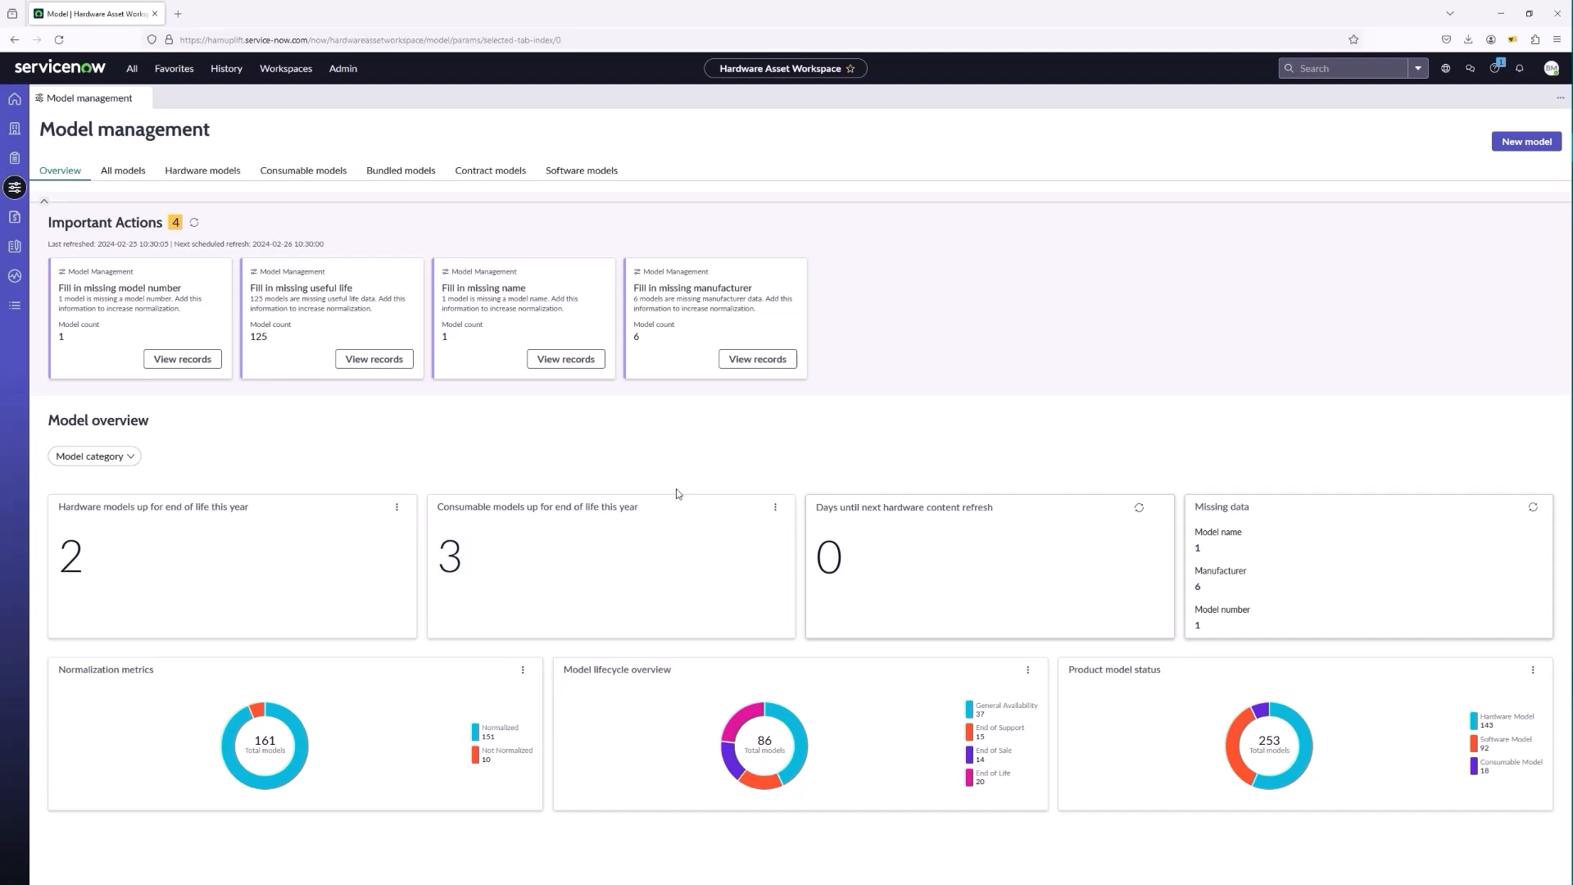
mouse_move(385, 726)
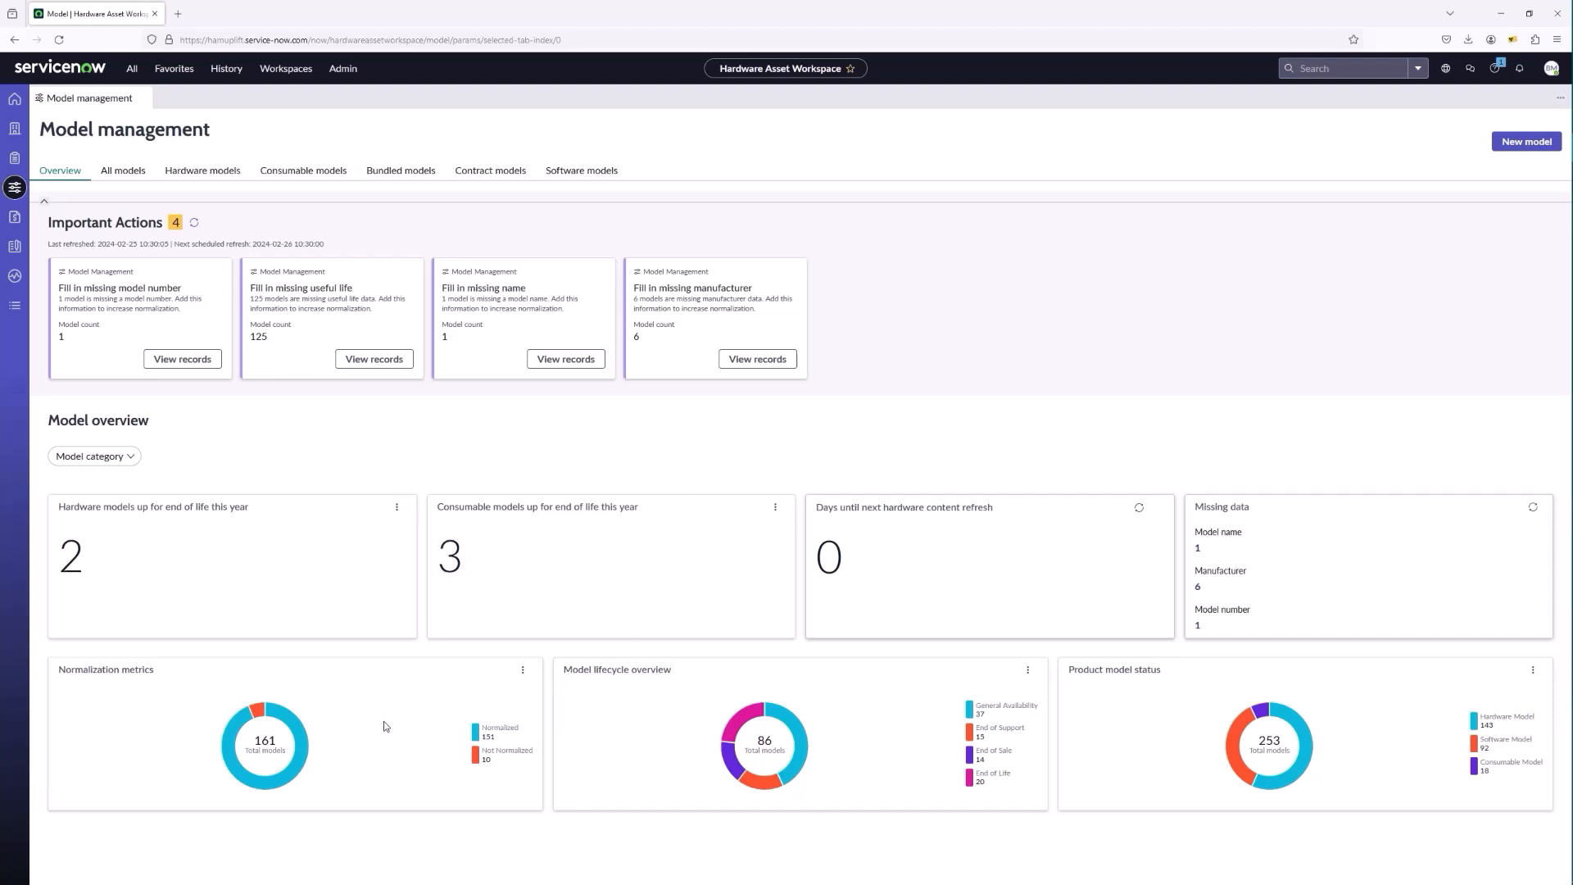
mouse_move(324, 648)
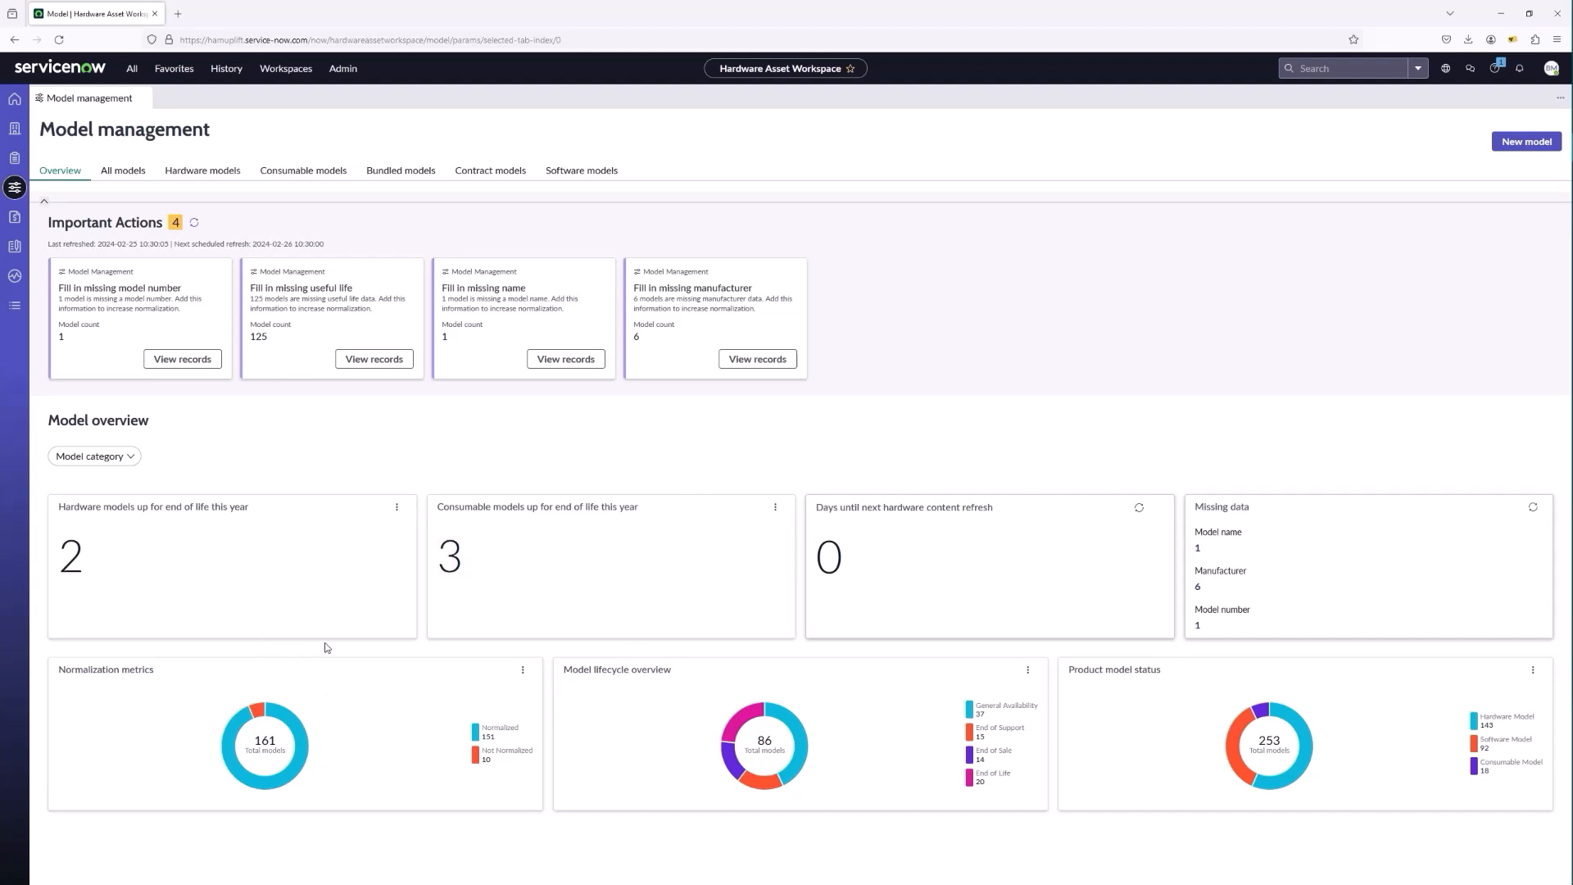
mouse_move(431, 693)
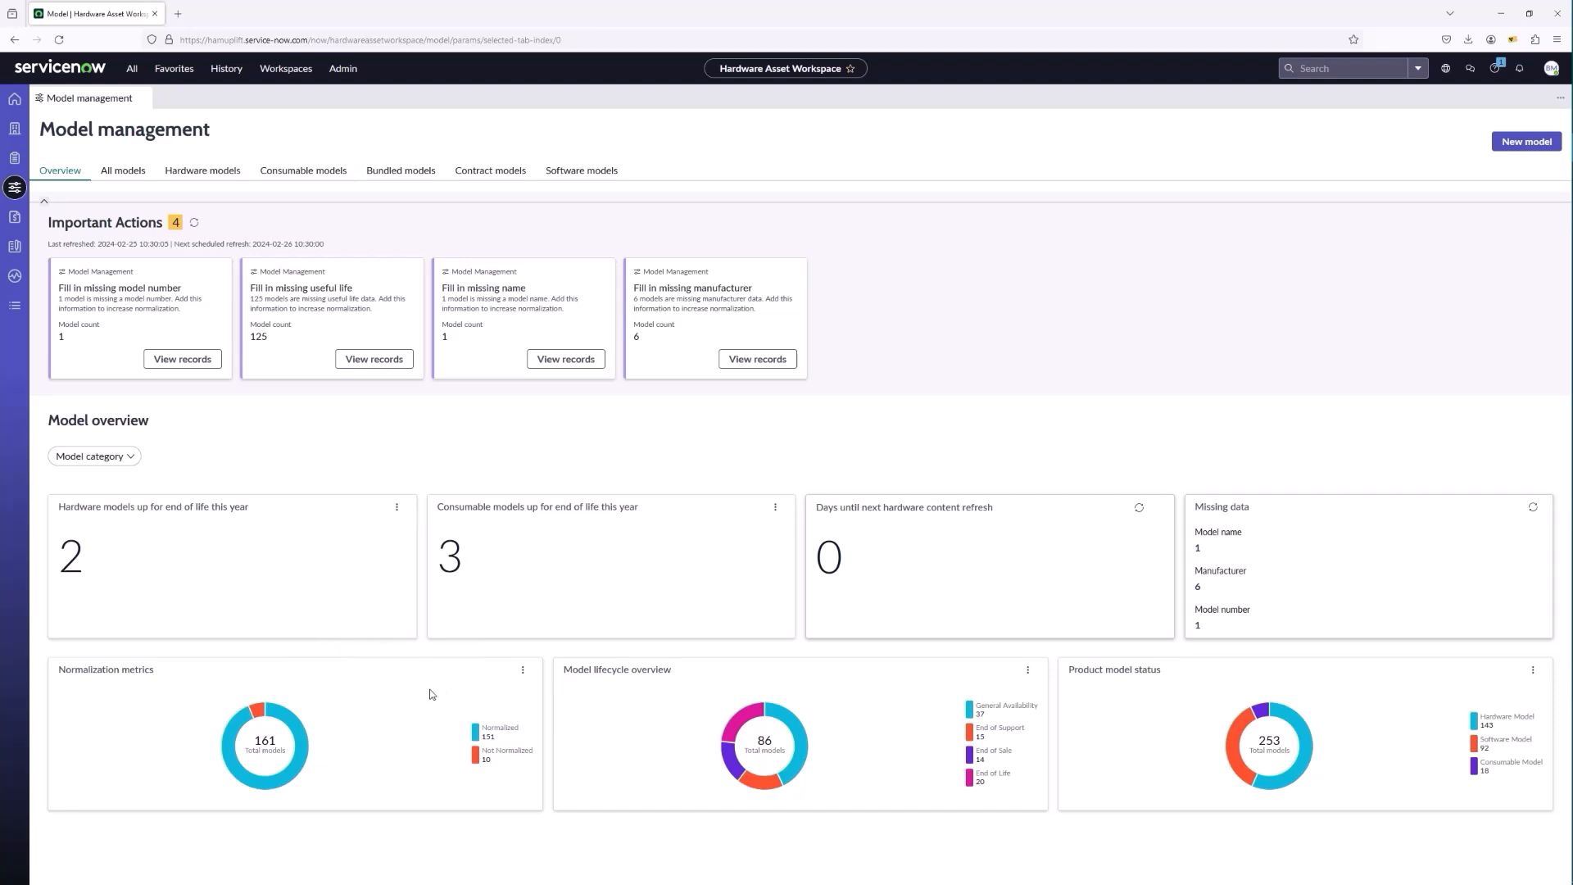
mouse_move(426, 684)
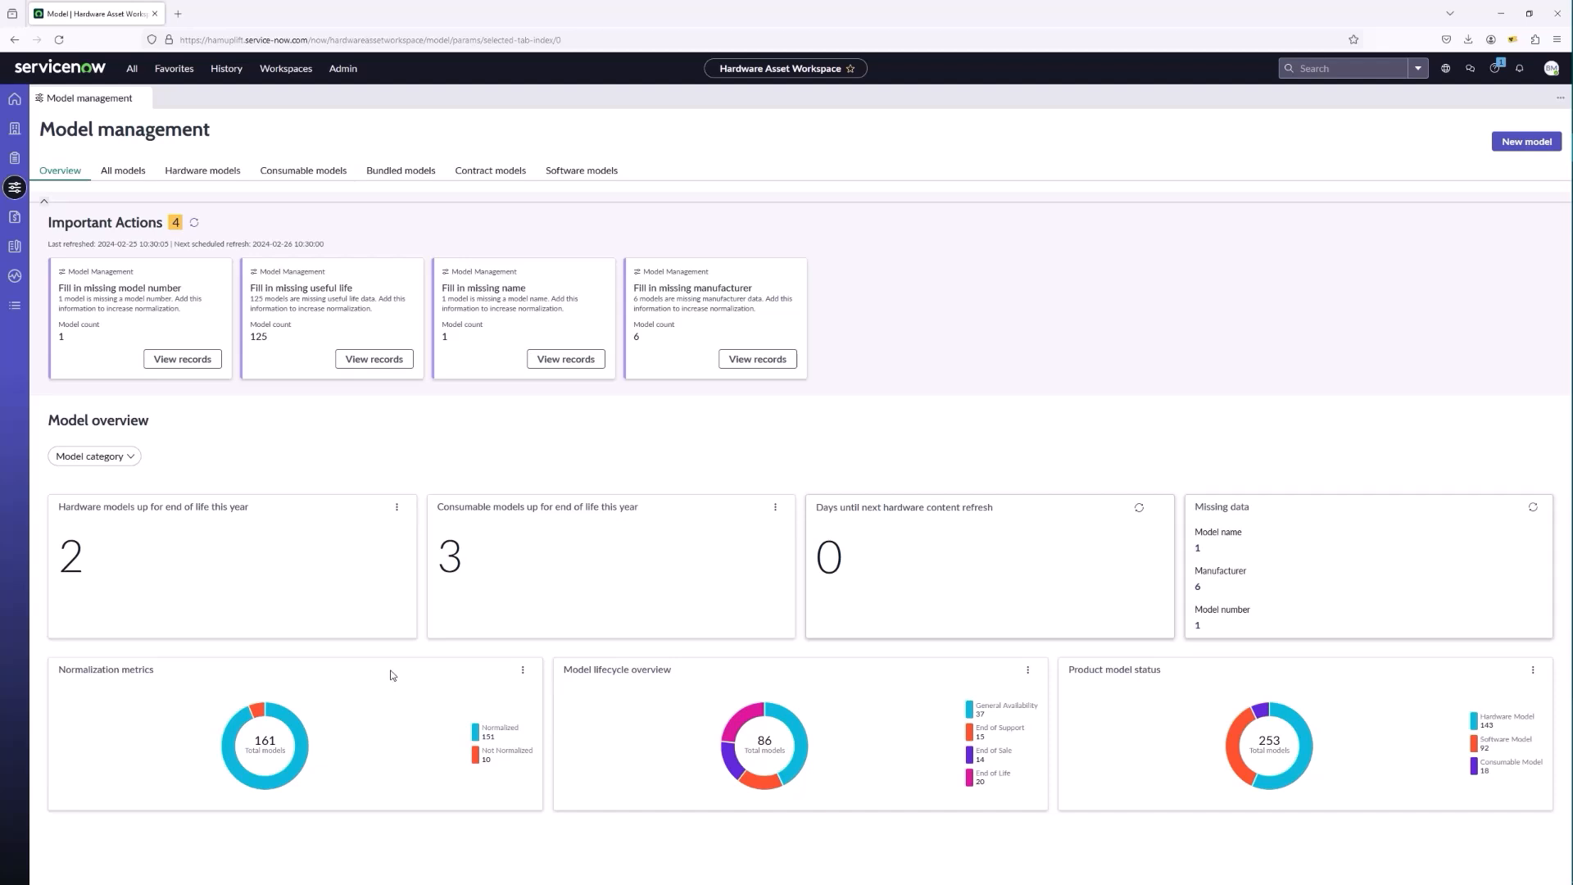
mouse_move(319, 613)
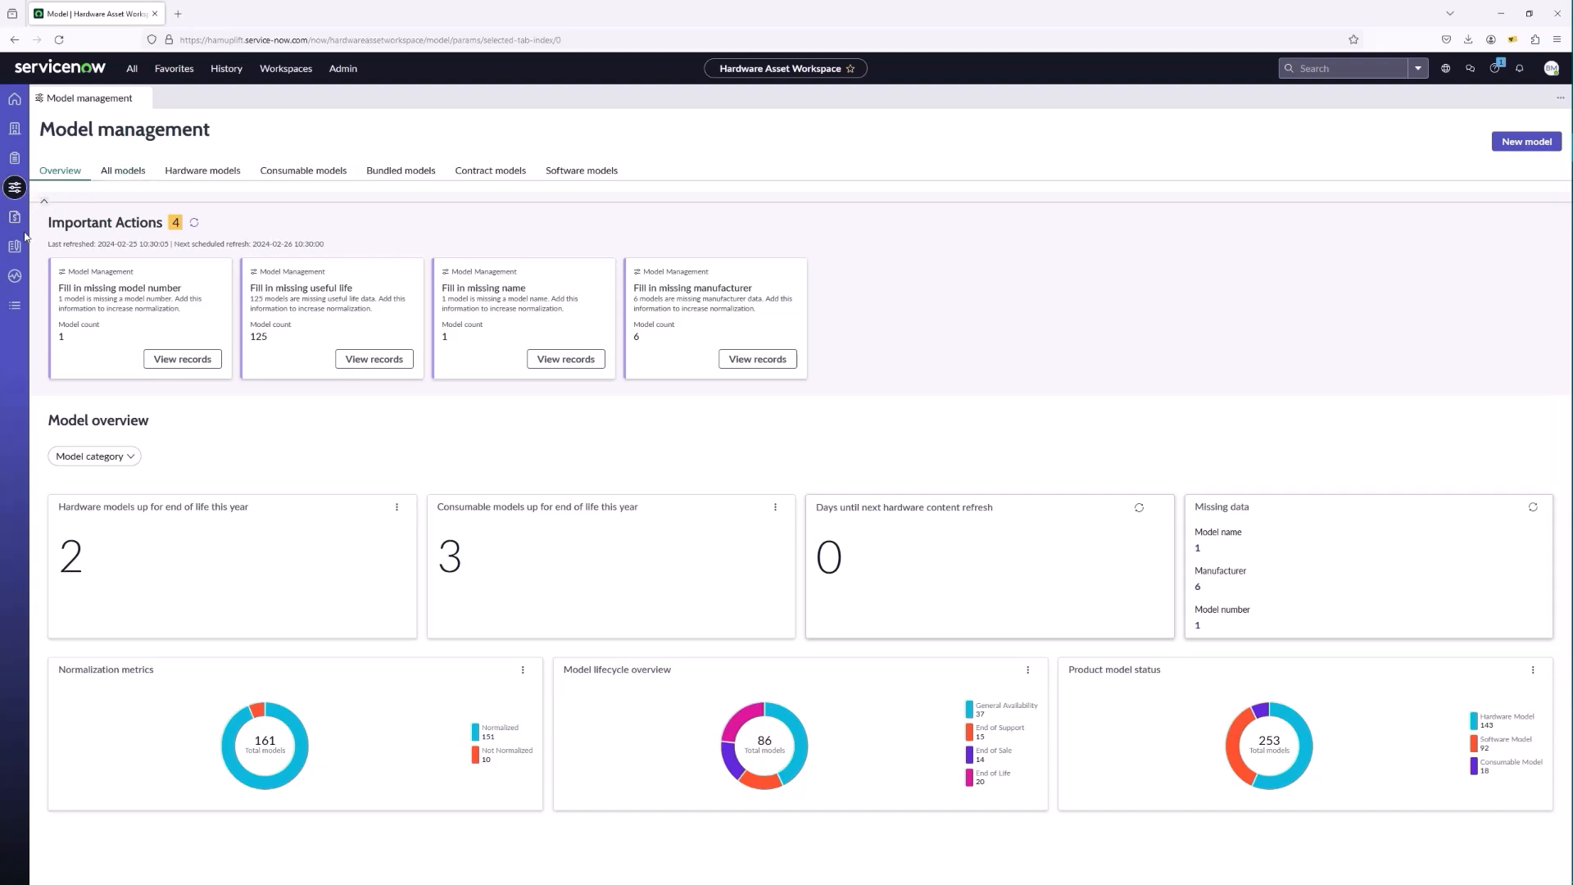
Open the Procurement overview and scroll to requests requiring sourcing and open purchase orders.
click(15, 218)
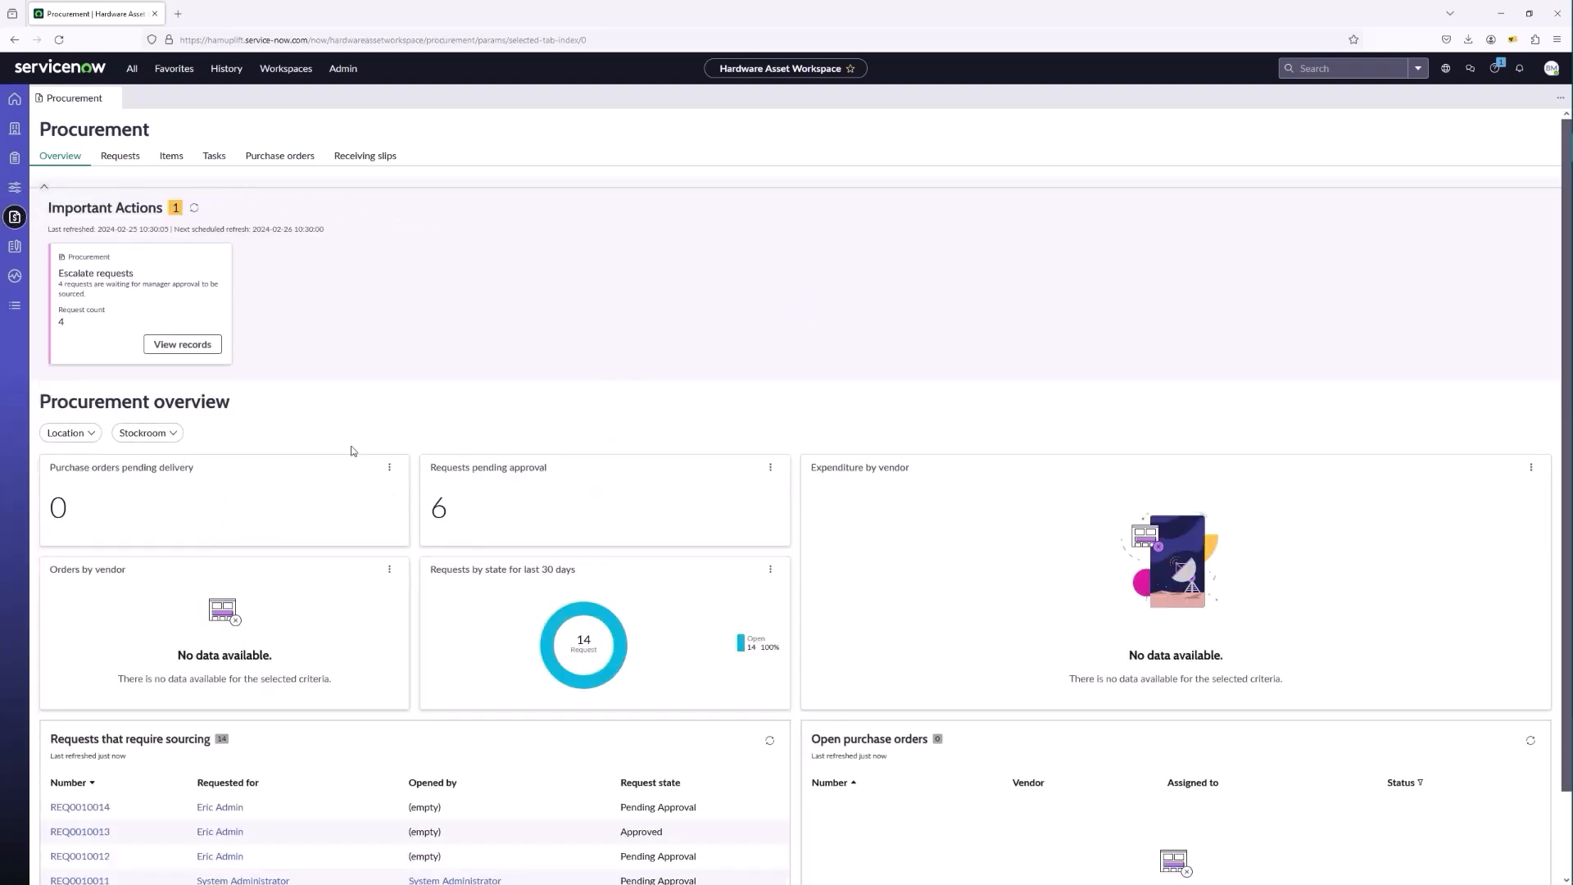
mouse_move(202, 283)
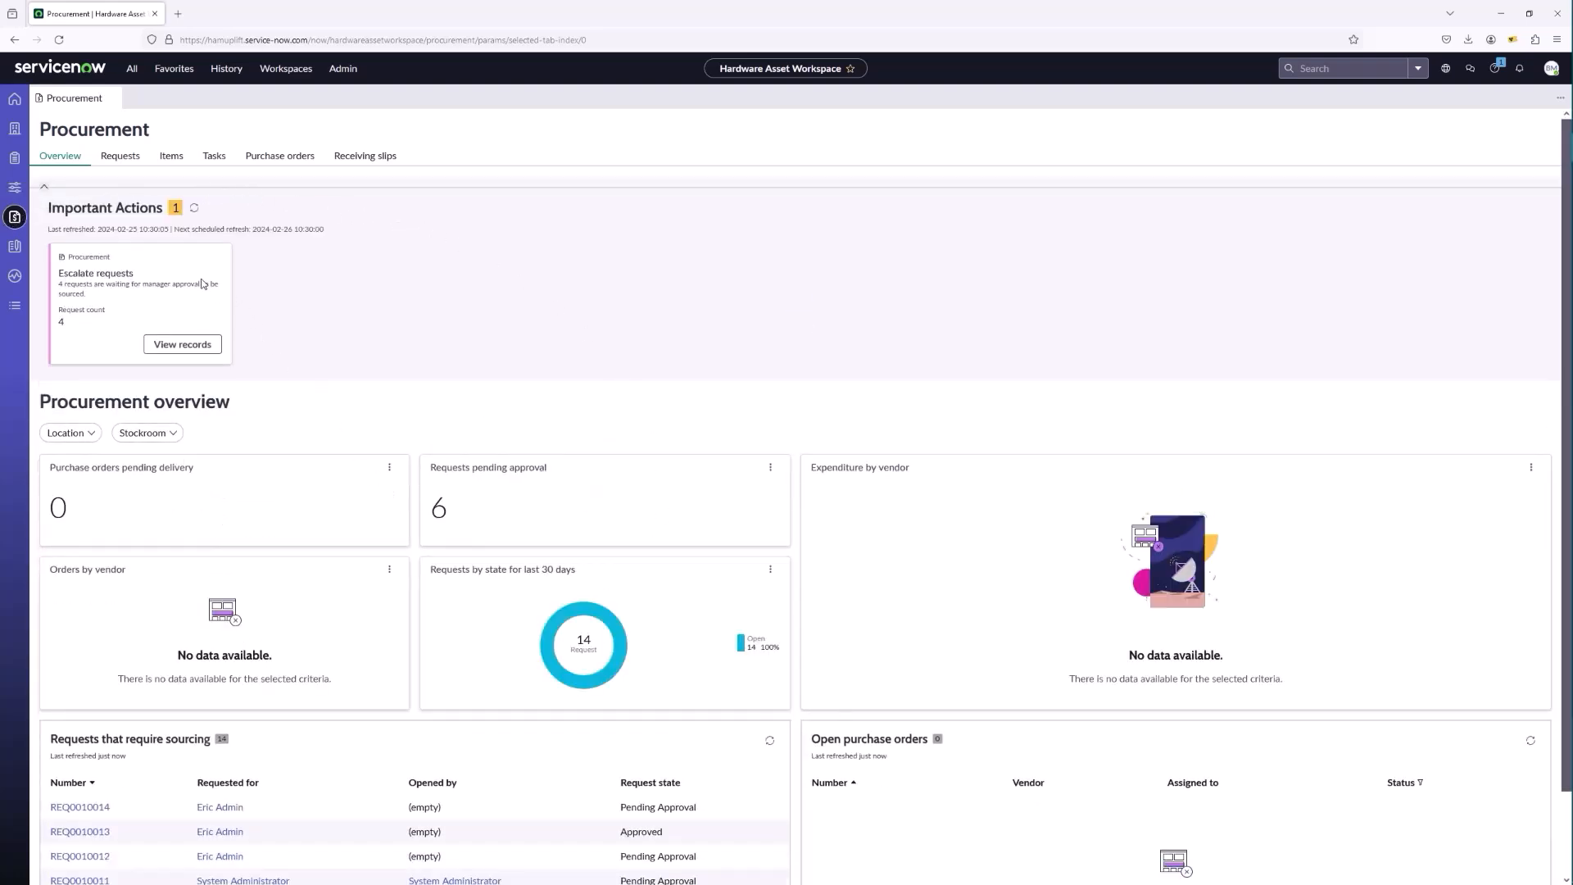
mouse_move(580, 534)
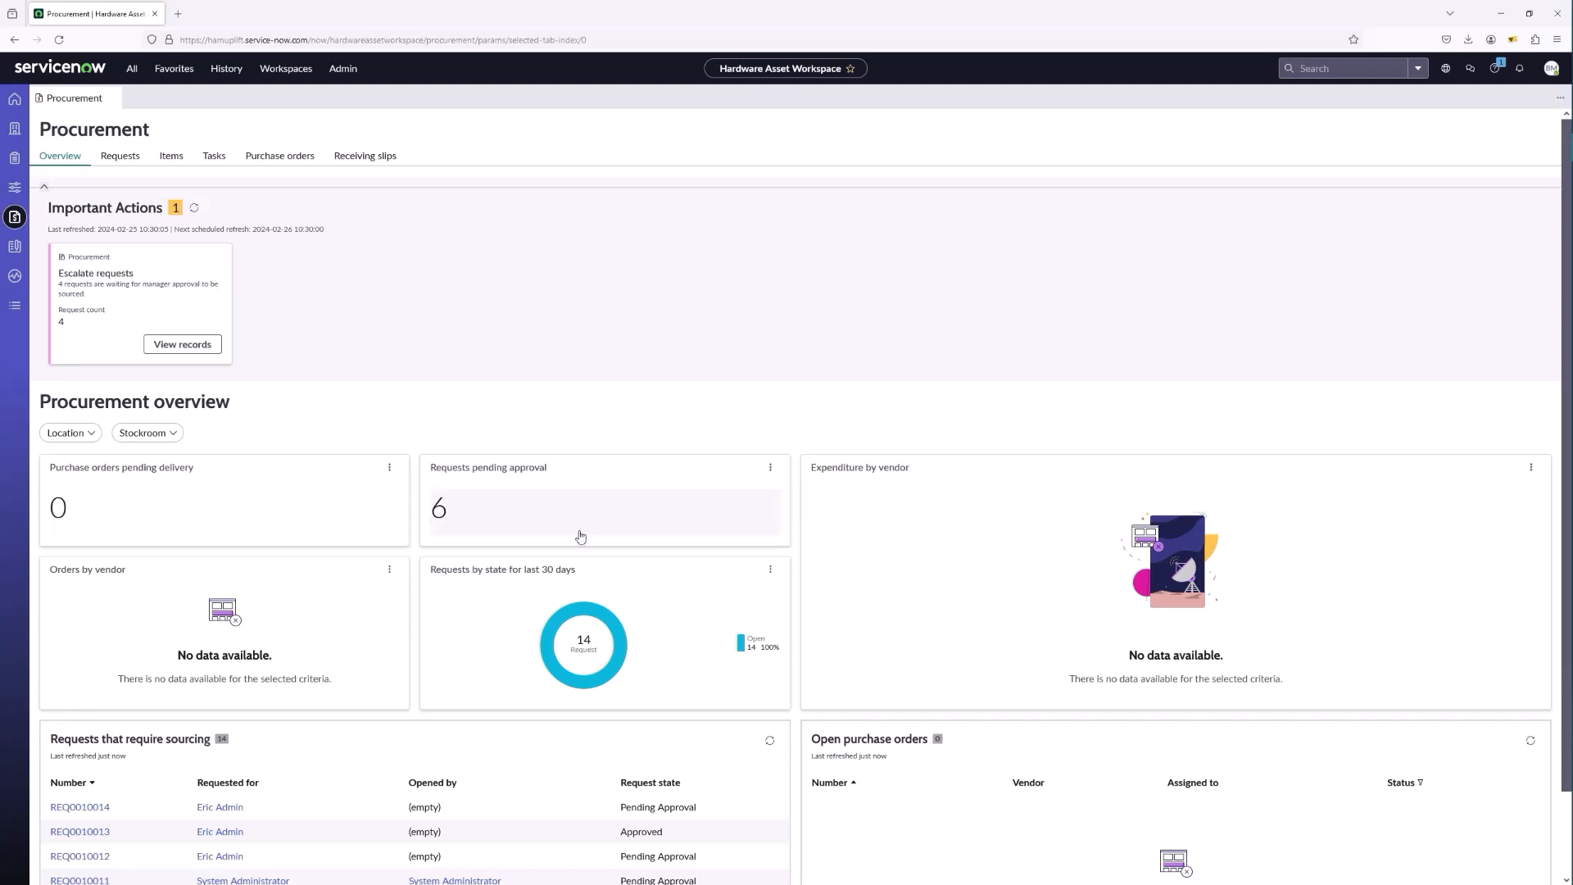
mouse_move(473, 643)
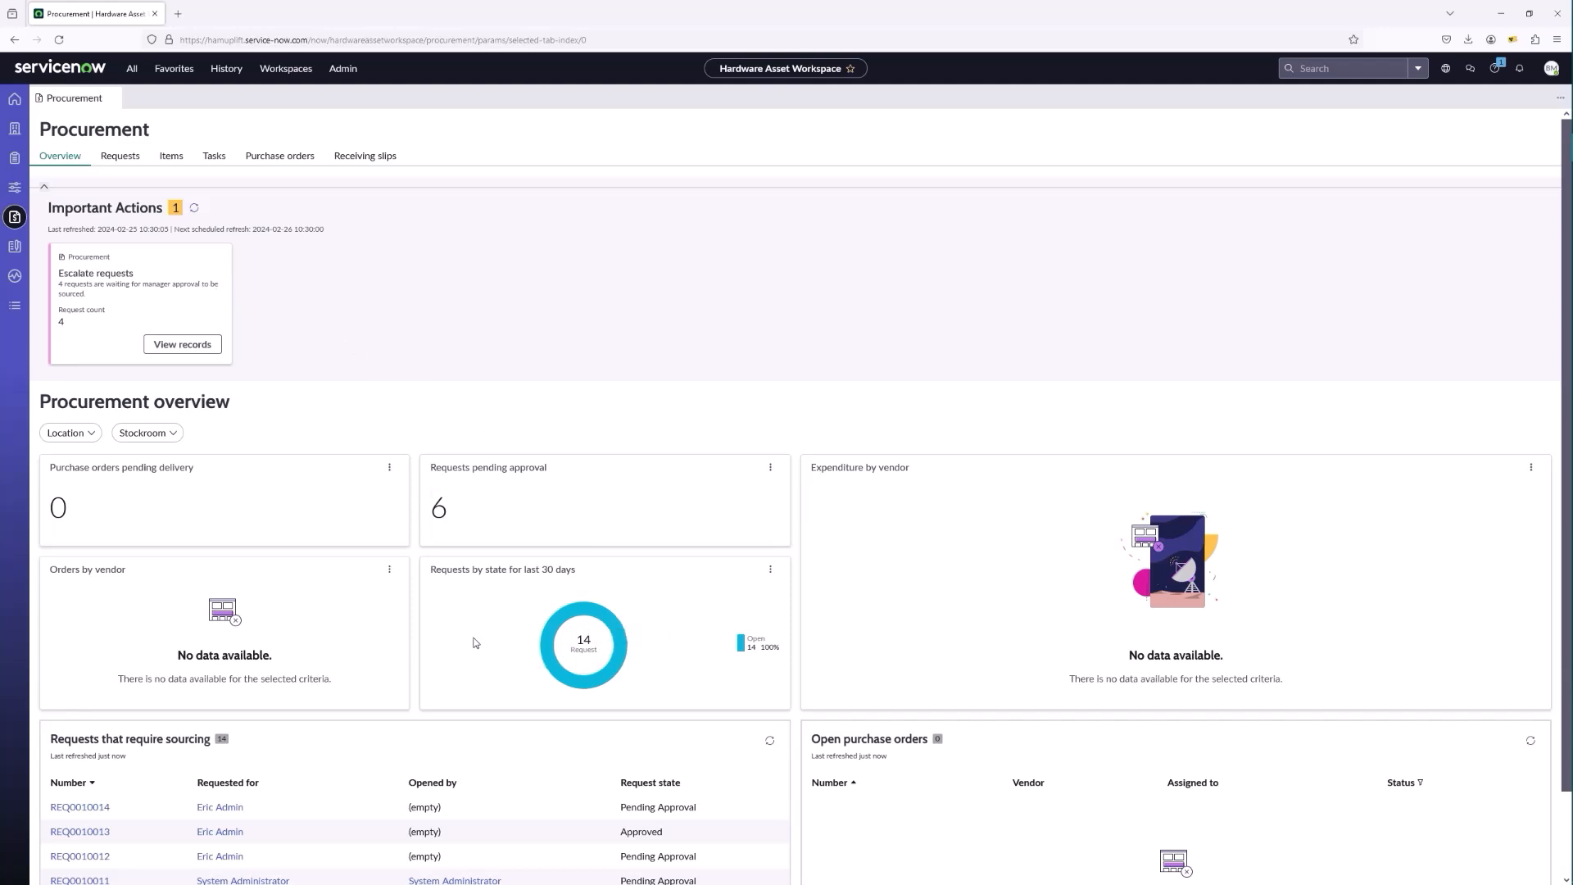
mouse_move(638, 677)
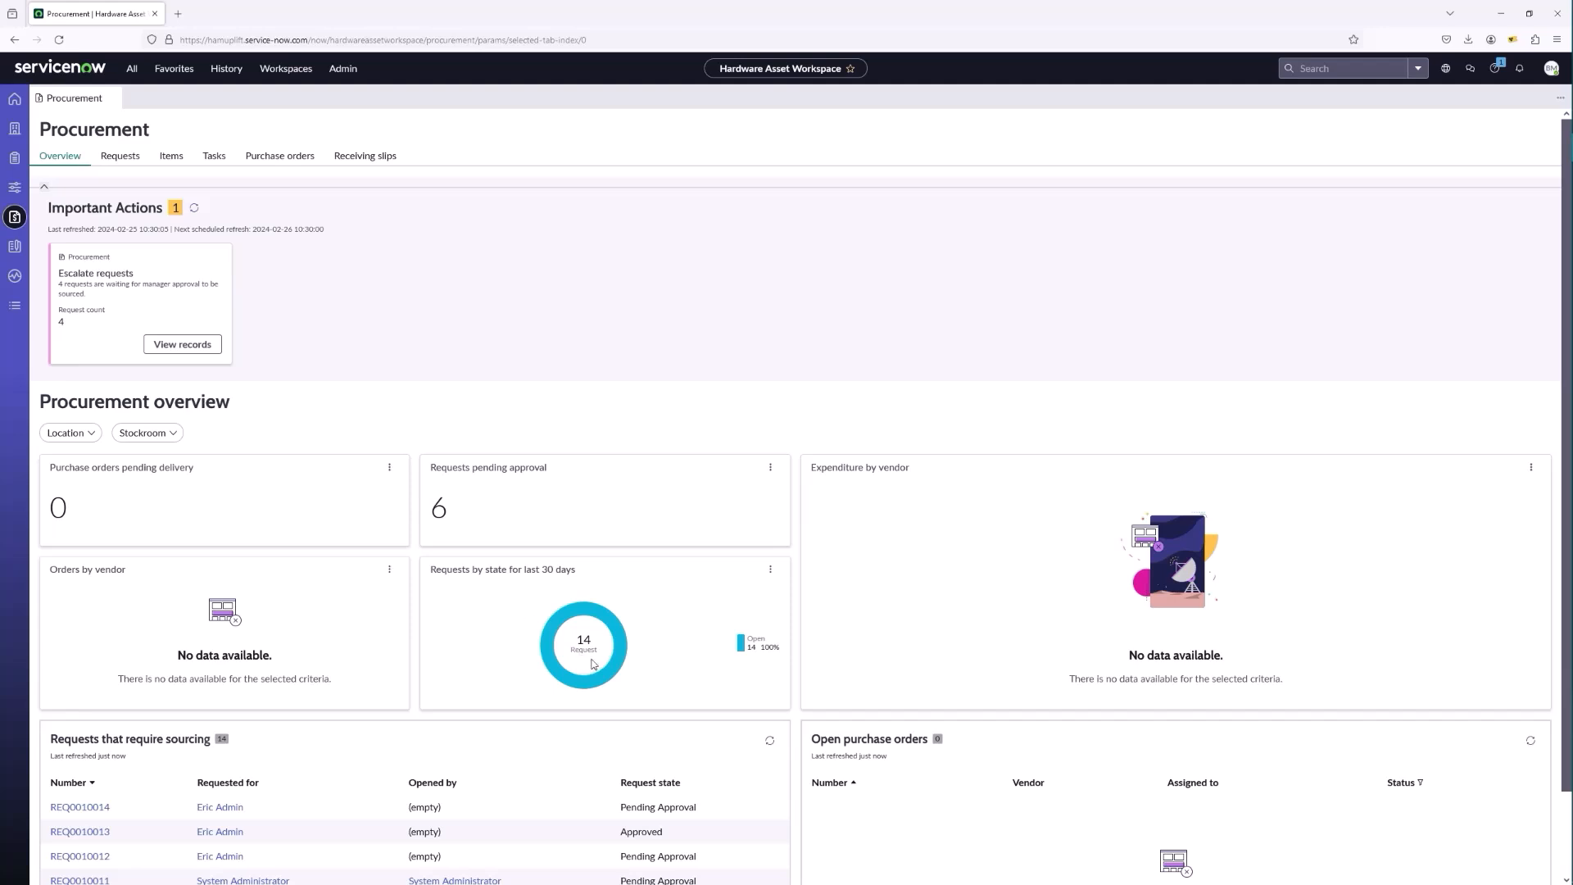
scroll(down, 3)
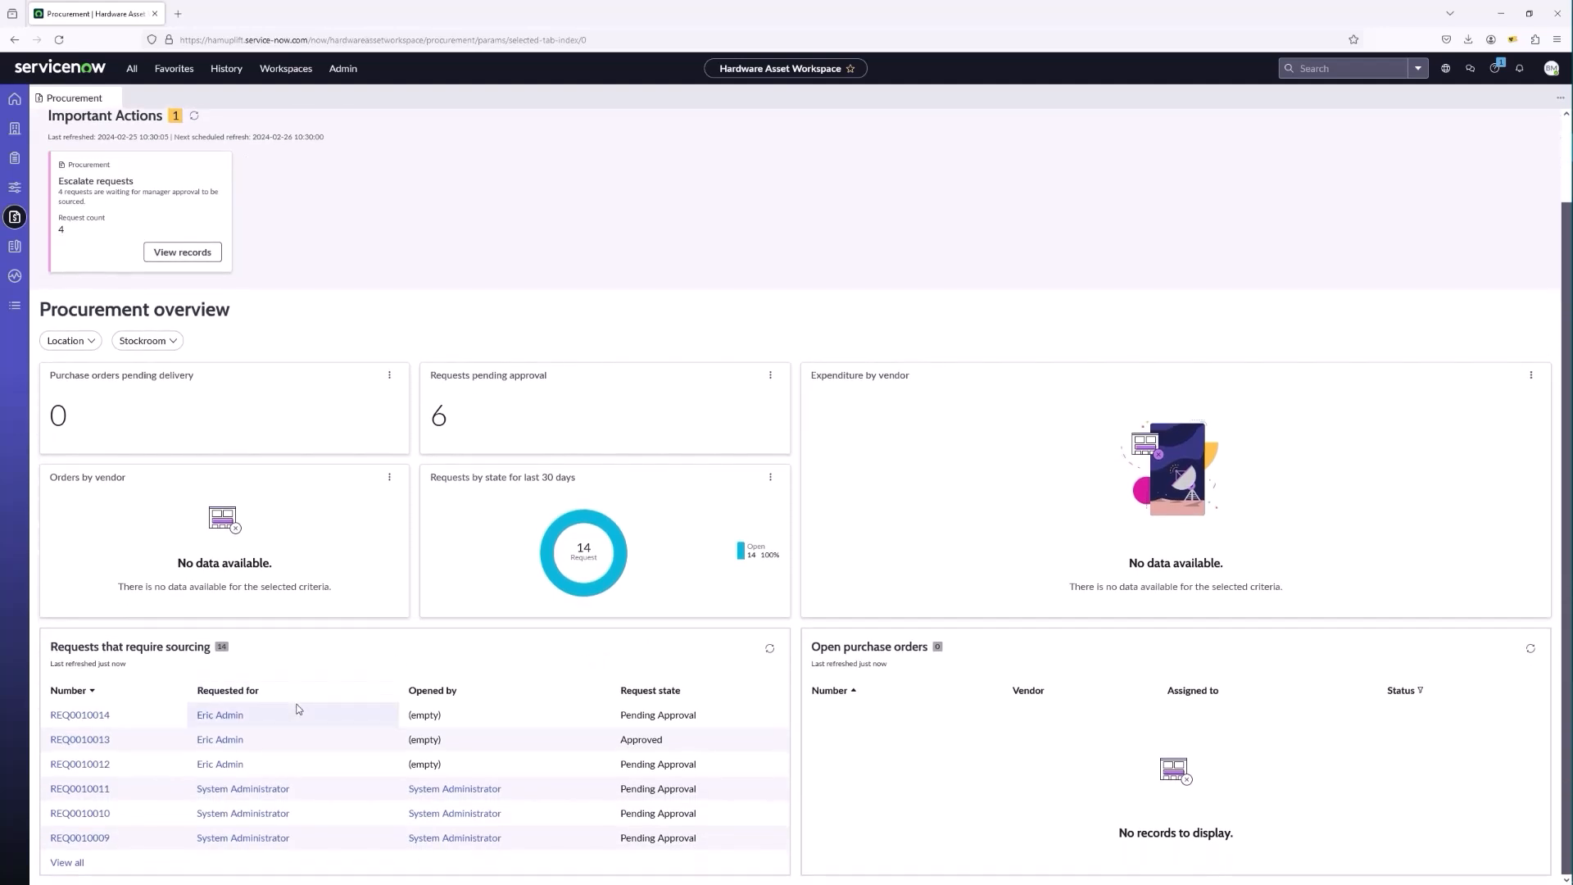
mouse_move(216, 449)
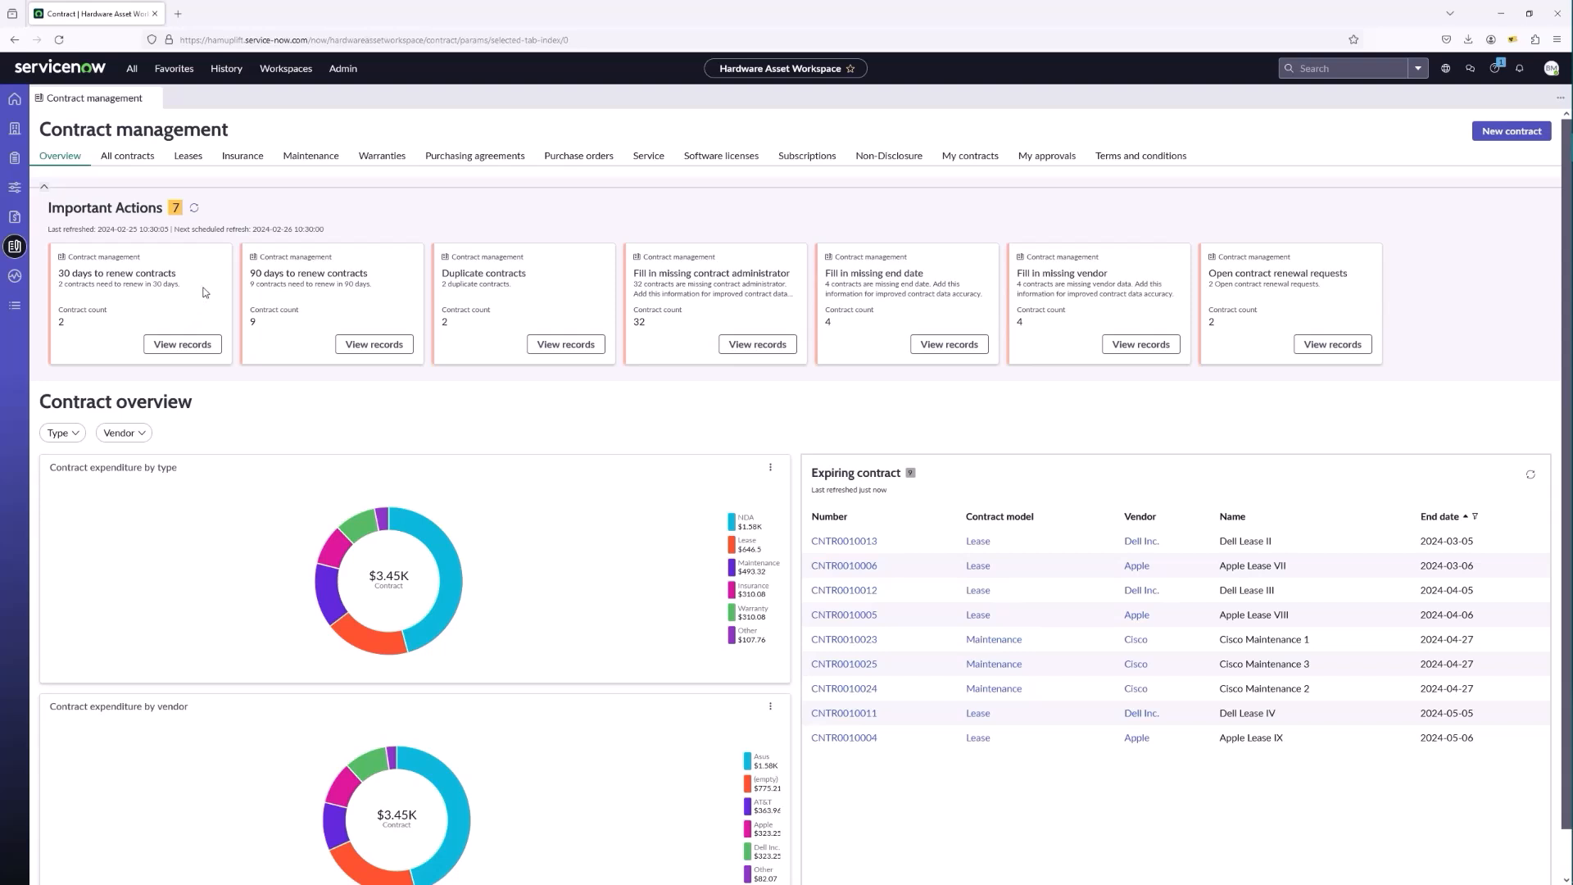
mouse_move(254, 308)
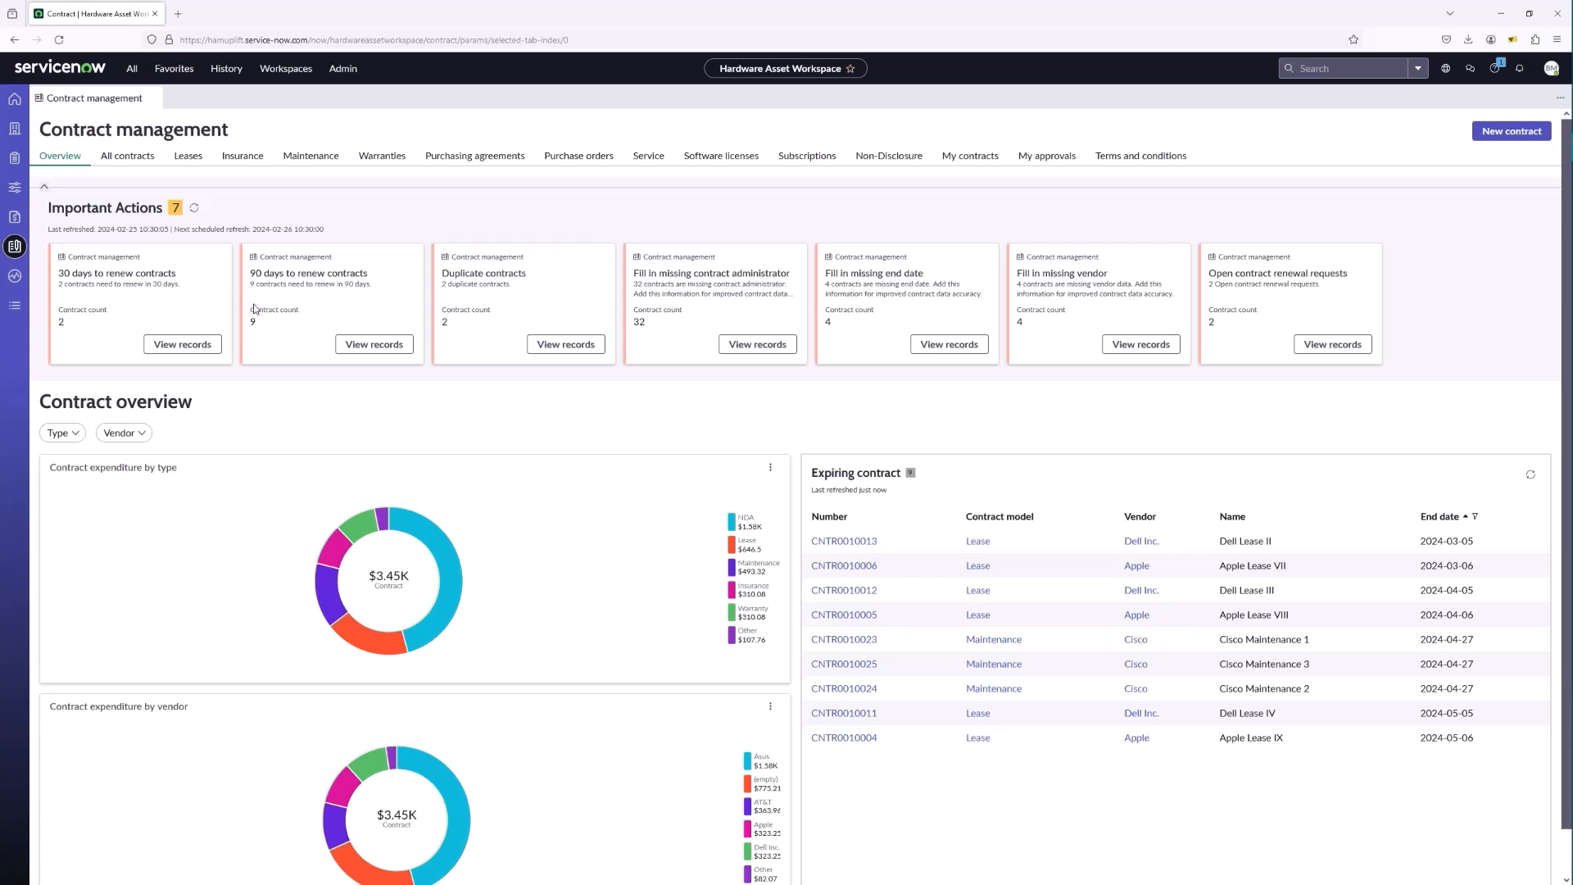
mouse_move(519, 335)
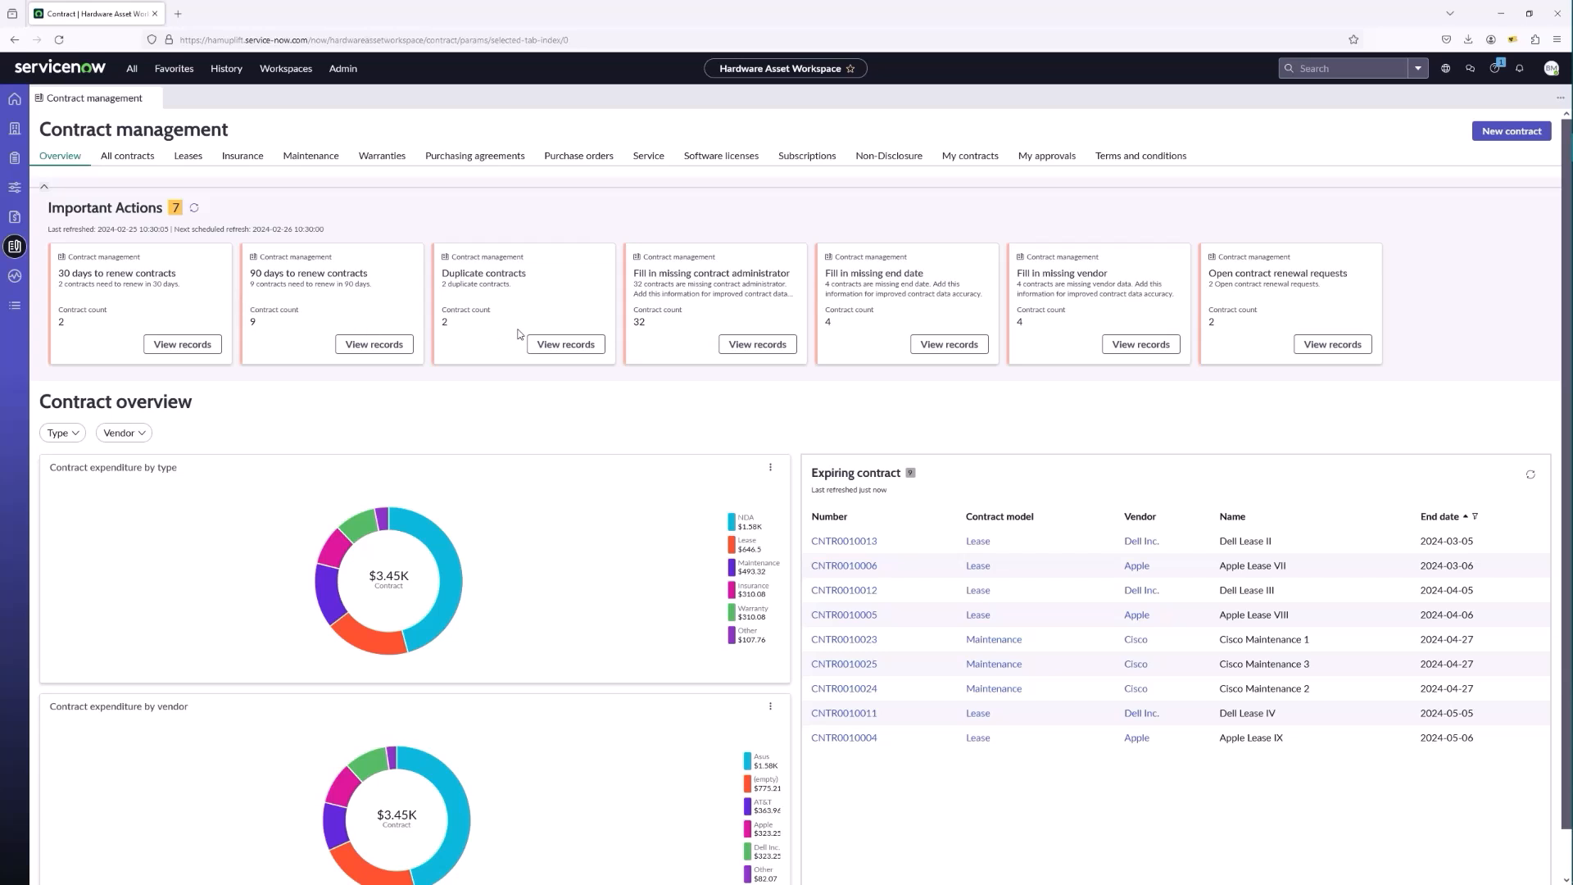
mouse_move(780, 326)
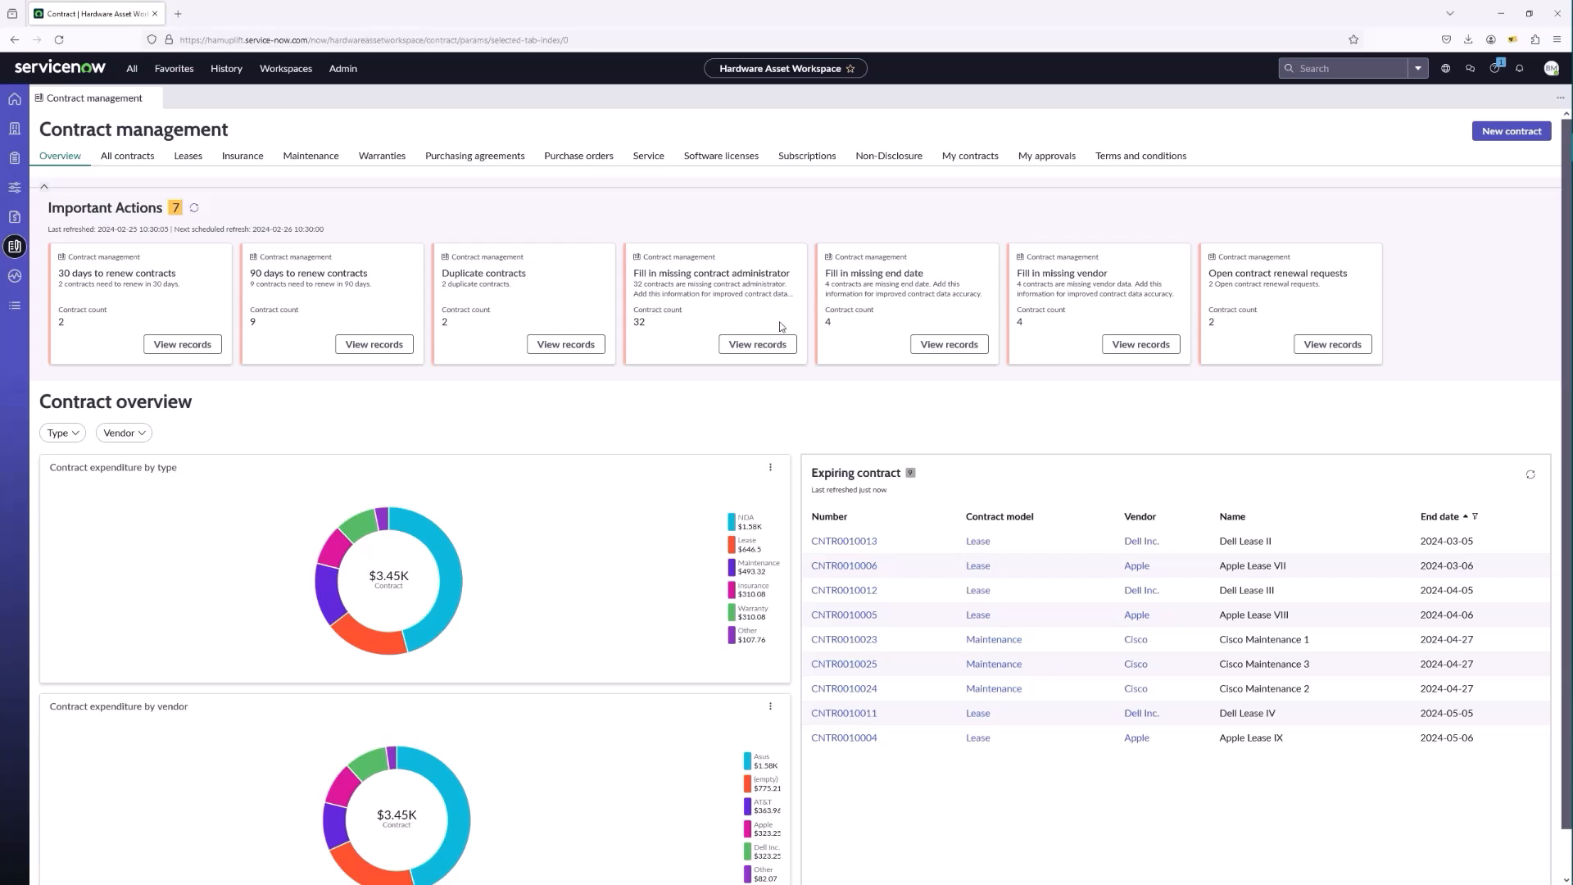
mouse_move(940, 319)
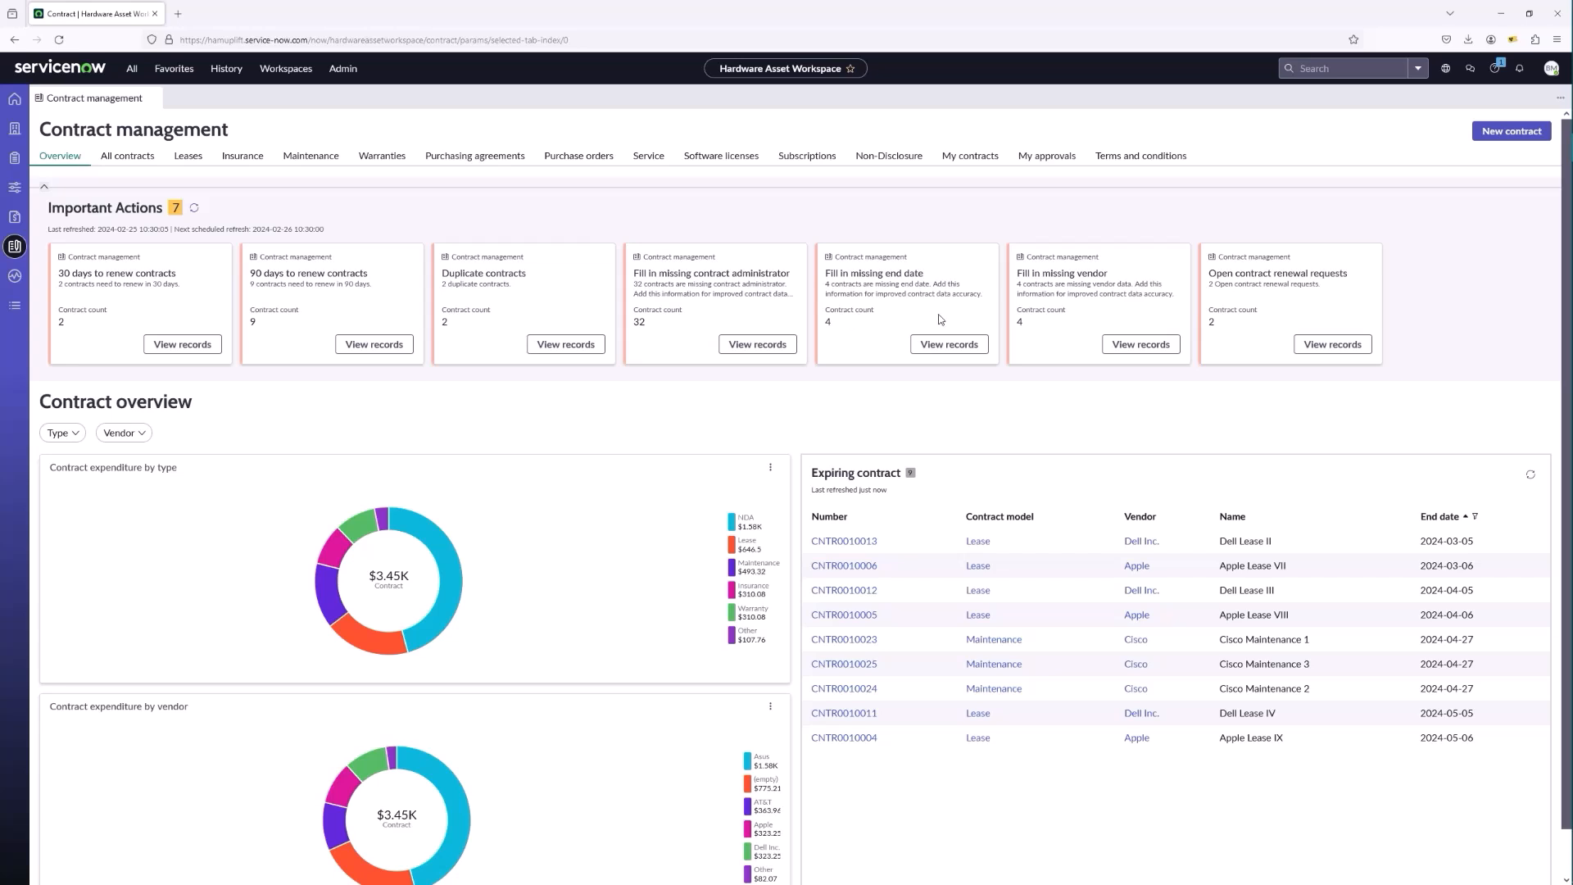
mouse_move(533, 514)
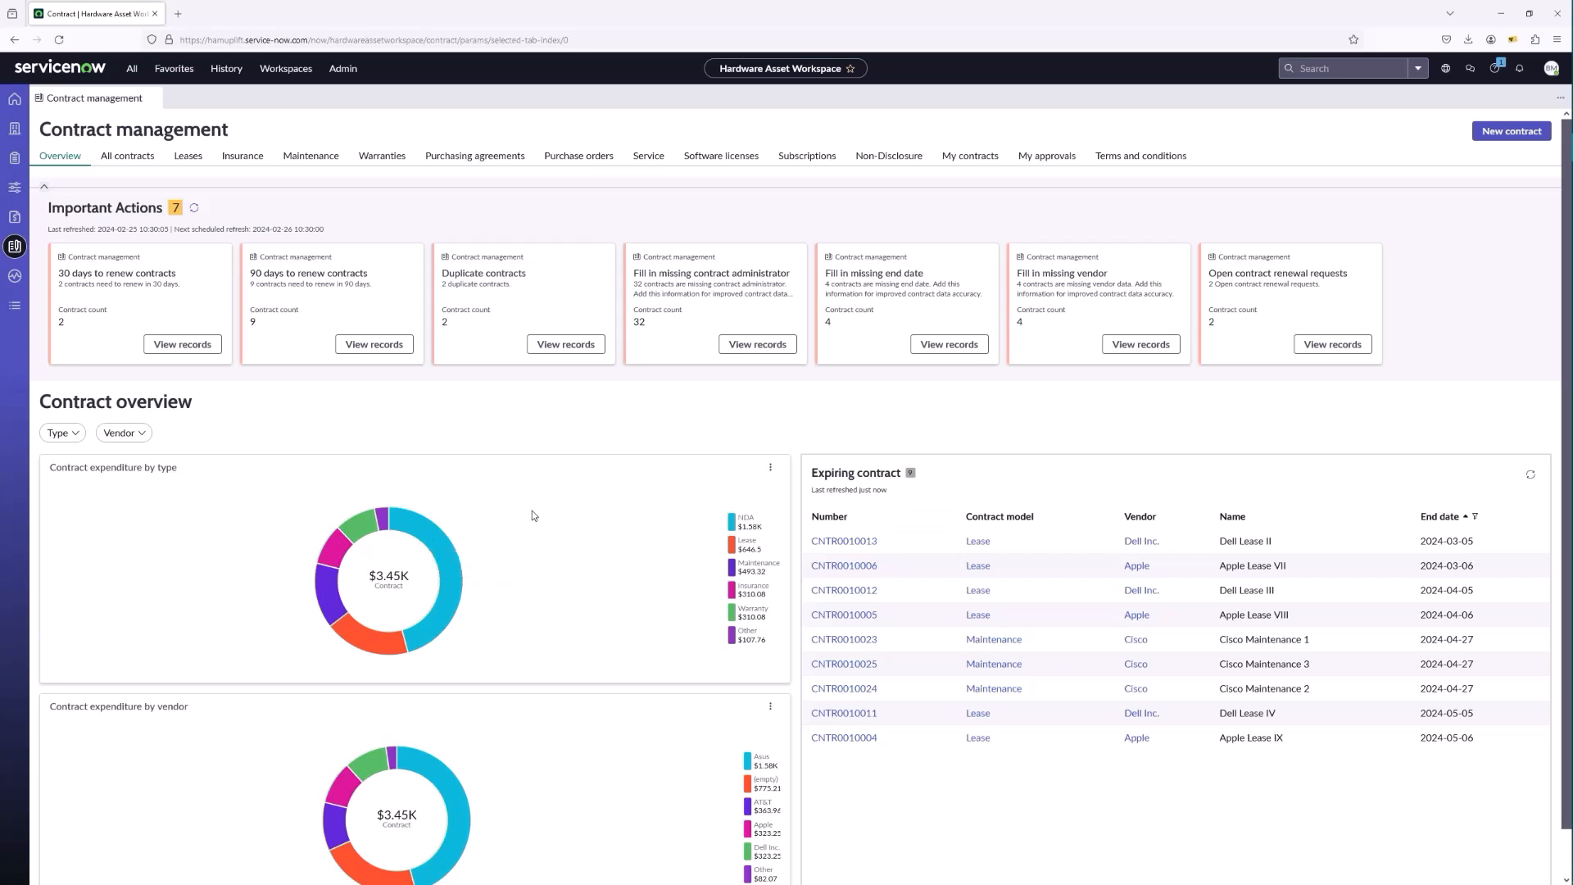
Scroll through the Contract management overview's expenditure charts and expiring contracts.
scroll(down, 3)
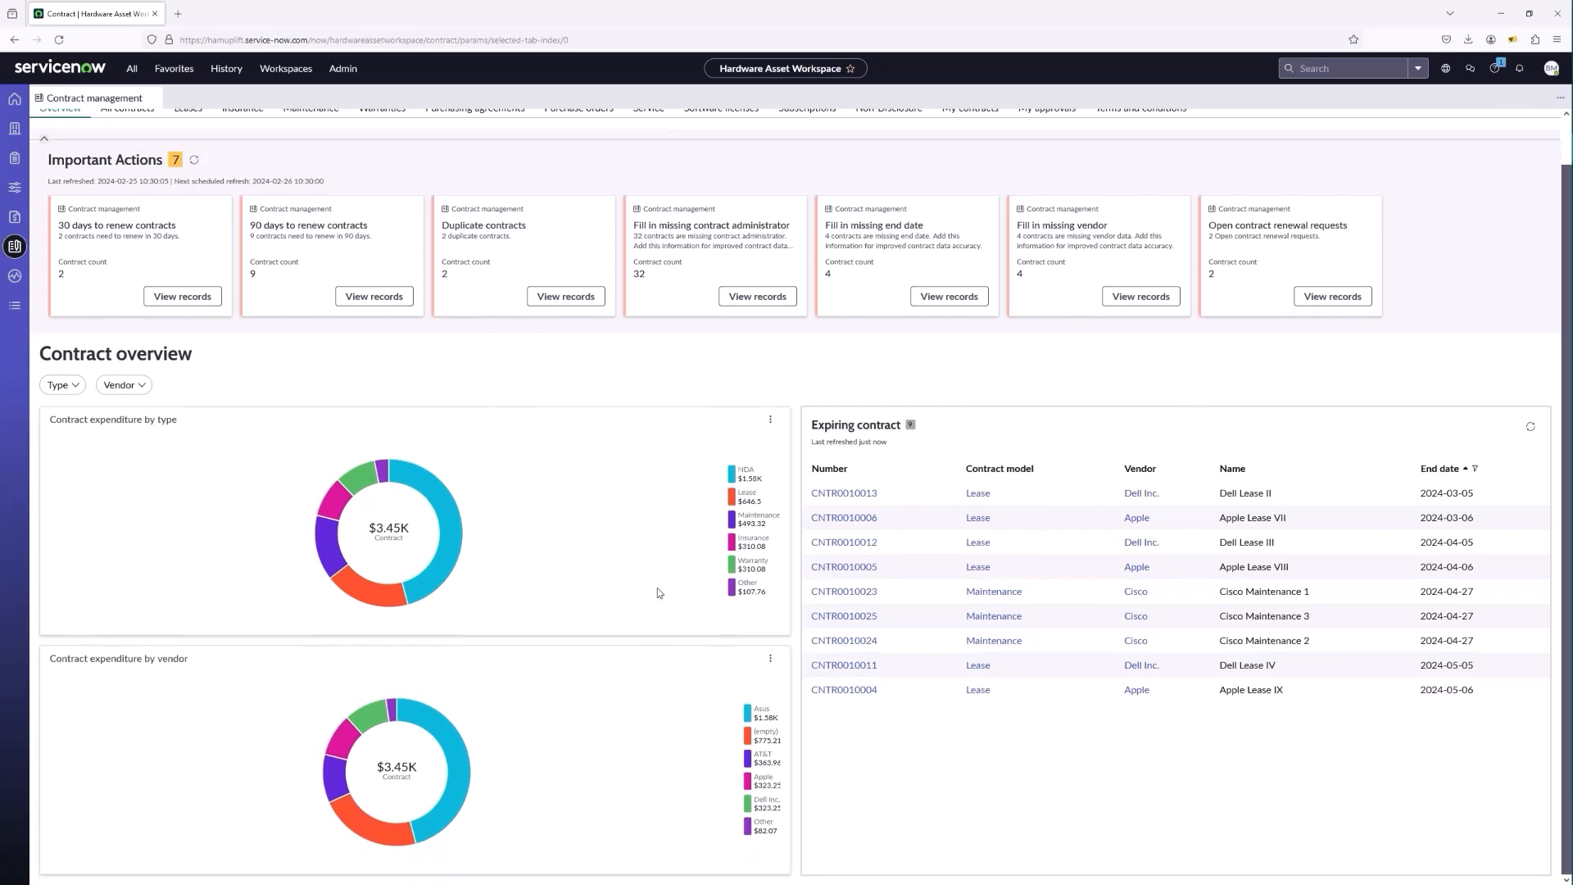
mouse_move(675, 585)
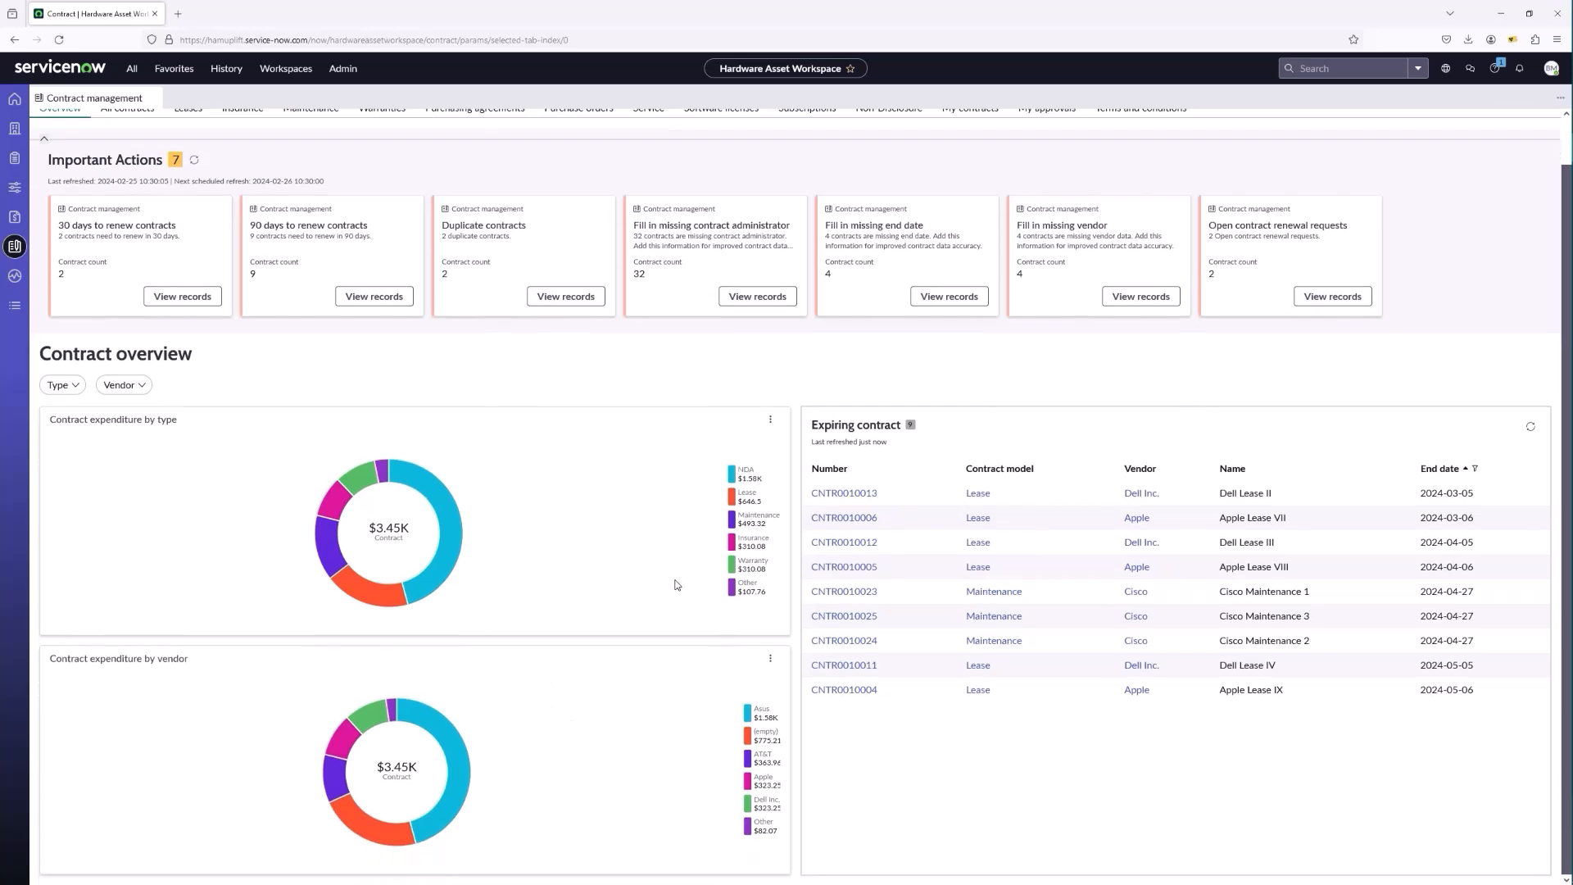
Open the Hardware asset success portal from the workspace sidebar.
click(14, 275)
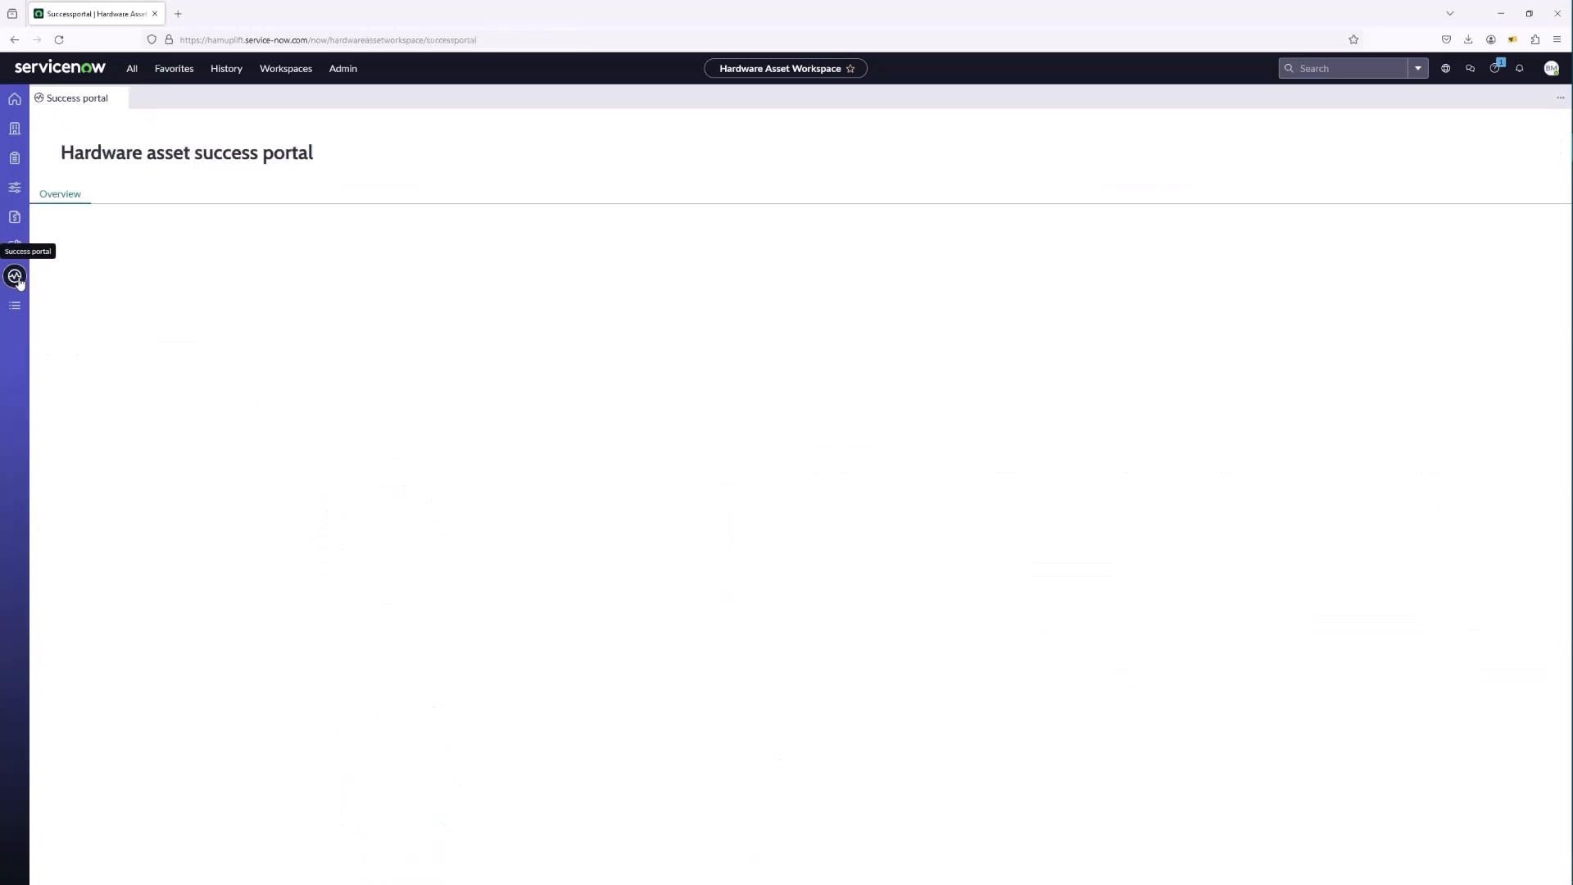
click(15, 275)
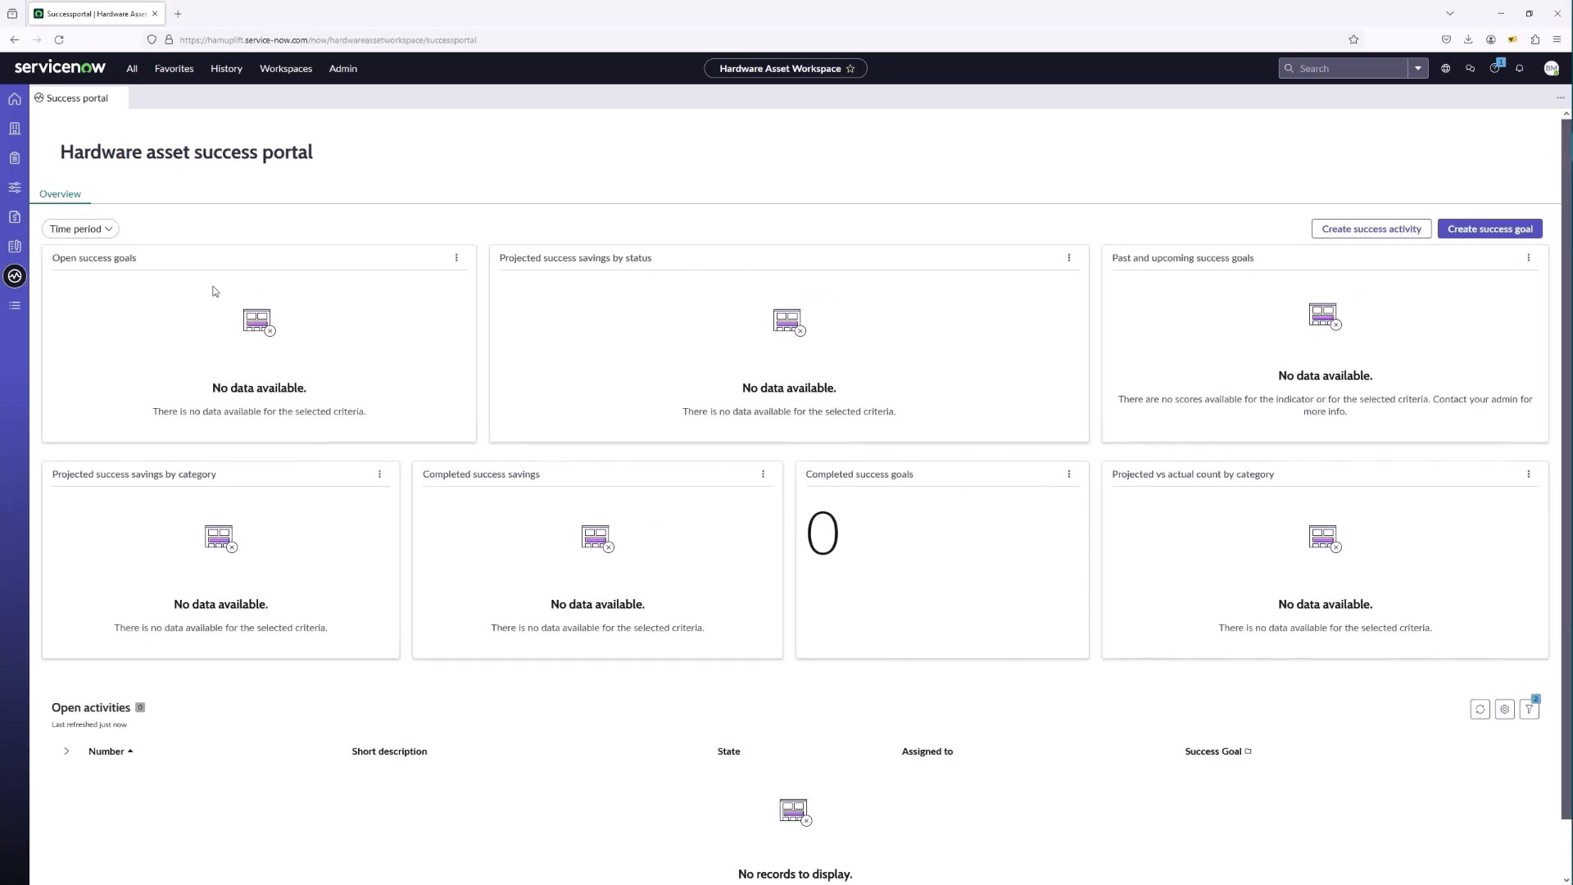
mouse_move(226, 282)
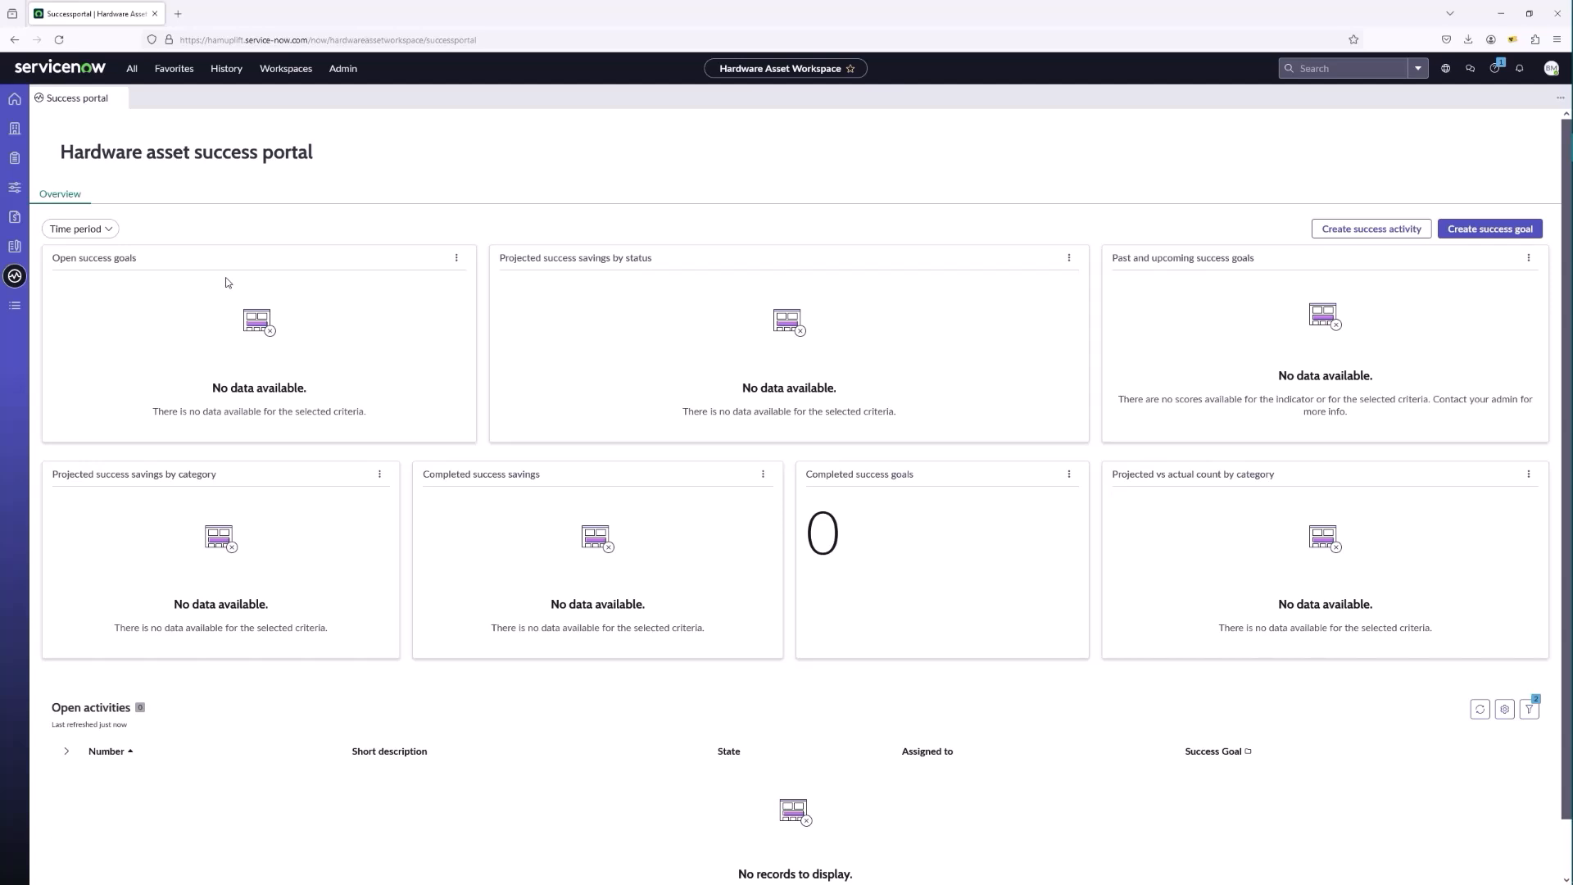
mouse_move(409, 346)
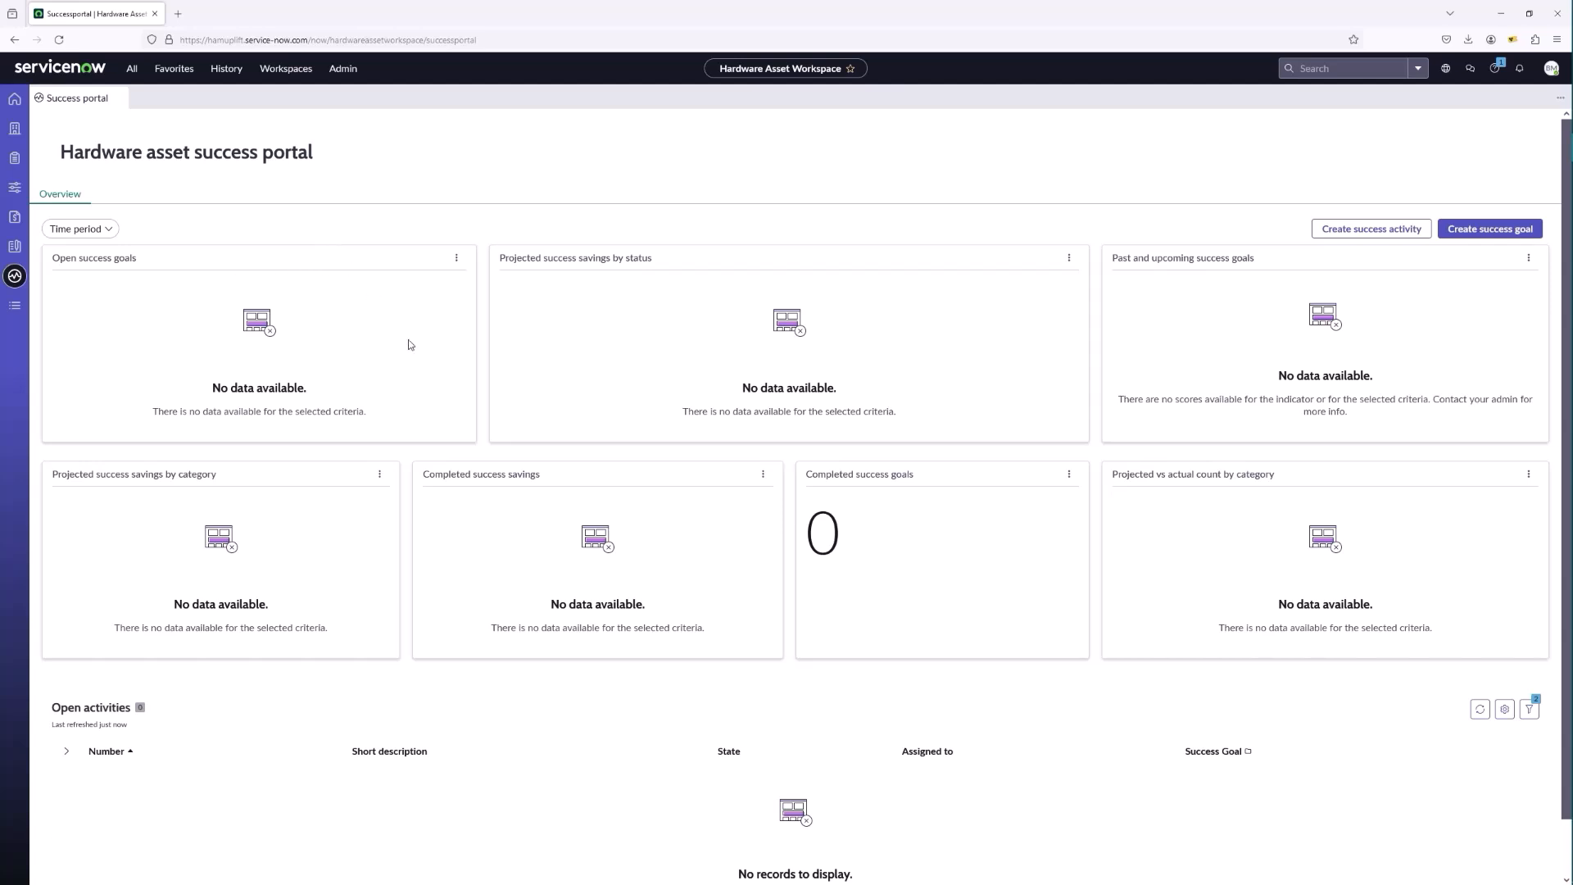
mouse_move(1011, 226)
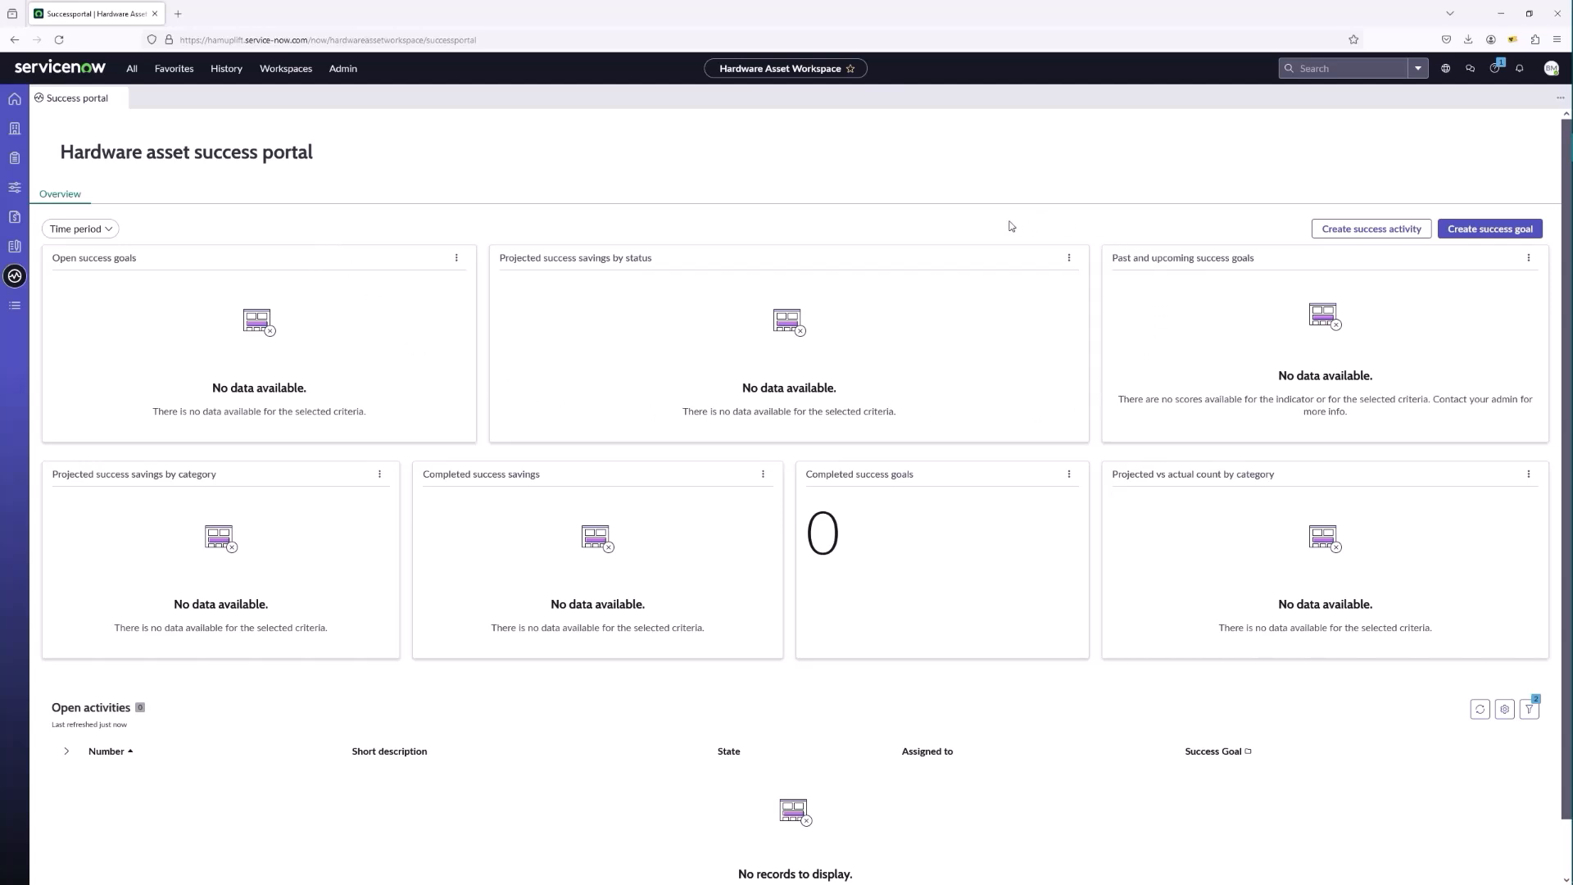
mouse_move(739, 244)
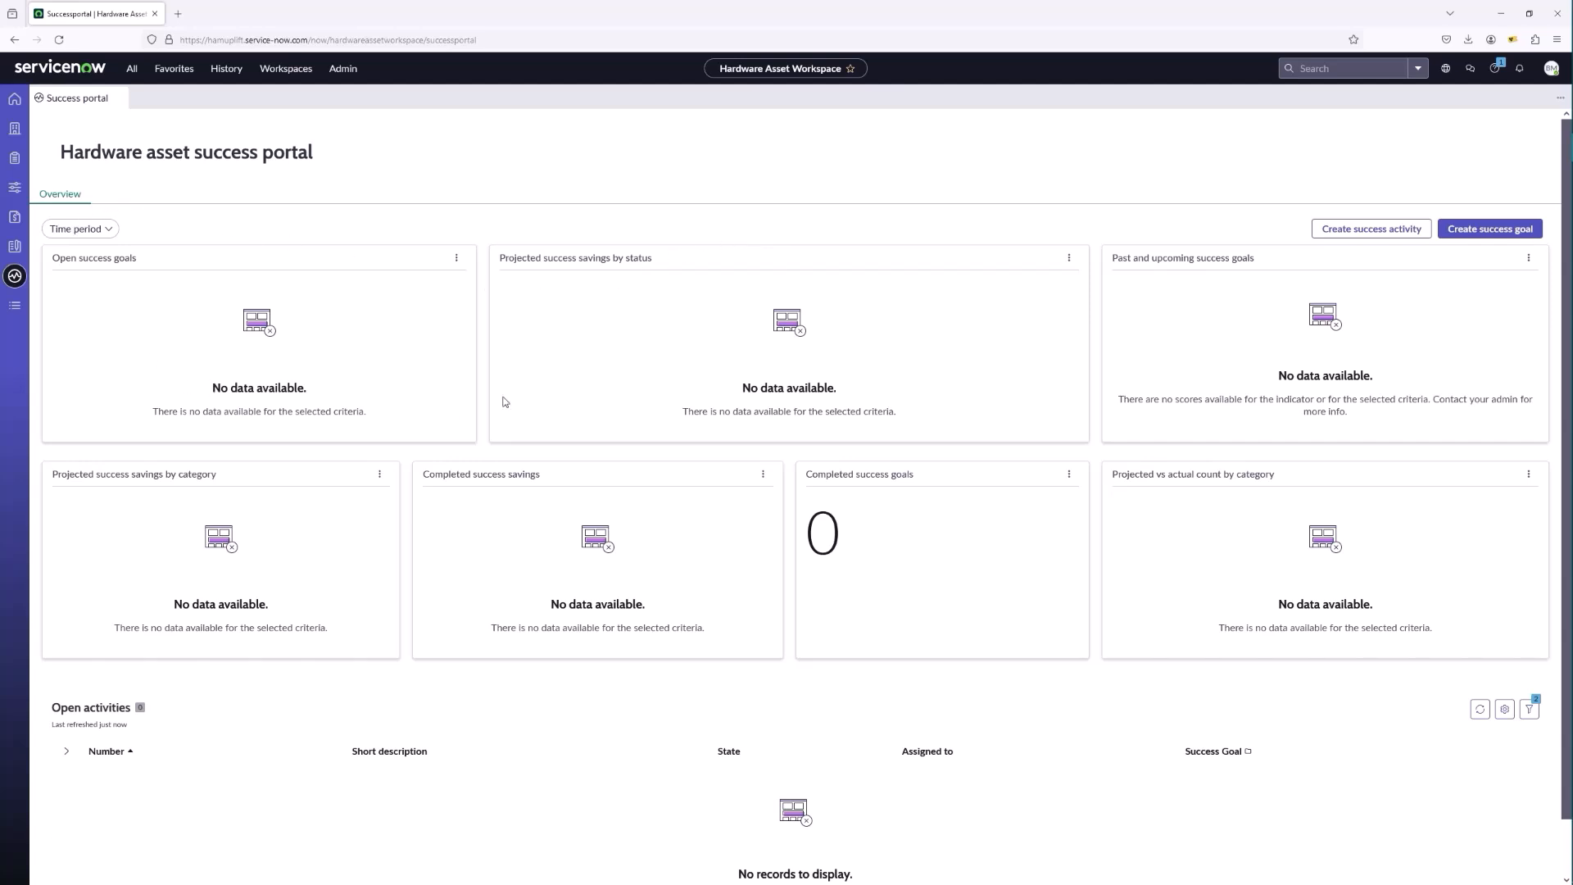
mouse_move(492, 236)
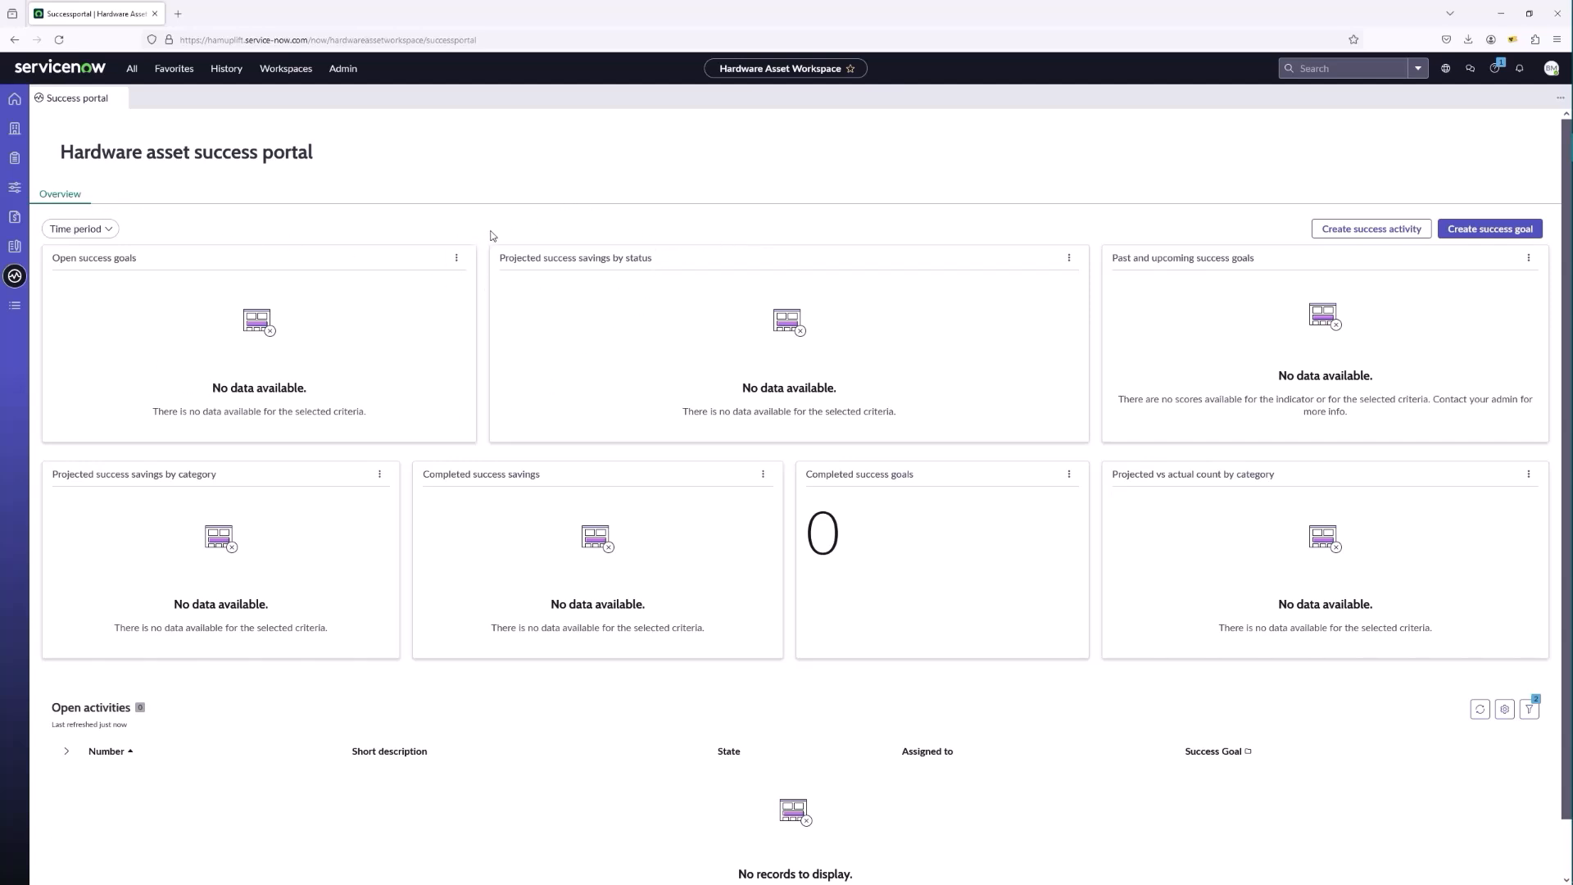
mouse_move(531, 226)
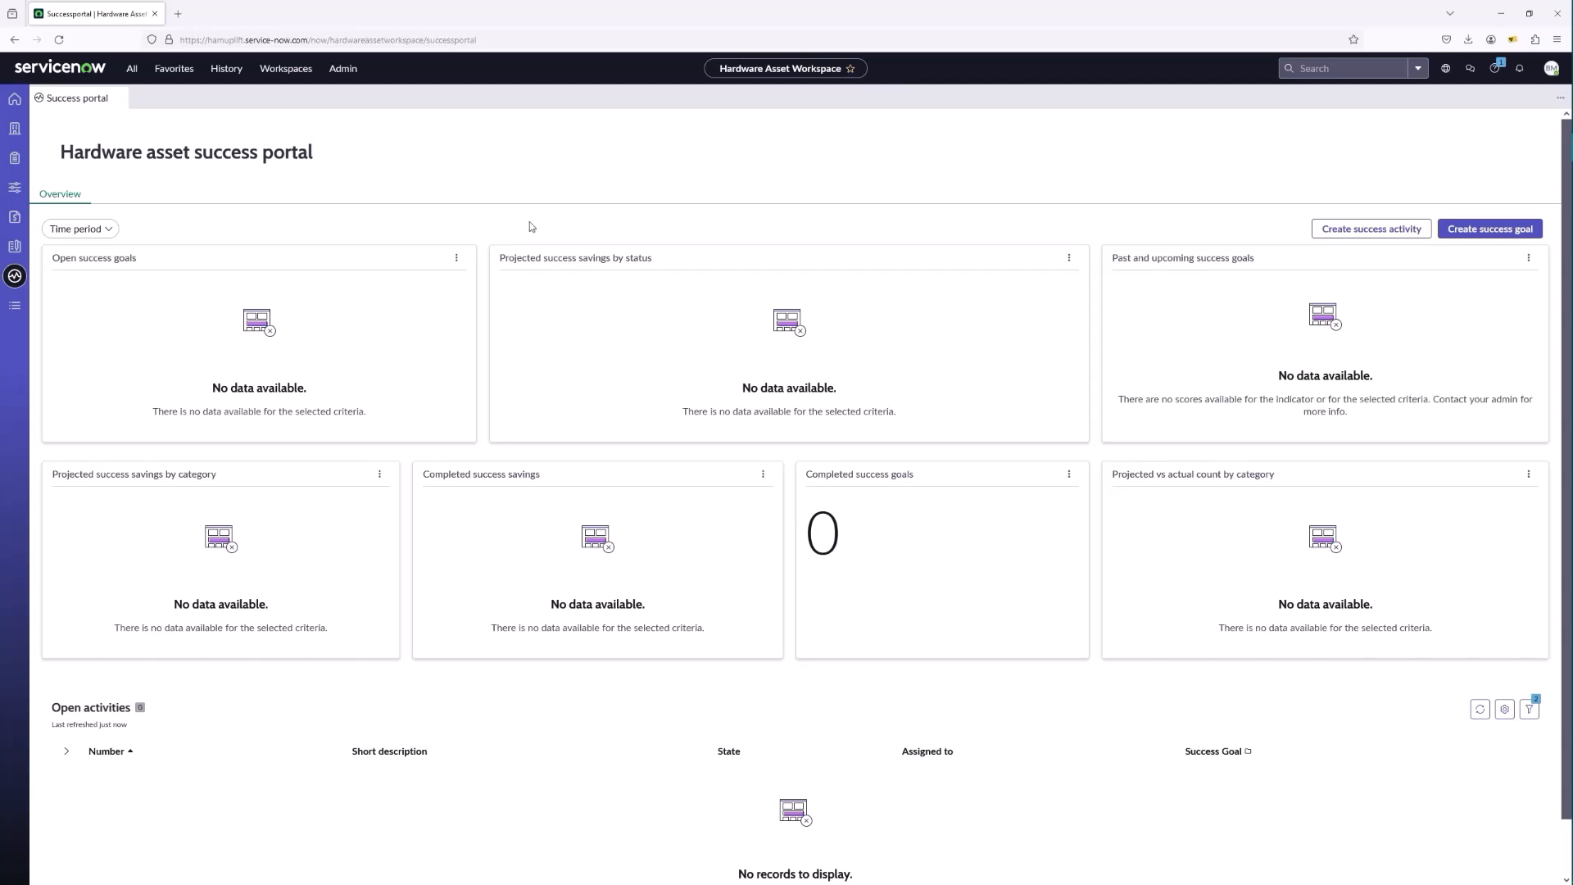
mouse_move(77, 324)
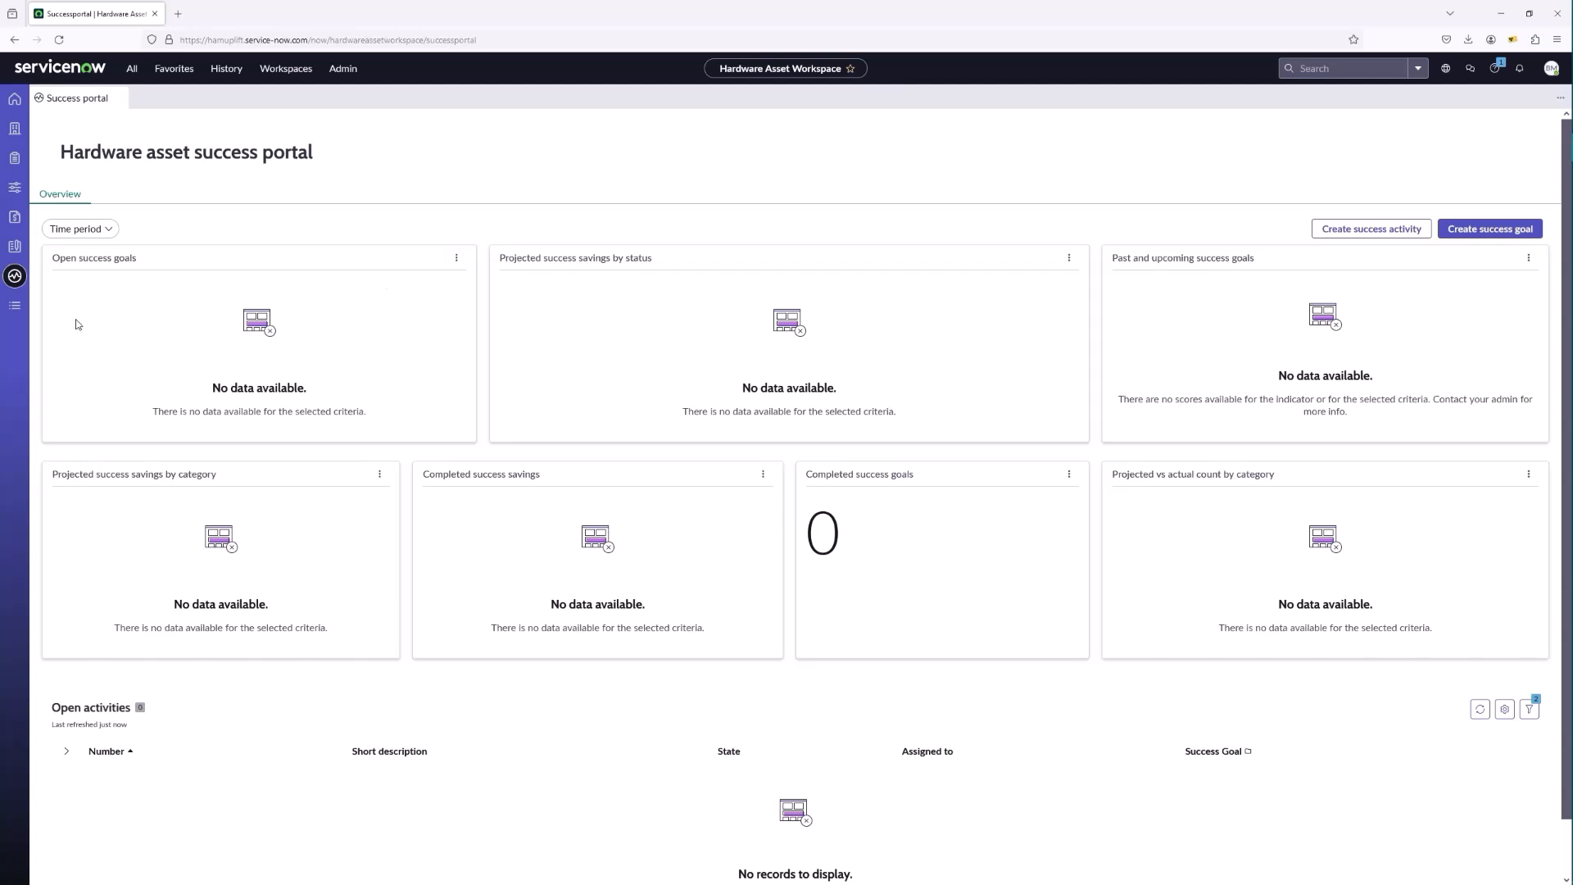
Open the Asset operations lists showing the Stockroom types table.
click(15, 305)
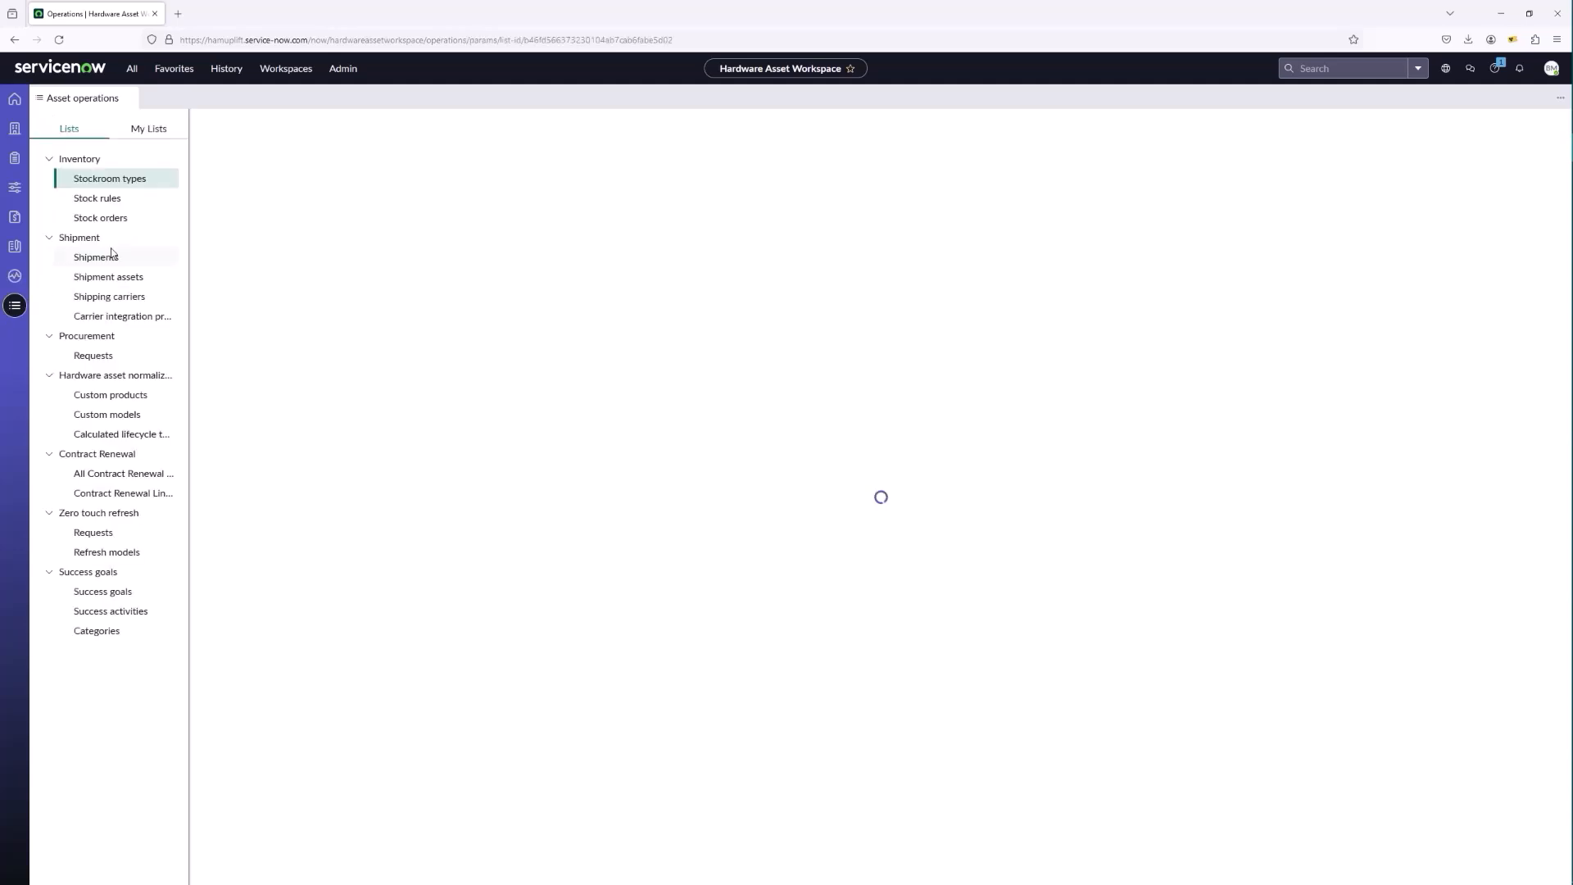
click(110, 177)
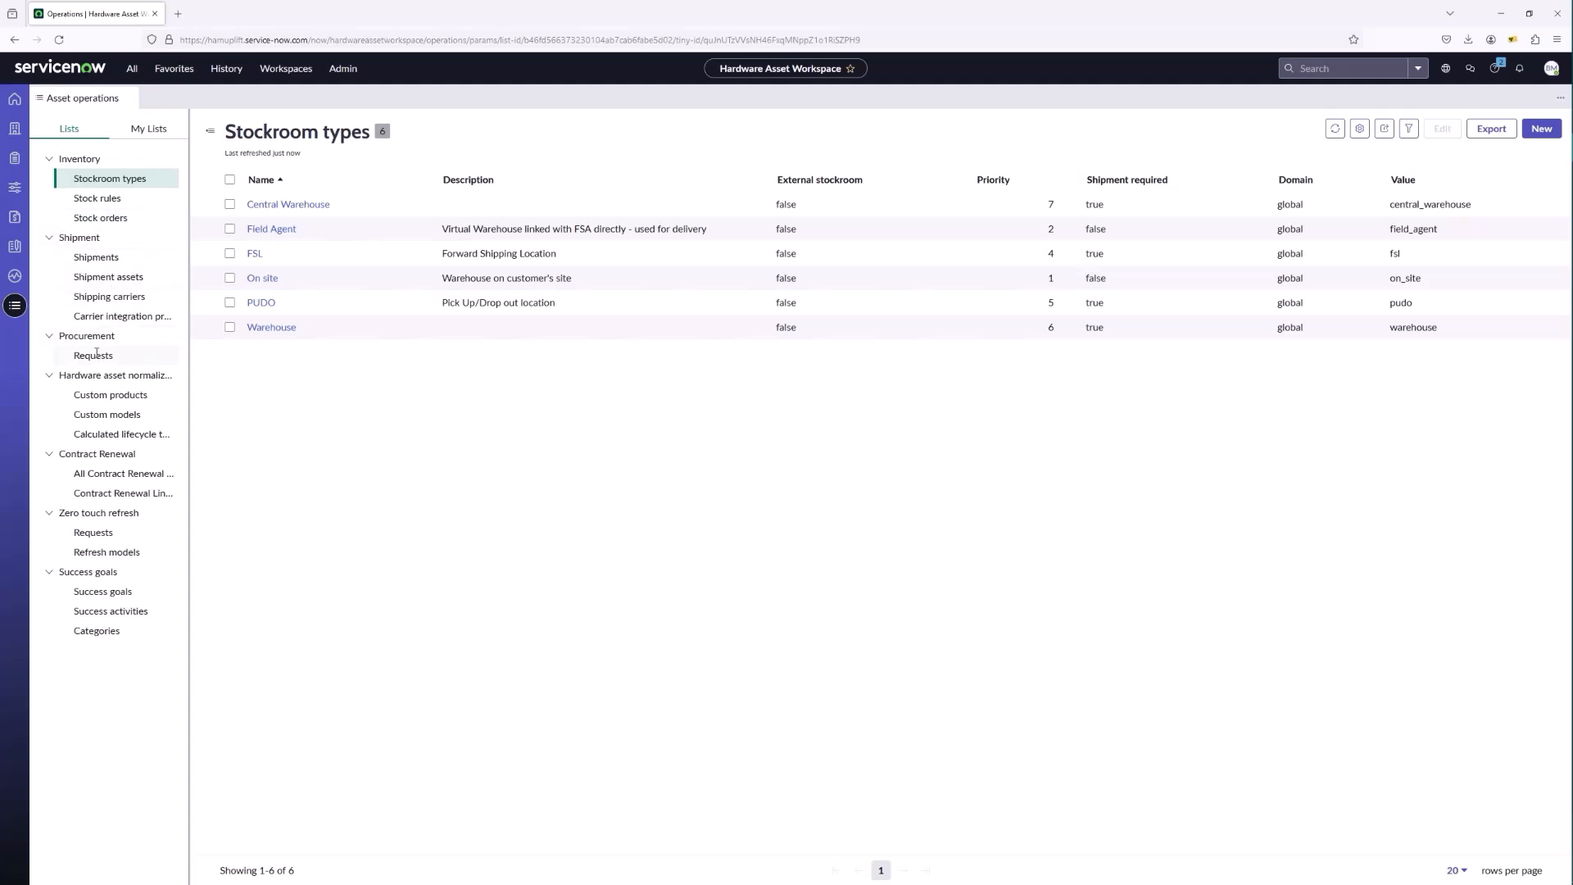
mouse_move(115, 373)
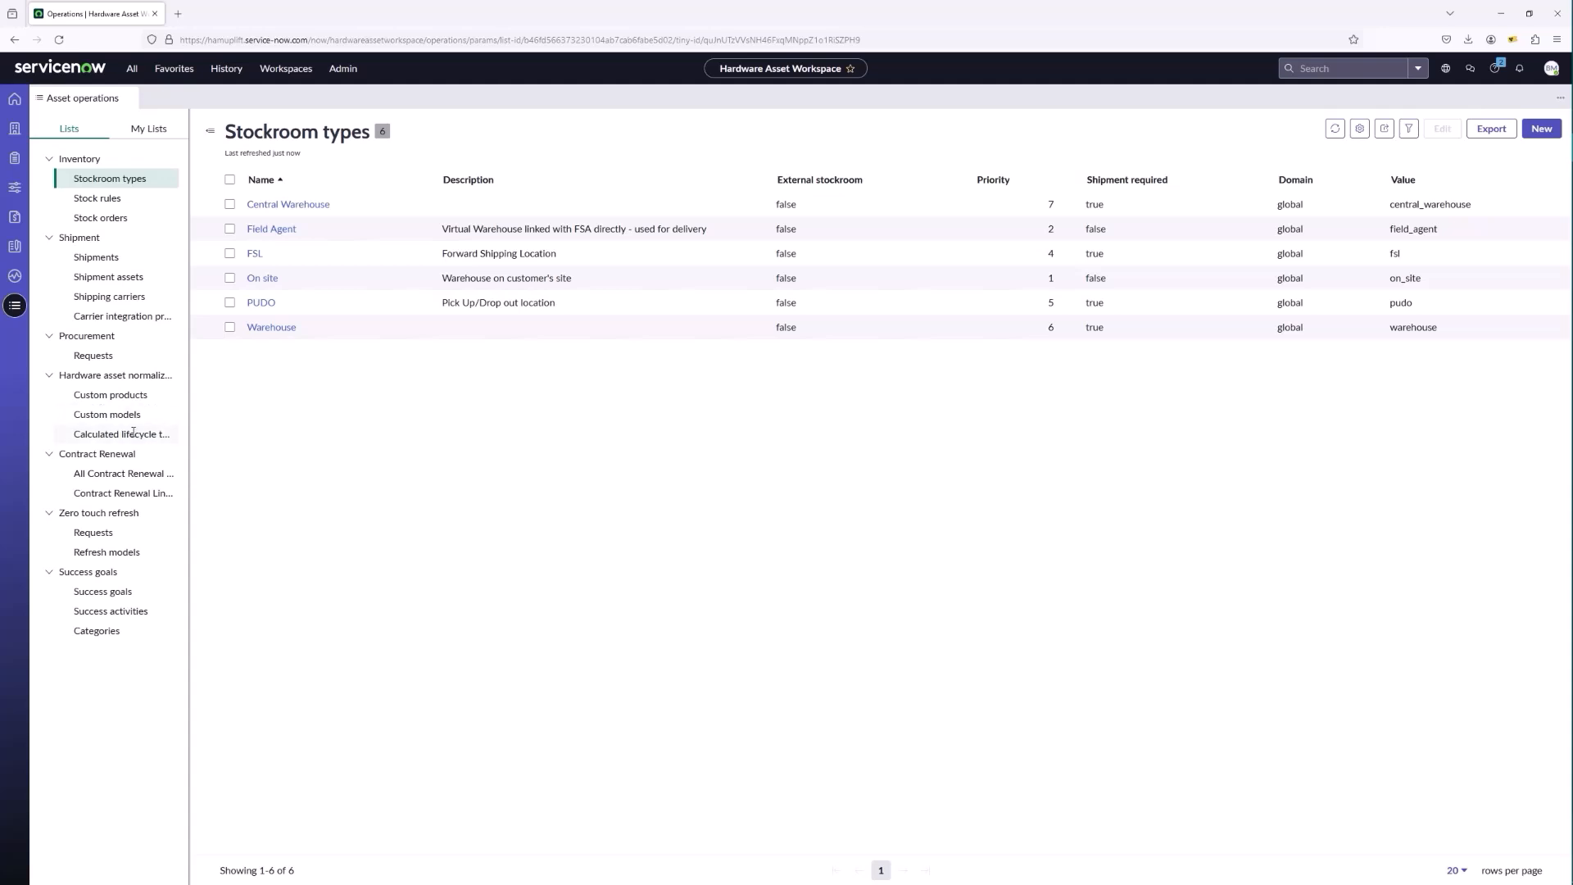
mouse_move(121, 433)
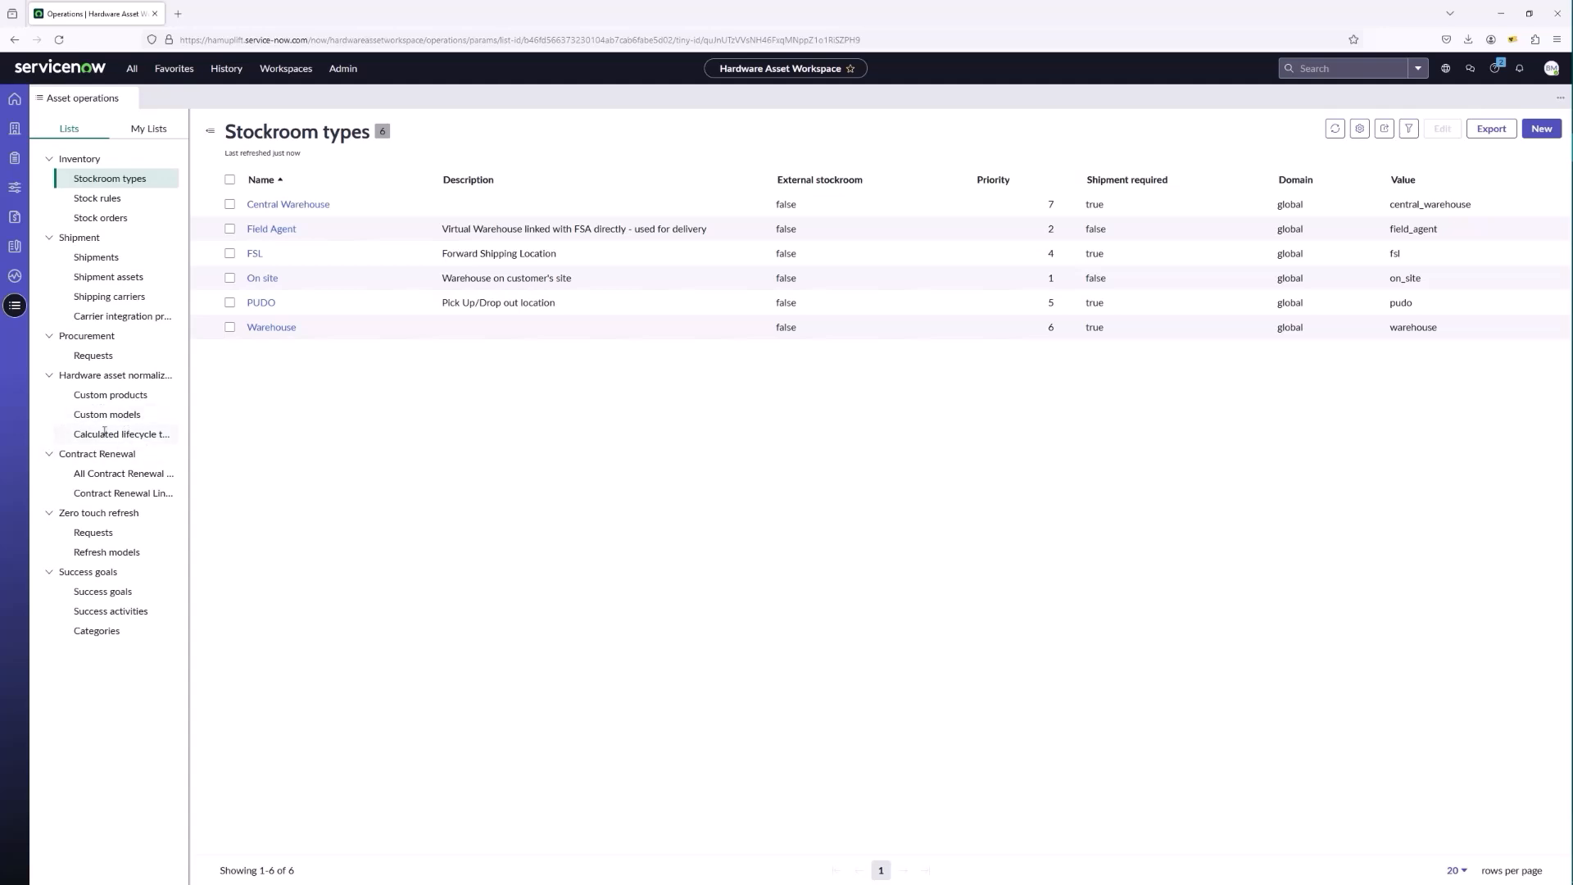
mouse_move(122, 433)
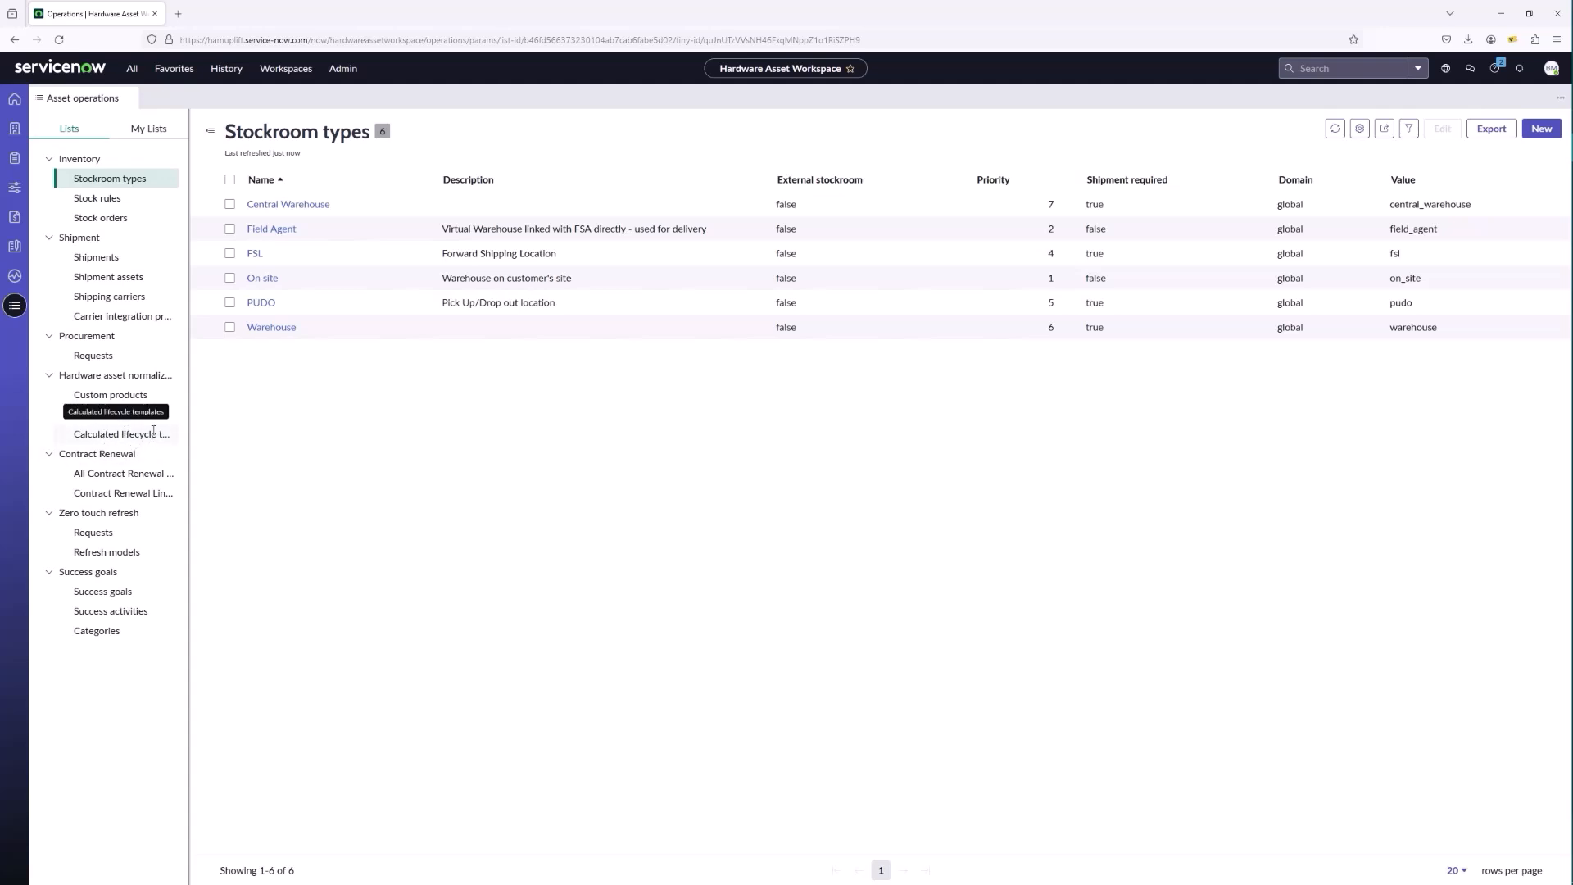
mouse_move(60, 467)
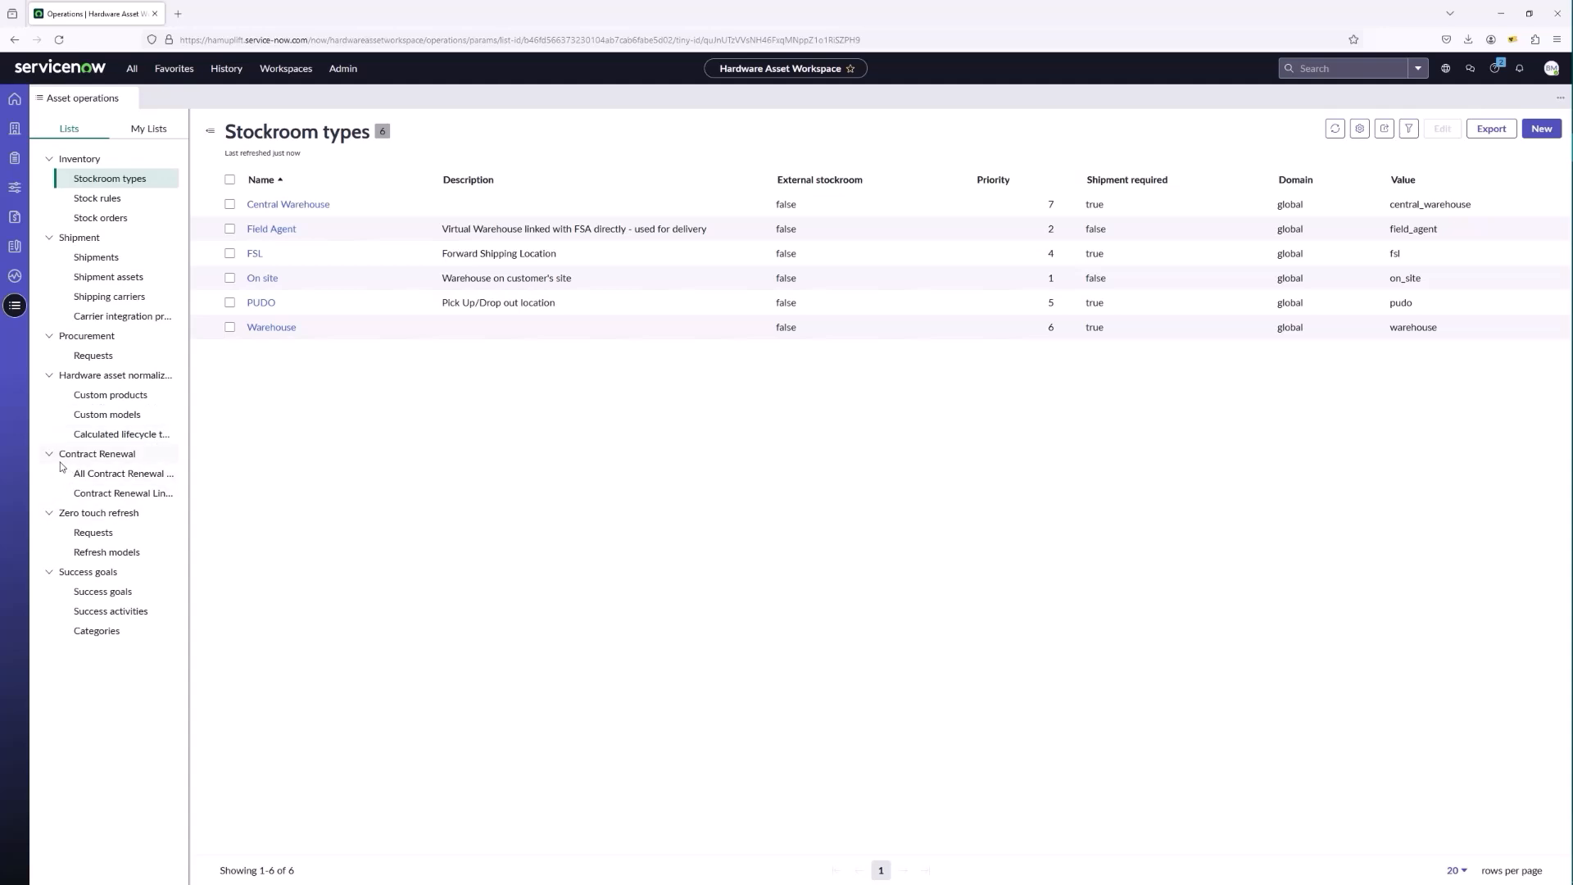
mouse_move(123, 472)
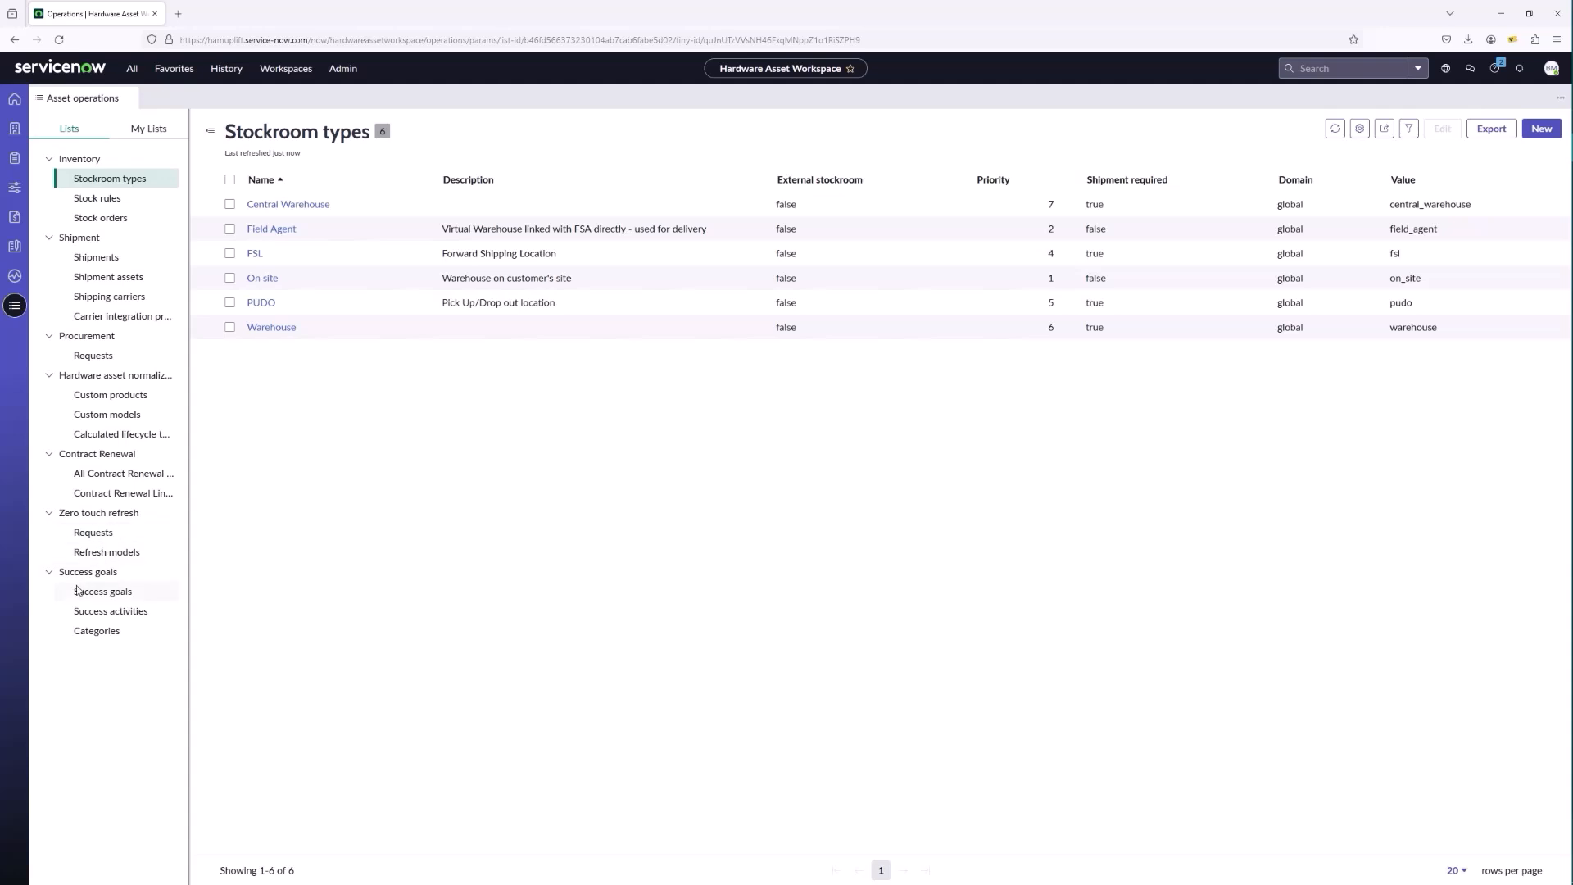
mouse_move(119, 623)
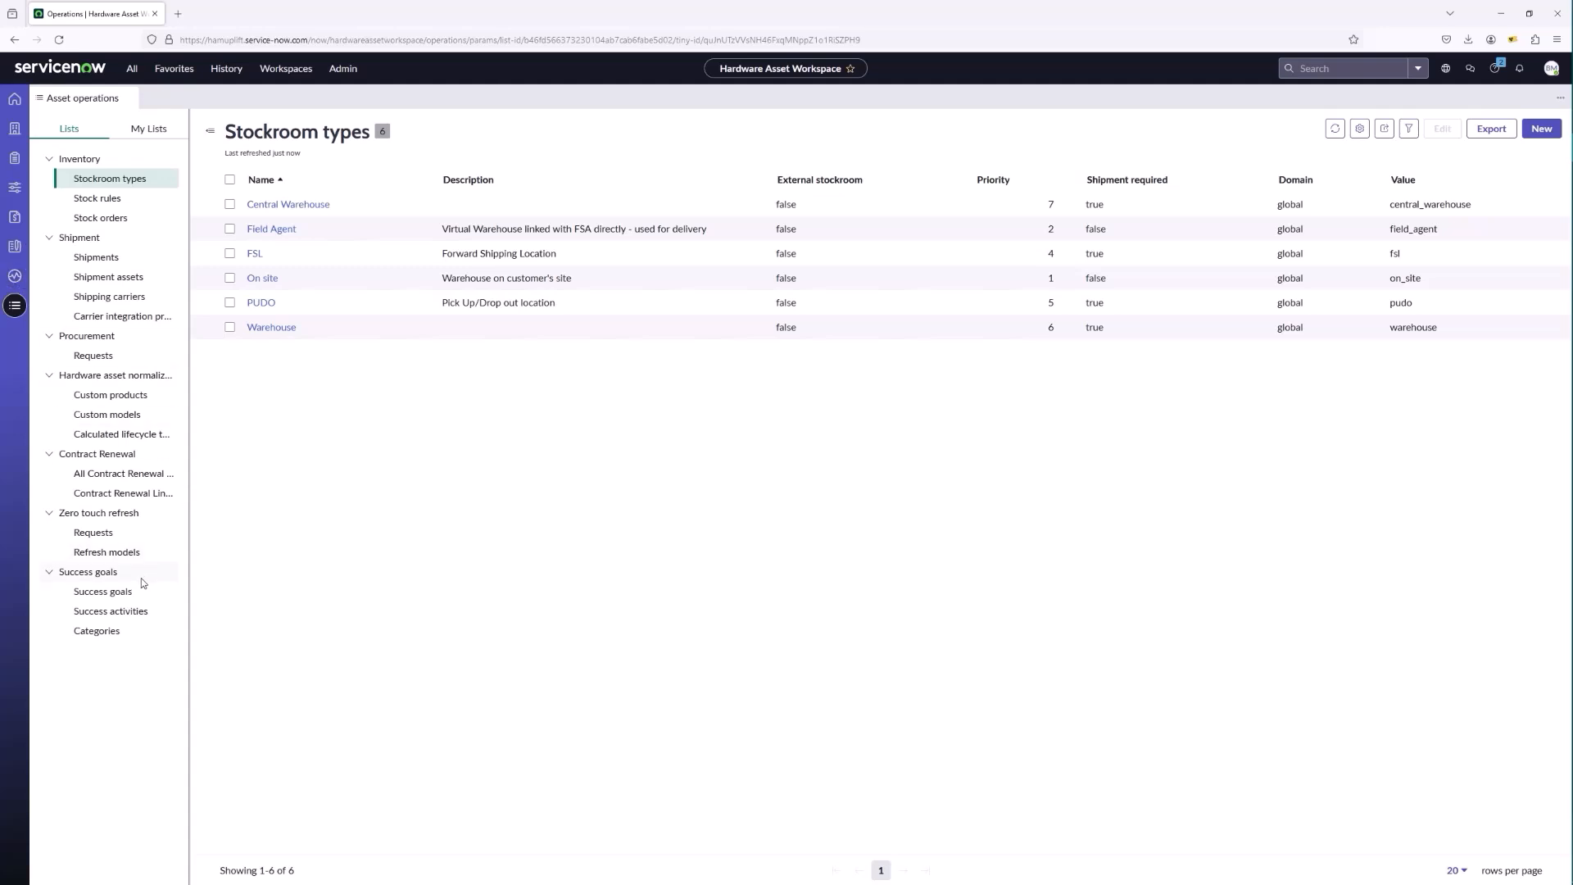
mouse_move(232, 462)
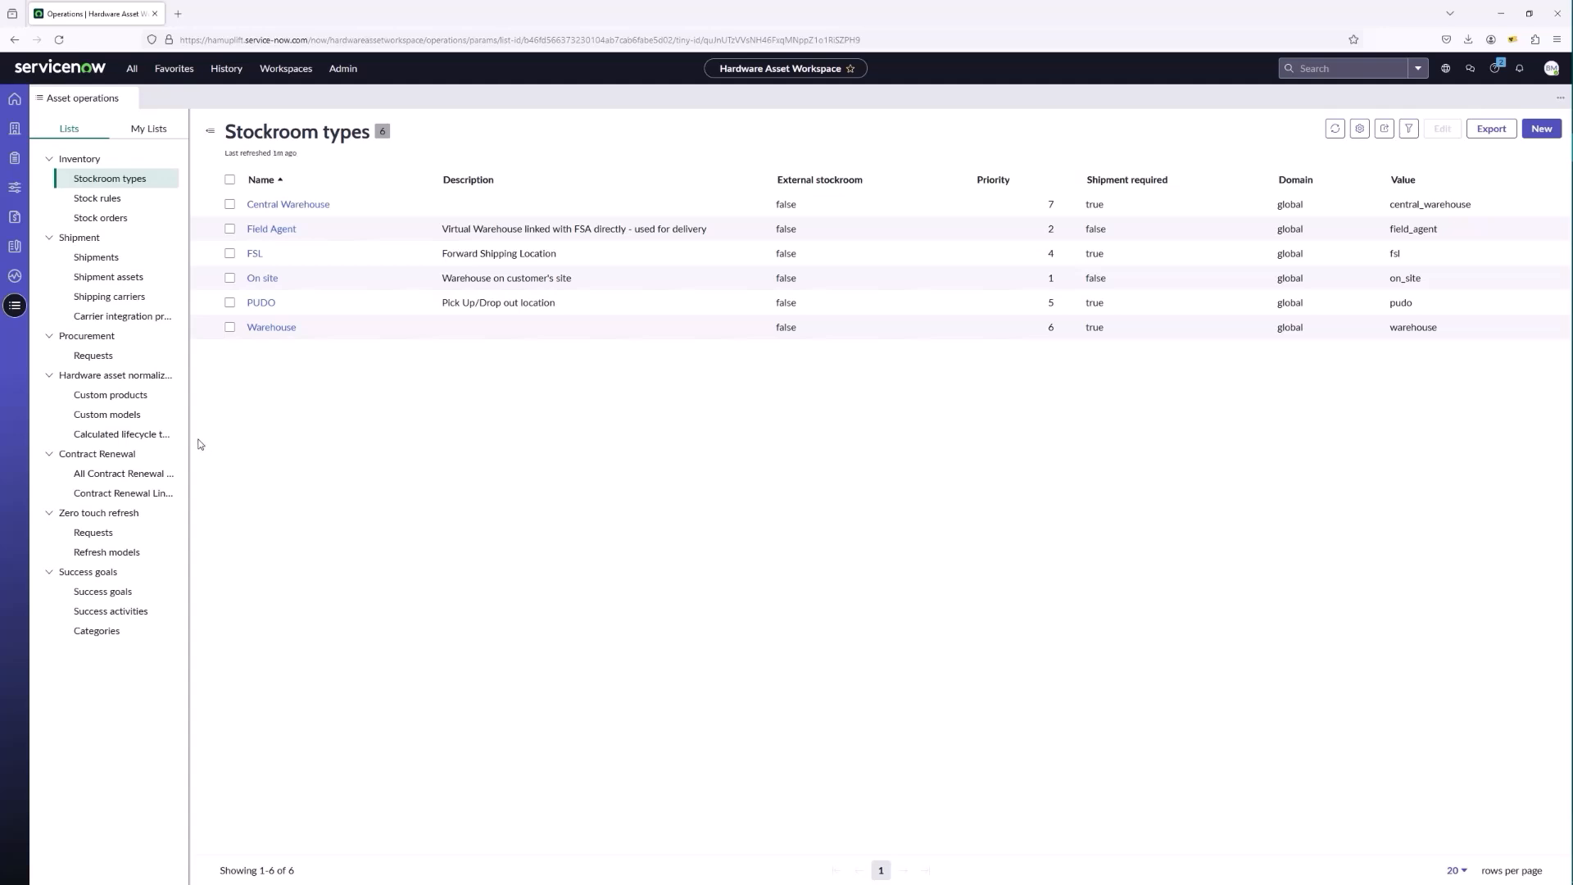
mouse_move(211, 442)
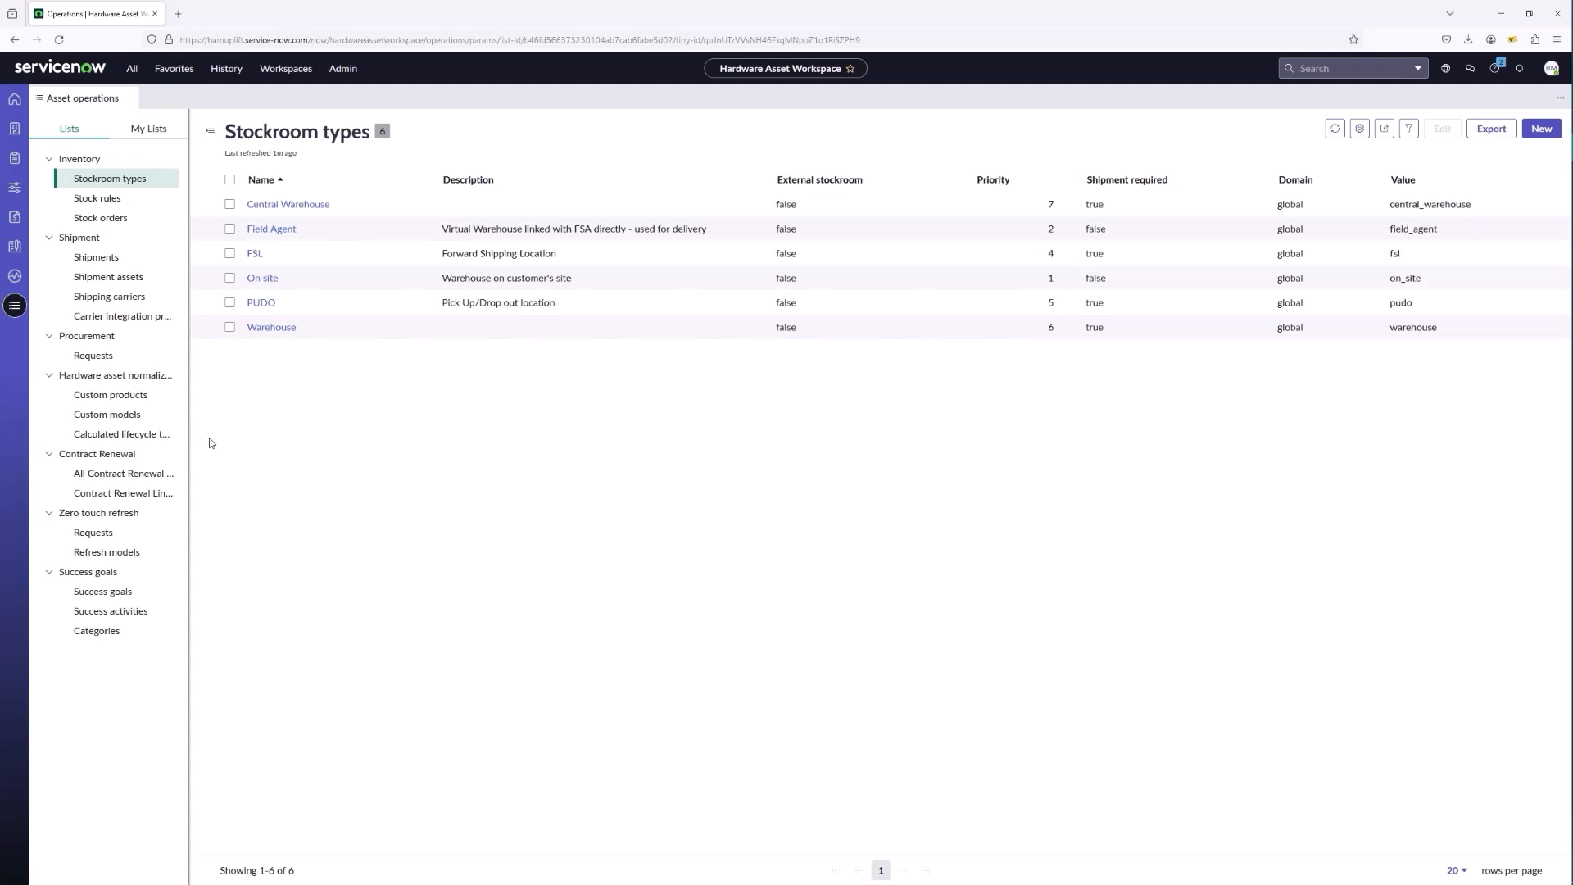